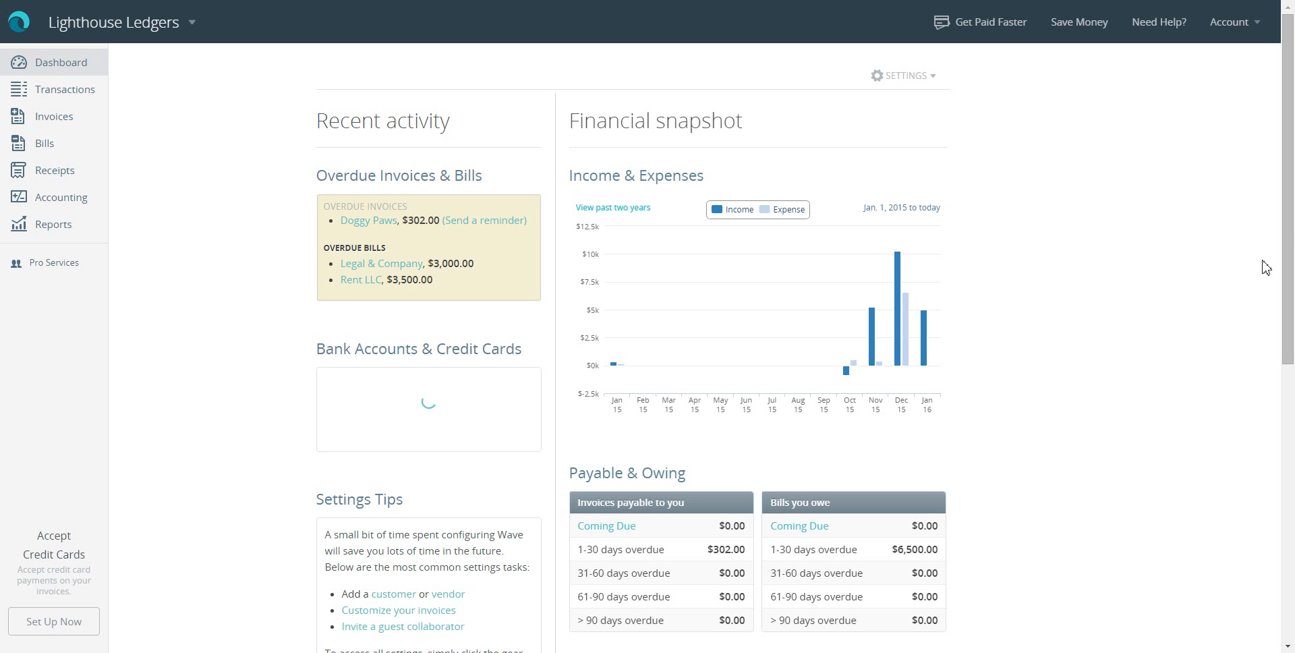
{"action": "mouse_move", "coordinate": [35, 147]}
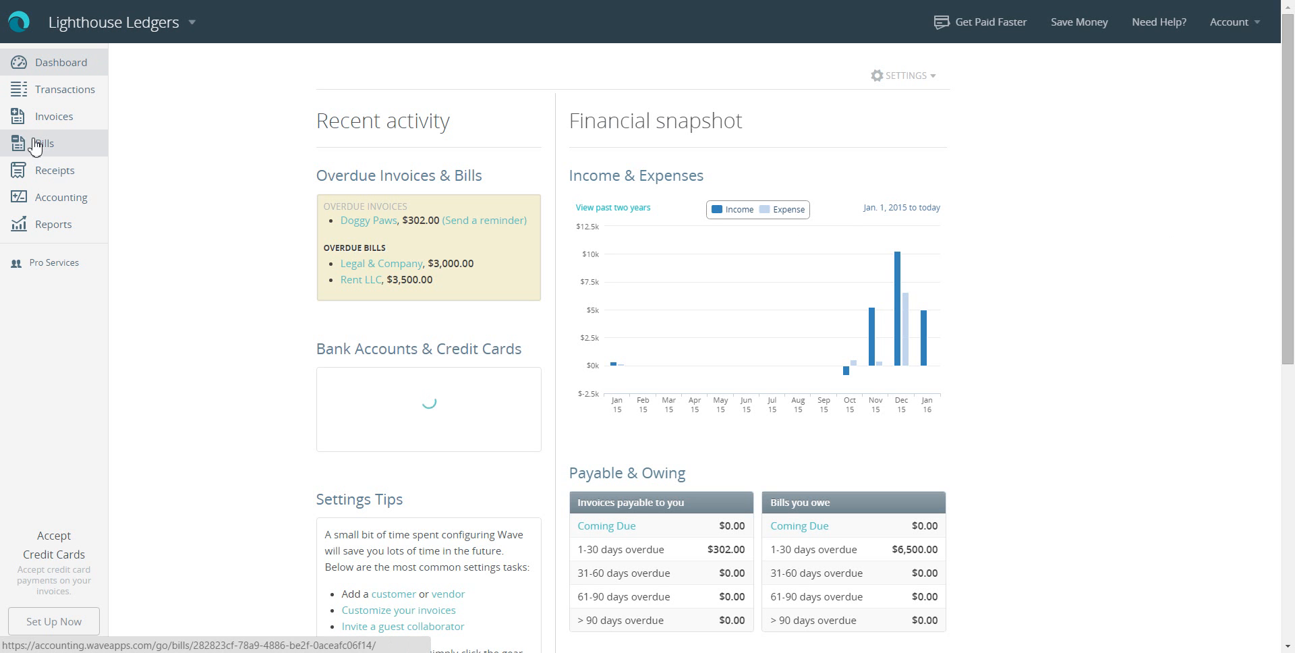
{"action": "mouse_move", "coordinate": [43, 128]}
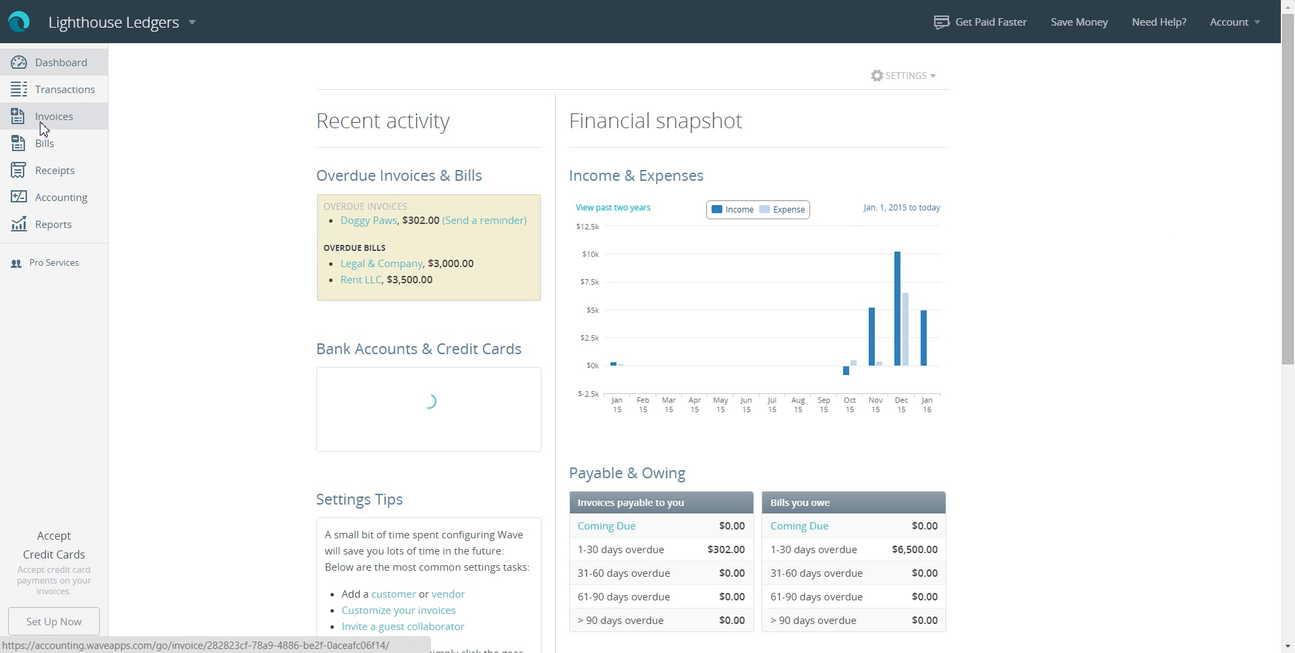
Show the invoices list and the row actions for the overdue $302.00 Doggy Paws invoice
{"action": "left_click", "coordinate": [54, 116]}
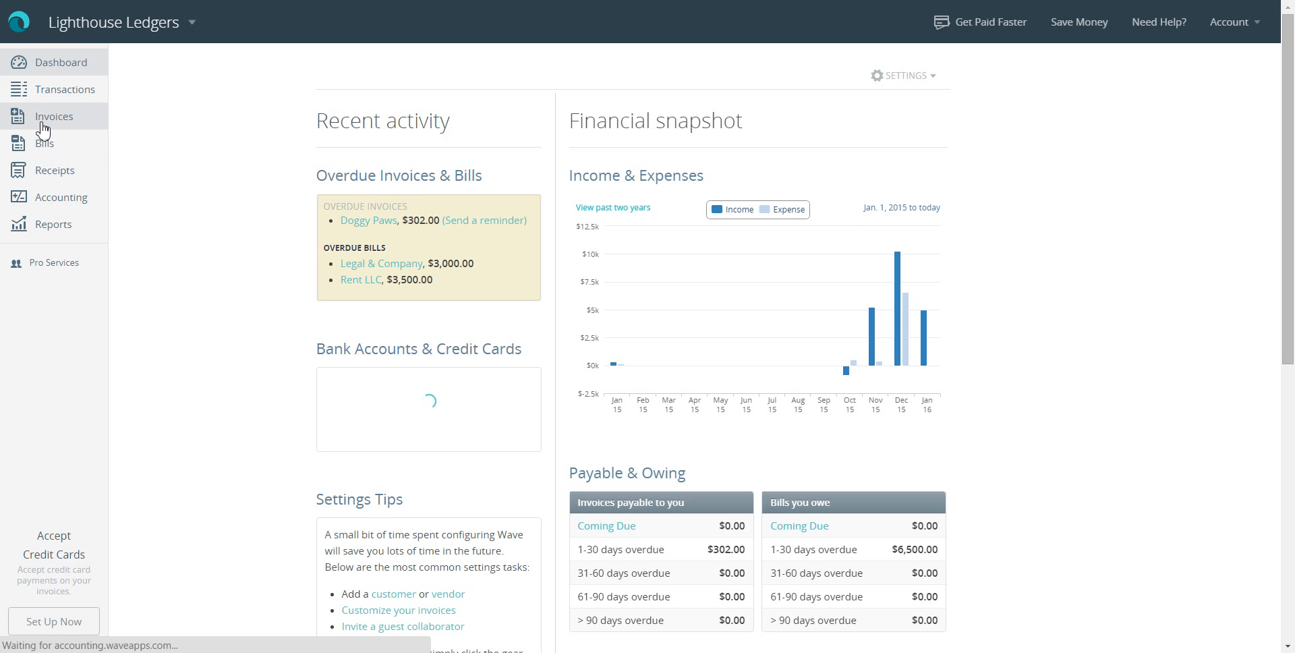
{"action": "left_click", "coordinate": [54, 116]}
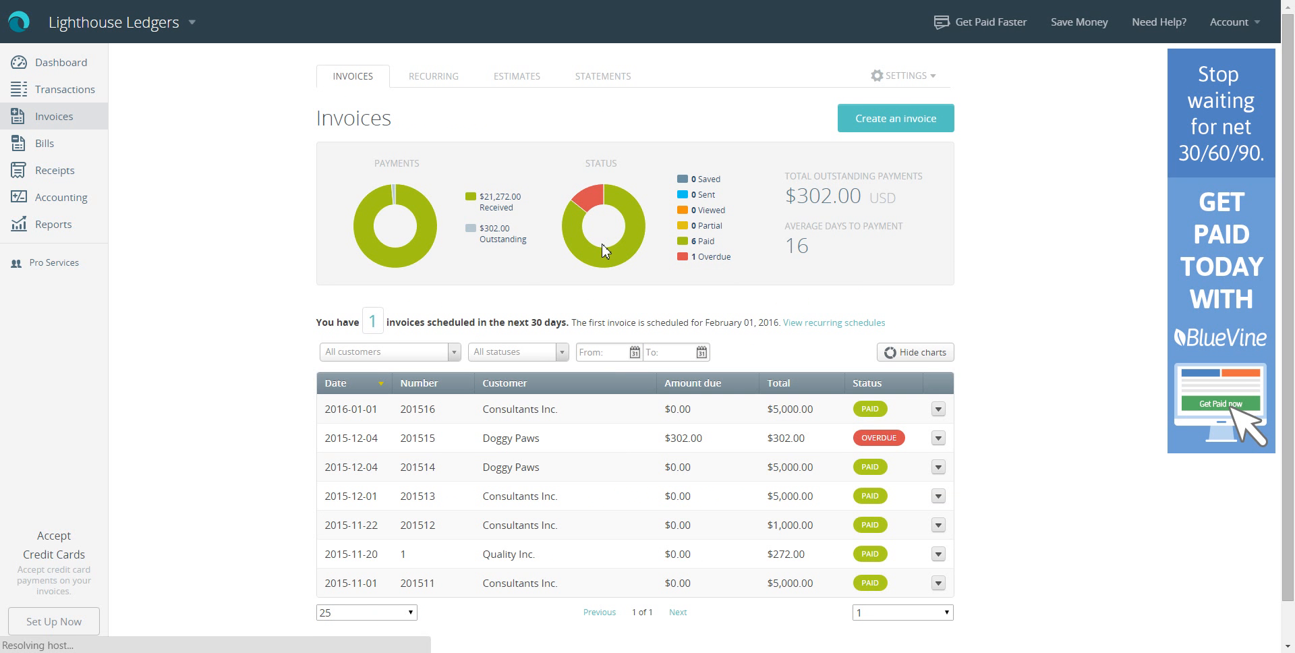
{"action": "mouse_move", "coordinate": [888, 546]}
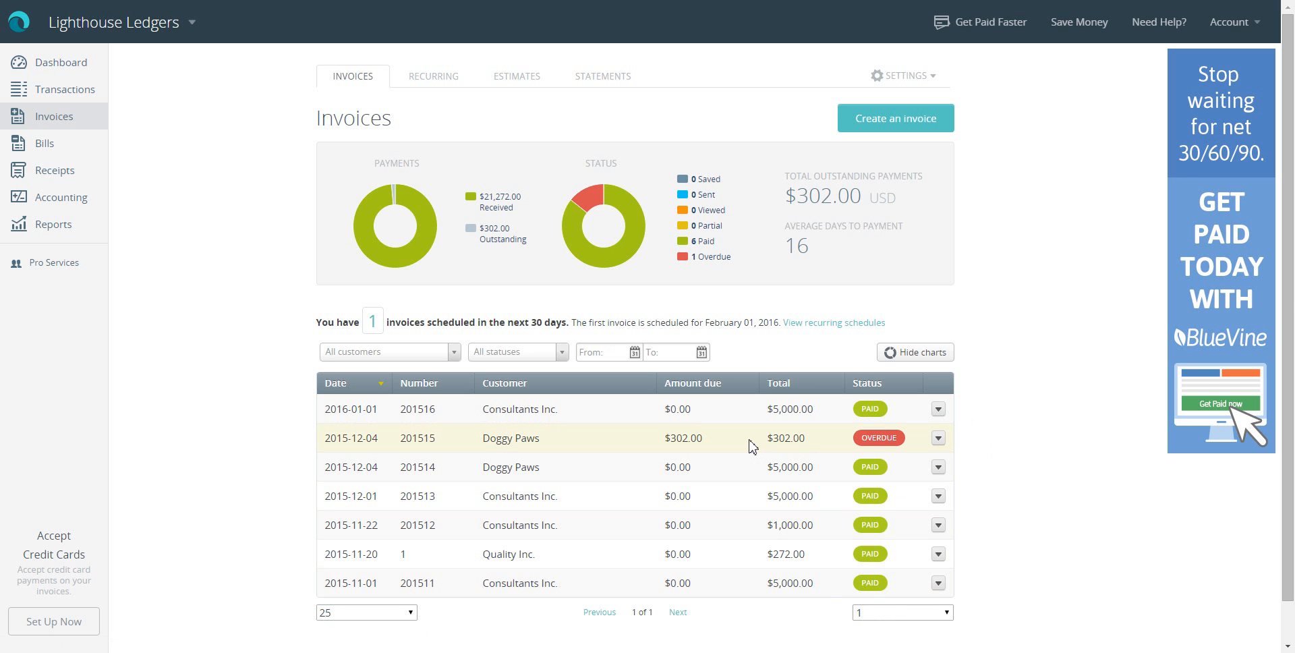
{"action": "mouse_move", "coordinate": [473, 445]}
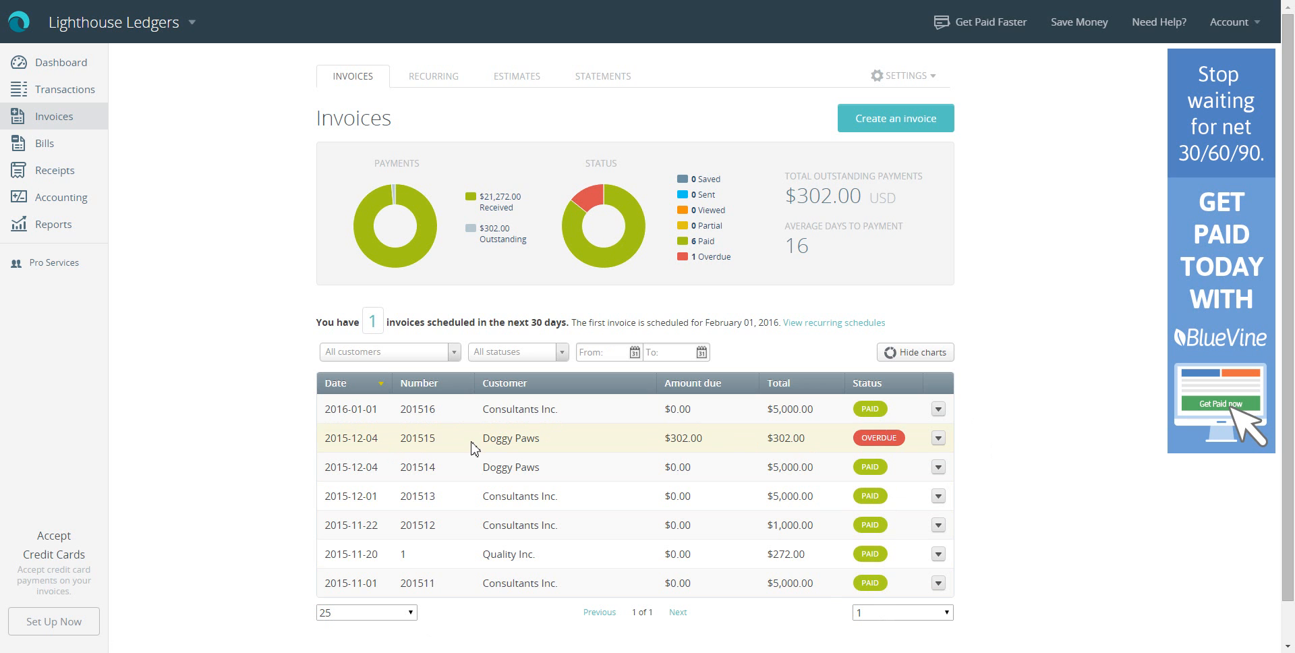
{"action": "mouse_move", "coordinate": [719, 438]}
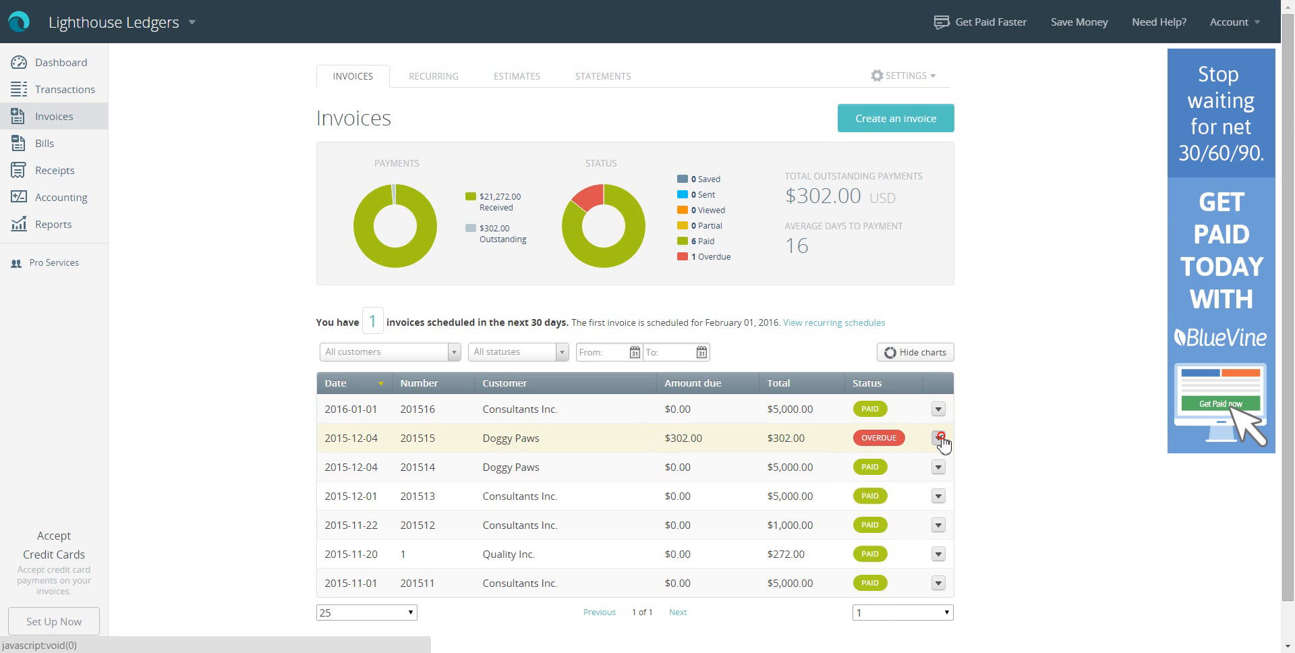
{"action": "left_click", "coordinate": [937, 437]}
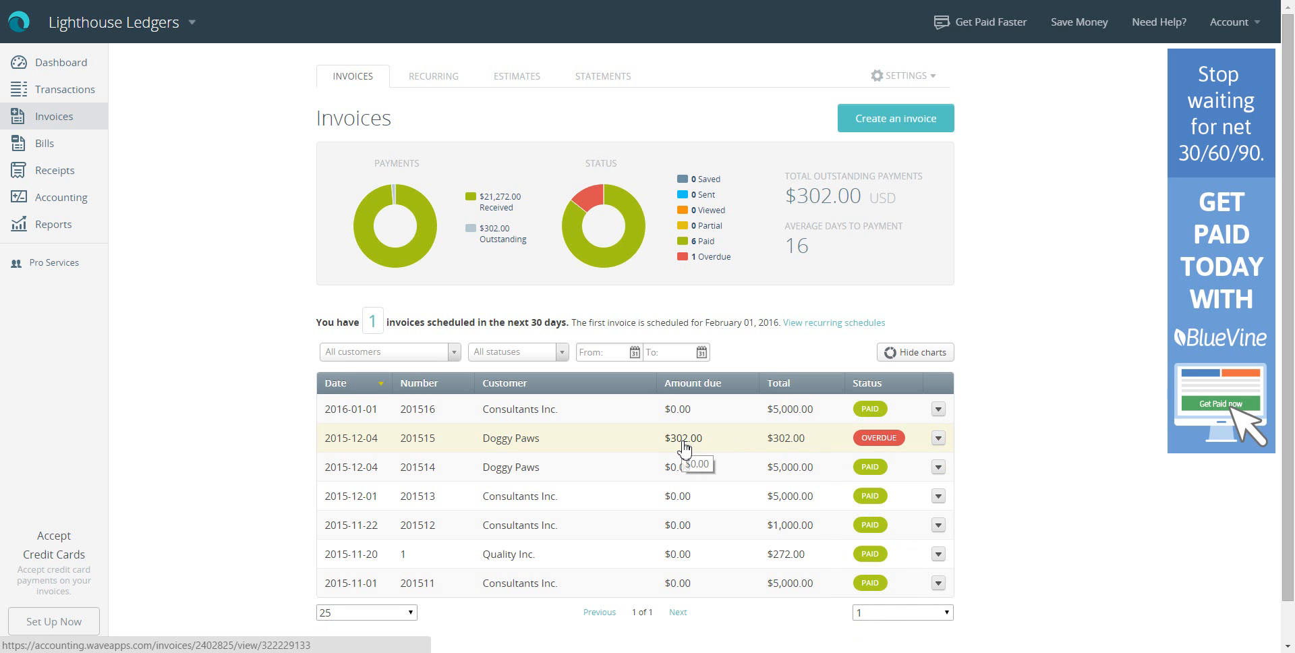
{"action": "mouse_move", "coordinate": [696, 447]}
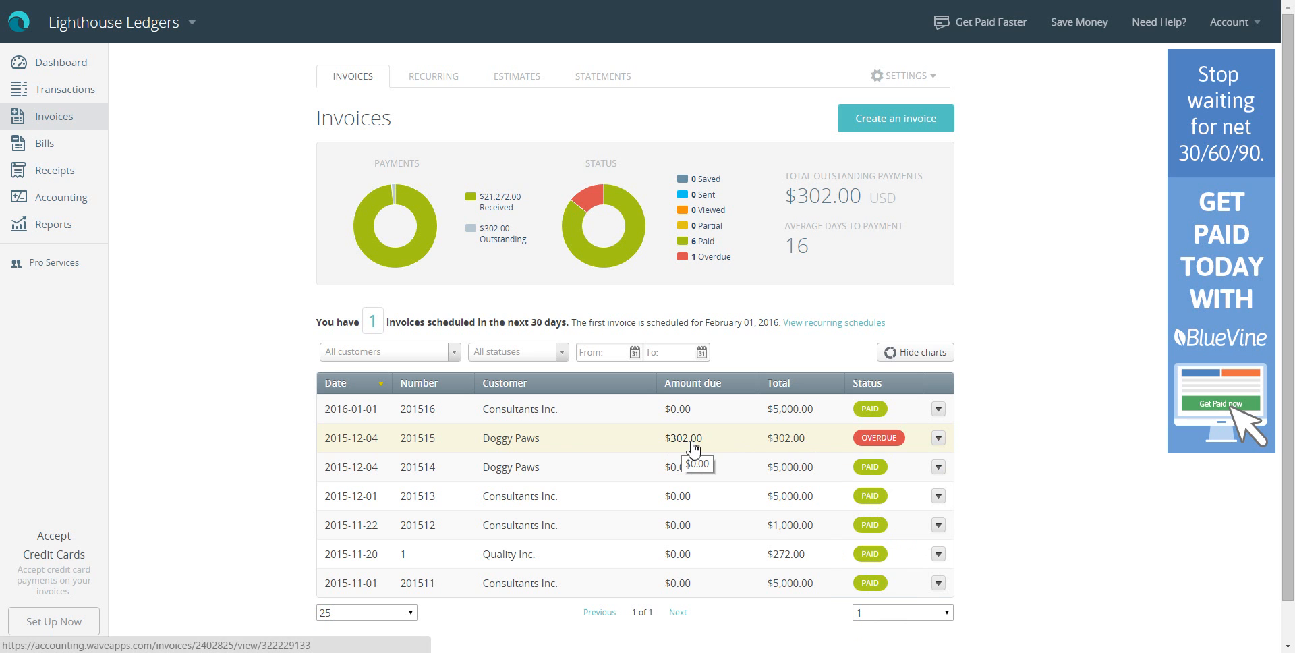
{"action": "mouse_move", "coordinate": [579, 442]}
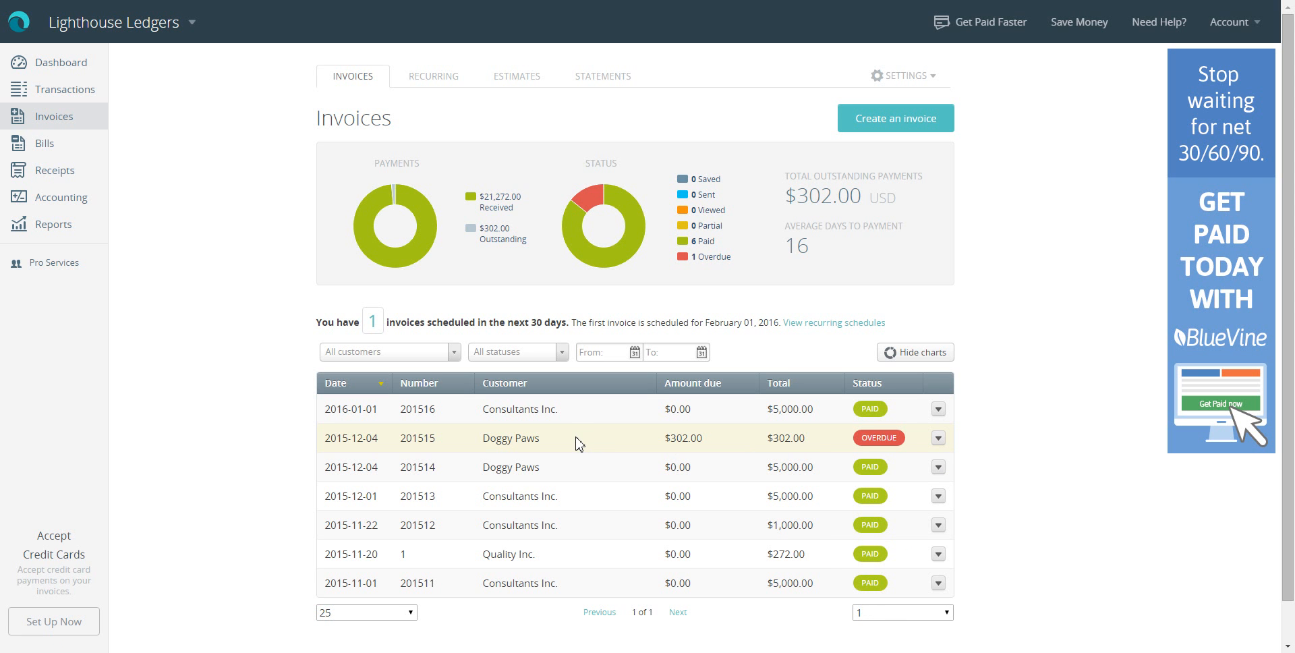
{"action": "mouse_move", "coordinate": [542, 444]}
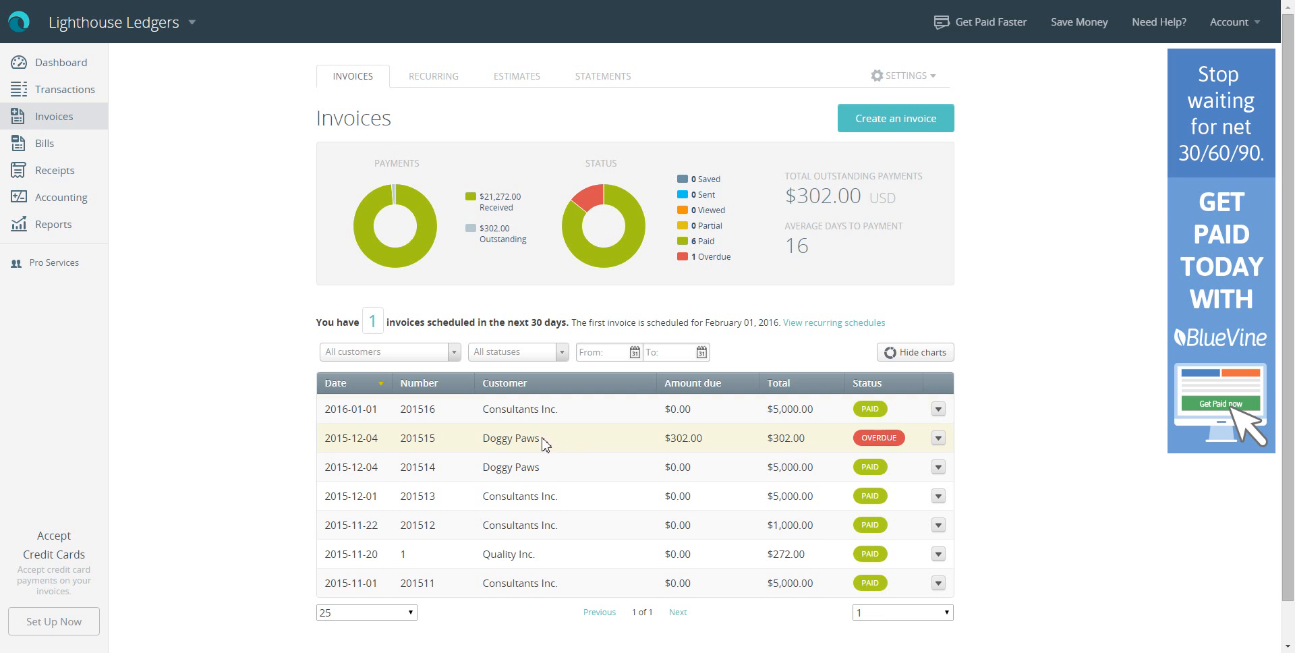
{"action": "mouse_move", "coordinate": [39, 147]}
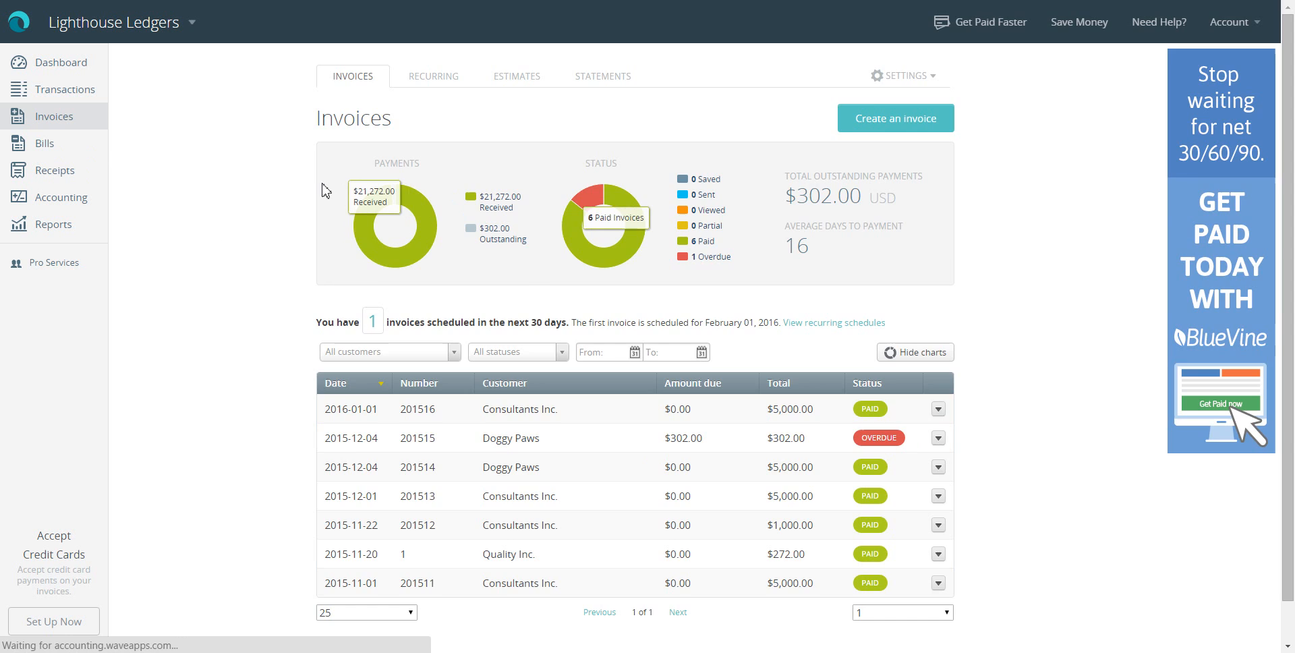
Show the bills from Rent LLC, Legal & Company and Puget Sound Energy
{"action": "left_click", "coordinate": [44, 143]}
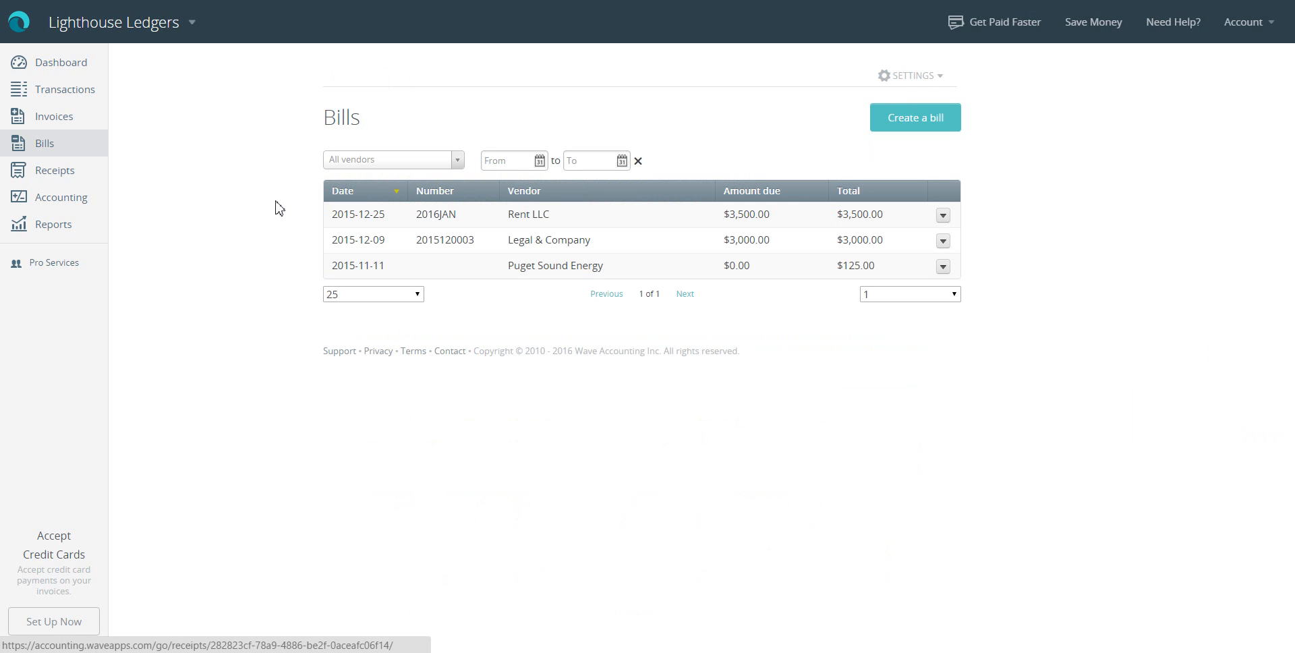
{"action": "mouse_move", "coordinate": [850, 245]}
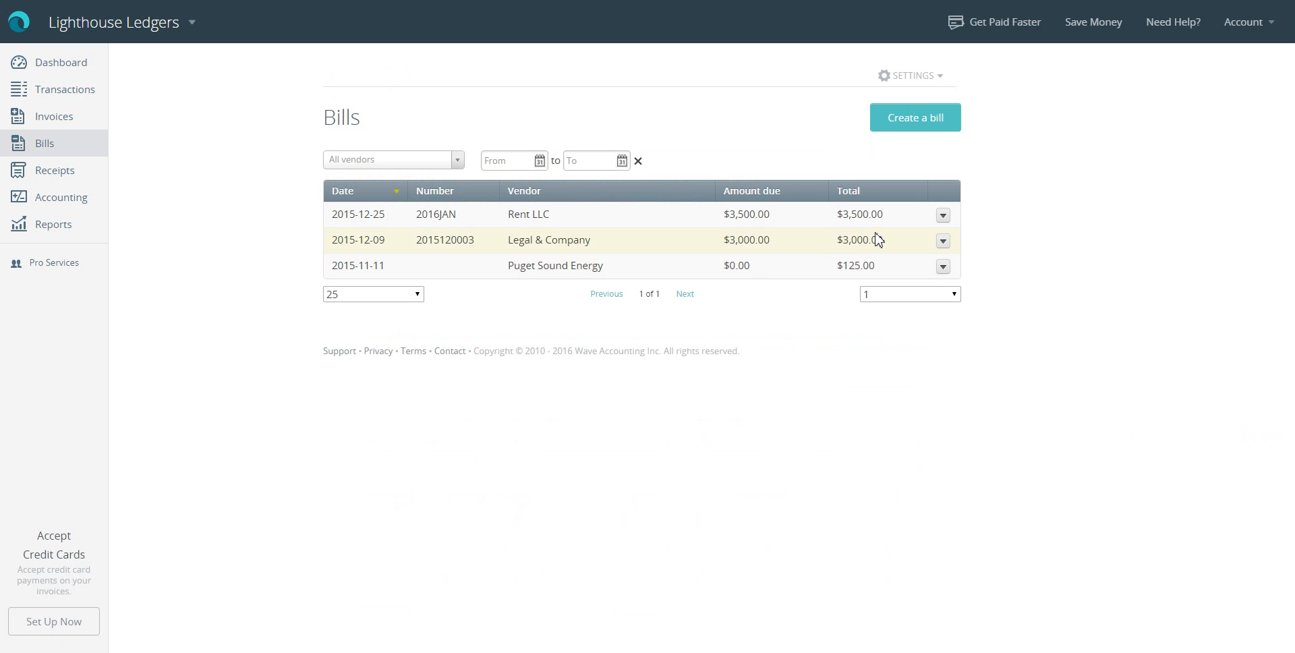
{"action": "mouse_move", "coordinate": [575, 251]}
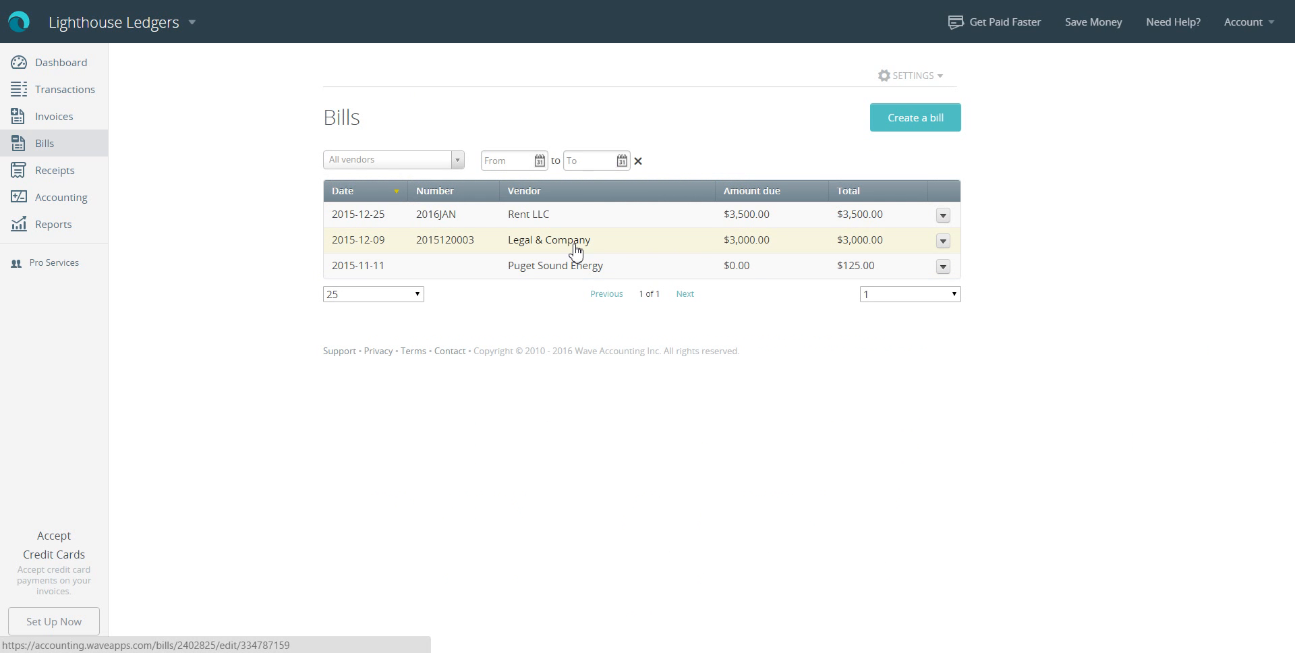
{"action": "mouse_move", "coordinate": [750, 247]}
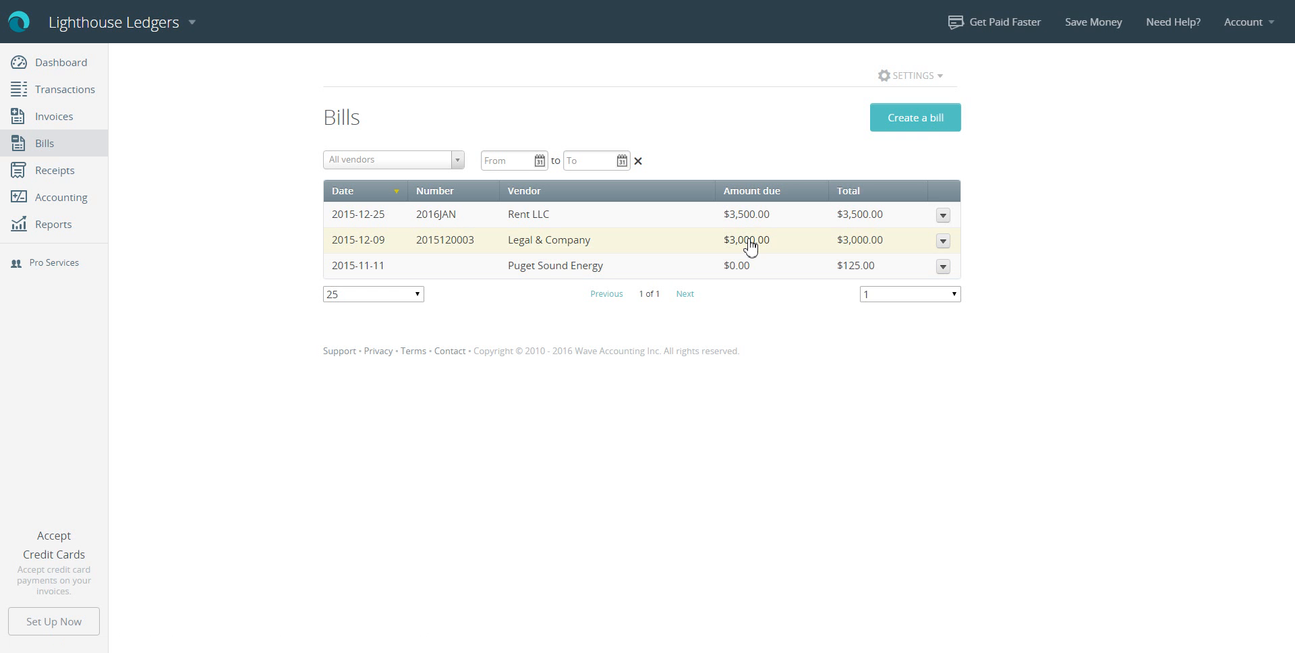
{"action": "mouse_move", "coordinate": [759, 220]}
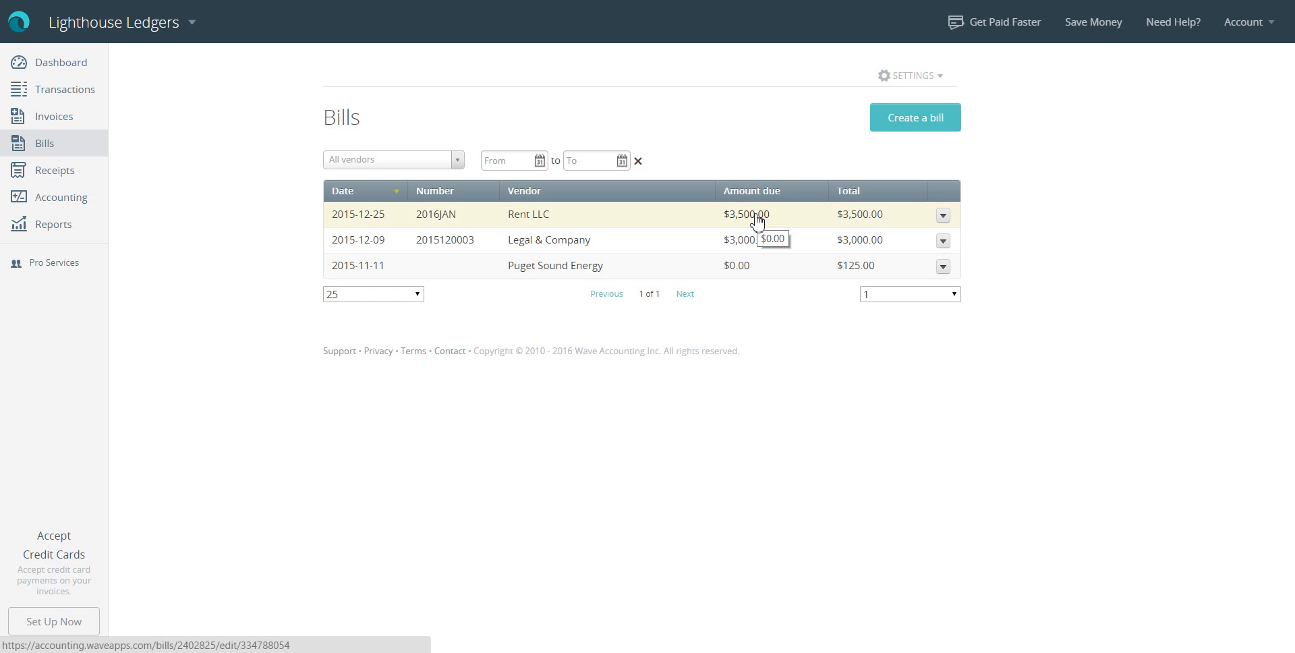
{"action": "mouse_move", "coordinate": [52, 233]}
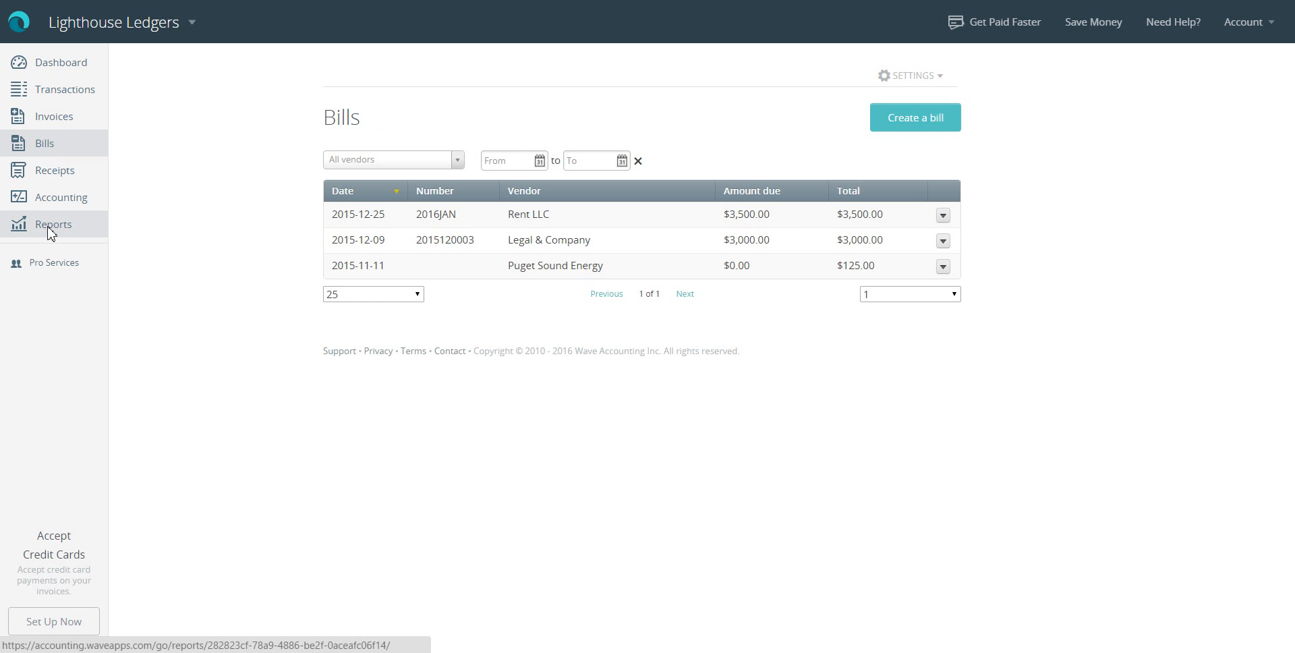
Go to the Reports overview and start loading the Balance Sheet
{"action": "left_click", "coordinate": [52, 224]}
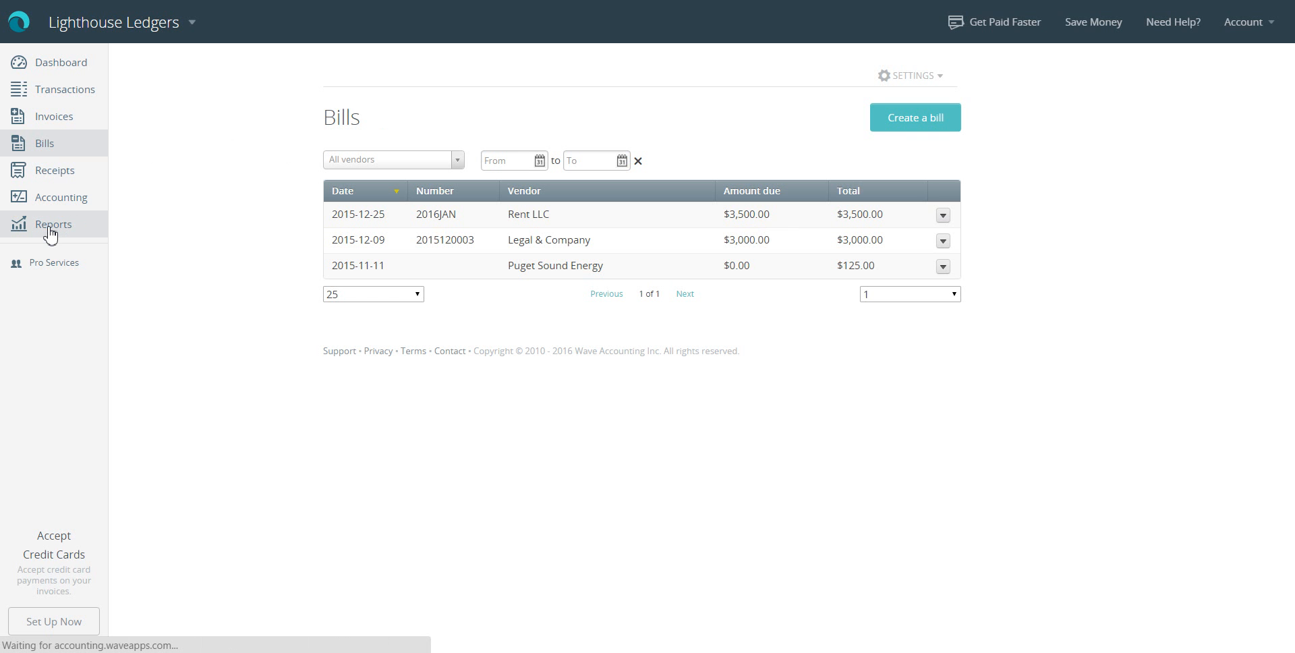
{"action": "left_click", "coordinate": [54, 224]}
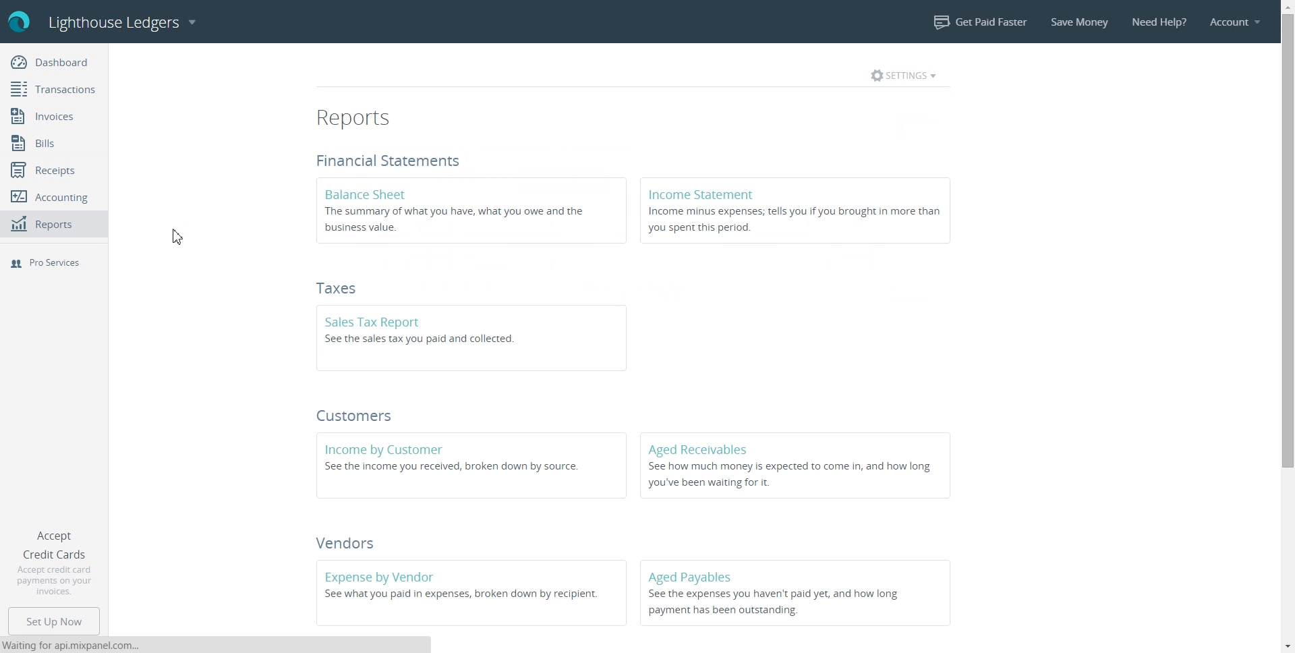
{"action": "mouse_move", "coordinate": [360, 205]}
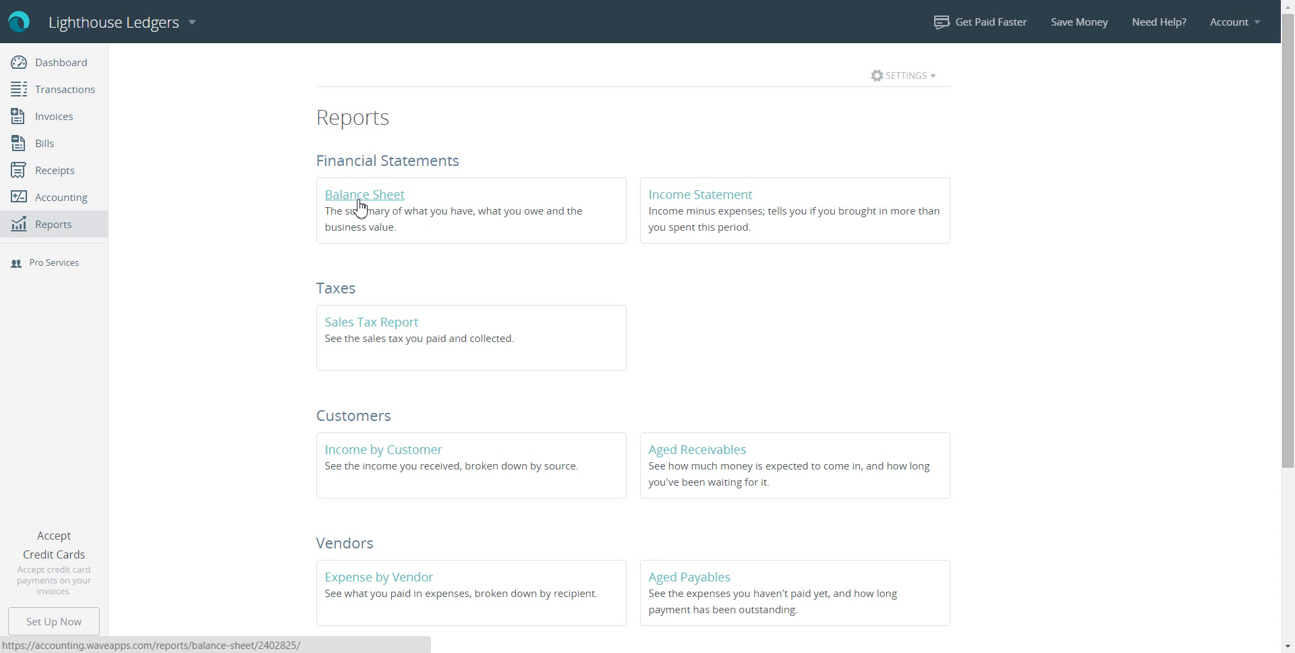
{"action": "mouse_move", "coordinate": [367, 204]}
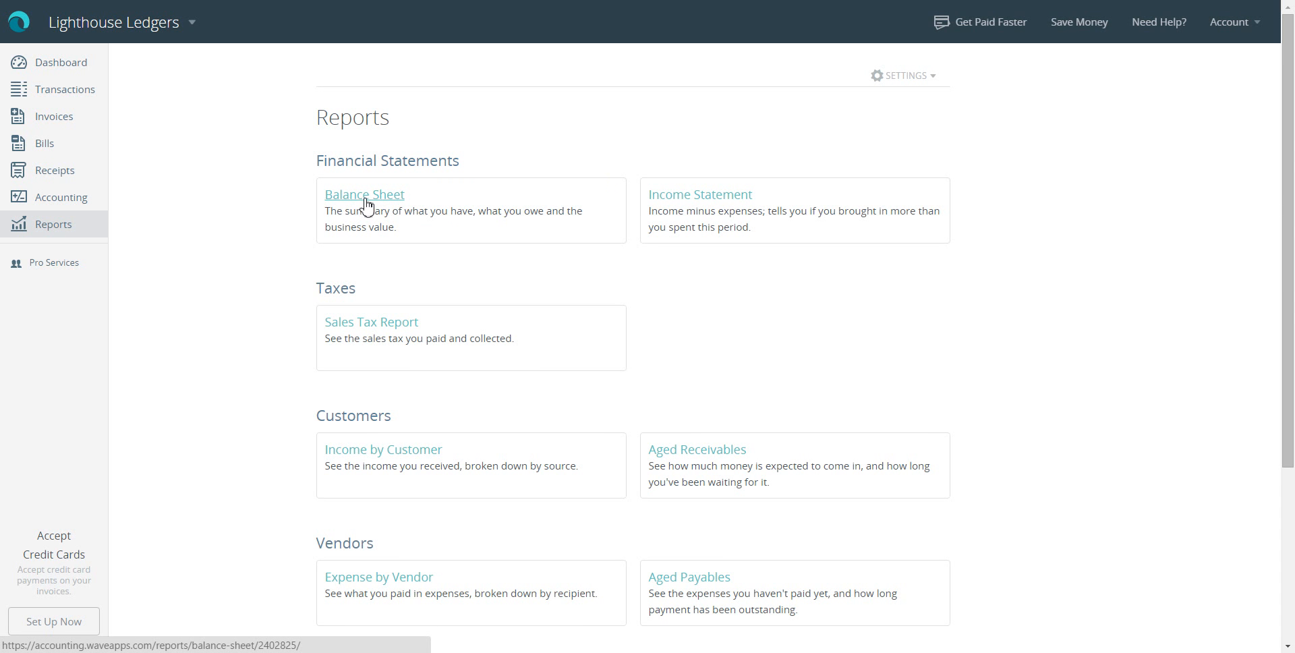
{"action": "left_click", "coordinate": [365, 195]}
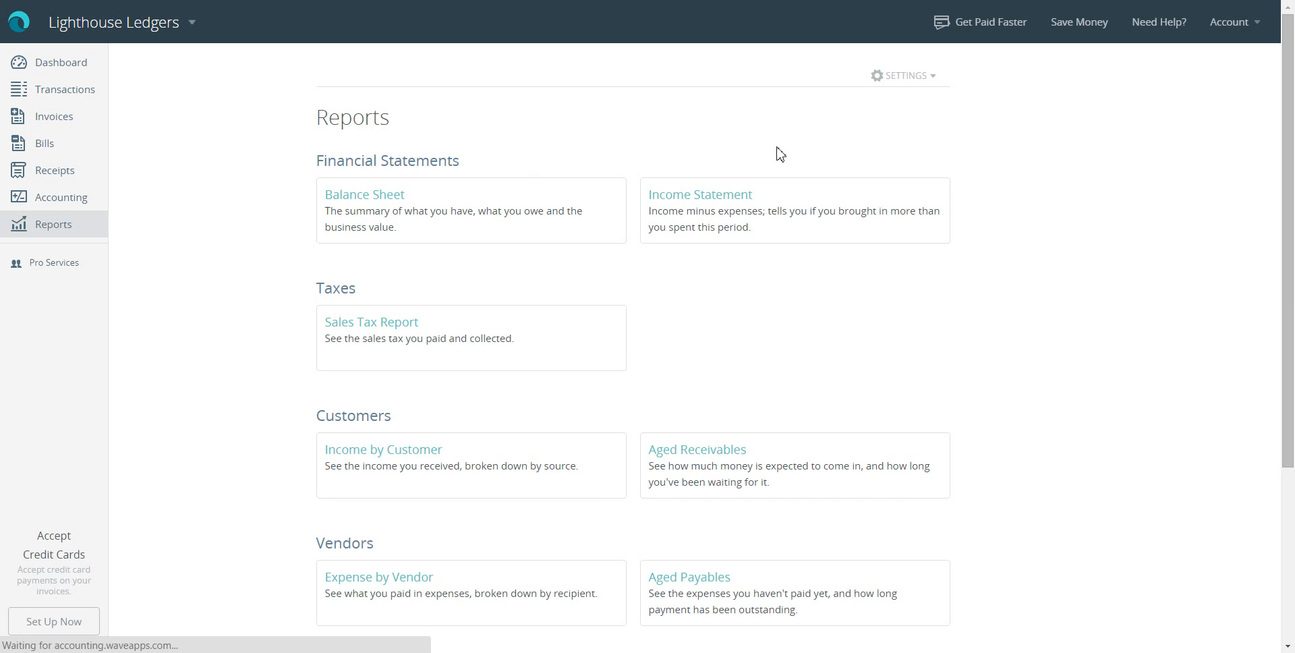
{"action": "left_click", "coordinate": [365, 194]}
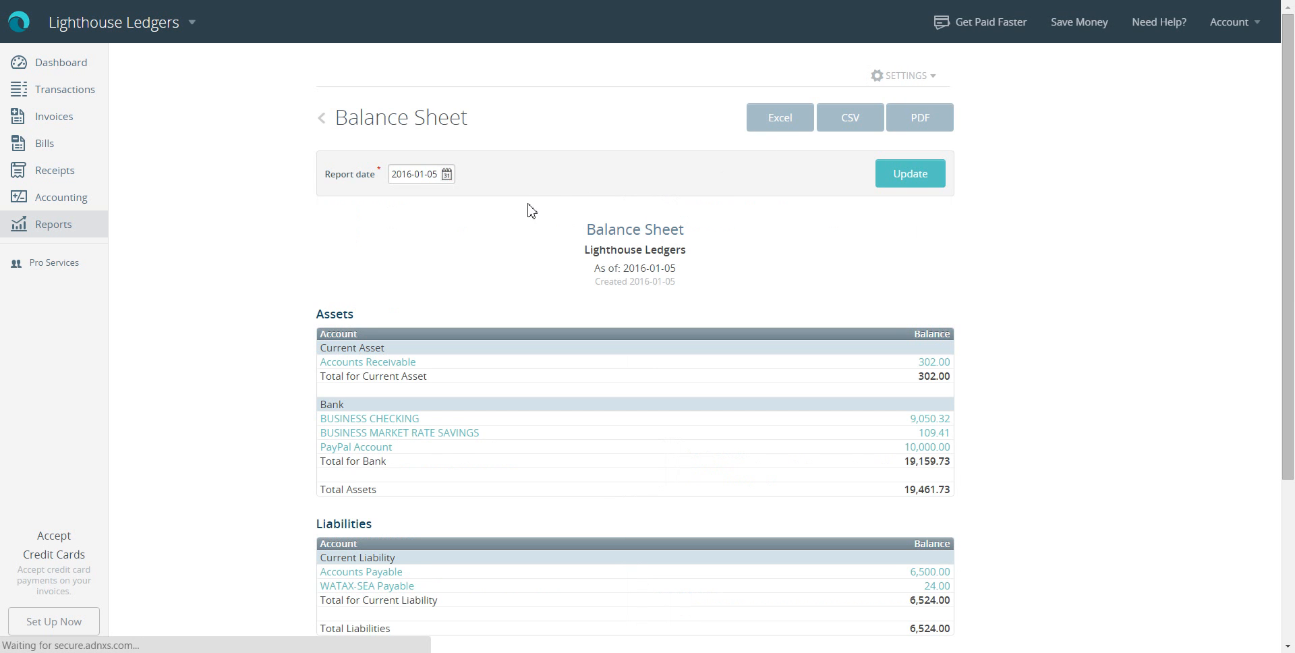
{"action": "scroll", "scroll_direction": "down", "scroll_amount": 3}
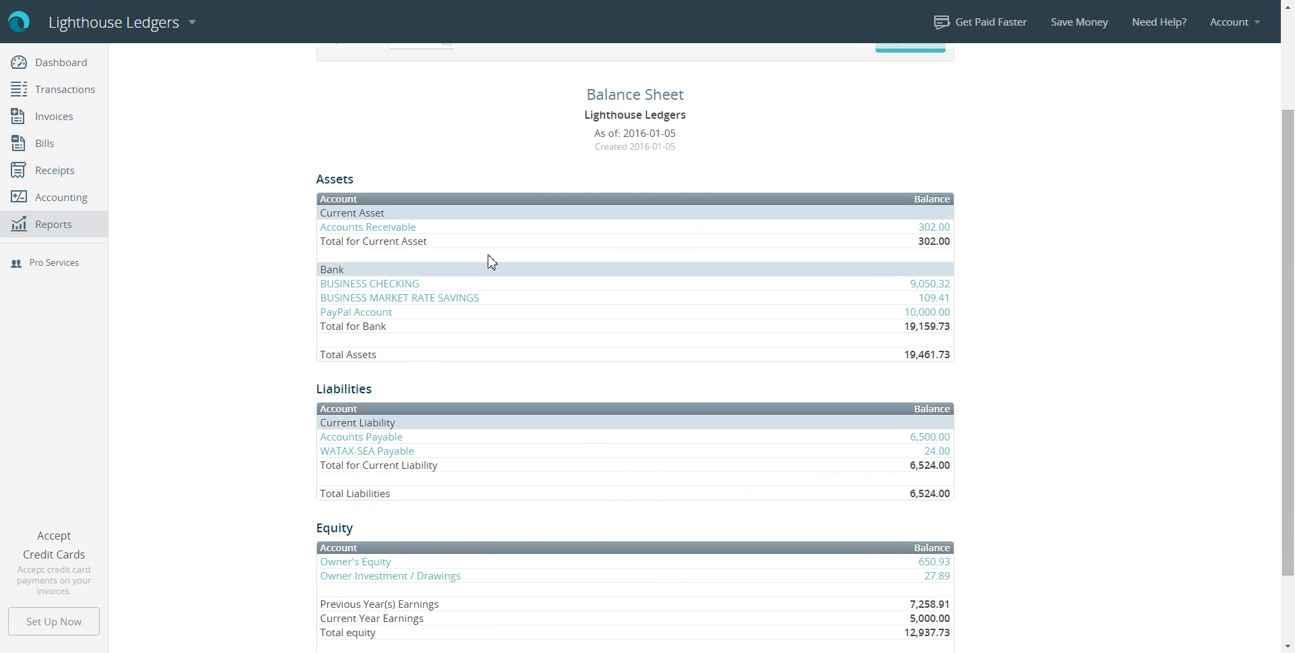
{"action": "mouse_move", "coordinate": [406, 175]}
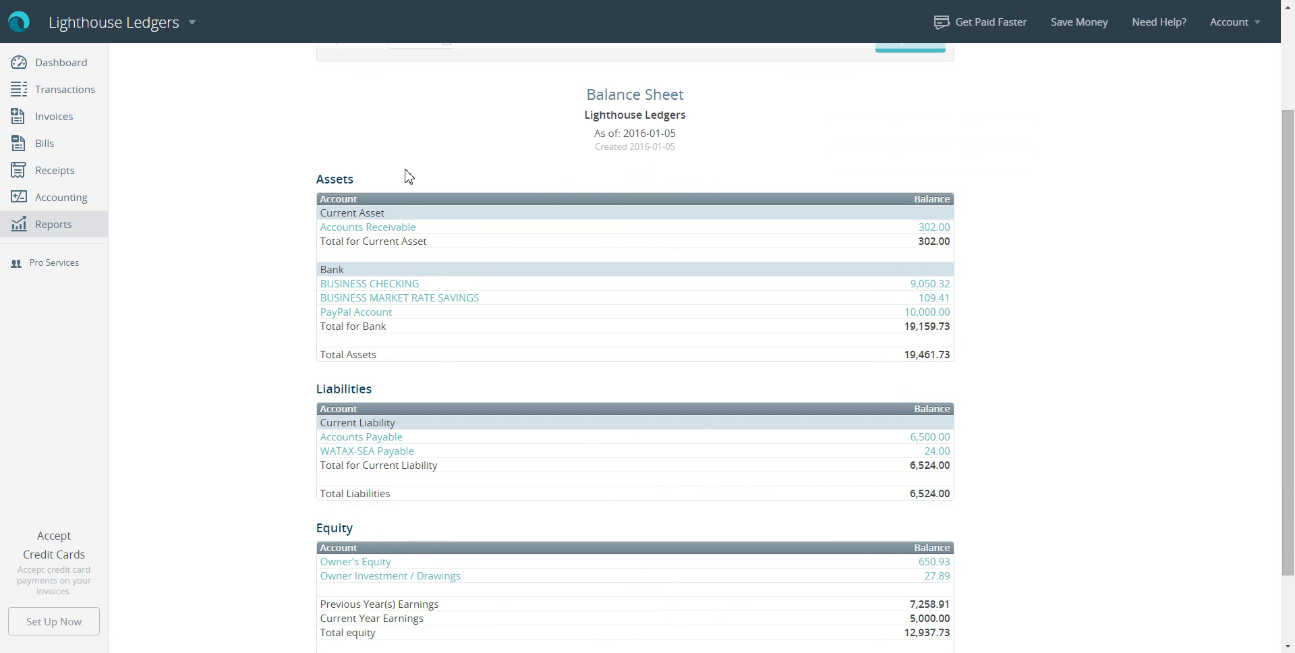
{"action": "mouse_move", "coordinate": [395, 232]}
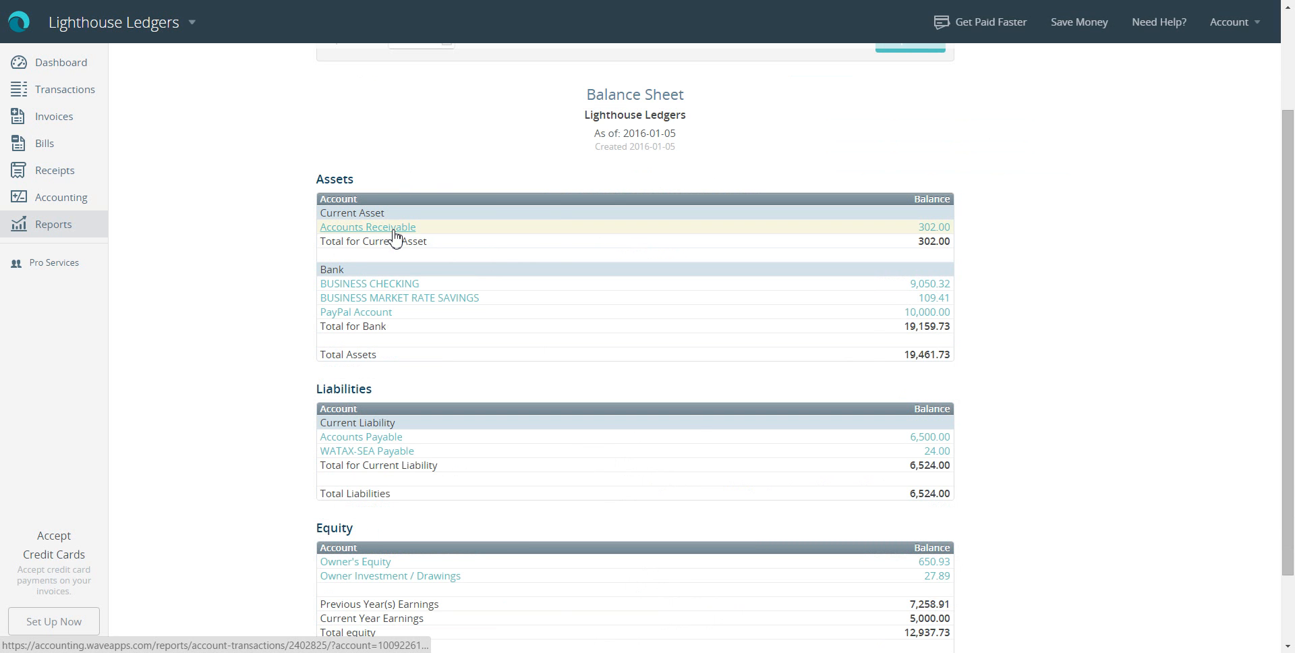
{"action": "mouse_move", "coordinate": [371, 442]}
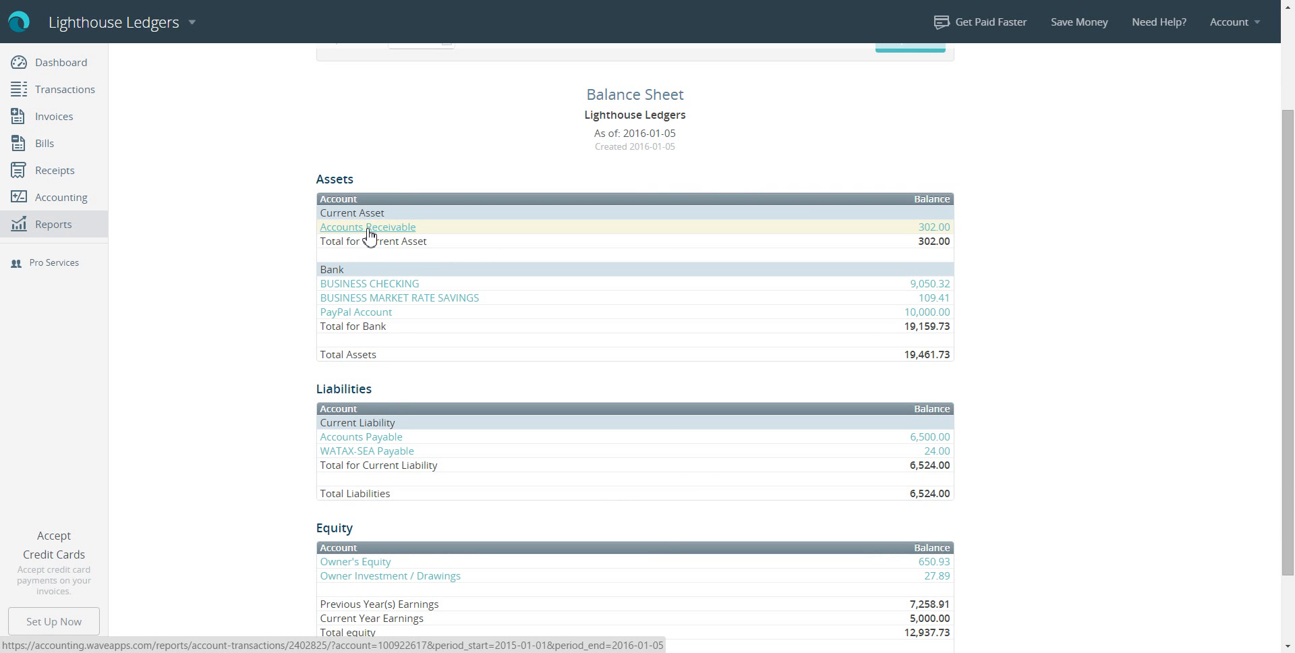
{"action": "mouse_move", "coordinate": [513, 141]}
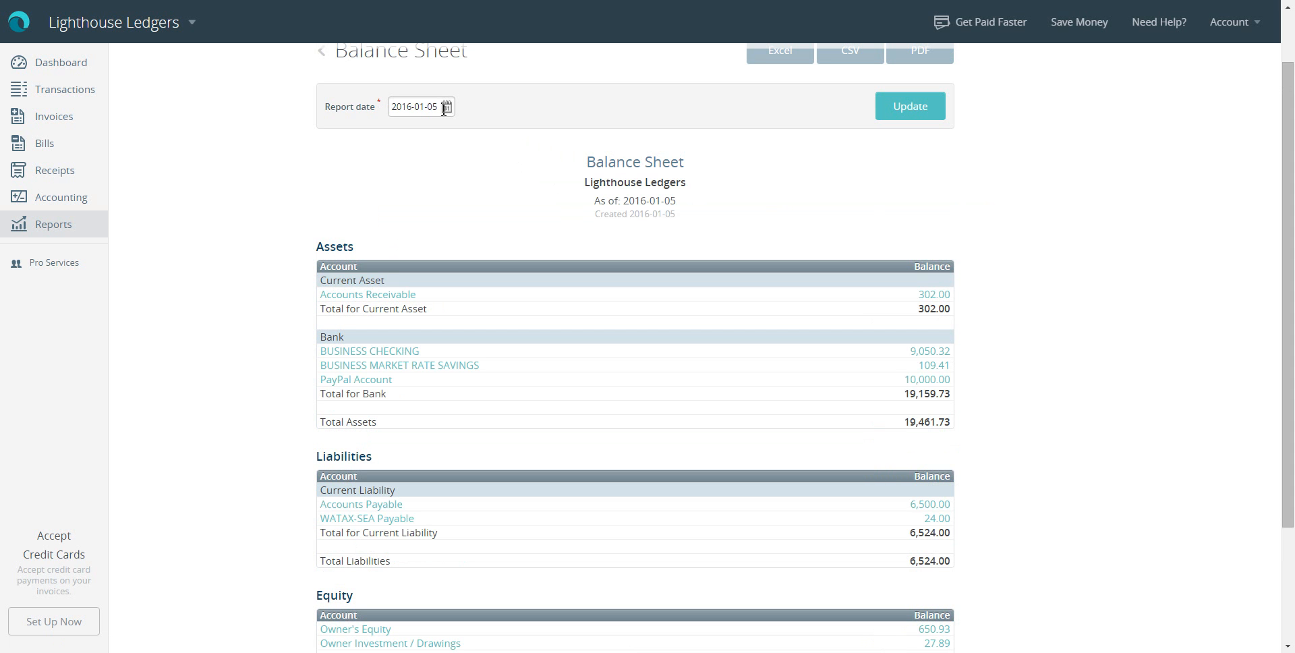
Re-run the Balance Sheet as of 2015-12-31, showing Accounts Receivable of 574.00
{"action": "left_click", "coordinate": [446, 107]}
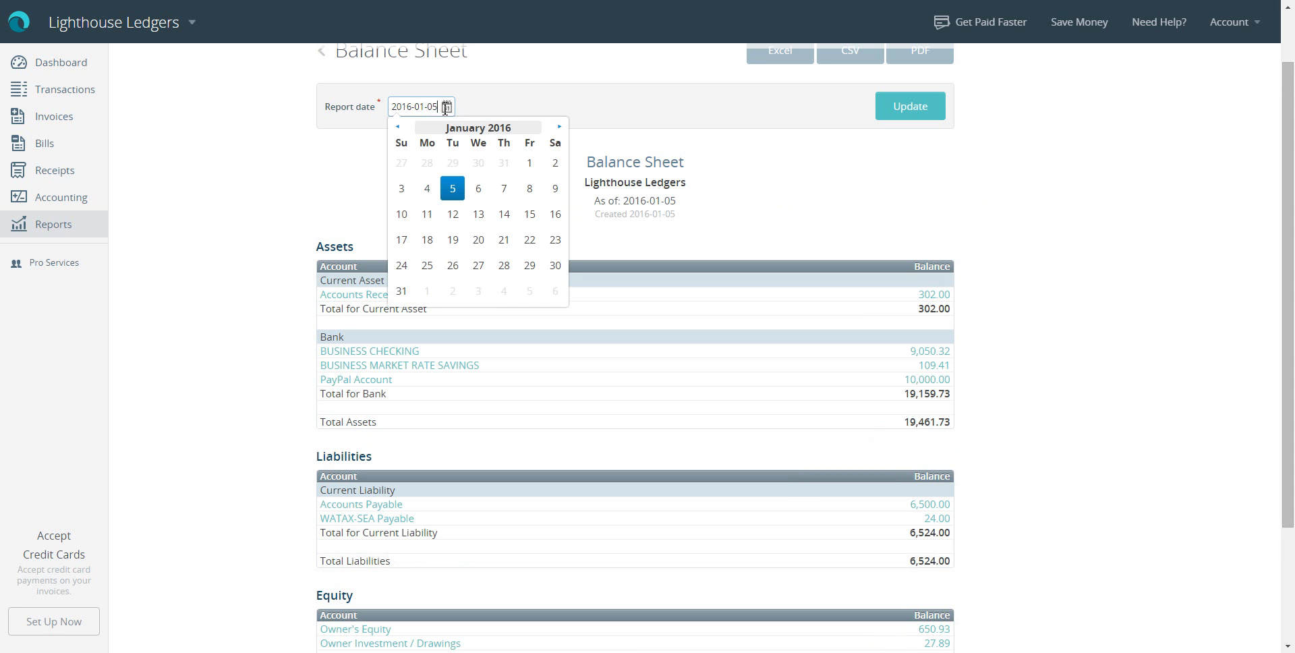
{"action": "left_click", "coordinate": [398, 126]}
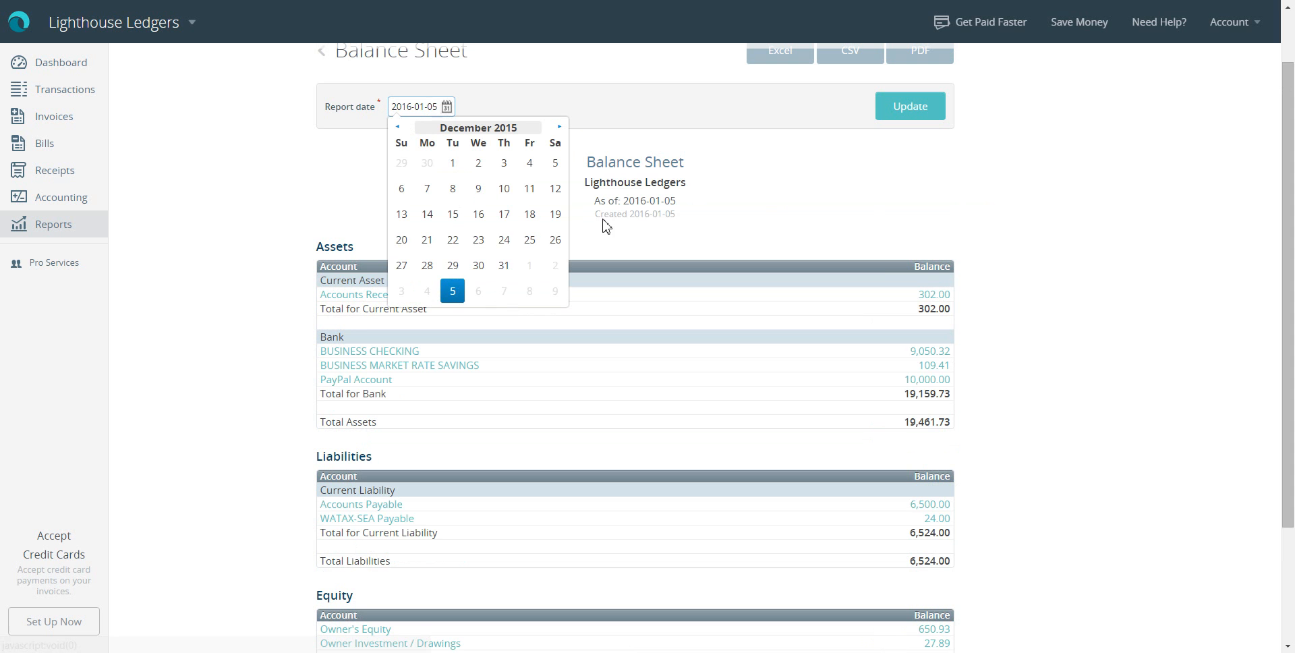
{"action": "mouse_move", "coordinate": [504, 265]}
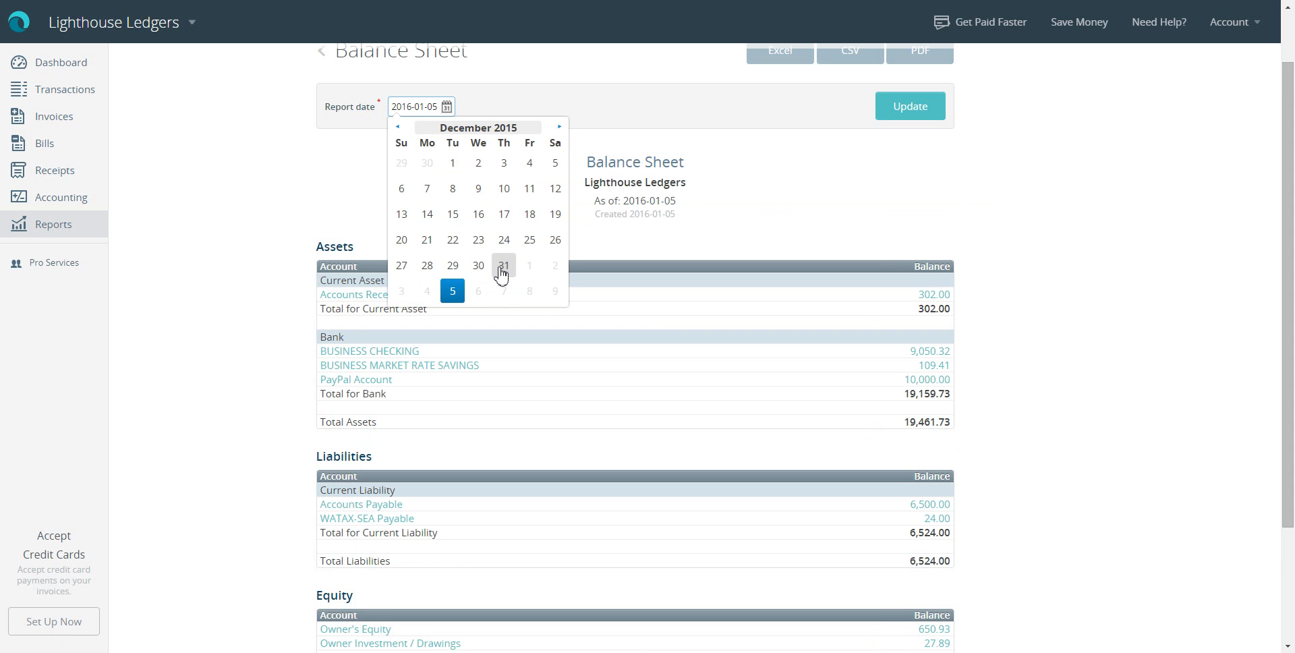
{"action": "left_click", "coordinate": [503, 264]}
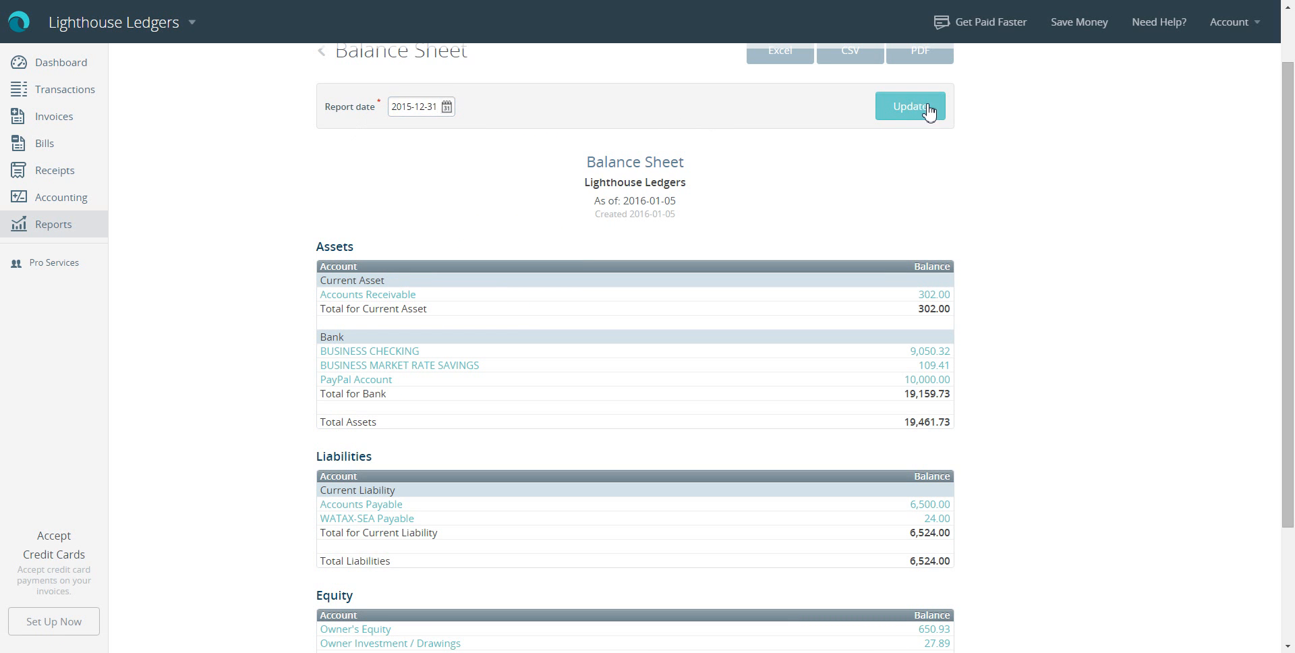
{"action": "left_click", "coordinate": [909, 105]}
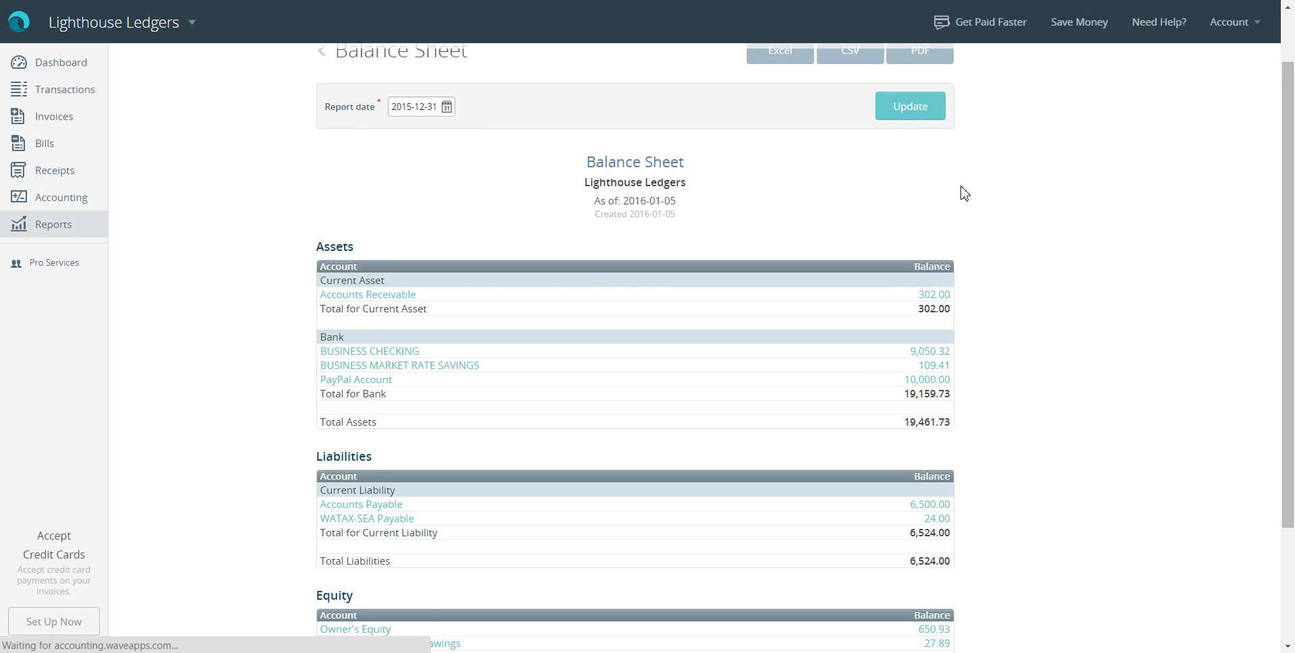
{"action": "left_click", "coordinate": [909, 105]}
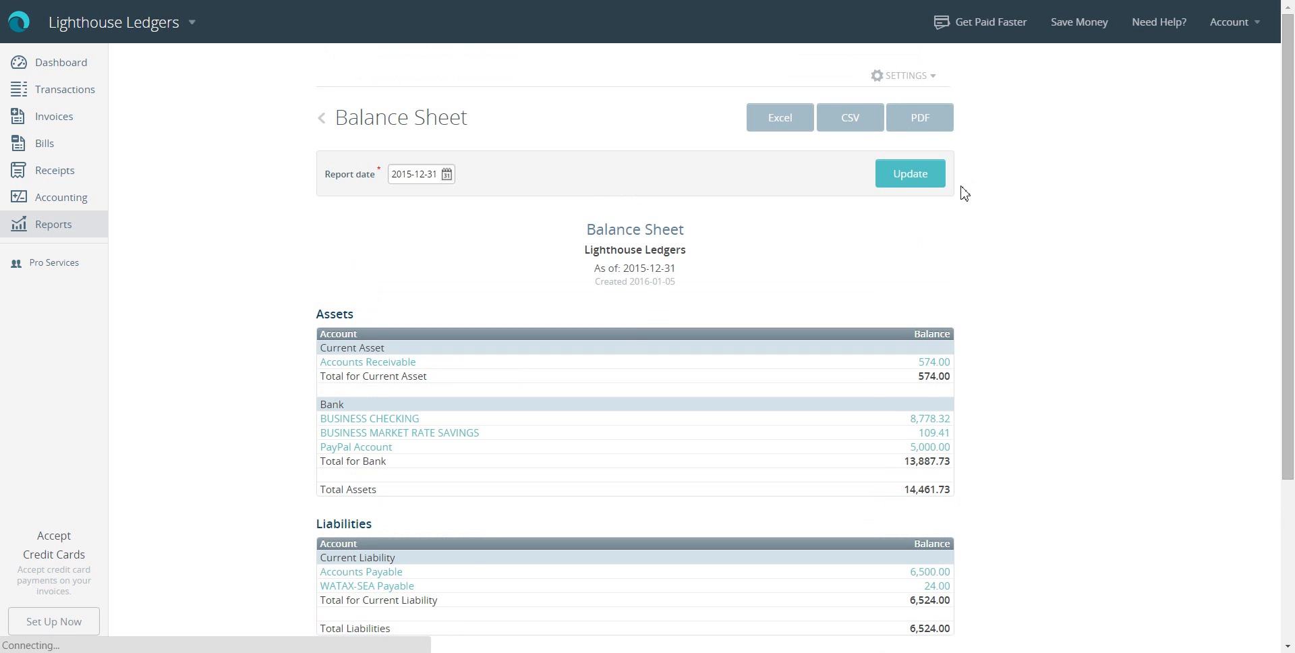
{"action": "mouse_move", "coordinate": [622, 358]}
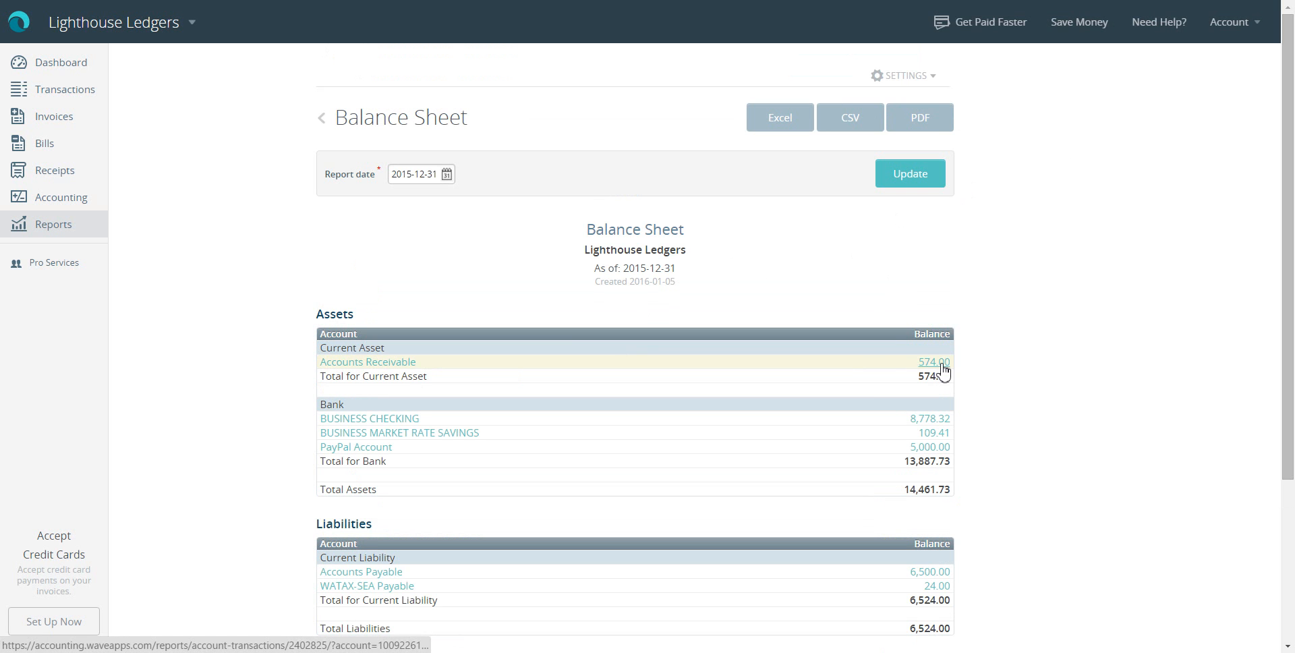
{"action": "mouse_move", "coordinate": [864, 288]}
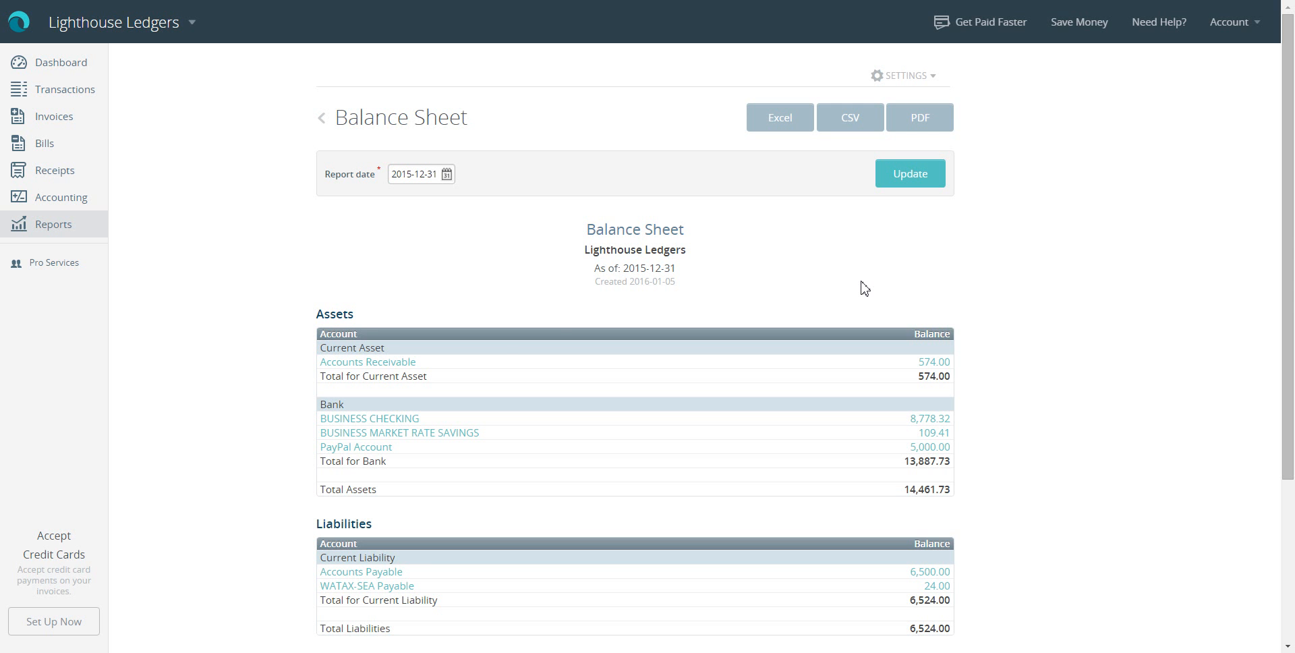
{"action": "mouse_move", "coordinate": [383, 363]}
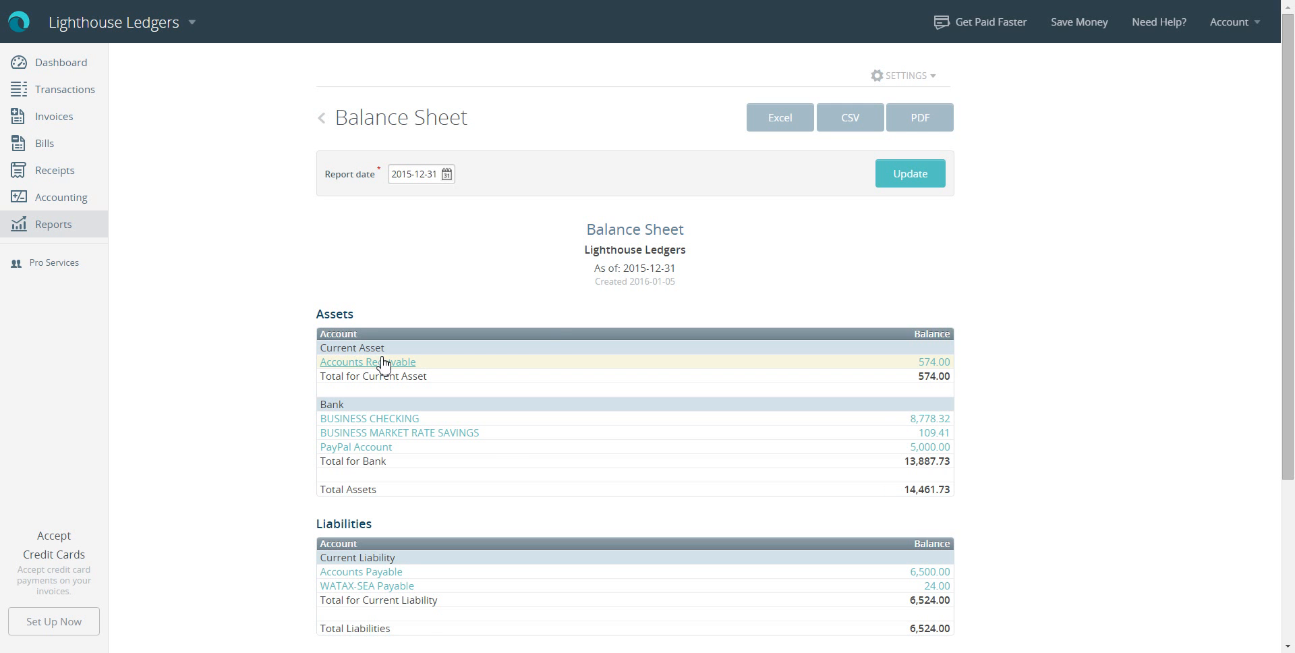
{"action": "mouse_move", "coordinate": [937, 375]}
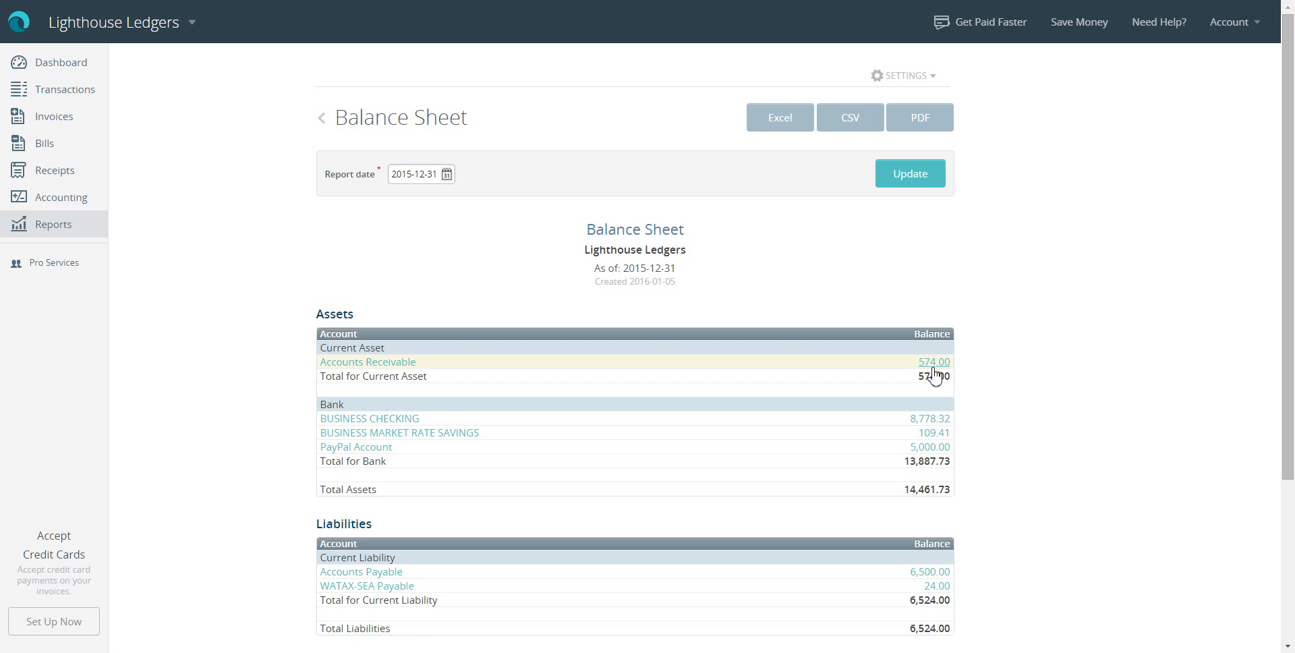
{"action": "mouse_move", "coordinate": [378, 370]}
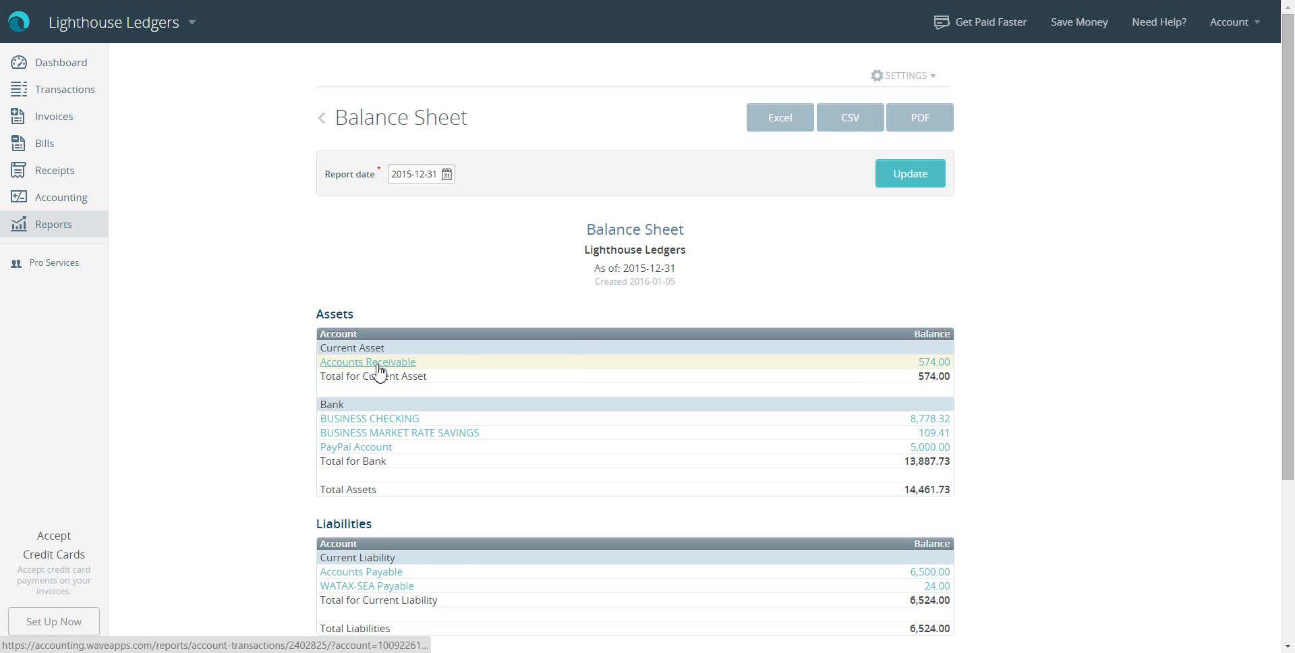
Drill into Accounts Receivable transactions for 2015 and highlight the 302.00 and 272.00 invoice debits
{"action": "left_click", "coordinate": [367, 362]}
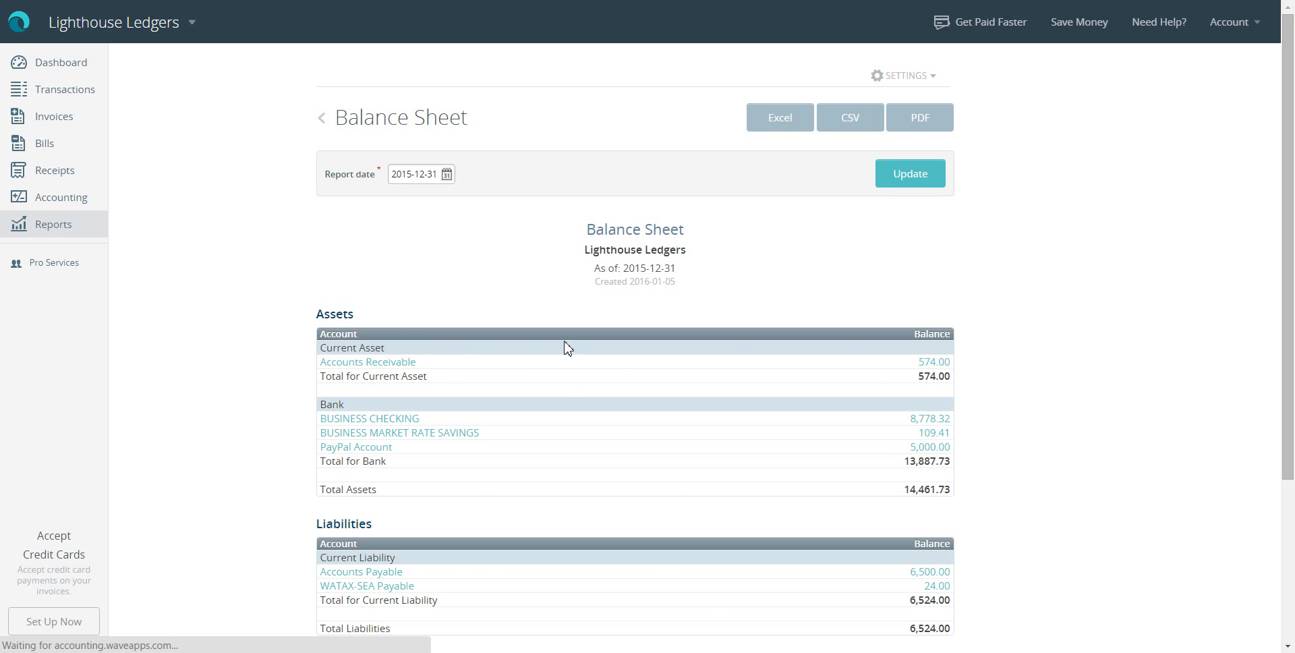
{"action": "left_click", "coordinate": [367, 361]}
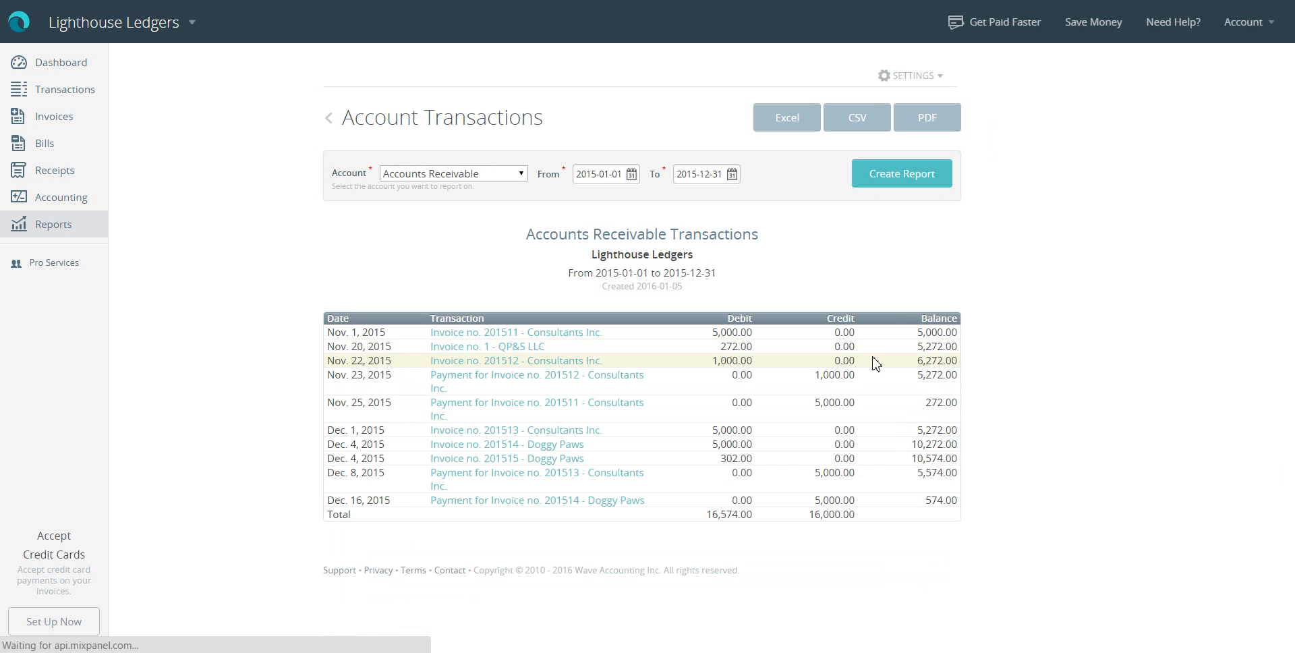
{"action": "mouse_move", "coordinate": [773, 491]}
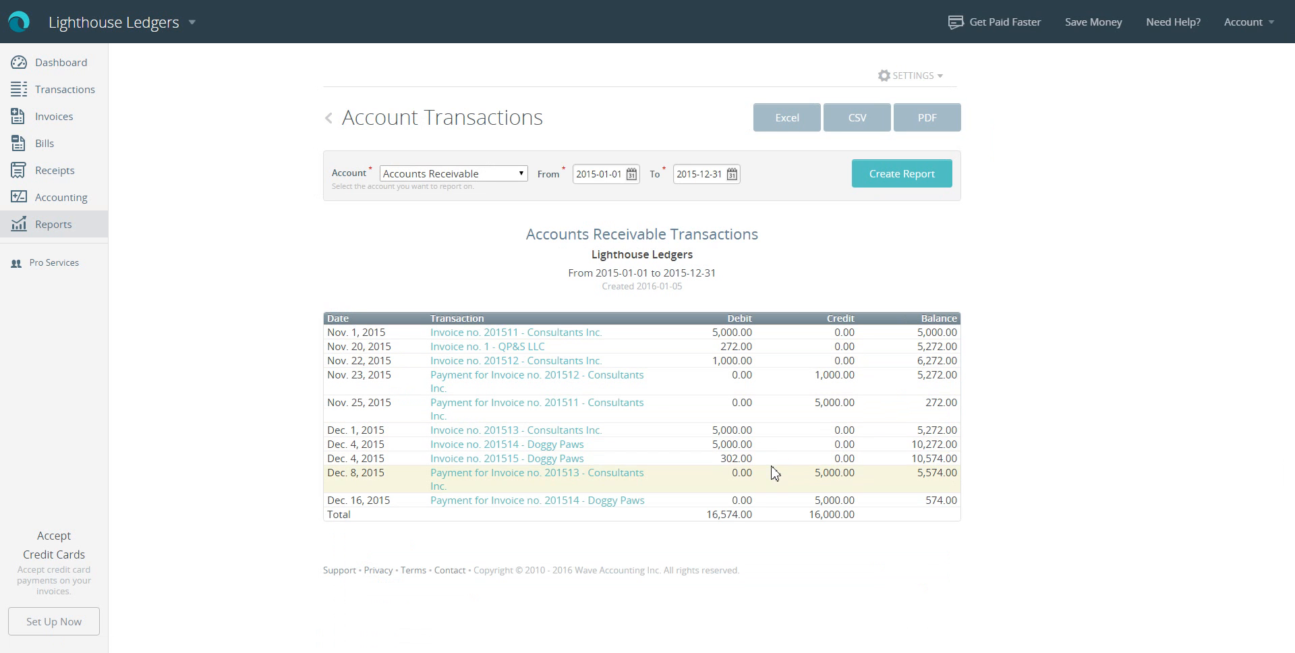
{"action": "double_click", "coordinate": [733, 458]}
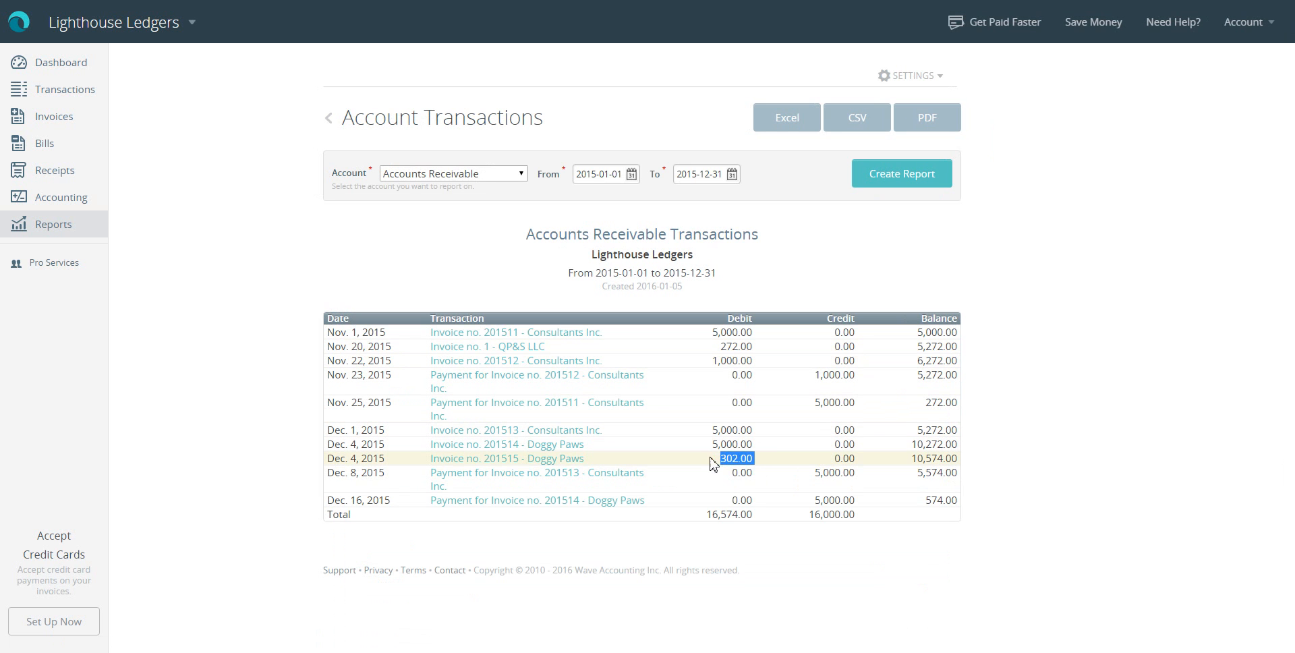
{"action": "mouse_move", "coordinate": [755, 351]}
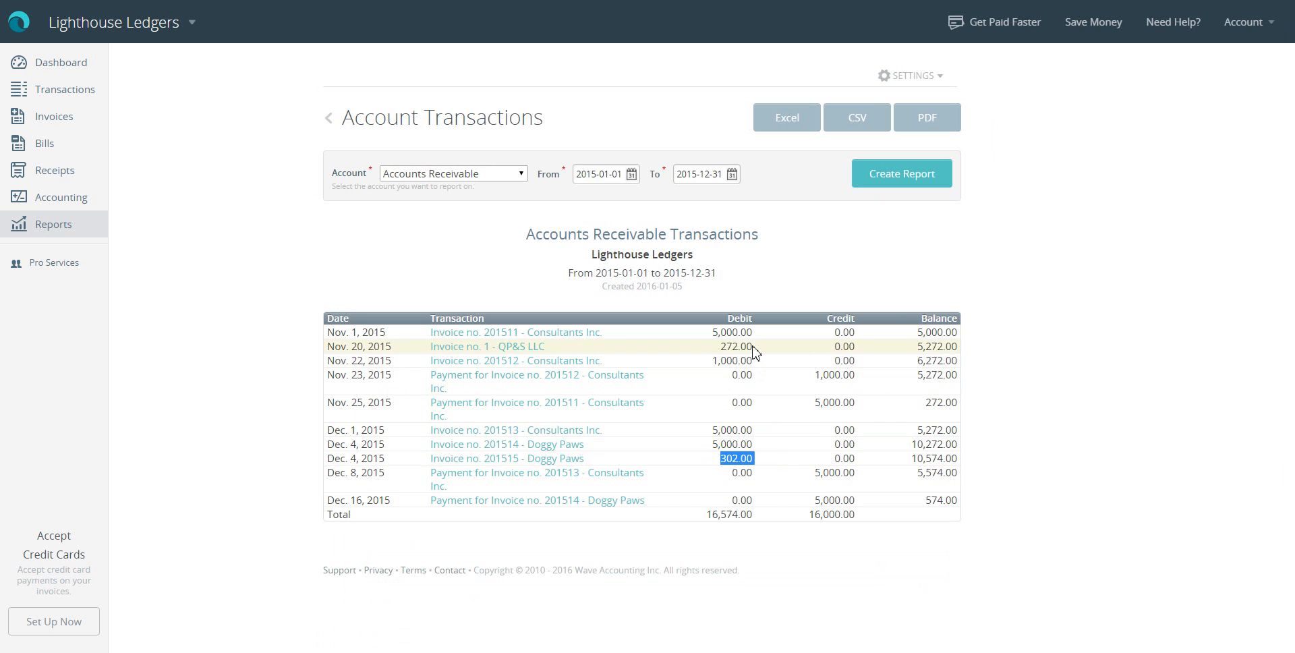
{"action": "double_click", "coordinate": [737, 346]}
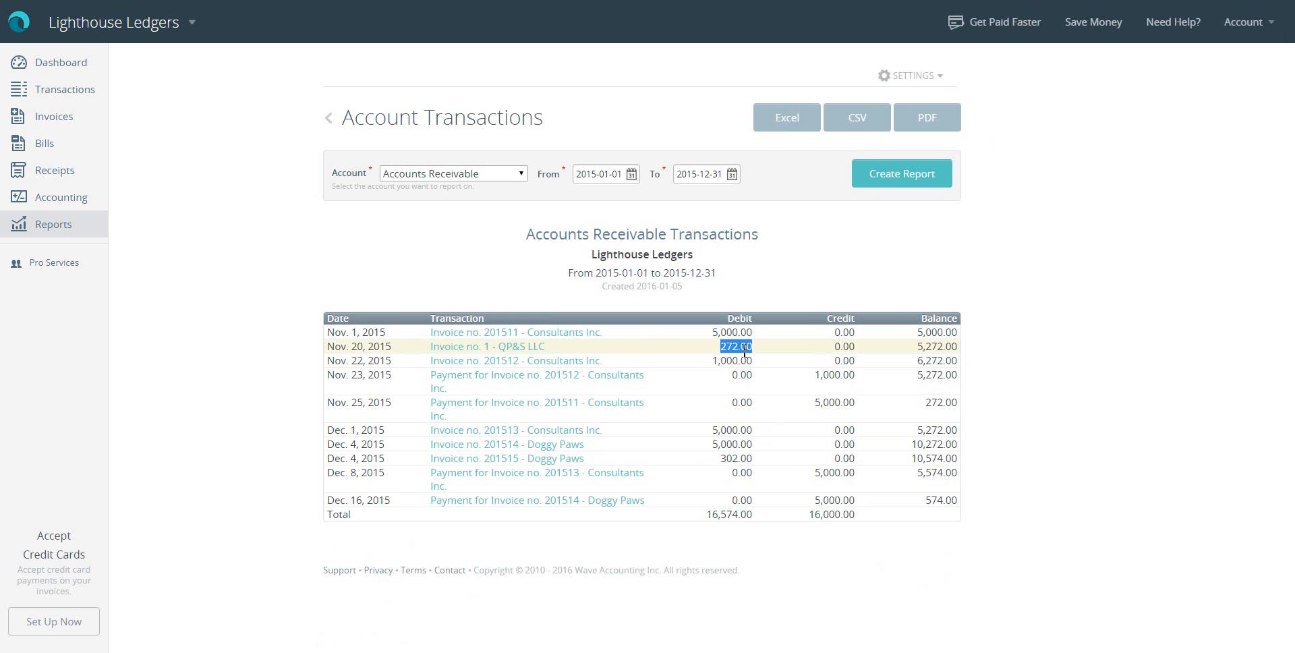
{"action": "mouse_move", "coordinate": [790, 360]}
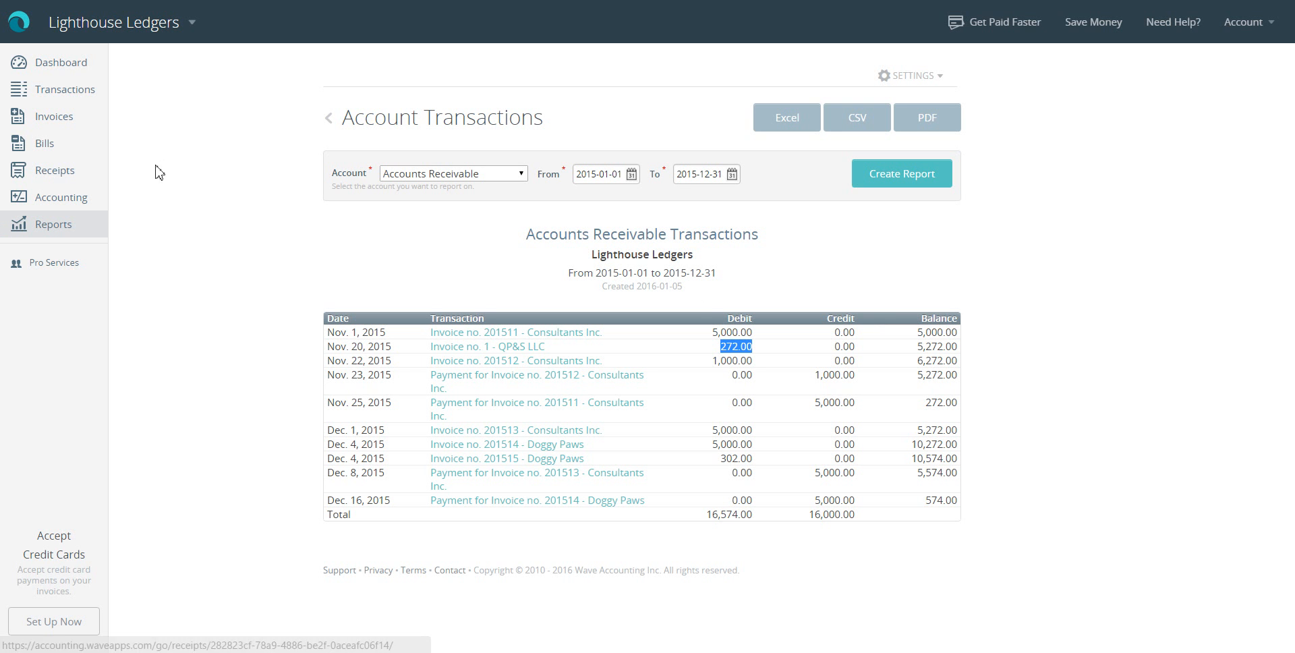
{"action": "mouse_move", "coordinate": [62, 205]}
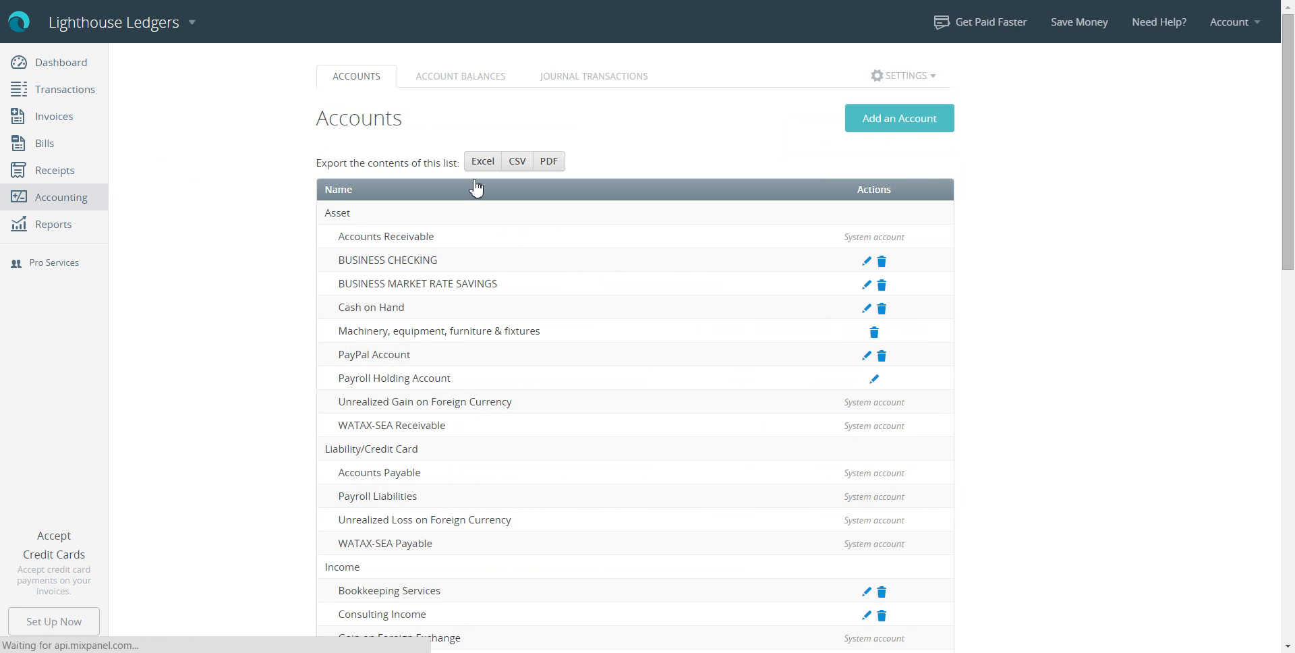
{"action": "mouse_move", "coordinate": [602, 83]}
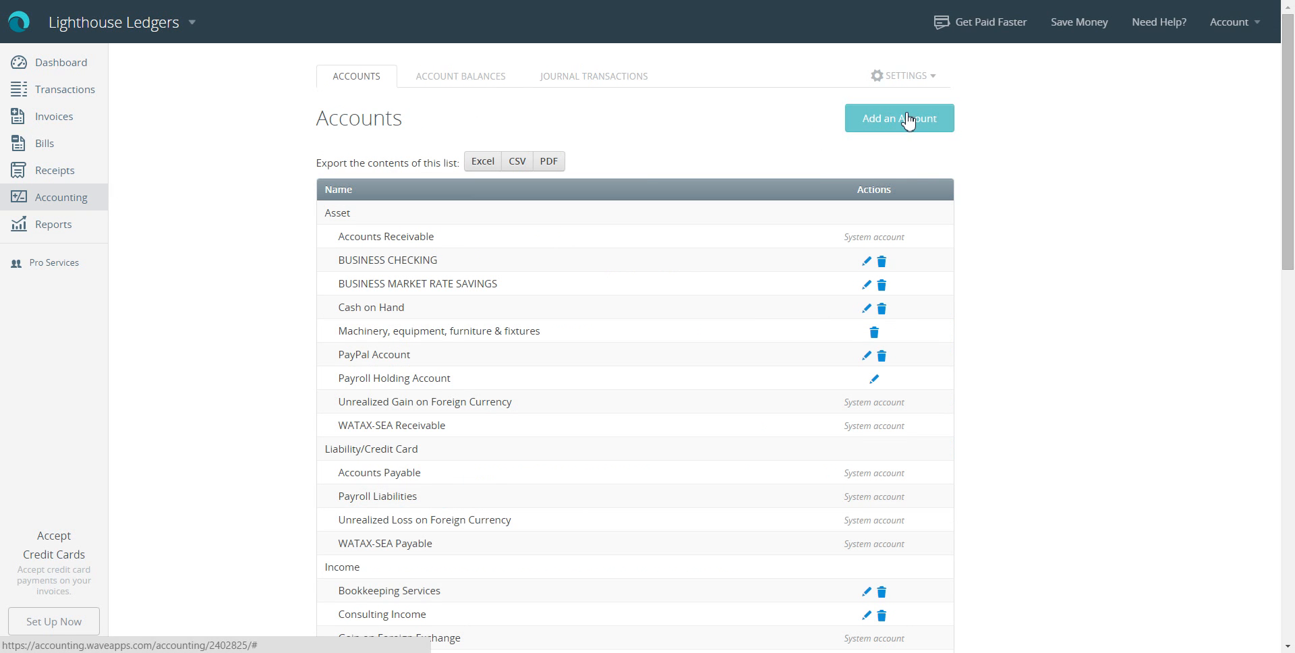
Show the Journal Transactions list and start adding a new transaction
{"action": "left_click", "coordinate": [594, 75]}
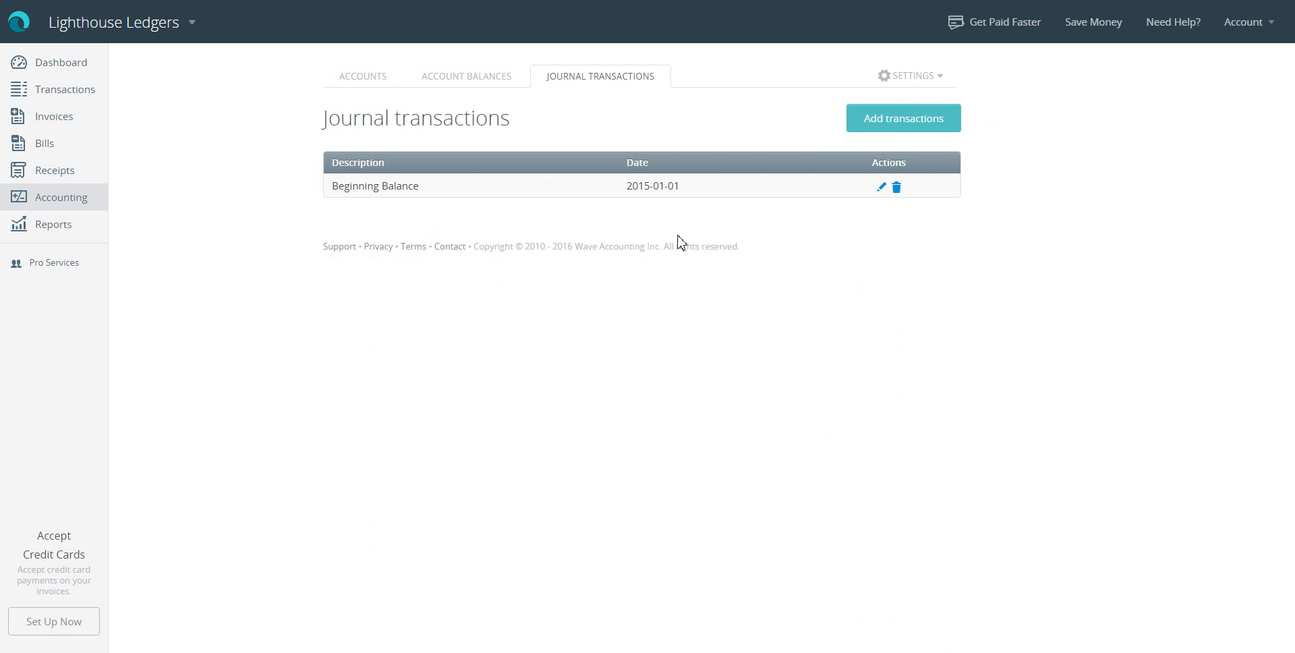
{"action": "mouse_move", "coordinate": [910, 125]}
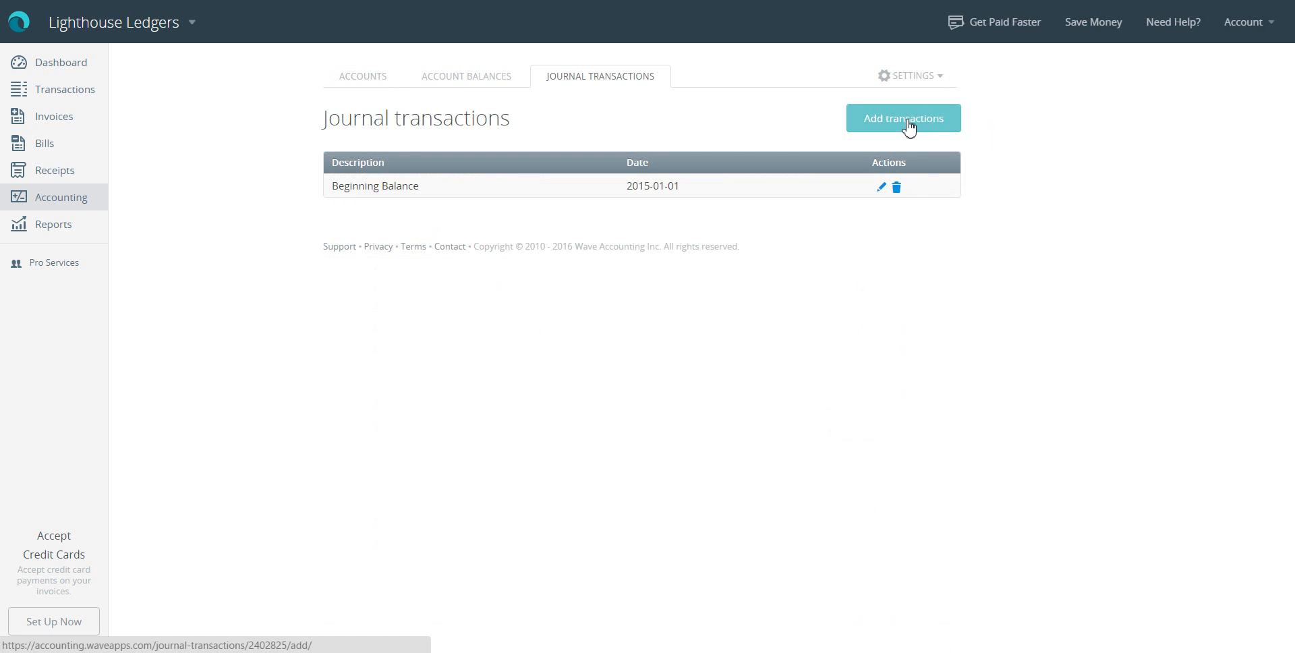
{"action": "left_click", "coordinate": [904, 117]}
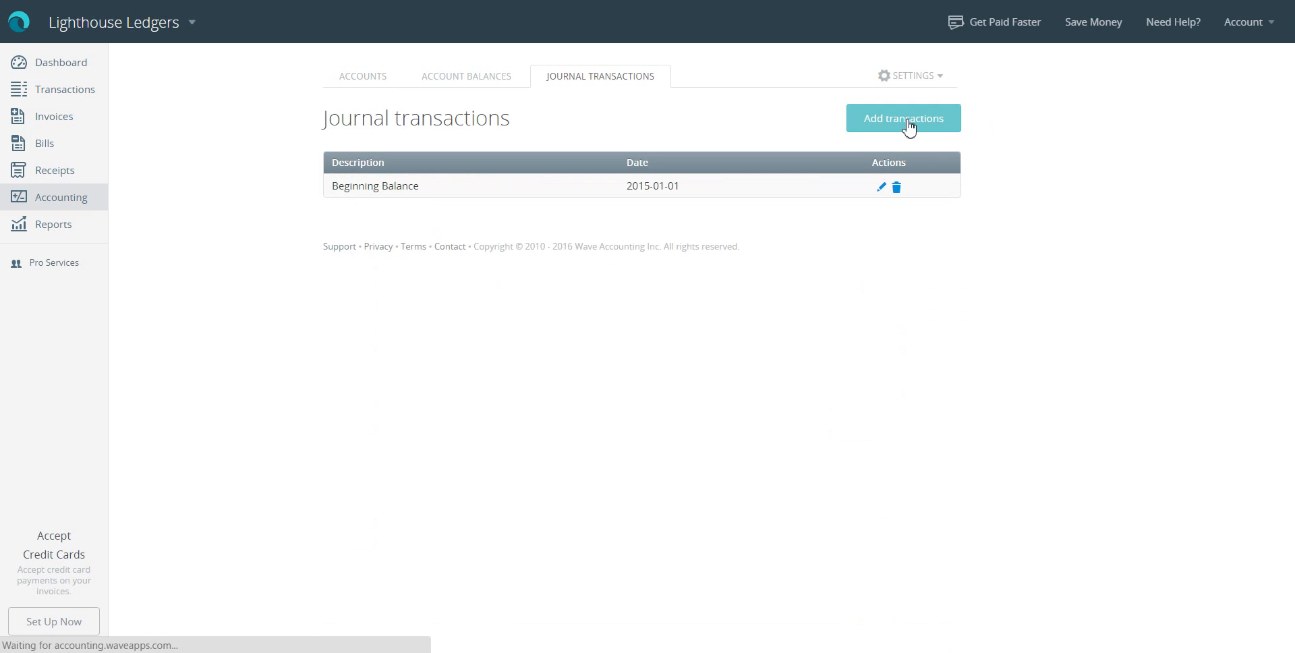
Describe the entry as 'AJE2 - Adjust A/R Balances for YE15' and date it 2015-12-31
{"action": "left_click", "coordinate": [904, 117]}
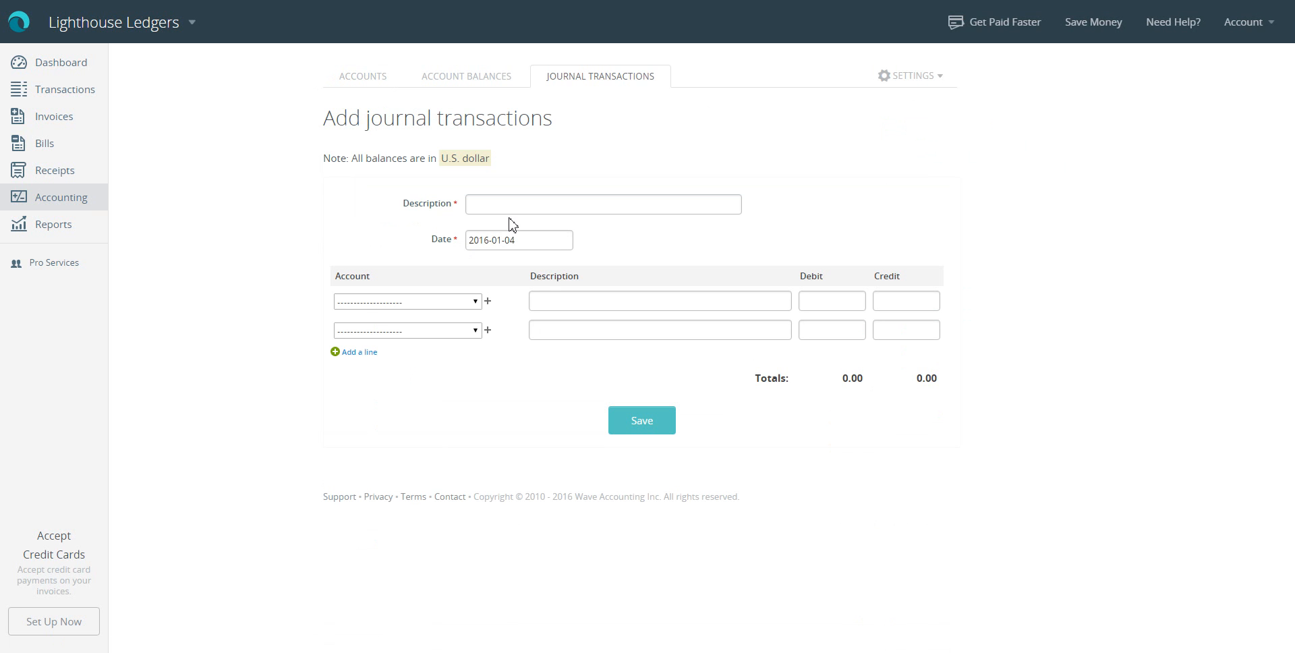
{"action": "left_click", "coordinate": [603, 203]}
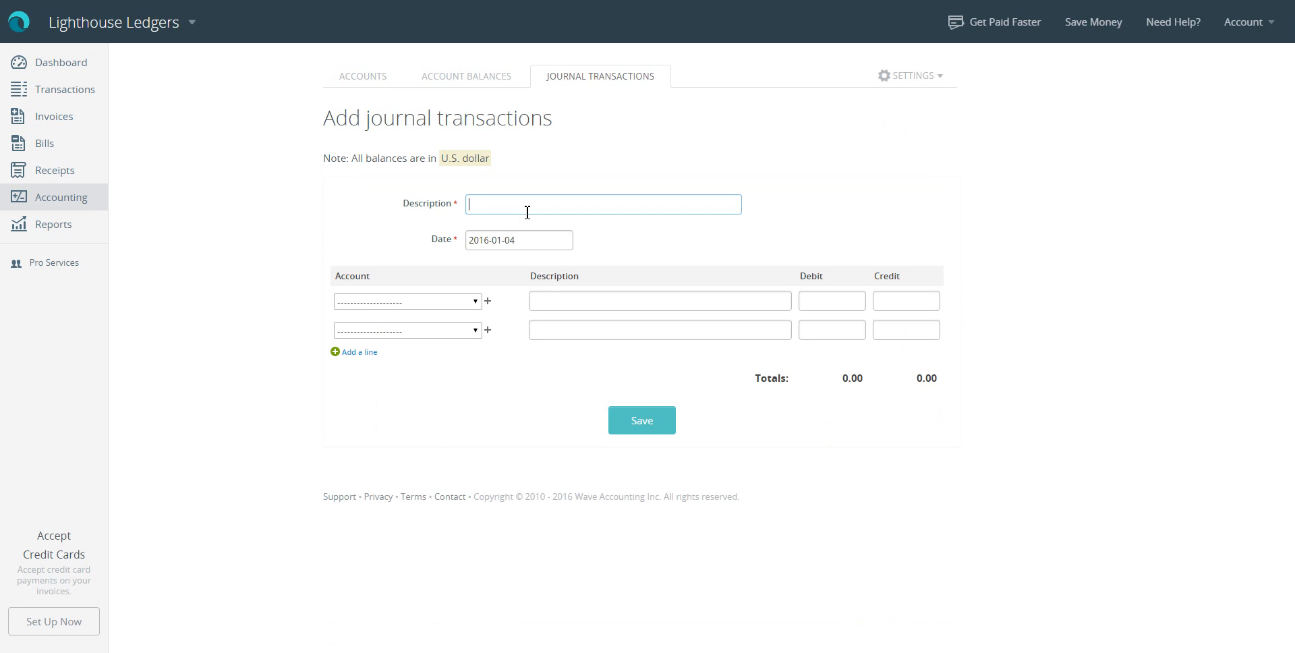
{"action": "type", "text": "AJE2"}
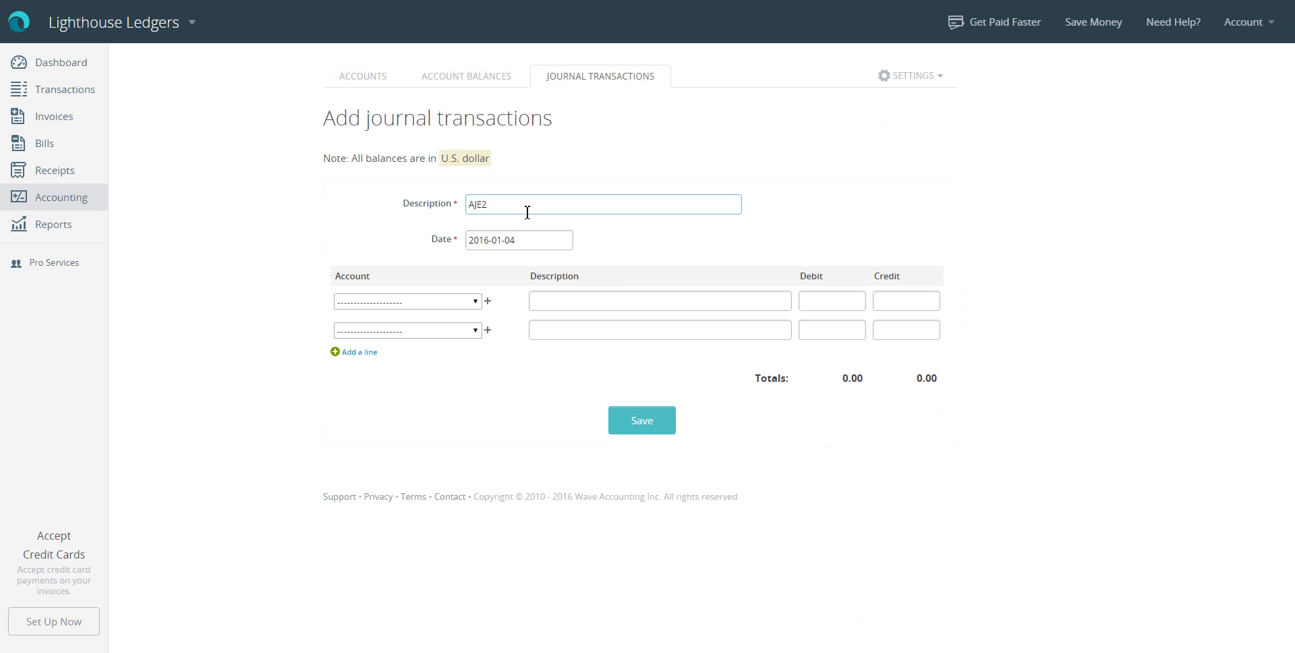
{"action": "type", "text": "- Adjust A/R"}
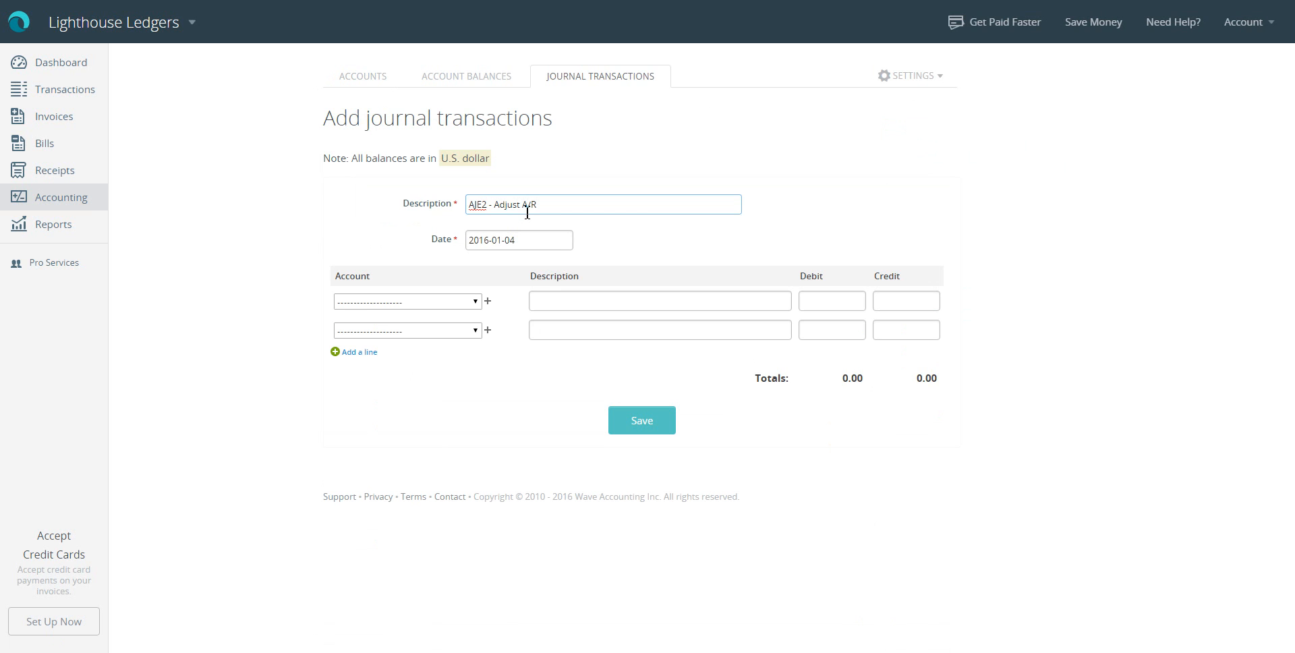
{"action": "type", "text": "Balances for"}
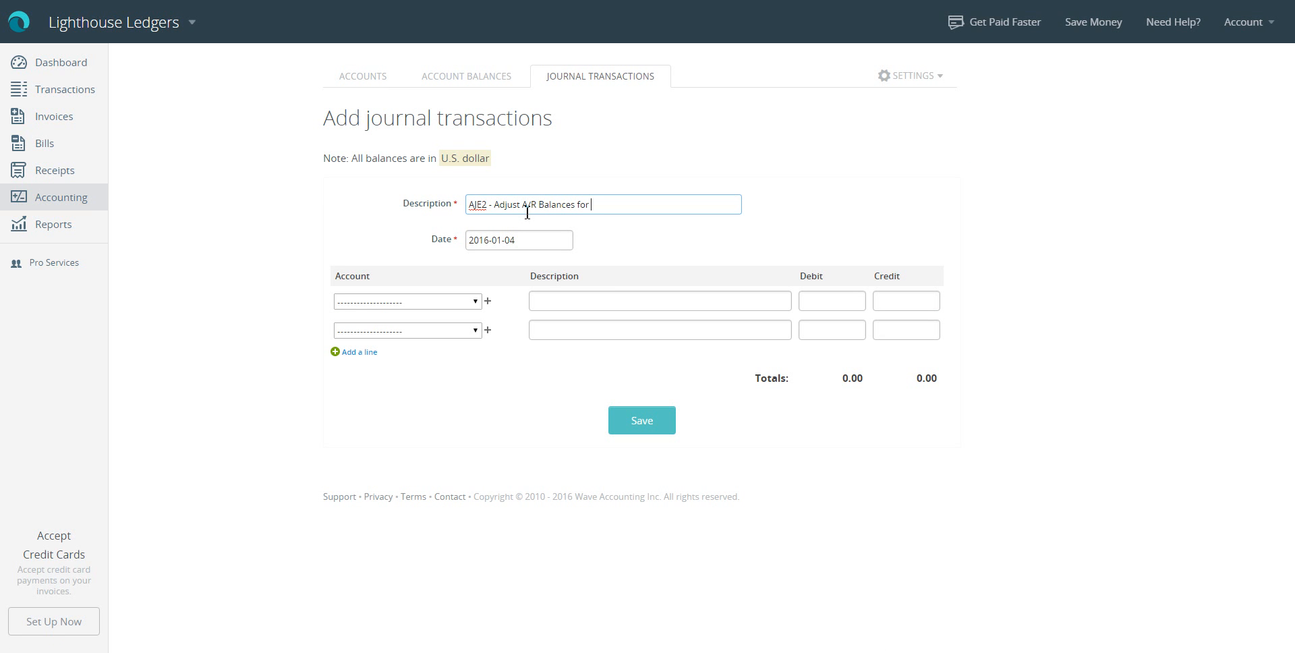
{"action": "type", "text": "YE"}
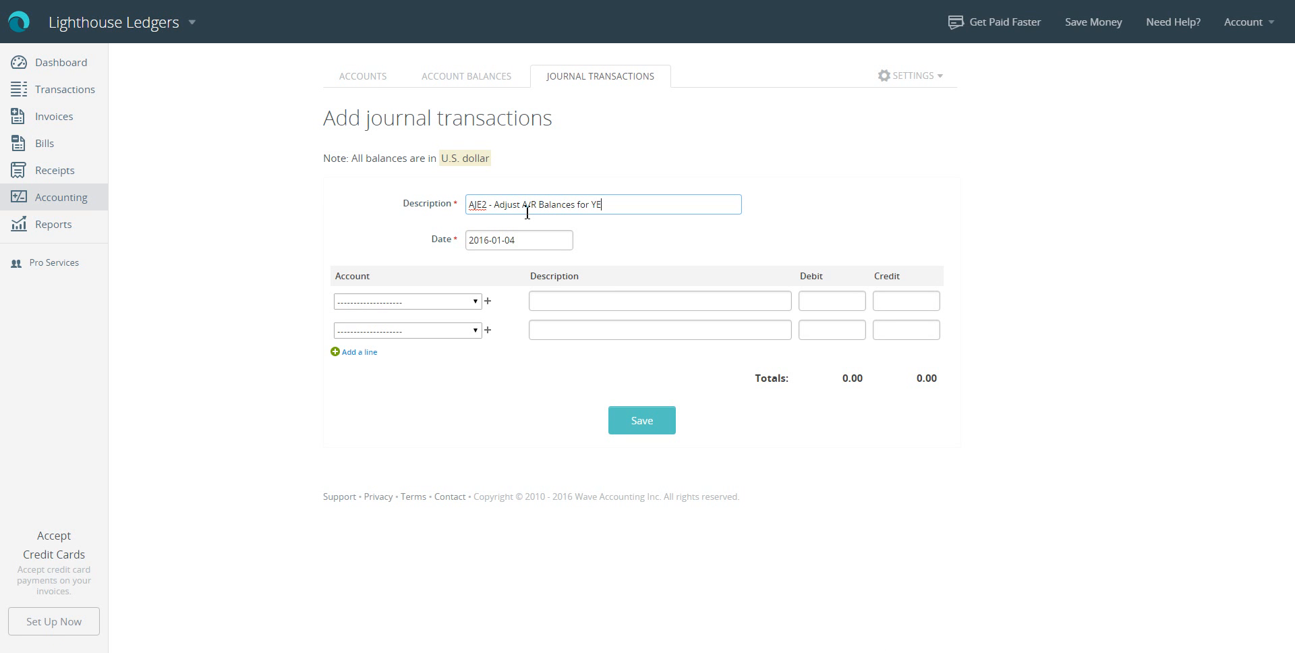
{"action": "type", "text": "15"}
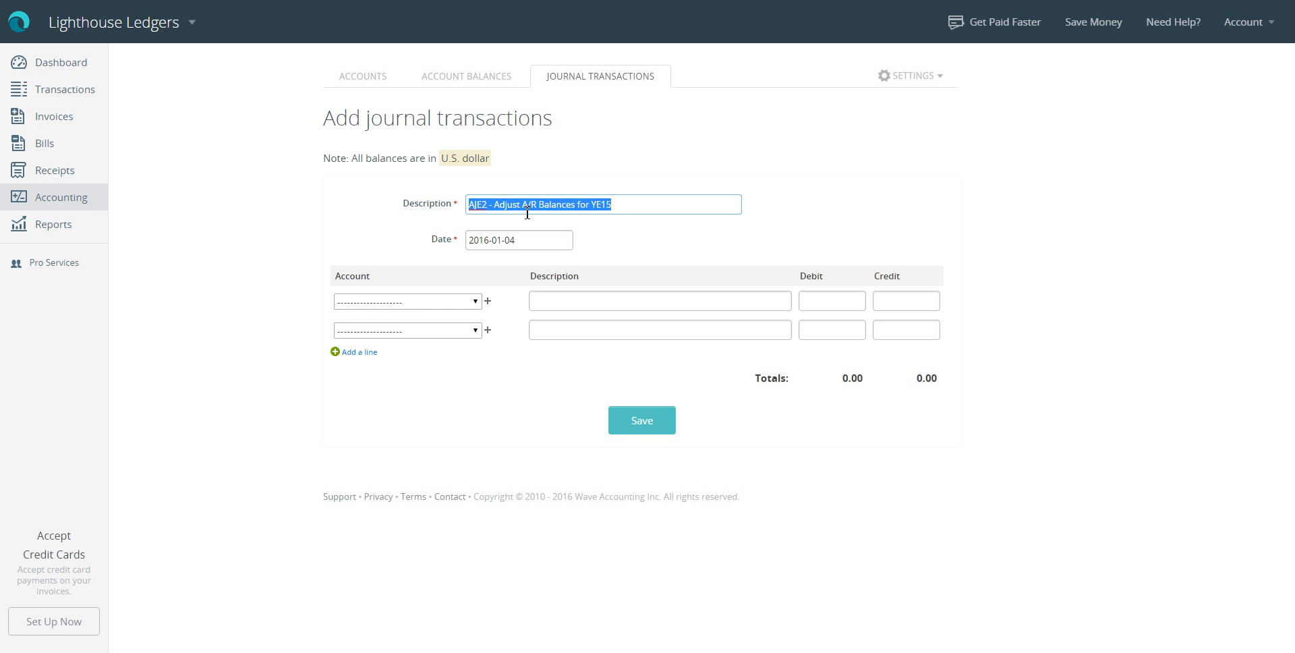
{"action": "left_click", "coordinate": [519, 238]}
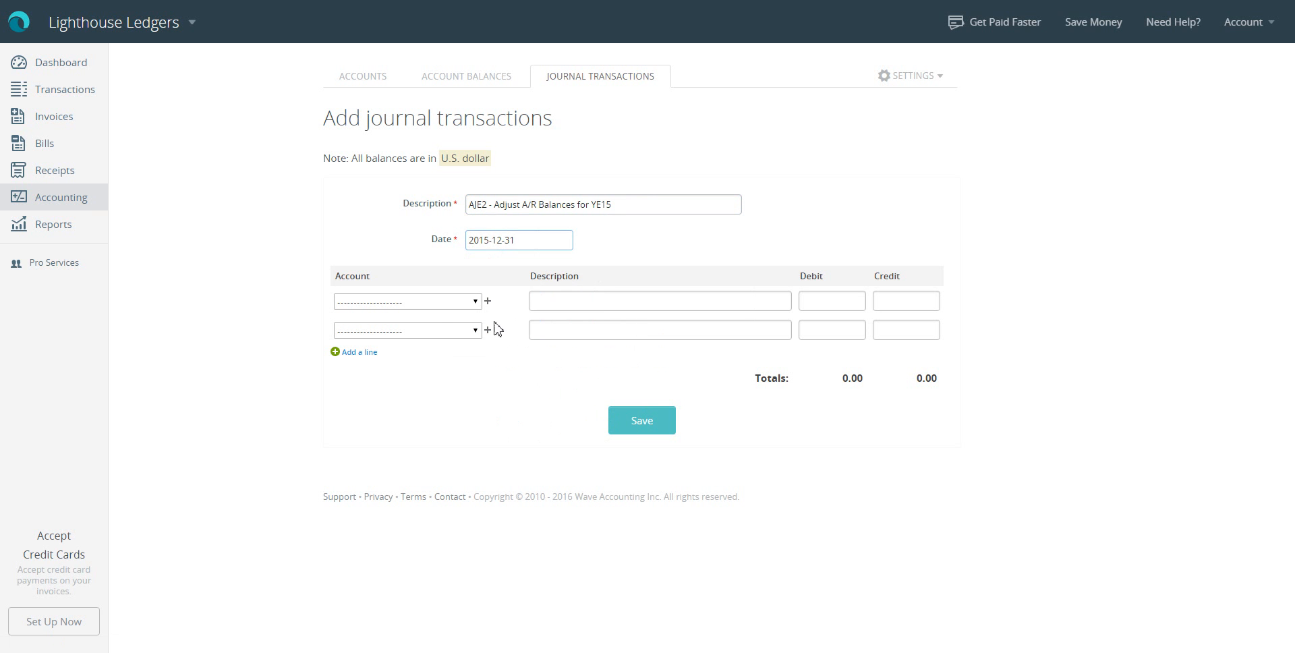
Put 'AJE2 - Adjust A/R Balances for YE15' in the line descriptions
{"action": "left_click", "coordinate": [660, 301]}
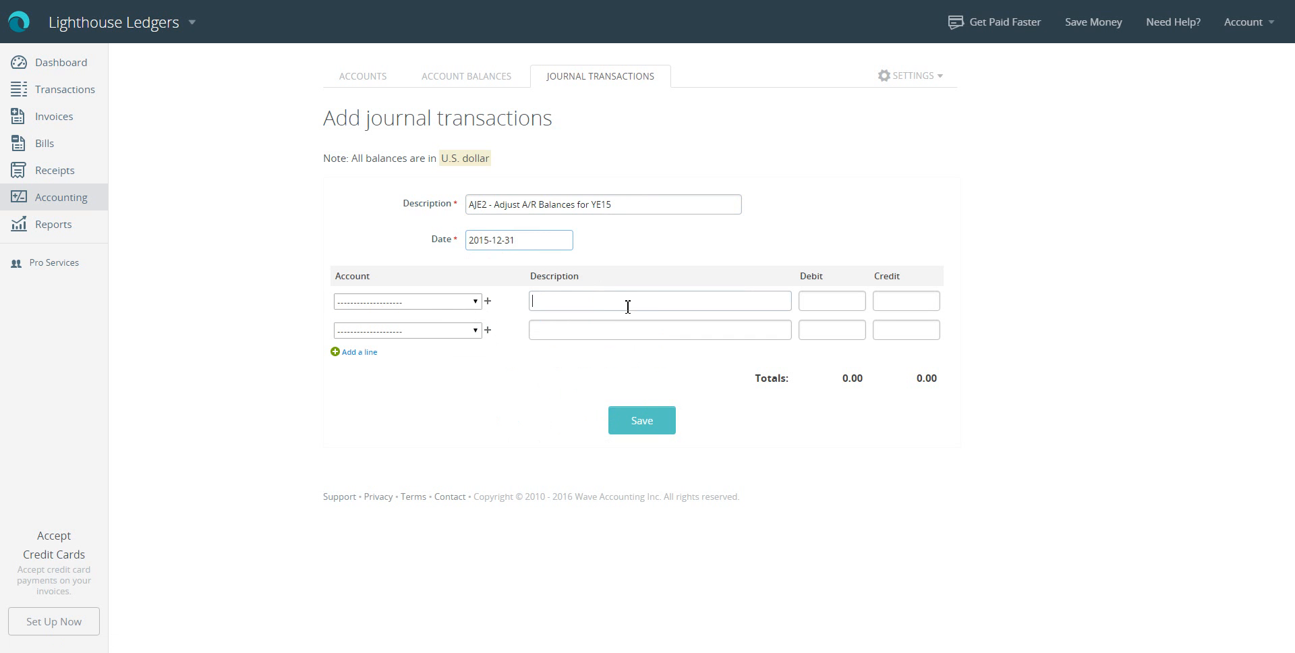
{"action": "type", "text": "AJE2 - Adjust A/R Balances for YE15"}
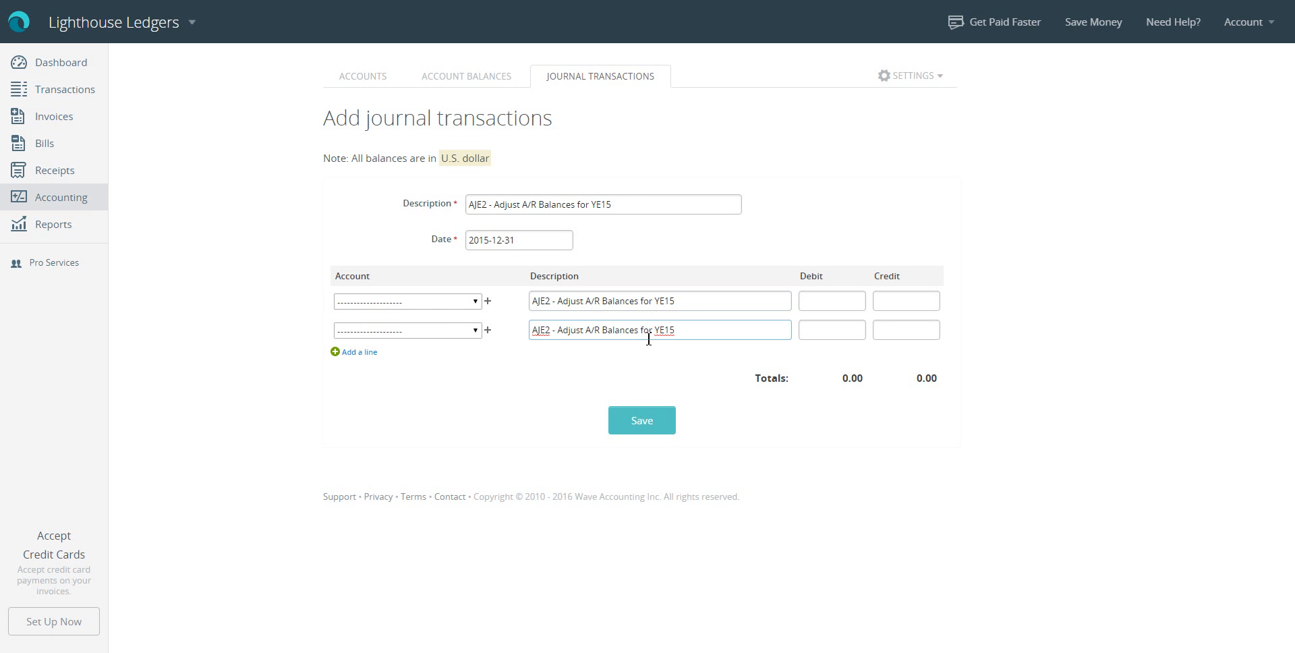
{"action": "left_click", "coordinate": [408, 300]}
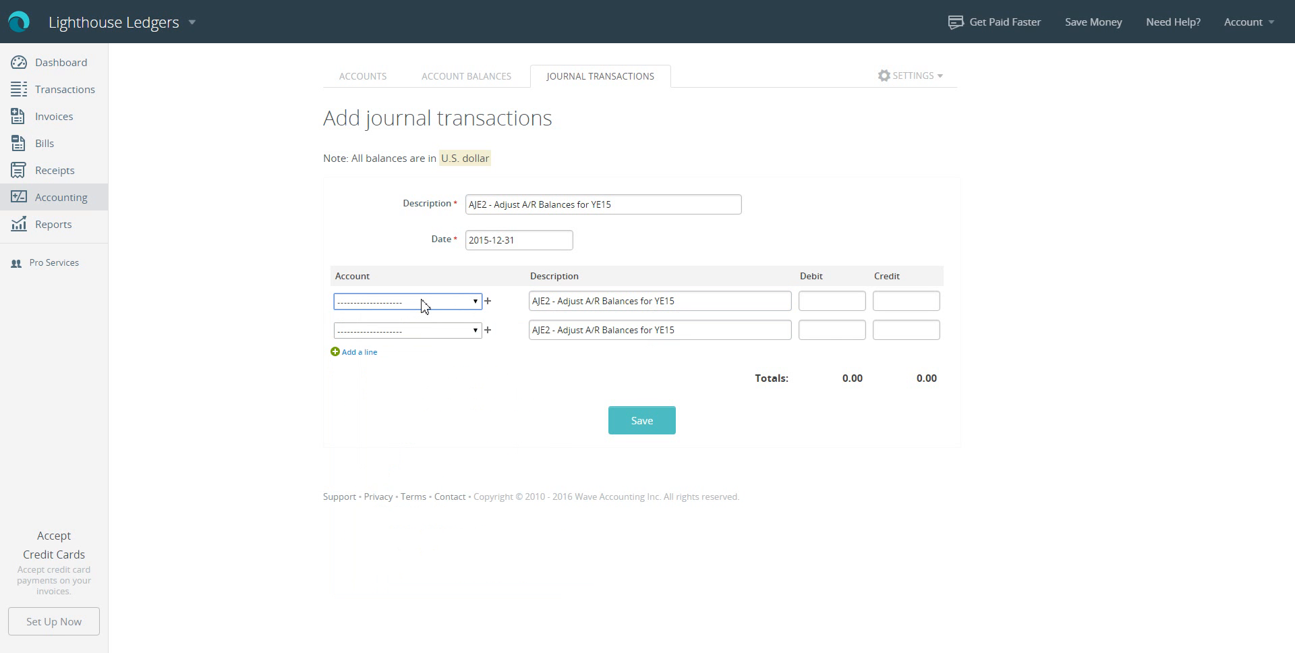
Credit Accounts Receivable 574.00 on line 1 and debit Bookkeeping Services 574.00 on line 2
{"action": "left_click", "coordinate": [407, 301]}
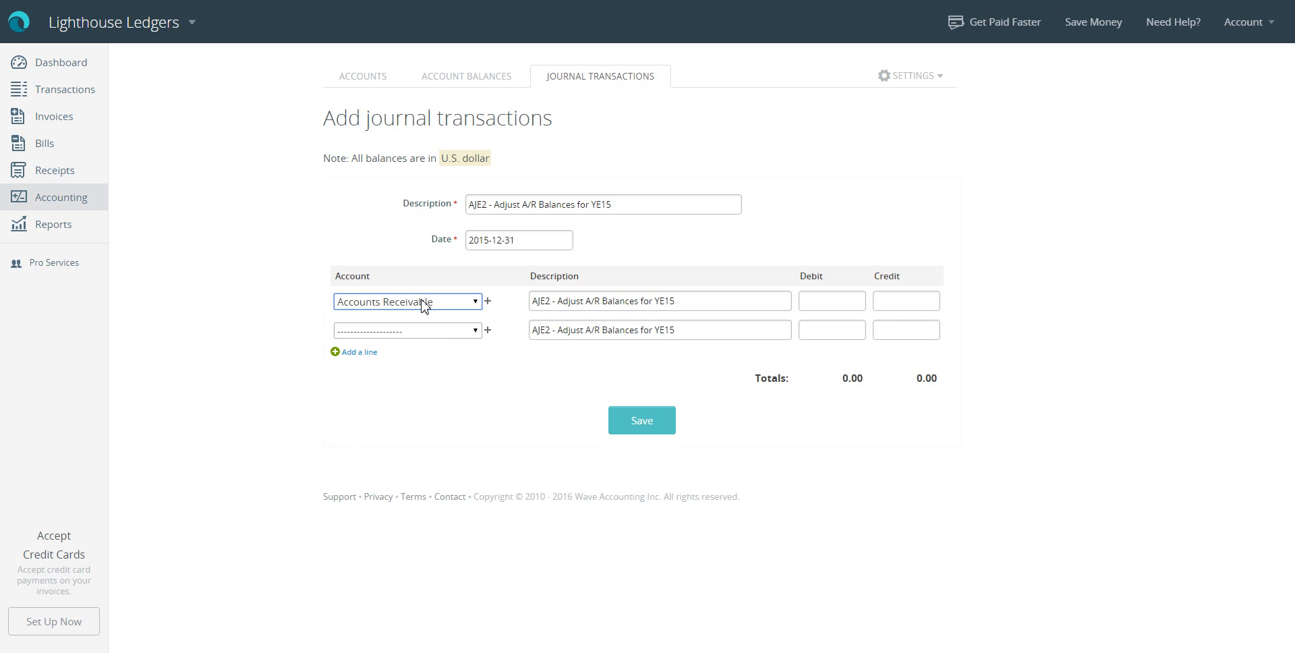
{"action": "triple_click", "coordinate": [660, 300]}
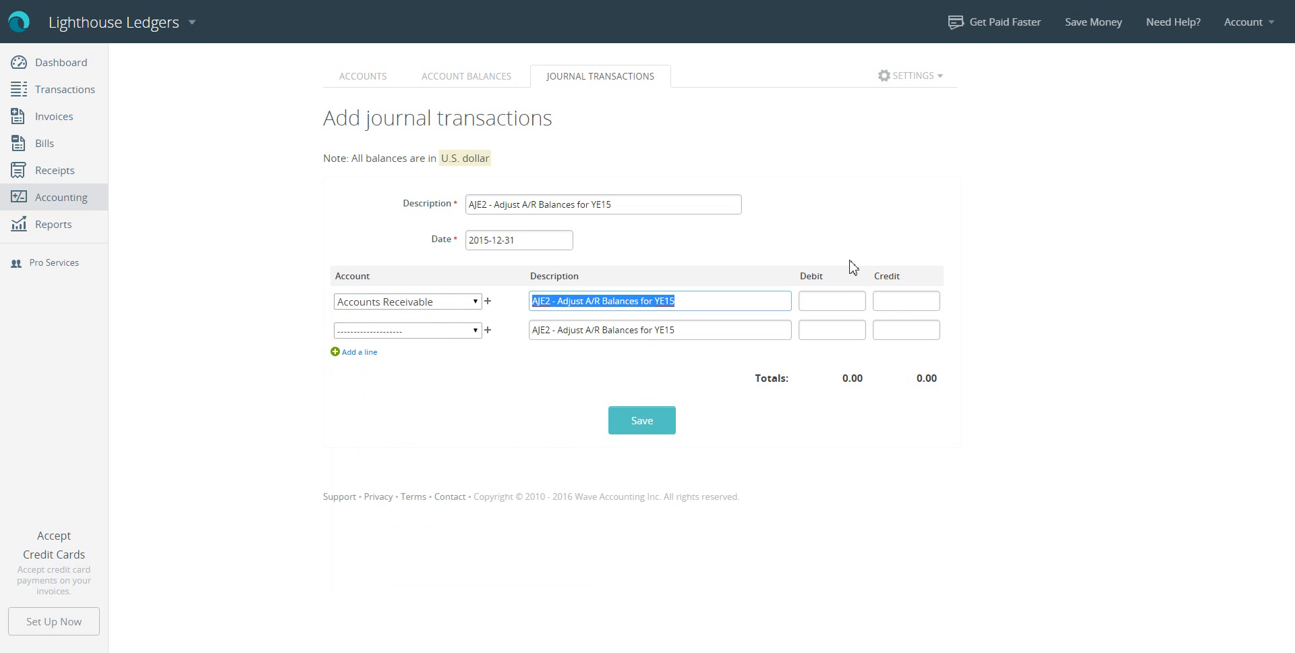
{"action": "left_click", "coordinate": [906, 301]}
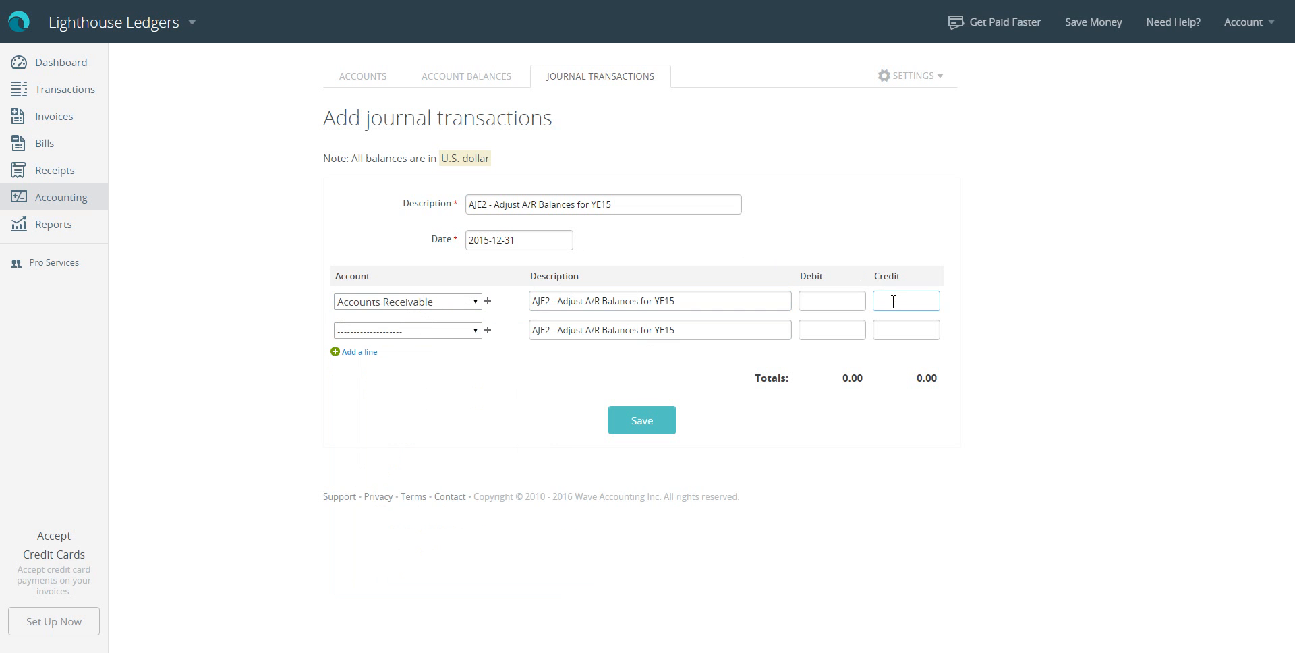
{"action": "type", "text": "574.00"}
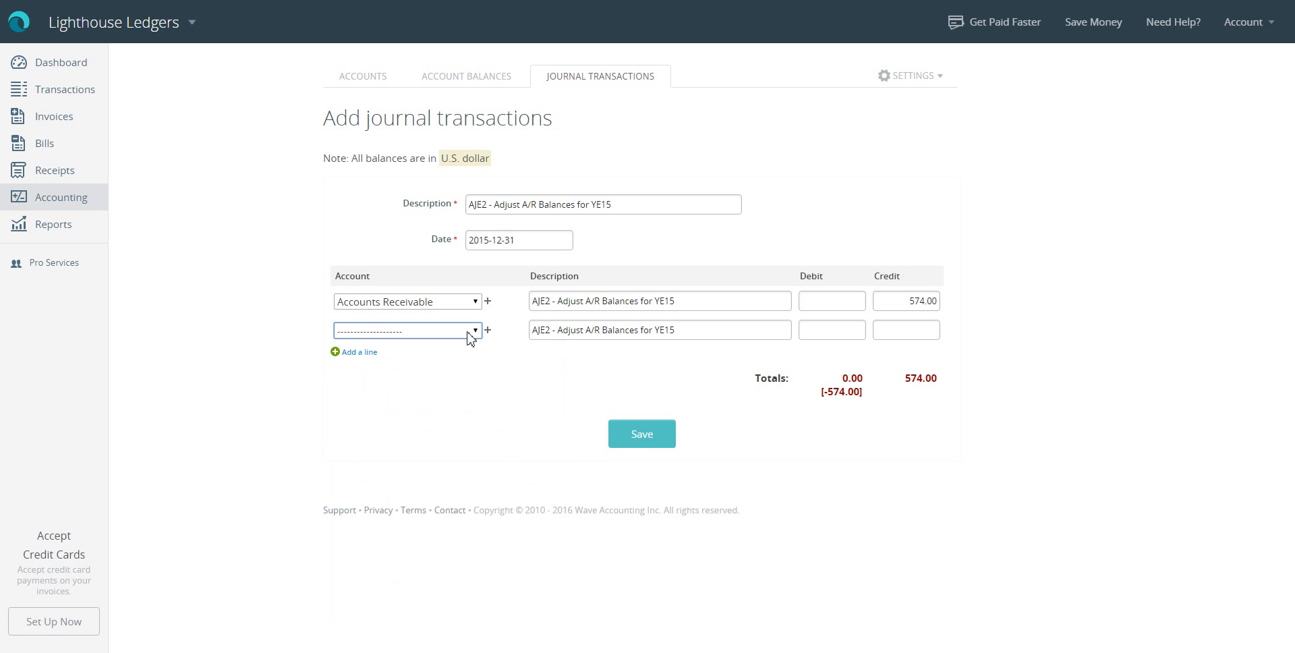
{"action": "left_click", "coordinate": [407, 331]}
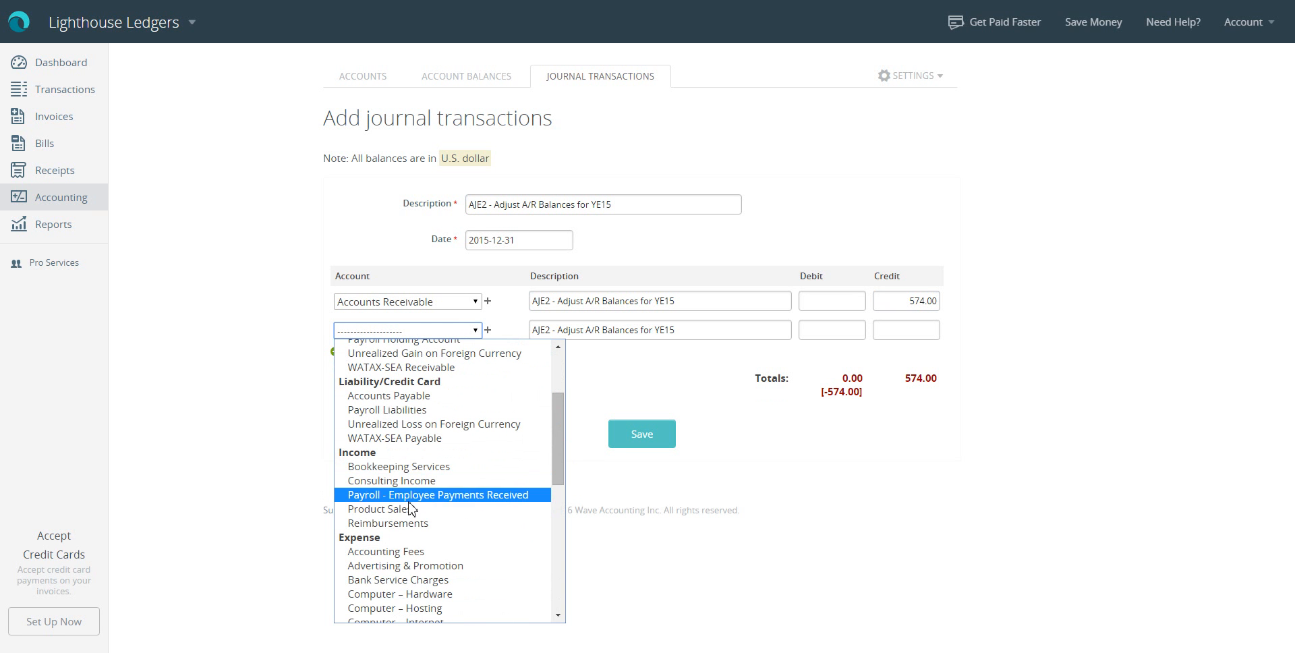
{"action": "left_click", "coordinate": [398, 466]}
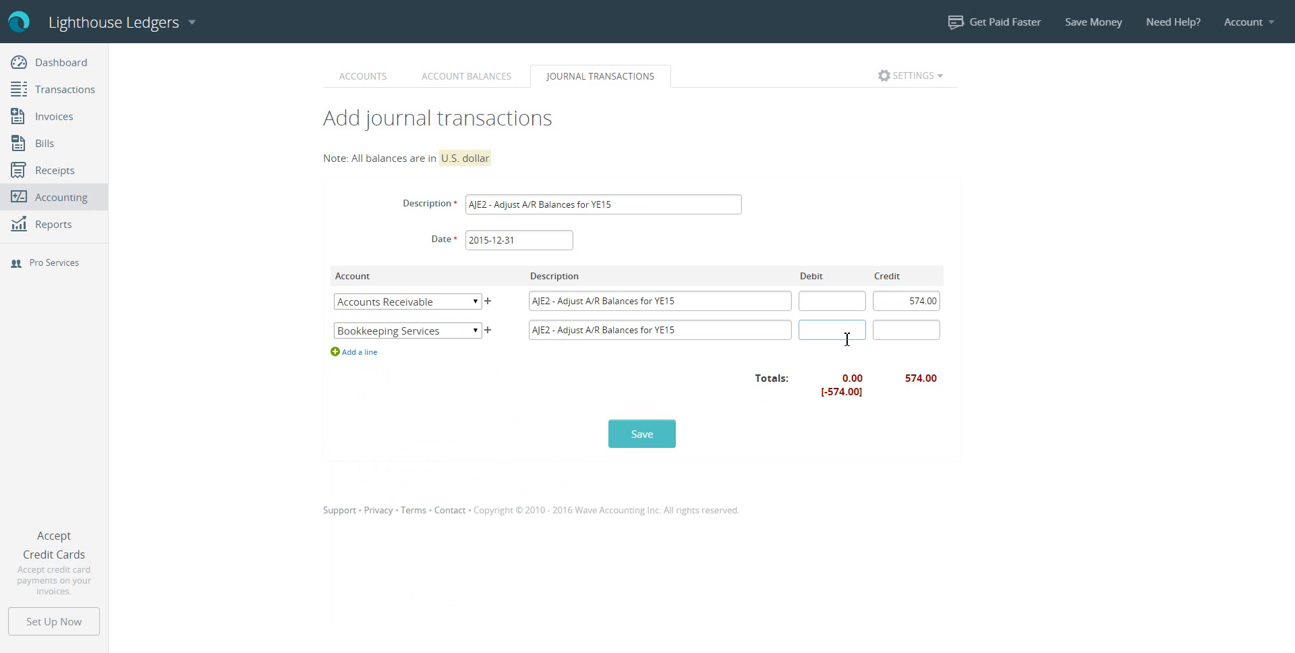
{"action": "type", "text": "574.00"}
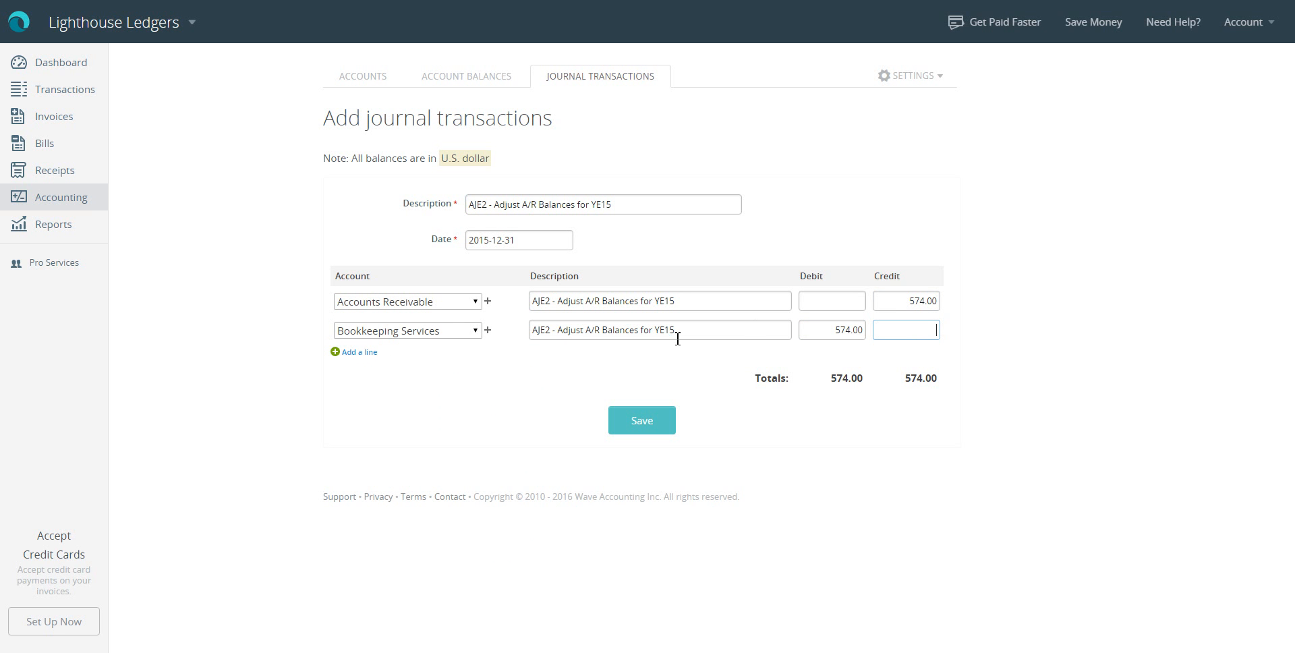
{"action": "mouse_move", "coordinate": [776, 302]}
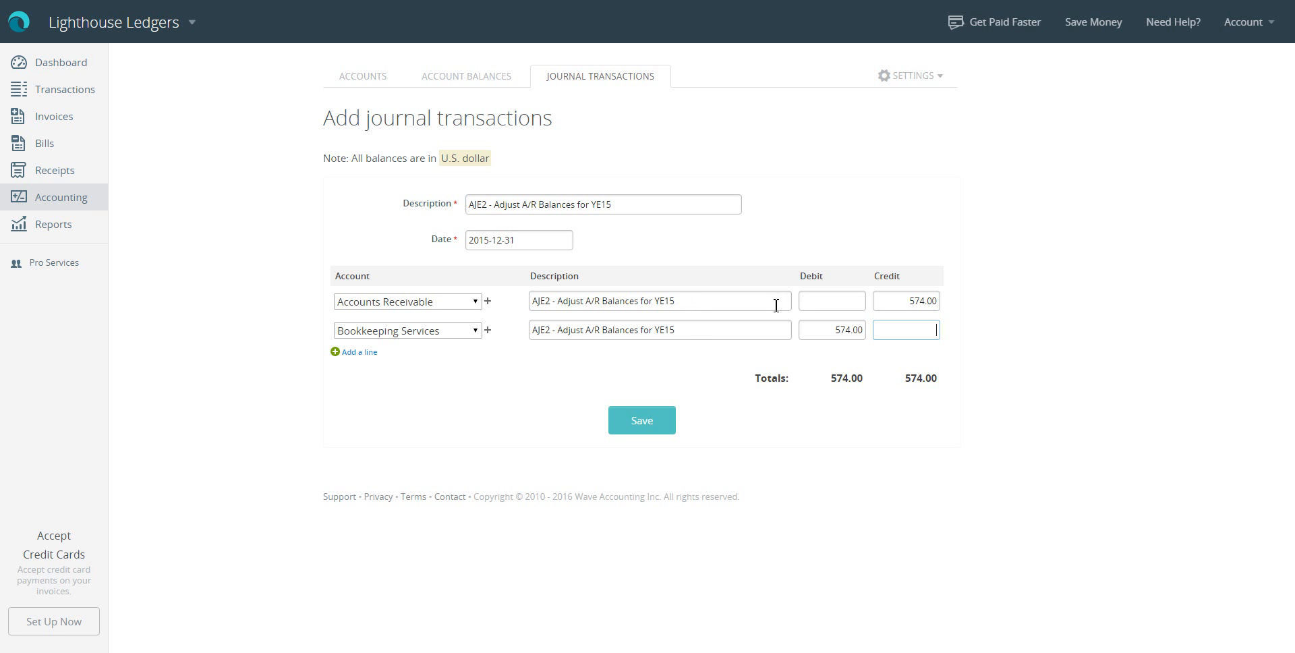
{"action": "mouse_move", "coordinate": [494, 358]}
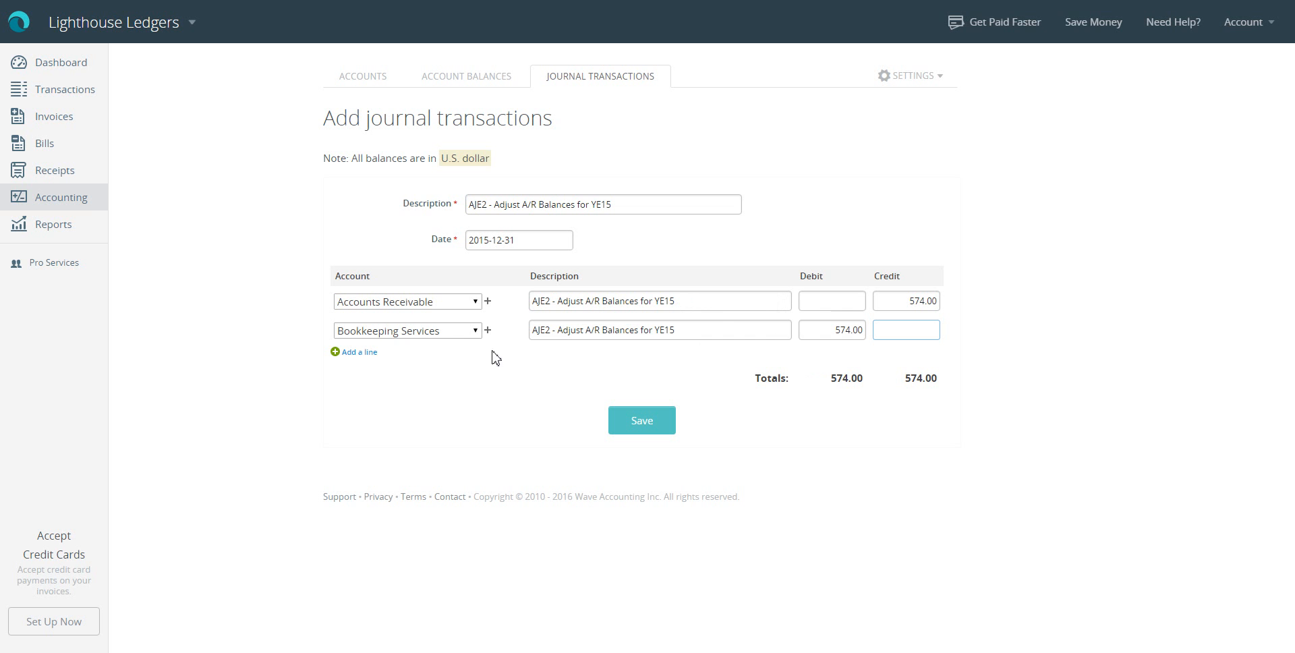
{"action": "mouse_move", "coordinate": [811, 348]}
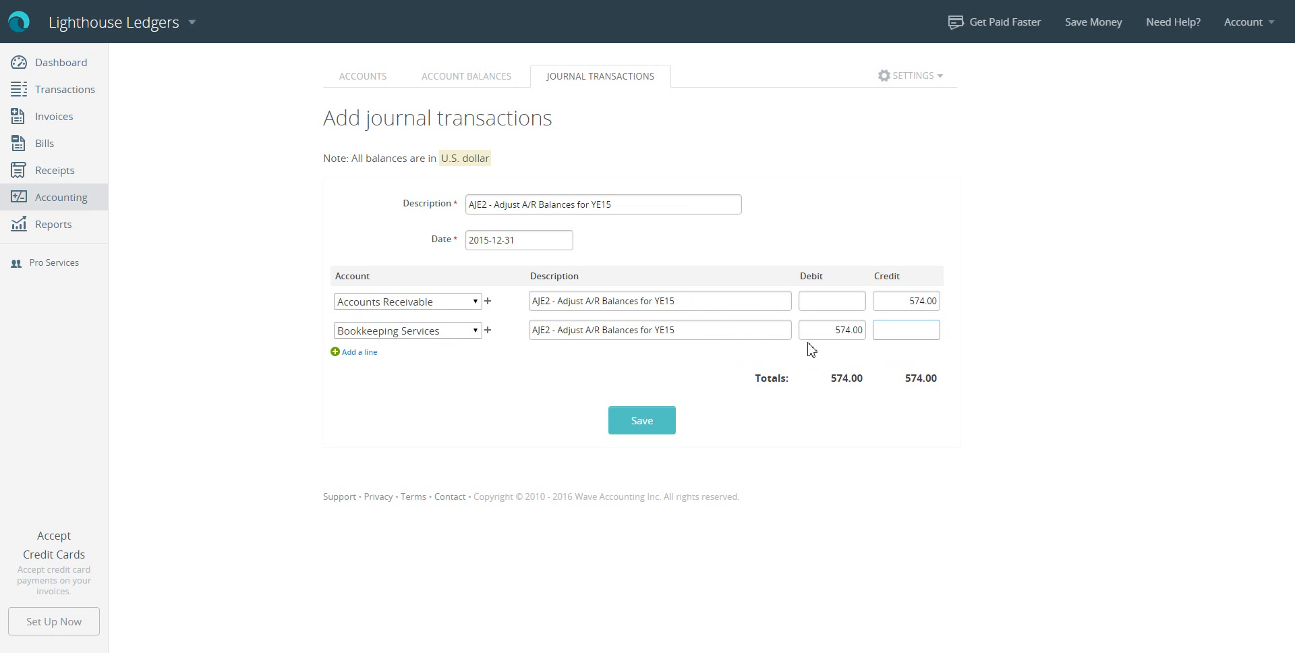
{"action": "mouse_move", "coordinate": [613, 348]}
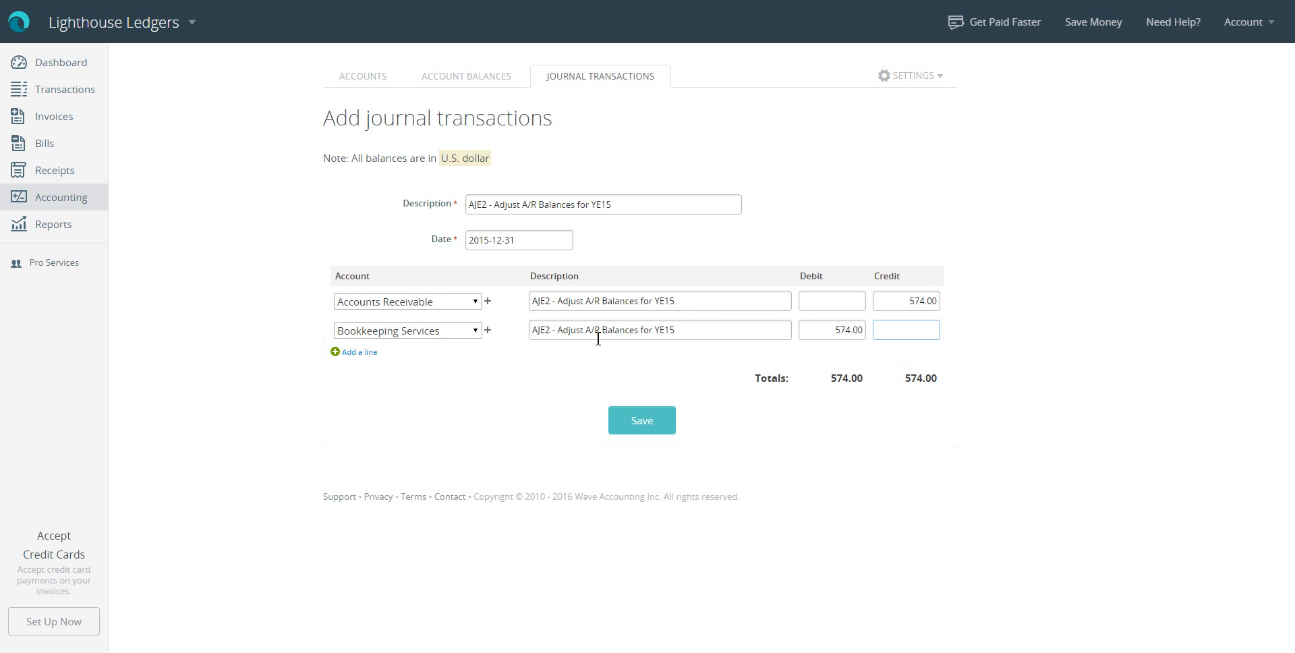
{"action": "left_click", "coordinate": [907, 329]}
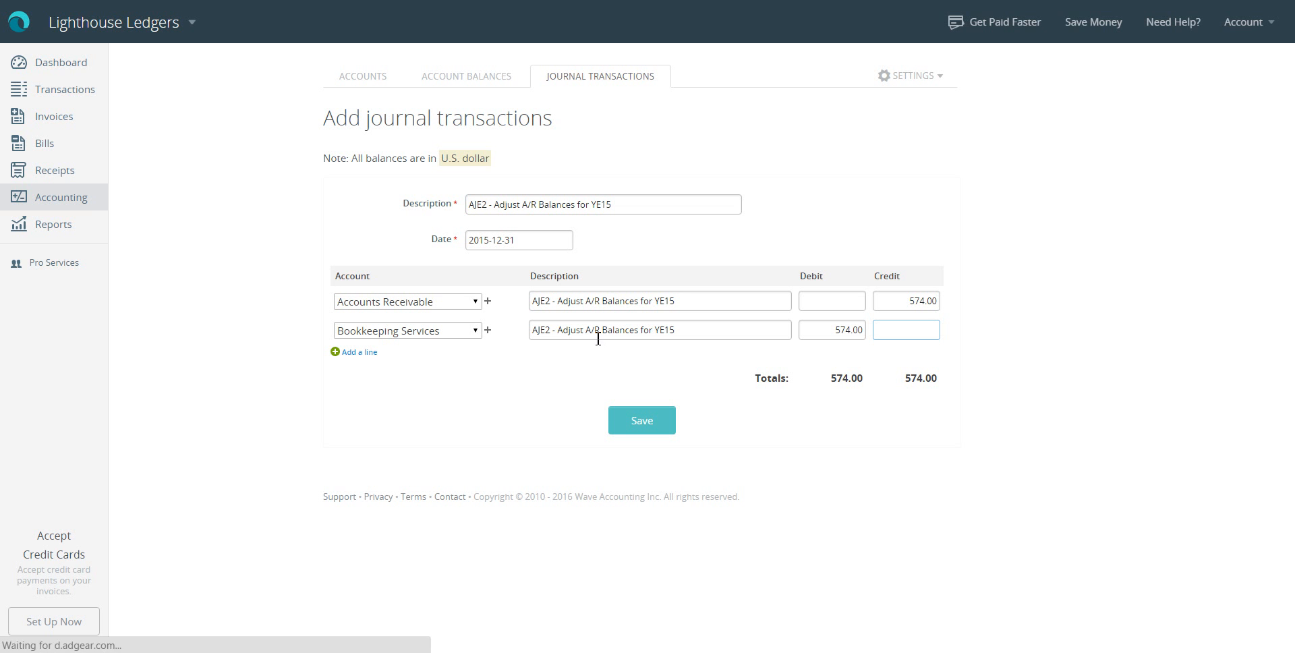
{"action": "mouse_move", "coordinate": [670, 363]}
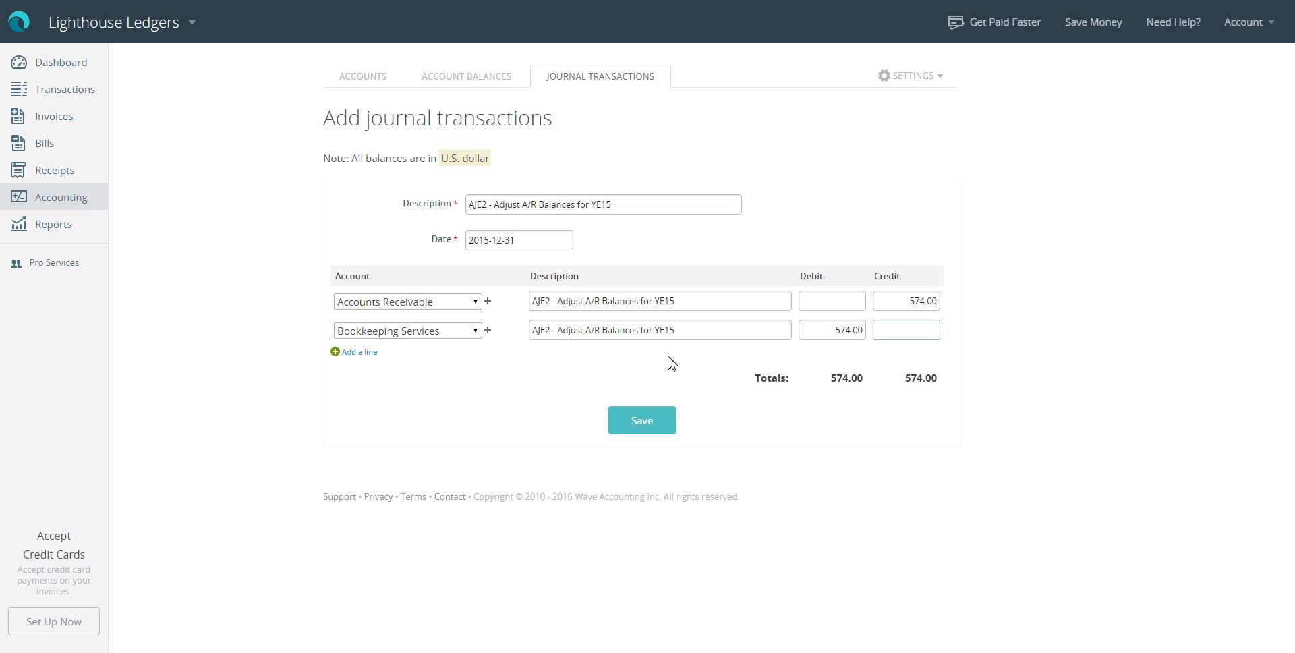
{"action": "mouse_move", "coordinate": [647, 418]}
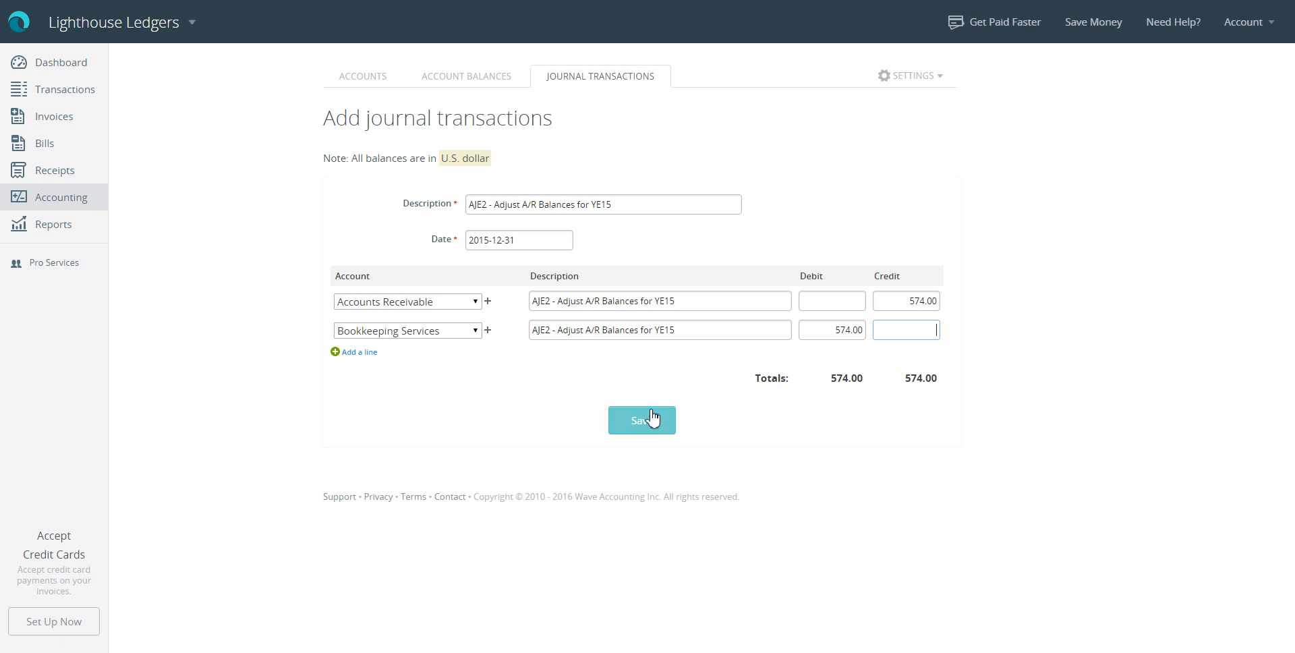
Save the balanced AJE2 entry, reopen it for editing and save it again
{"action": "left_click", "coordinate": [642, 420]}
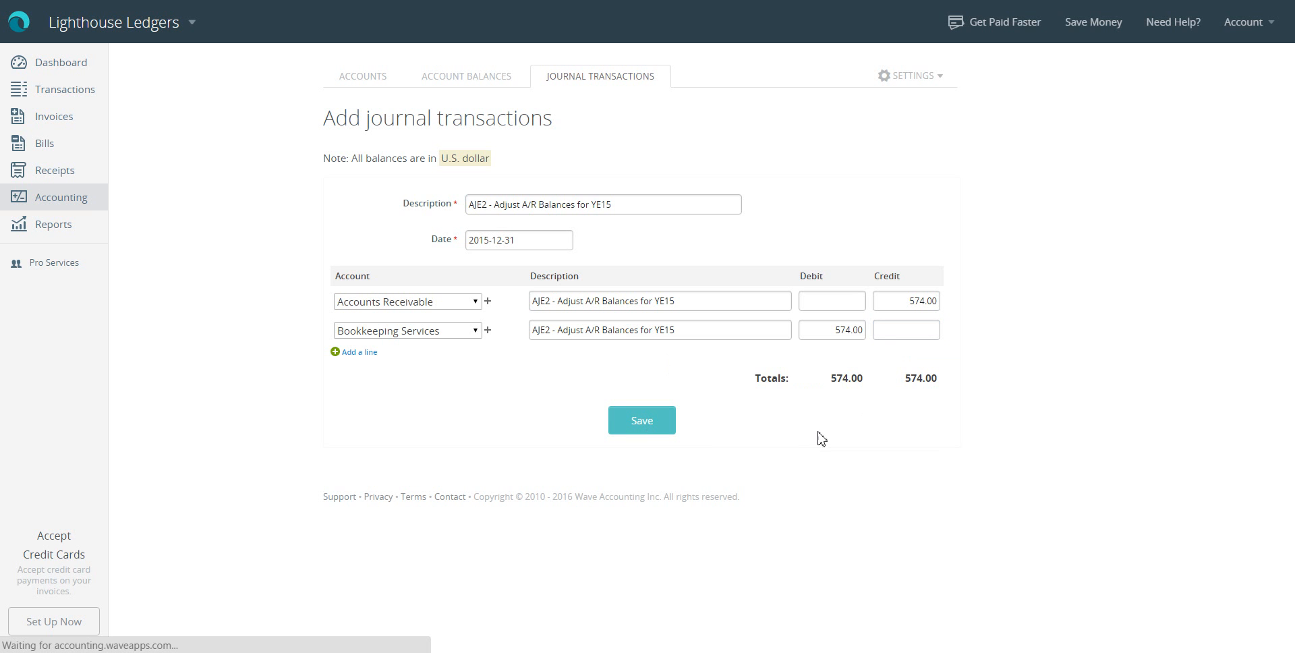
{"action": "left_click", "coordinate": [642, 420]}
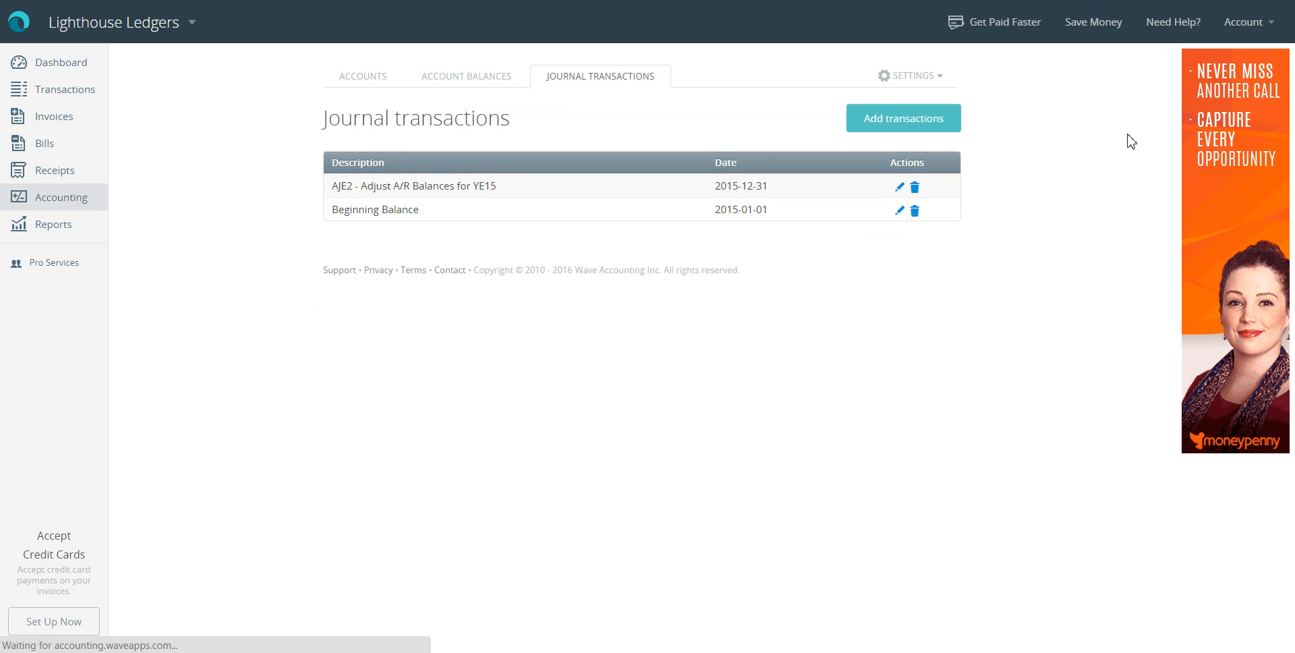
{"action": "left_click", "coordinate": [899, 186]}
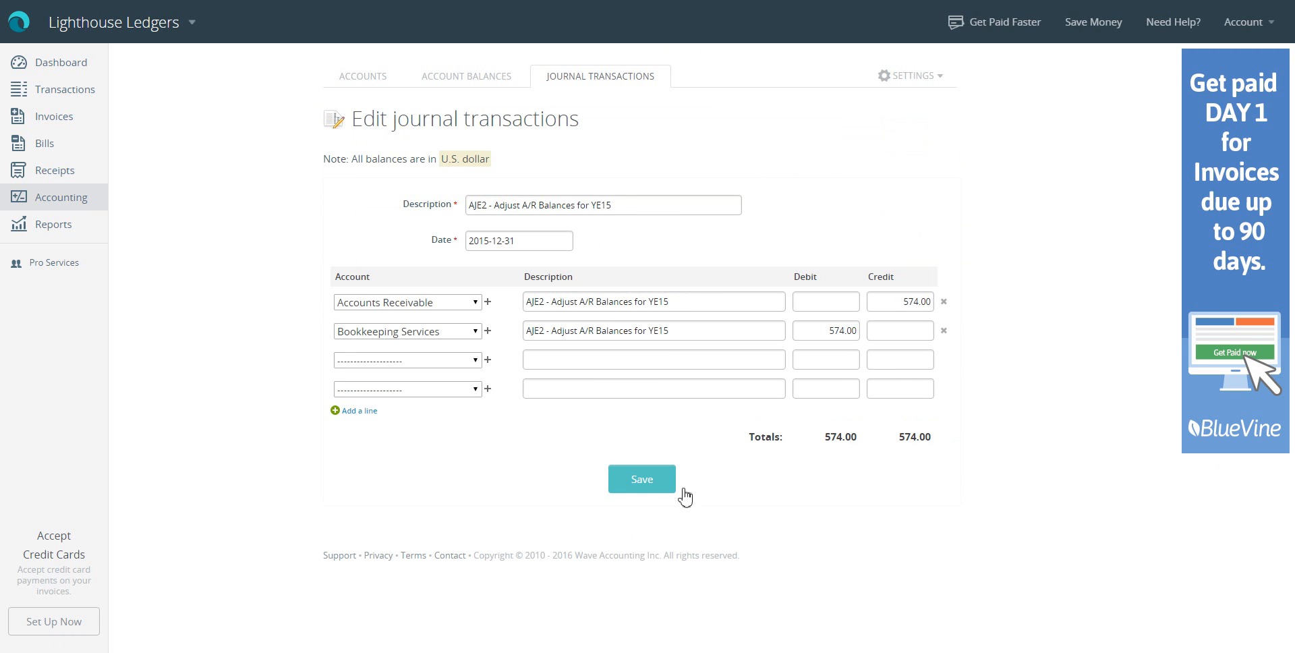
{"action": "left_click", "coordinate": [642, 478]}
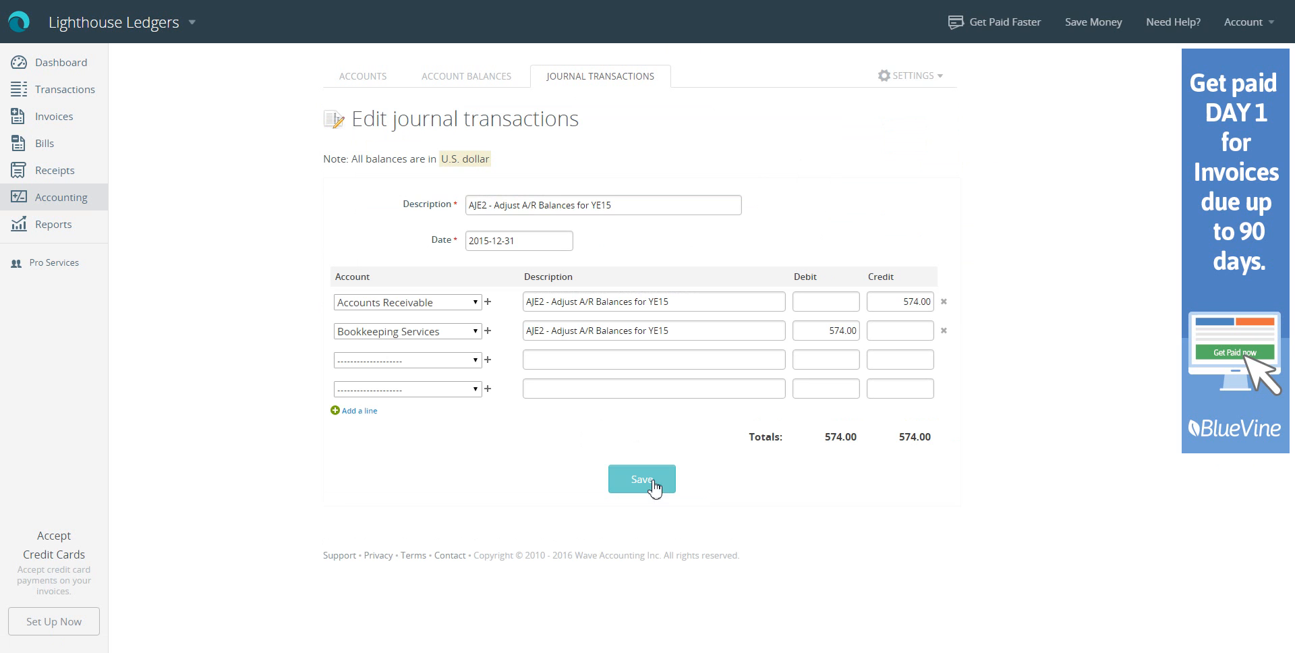
{"action": "left_click", "coordinate": [642, 479]}
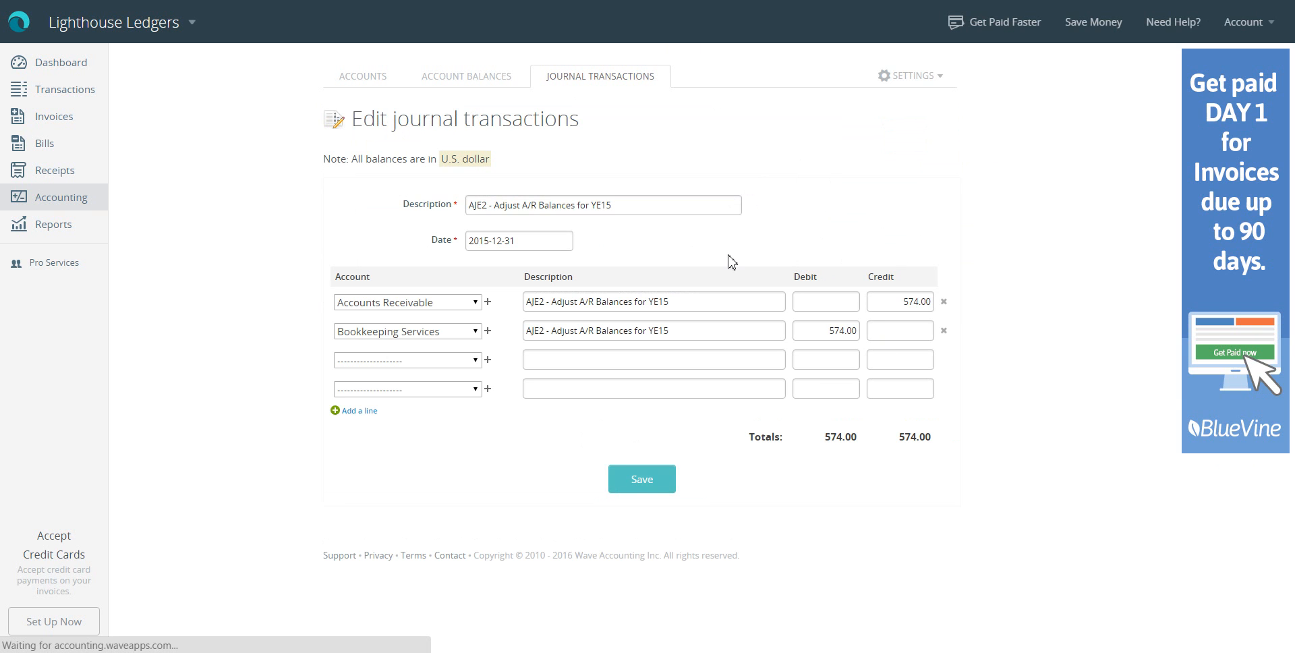
{"action": "left_click", "coordinate": [642, 478]}
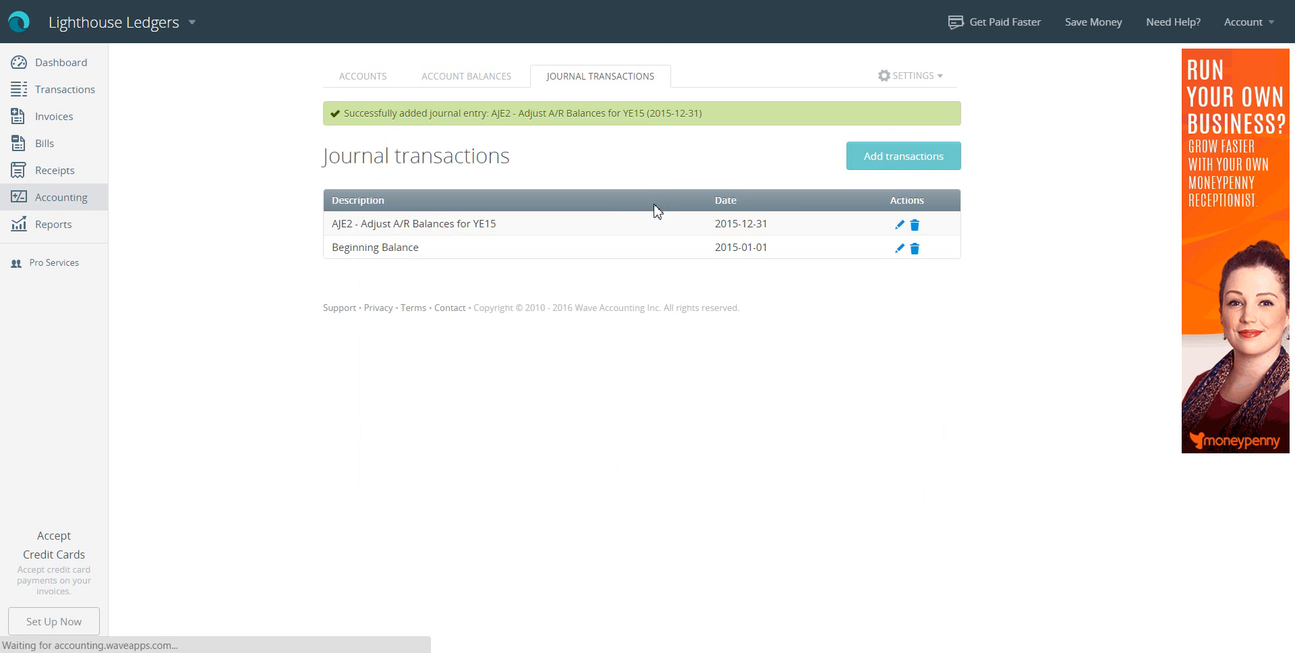
Start a new blank journal transaction
{"action": "left_click", "coordinate": [904, 155]}
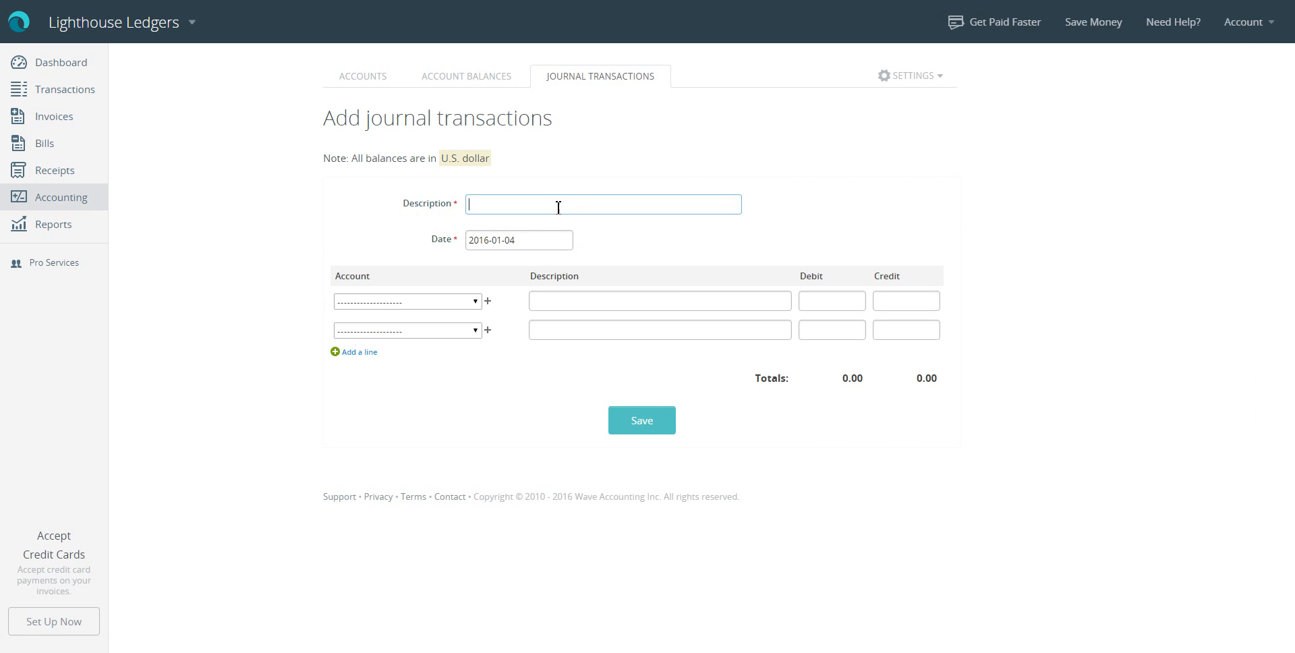
Title the entry 'Reverse AJE2 - Adjust A/R Balances for YE15', date it 2016-01-01, and debit Accounts Receivable 574
{"action": "type", "text": "Reven"}
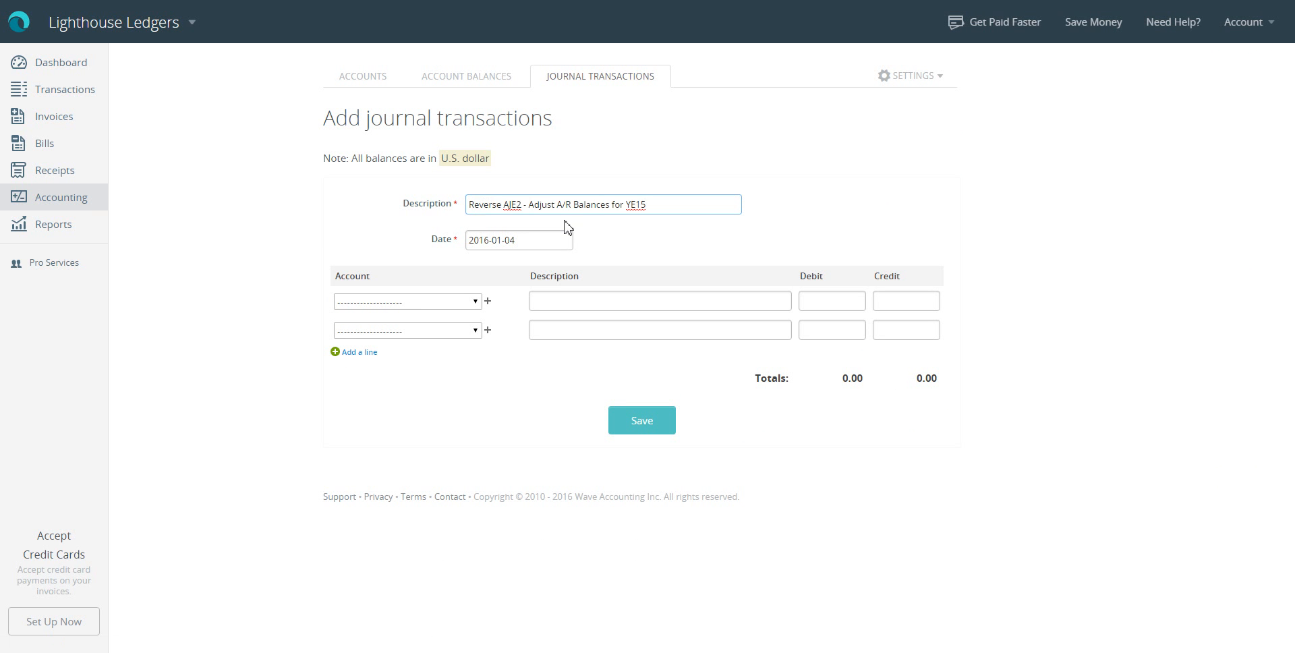
{"action": "left_click", "coordinate": [518, 239]}
{"action": "type", "text": "1"}
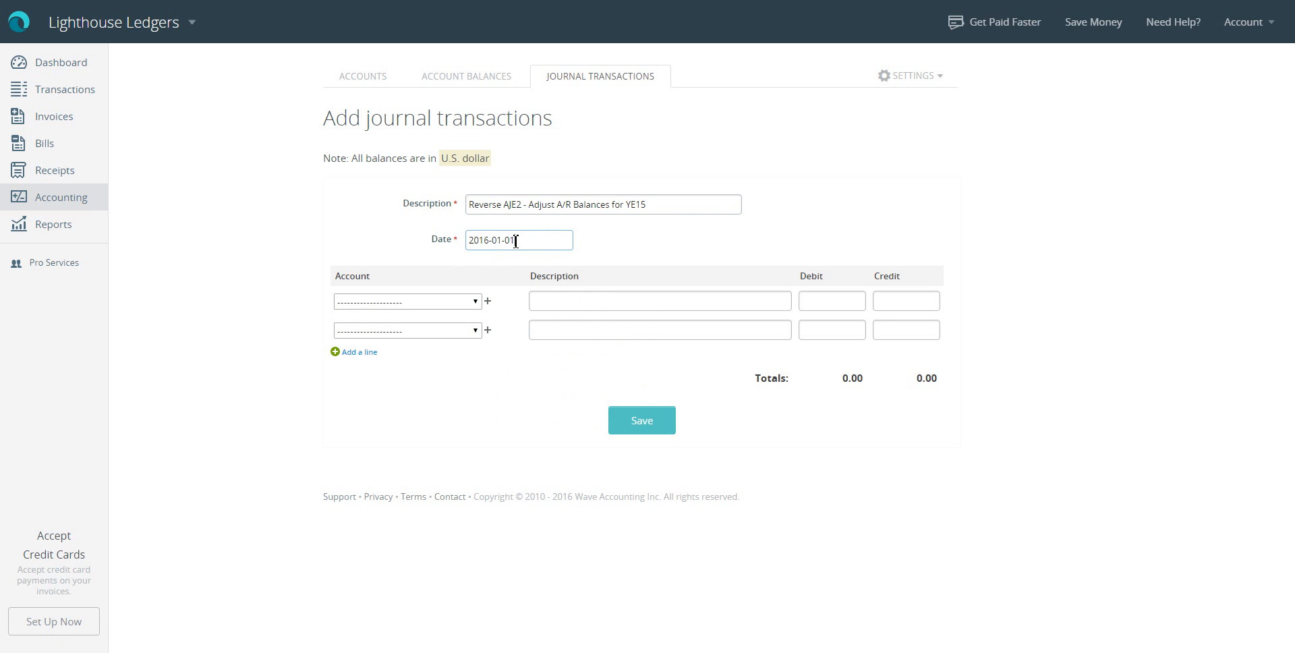
{"action": "left_click", "coordinate": [406, 301]}
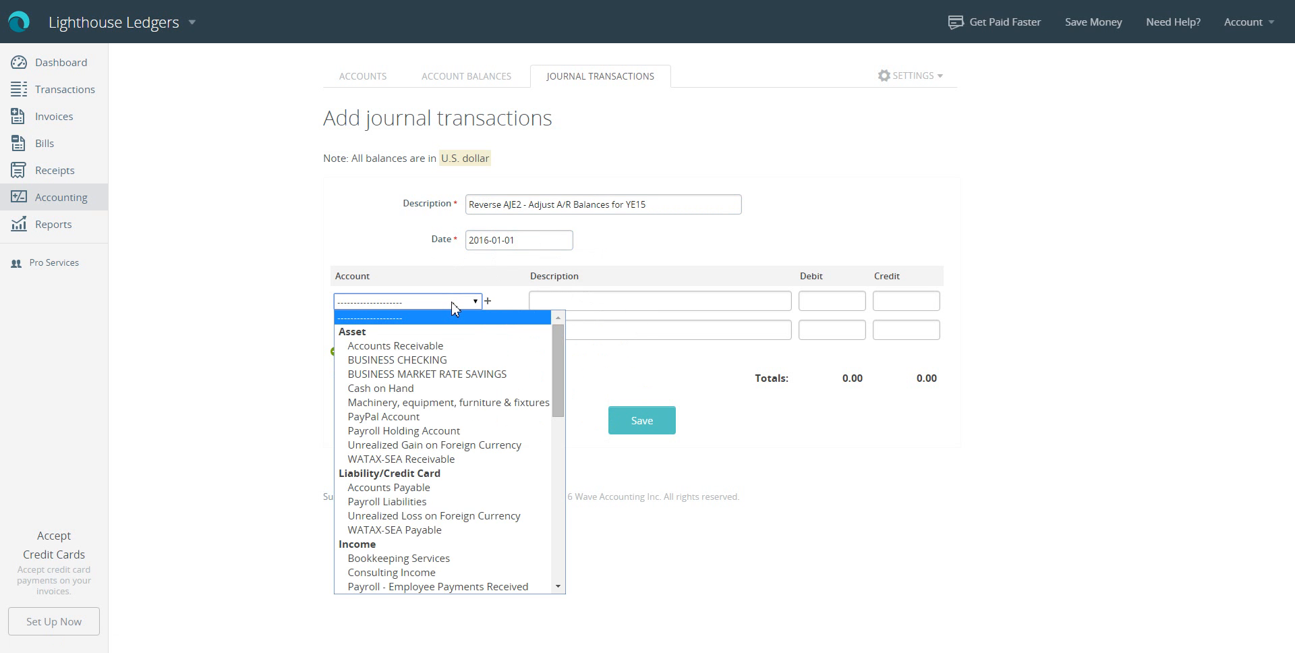
{"action": "left_click", "coordinate": [395, 345]}
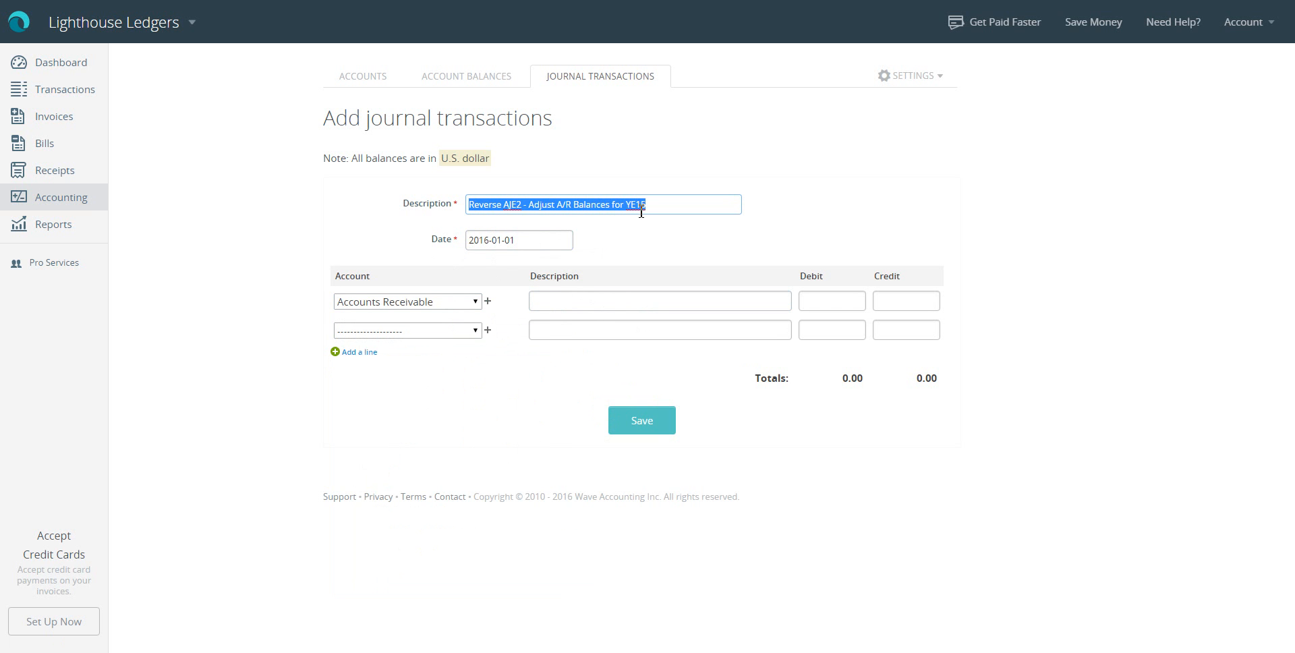
{"action": "left_click", "coordinate": [660, 300]}
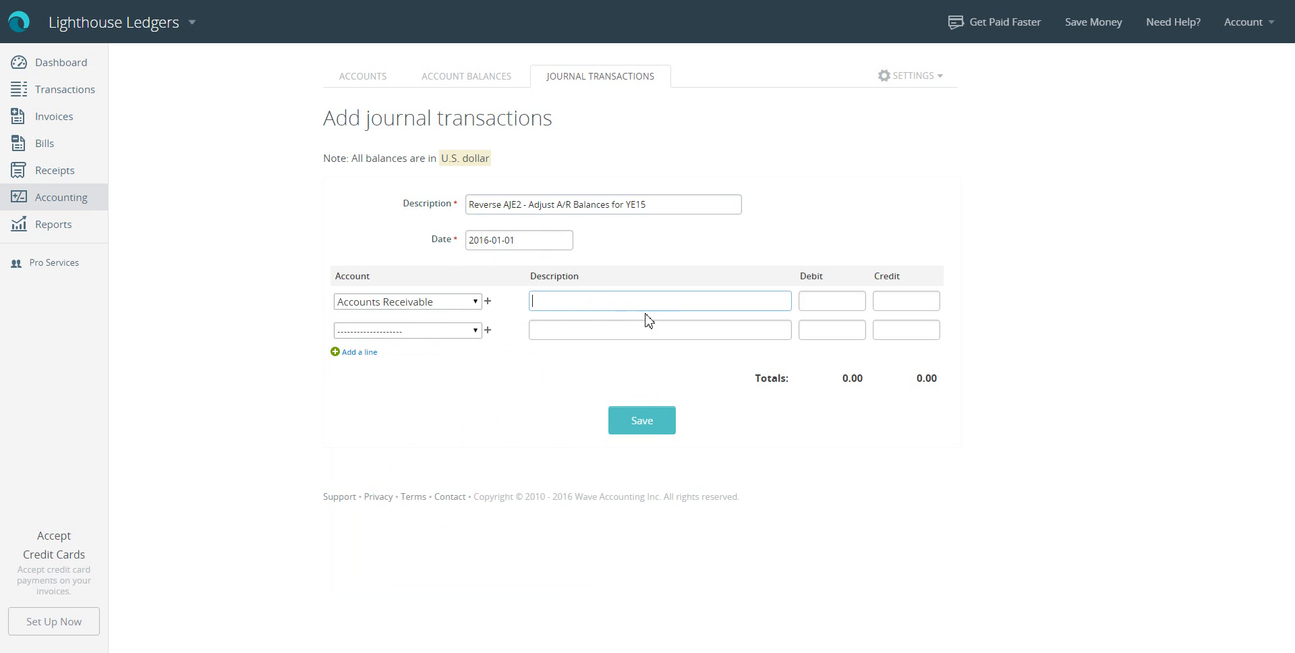
{"action": "type", "text": "Reverse AJE2 - Adjust A/R Balances for YE15"}
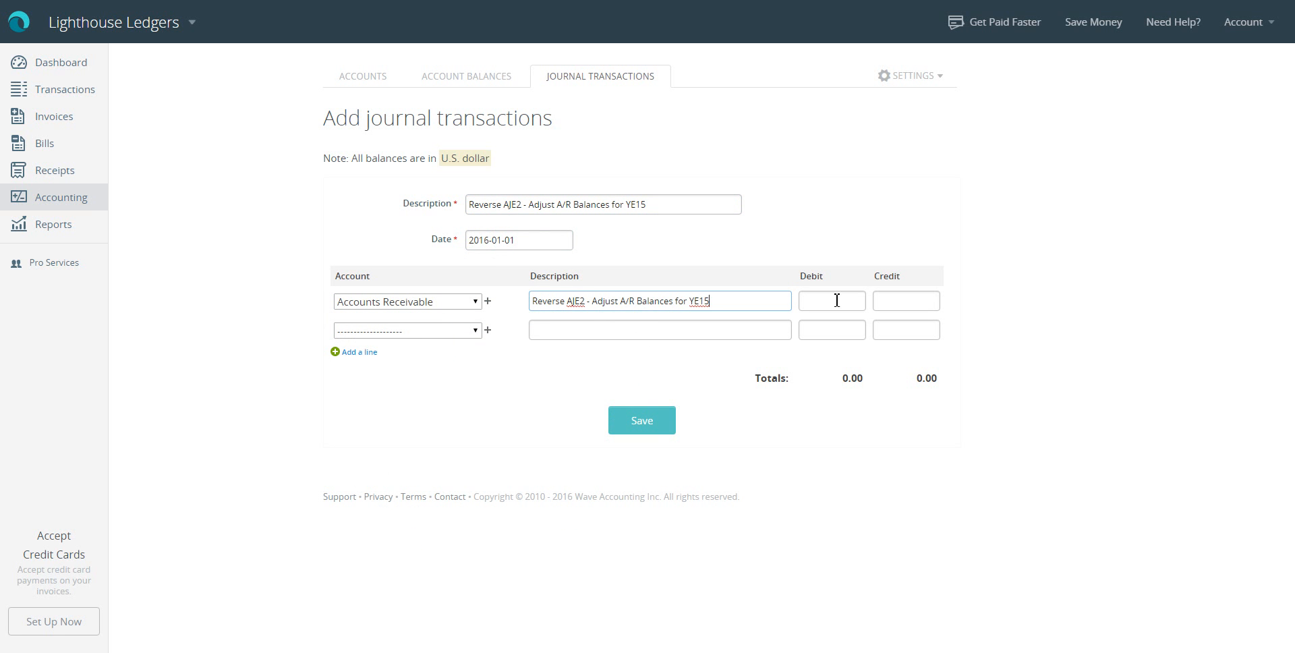
{"action": "type", "text": "574.00"}
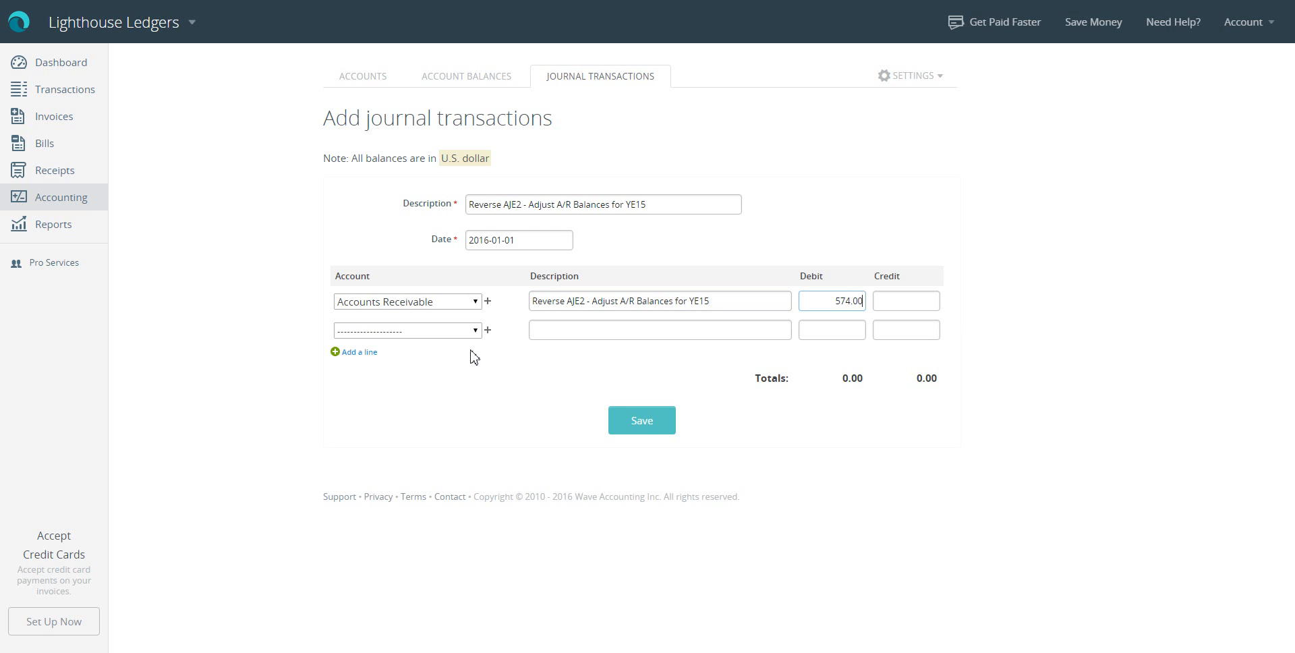
Credit Bookkeeping Services 574.00 with the same description and save the balanced reversing entry
{"action": "left_click", "coordinate": [406, 330]}
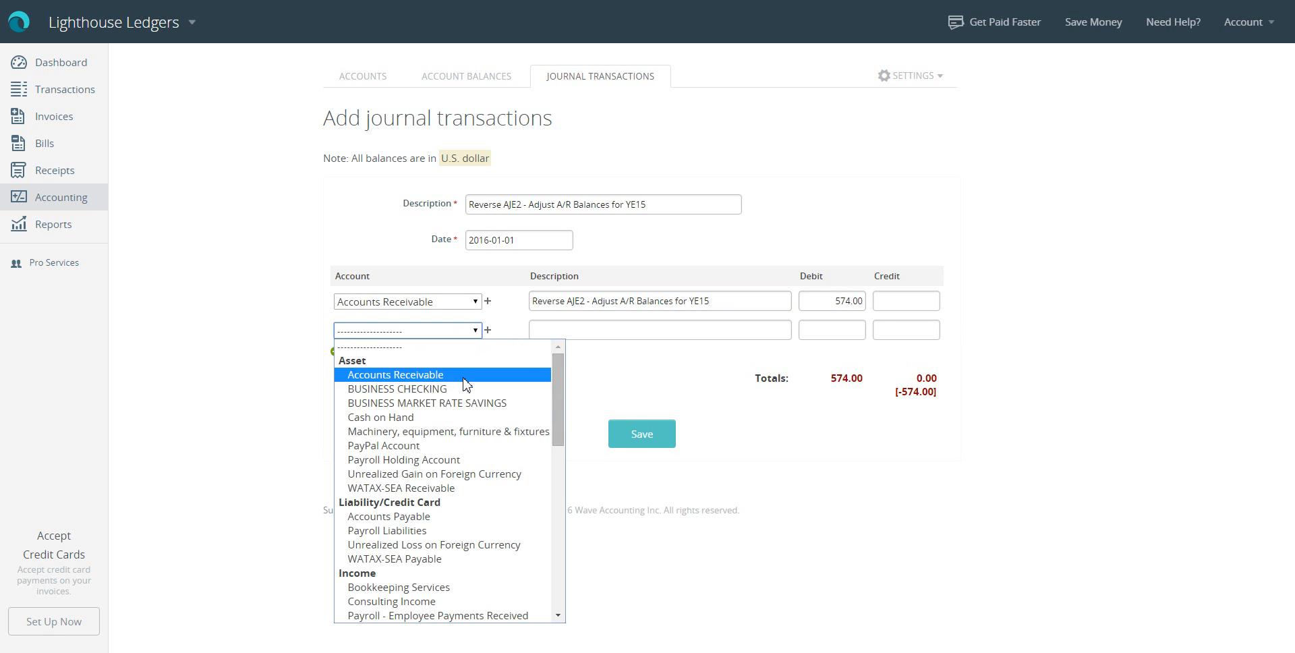
{"action": "left_click", "coordinate": [400, 587]}
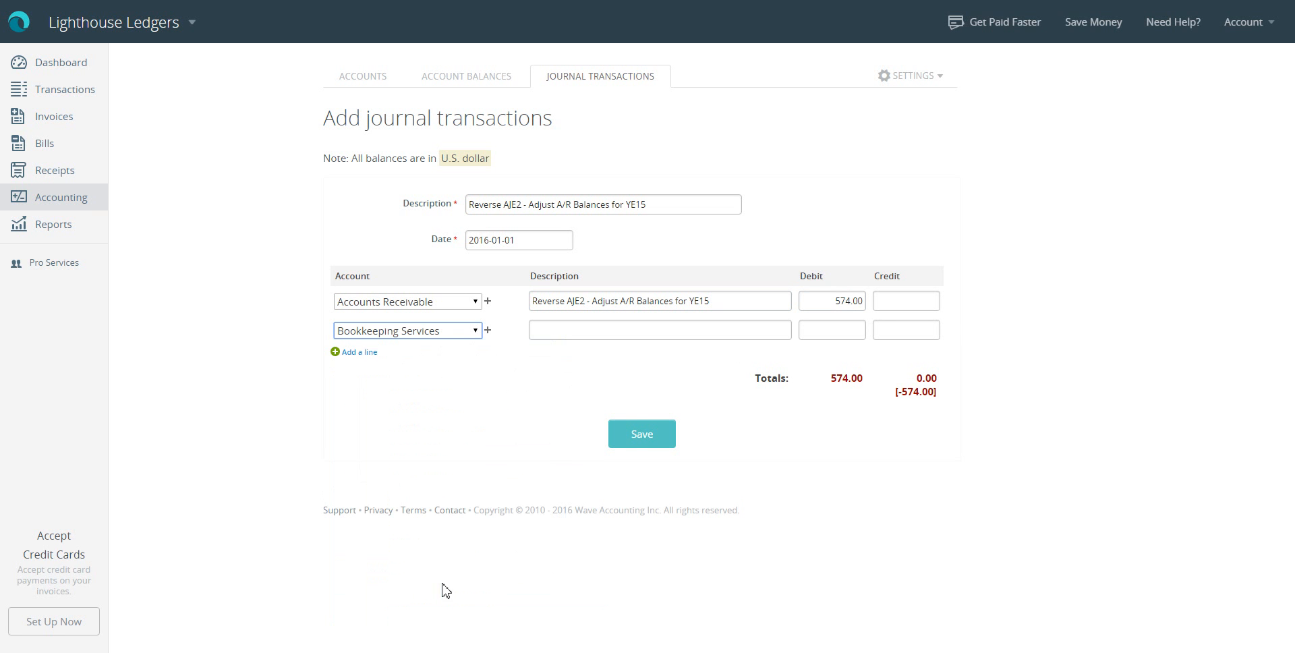
{"action": "type", "text": "Reverse AJE2 - Adjust A/R Balances for YE15"}
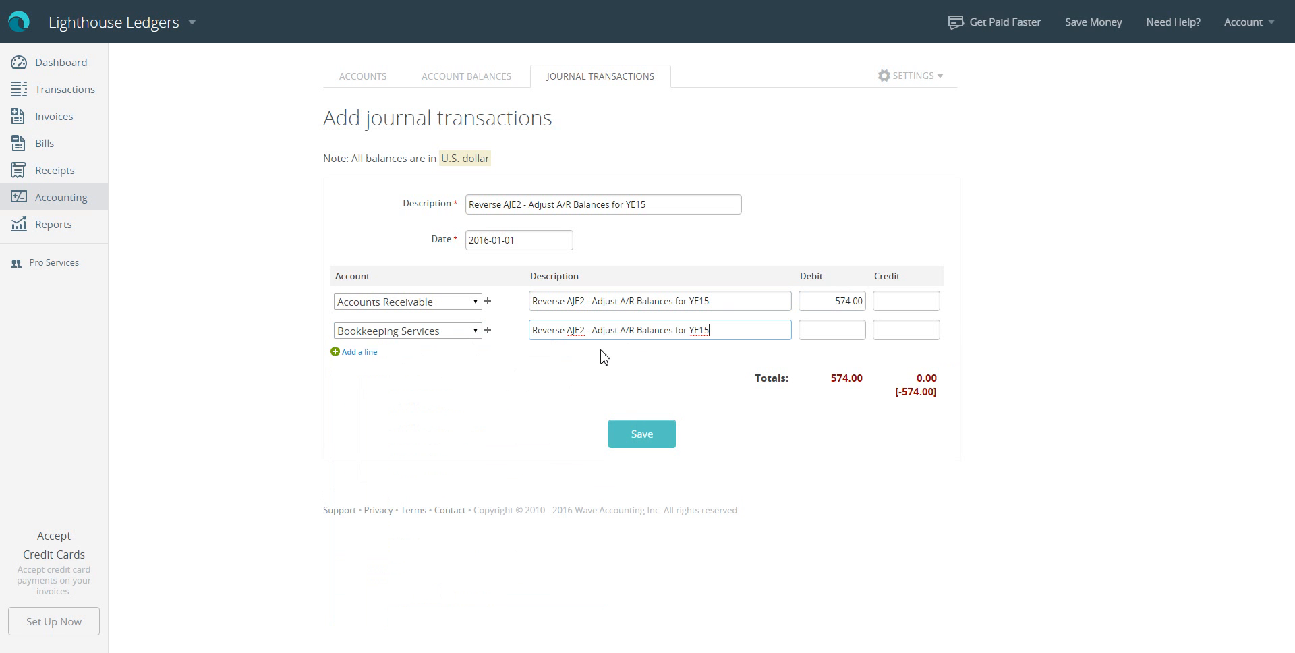
{"action": "left_click", "coordinate": [907, 329]}
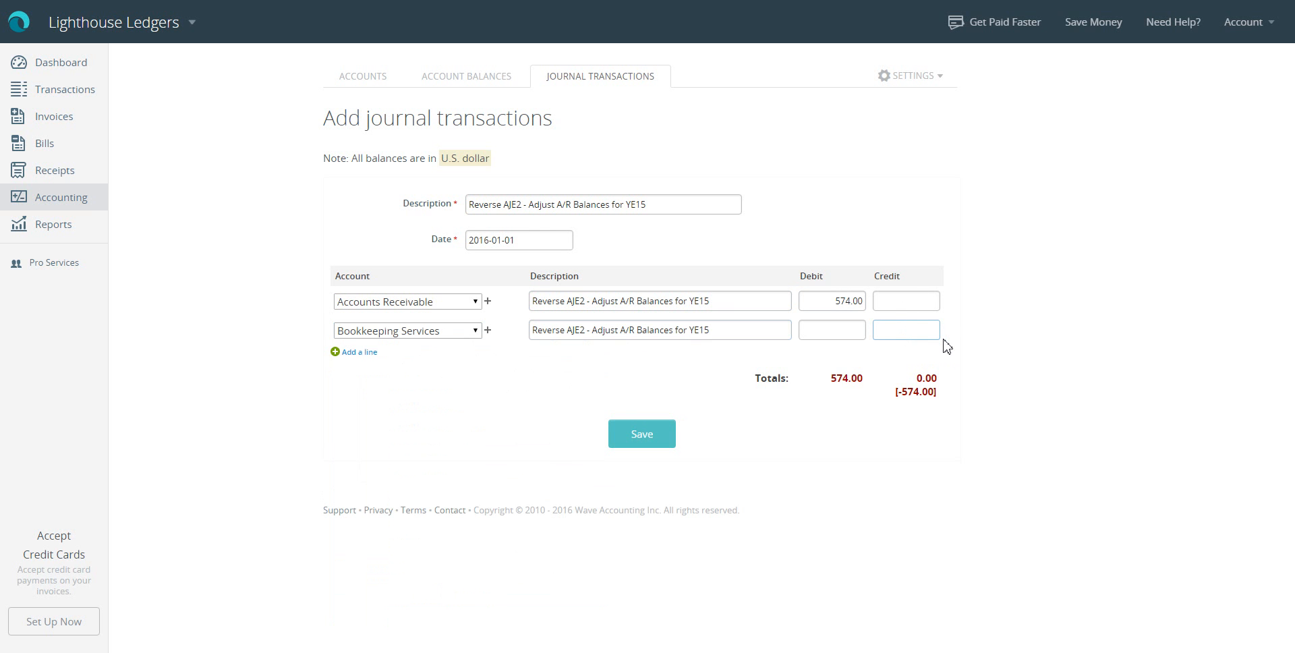
{"action": "type", "text": "574.00"}
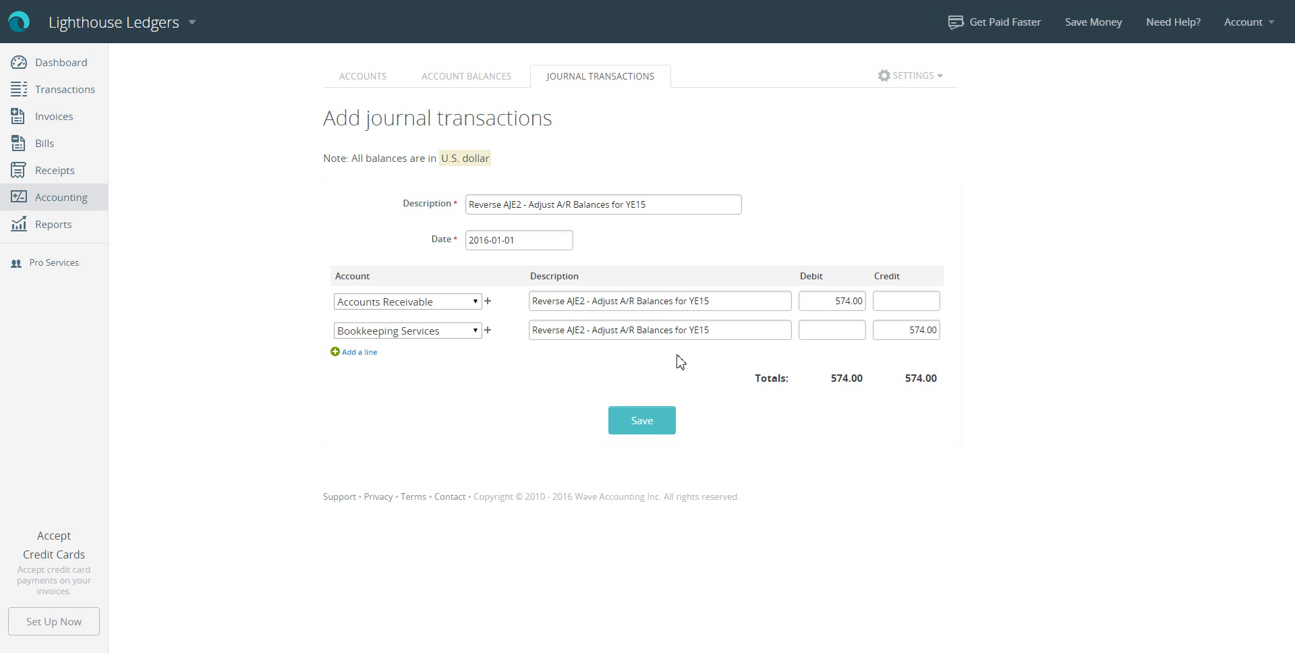
{"action": "left_click", "coordinate": [642, 420]}
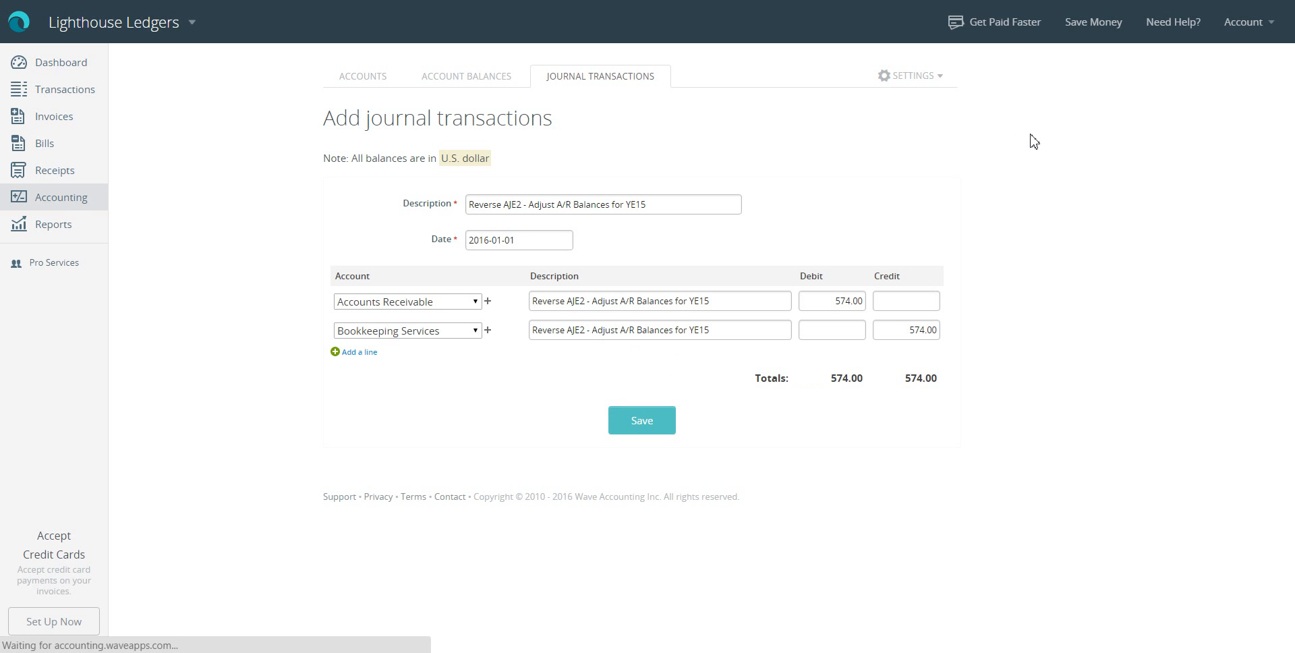
{"action": "left_click", "coordinate": [642, 420]}
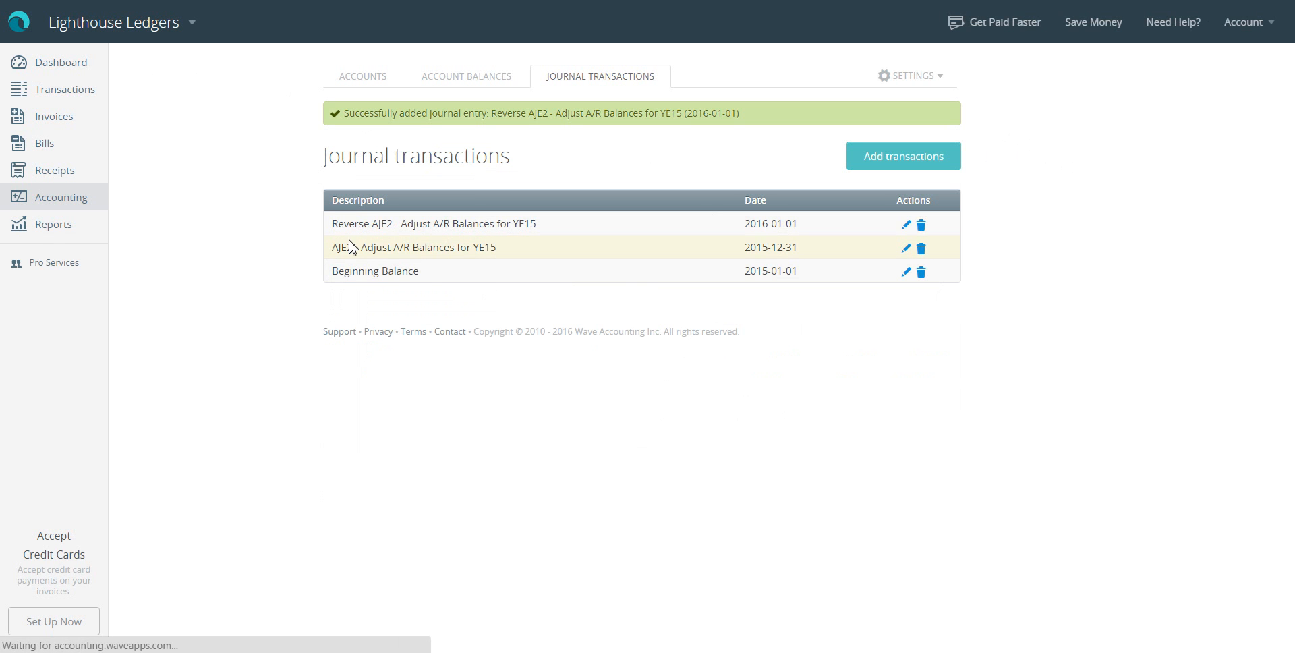
Review the Balance Sheet report from the Reports overview
{"action": "left_click", "coordinate": [54, 224]}
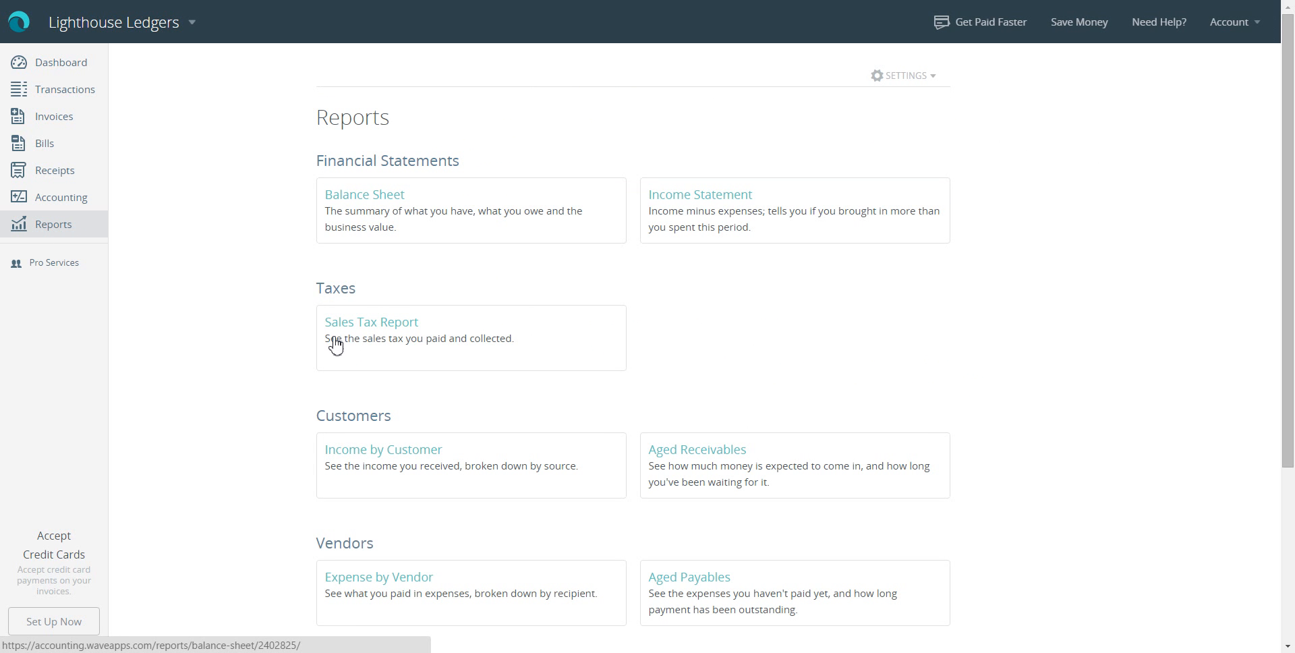
{"action": "mouse_move", "coordinate": [343, 201]}
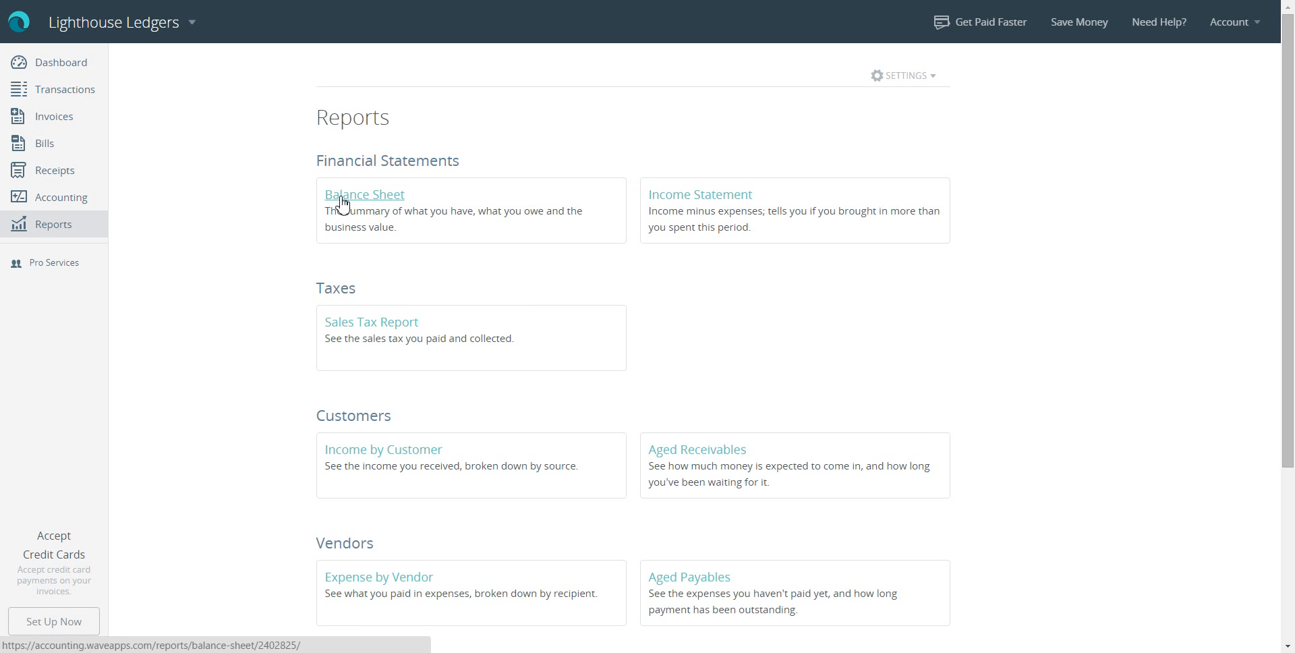
{"action": "left_click", "coordinate": [364, 194]}
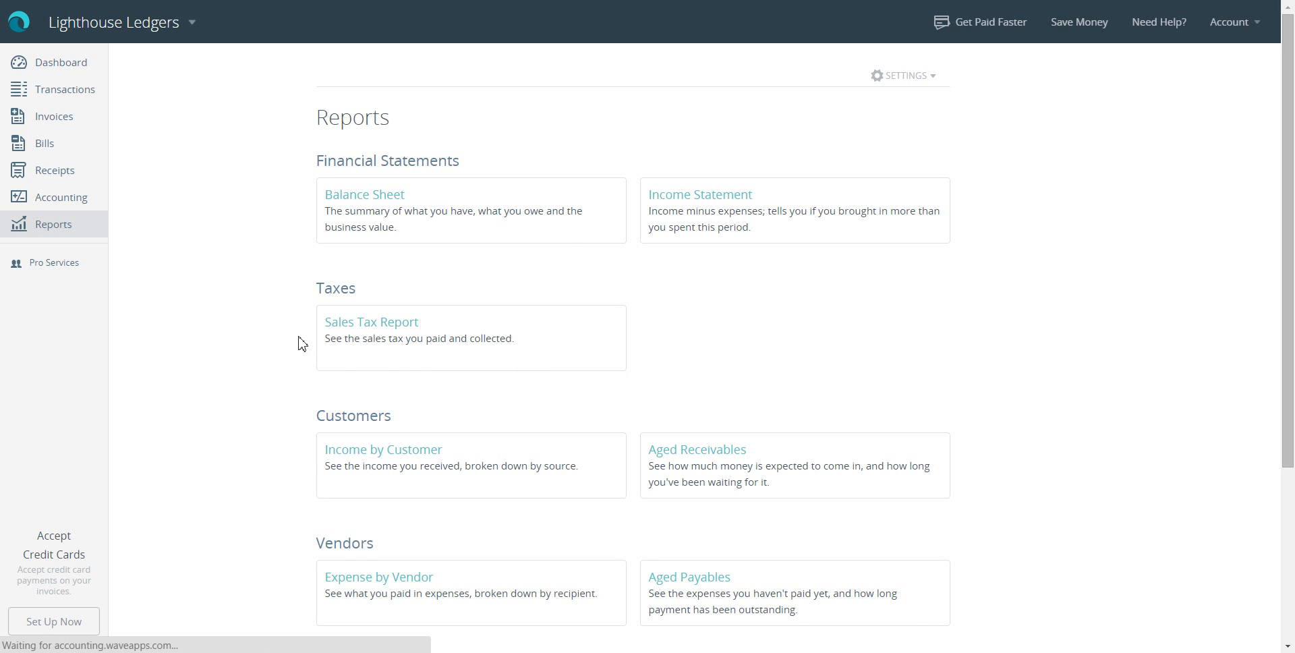
{"action": "left_click", "coordinate": [364, 194]}
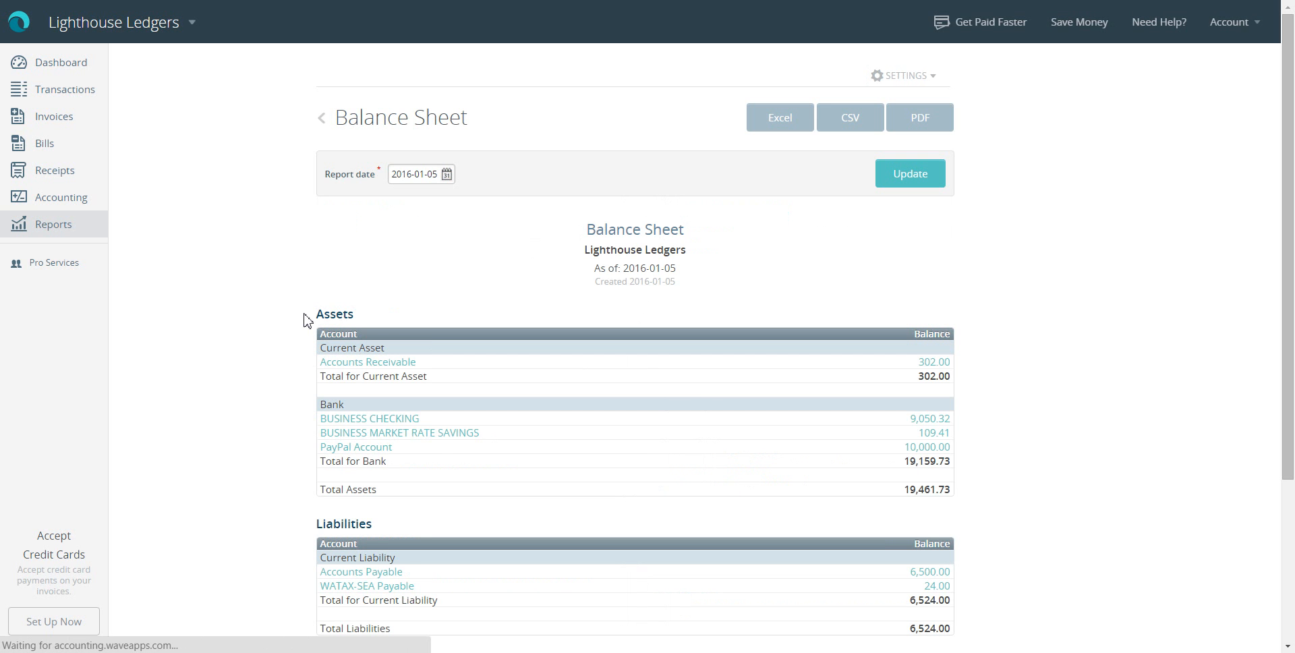
{"action": "scroll", "scroll_direction": "down", "scroll_amount": 3}
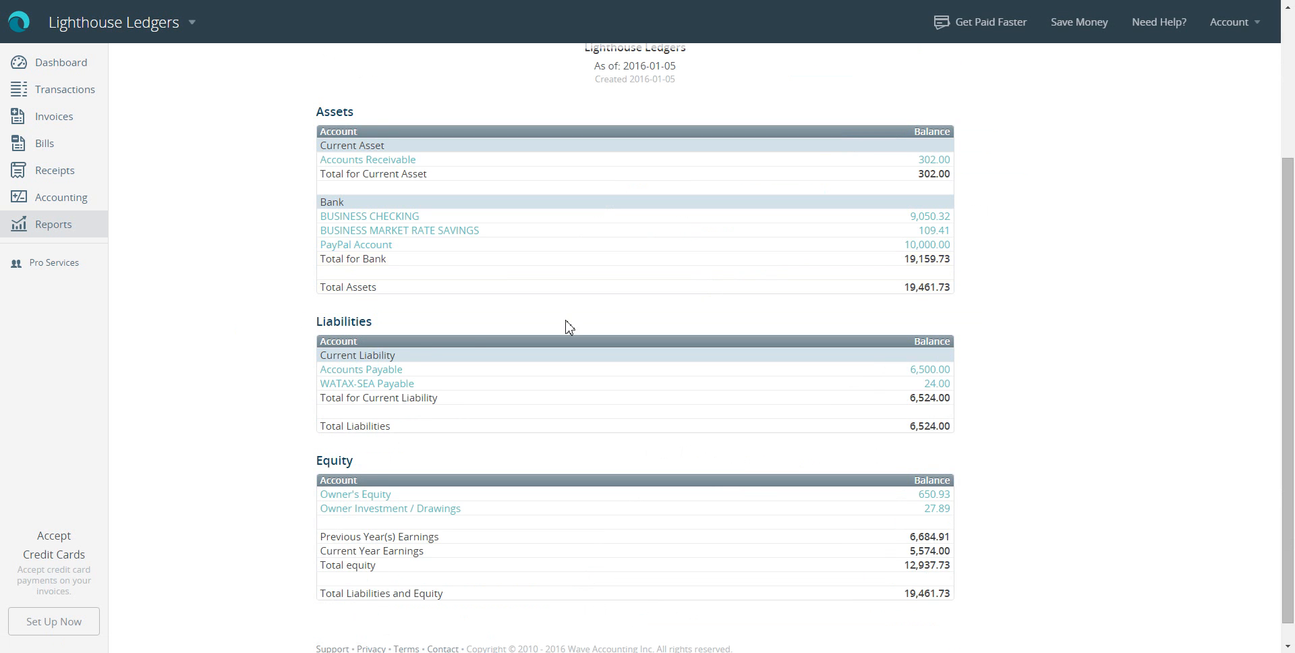
Bring up the Accounts Payable transactions report for 2015-01-01 to 2016-01-05
{"action": "left_click", "coordinate": [362, 368]}
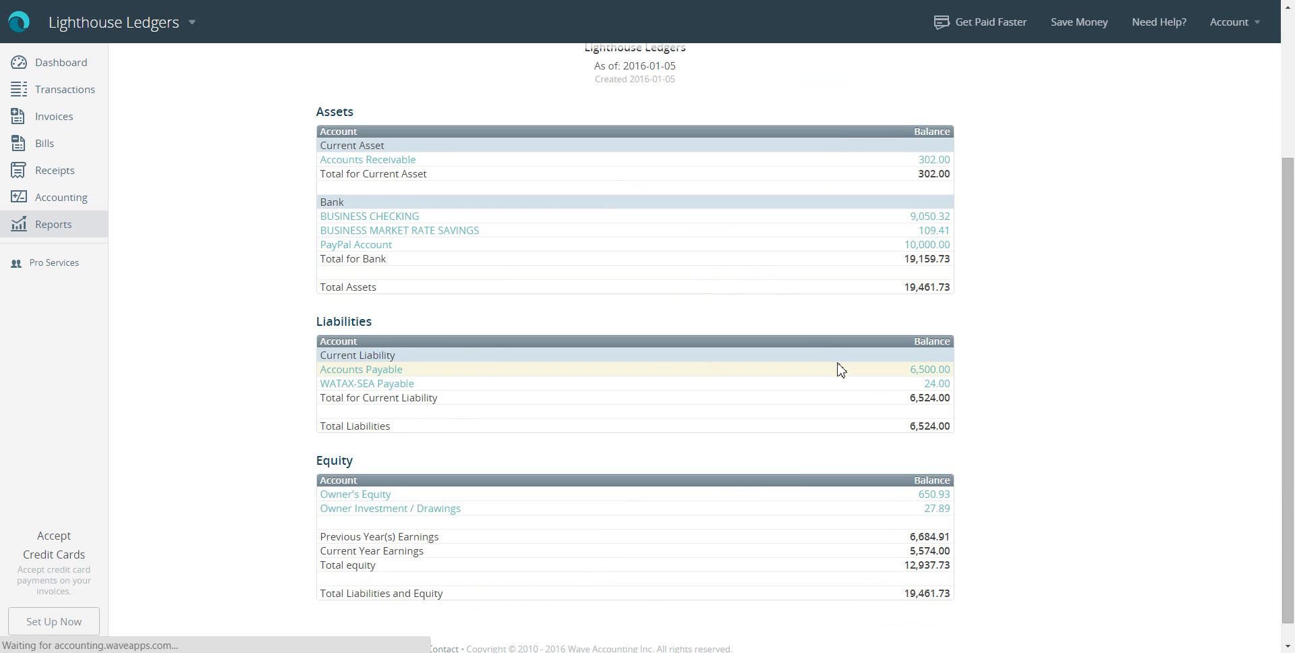
{"action": "left_click", "coordinate": [361, 368]}
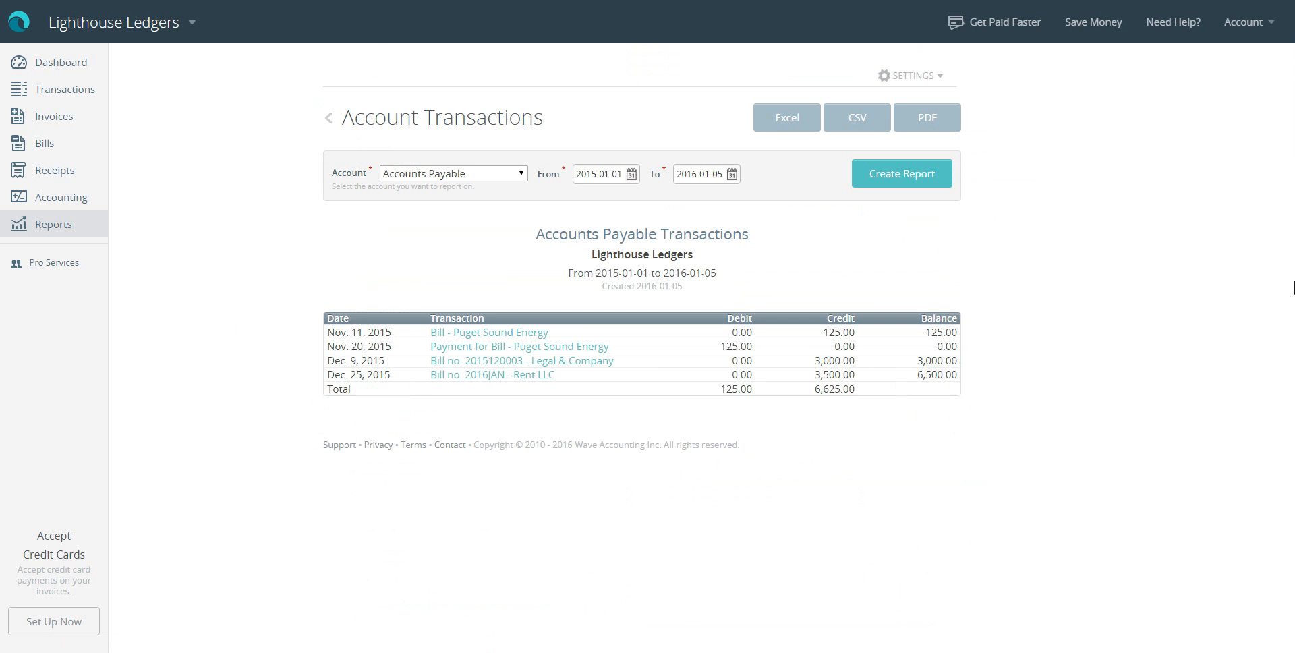
{"action": "mouse_move", "coordinate": [769, 373]}
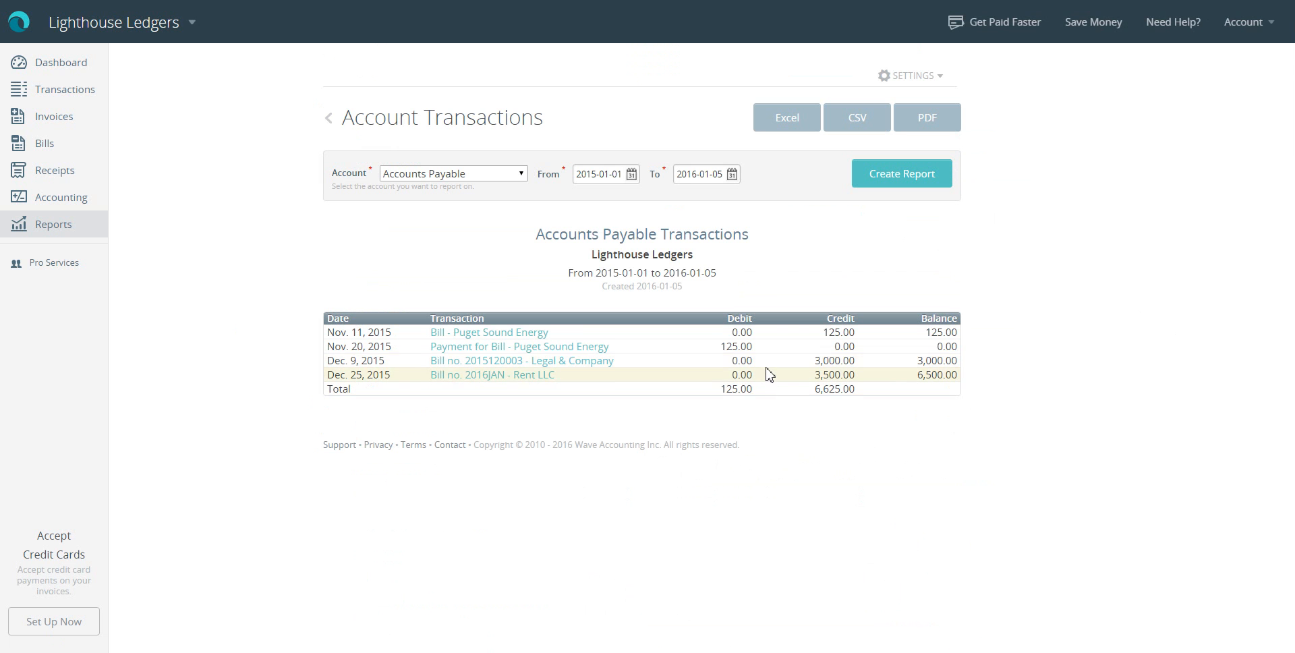
{"action": "mouse_move", "coordinate": [769, 370]}
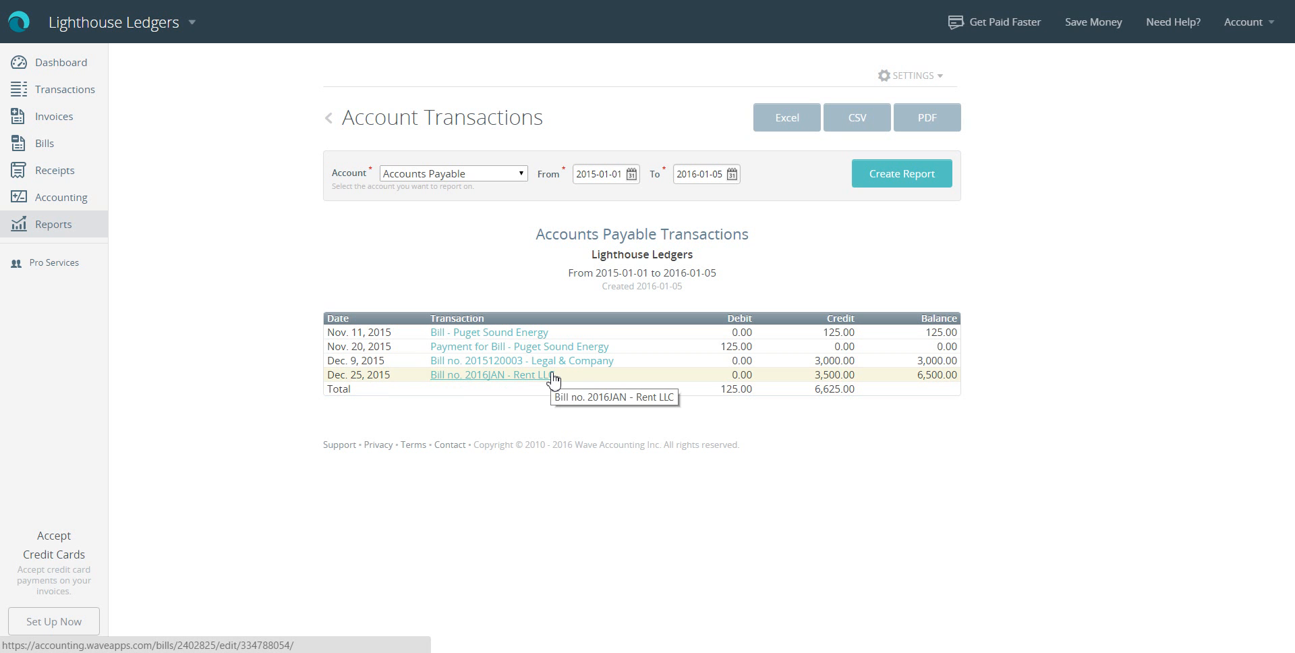
{"action": "mouse_move", "coordinate": [286, 358]}
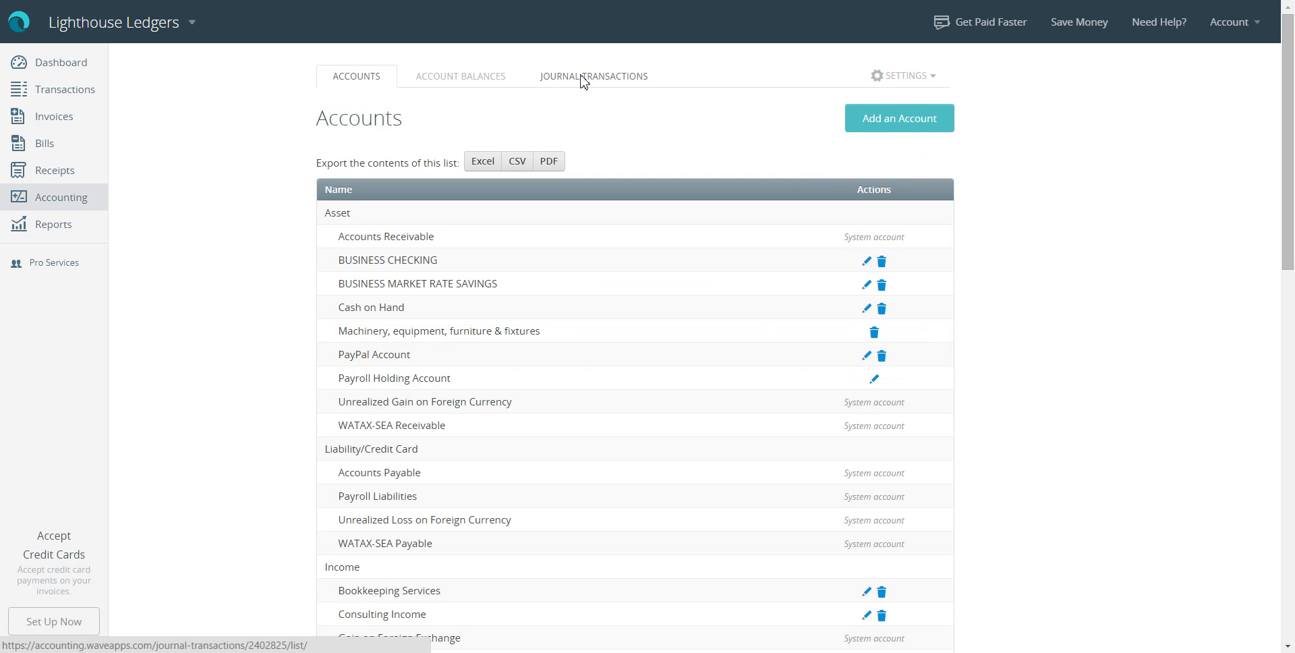
{"action": "mouse_move", "coordinate": [551, 162]}
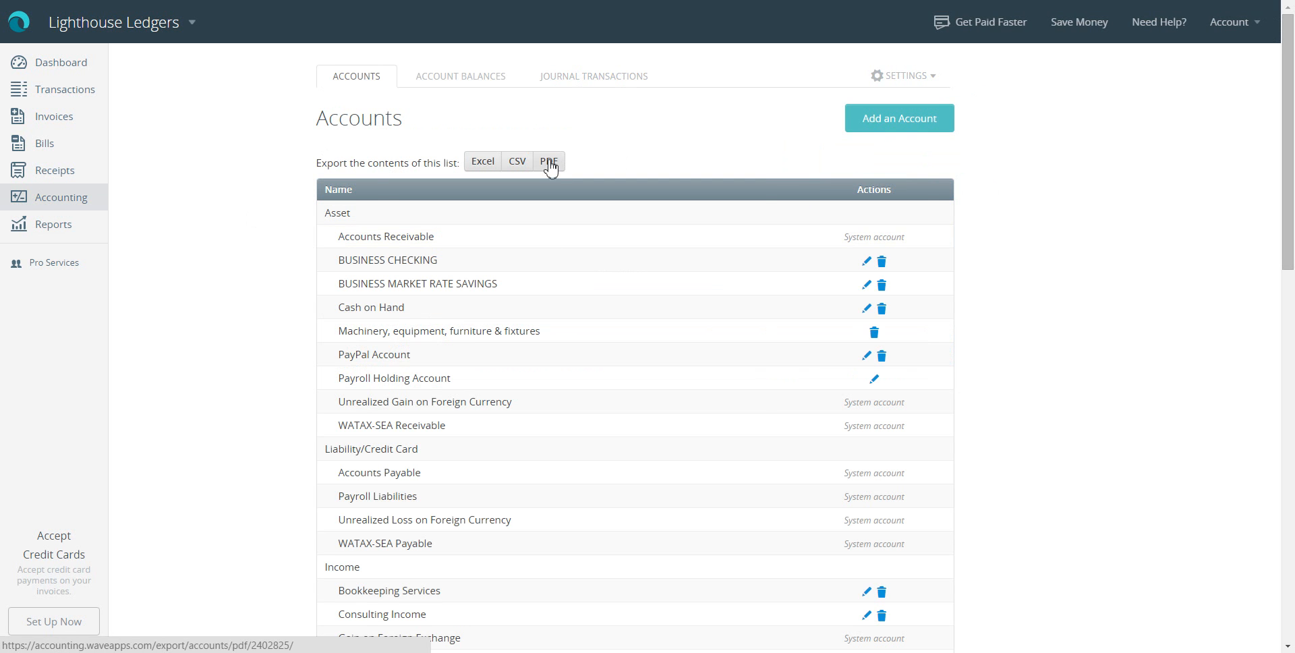
Start a new blank journal transaction from the Journal Transactions list
{"action": "left_click", "coordinate": [594, 76]}
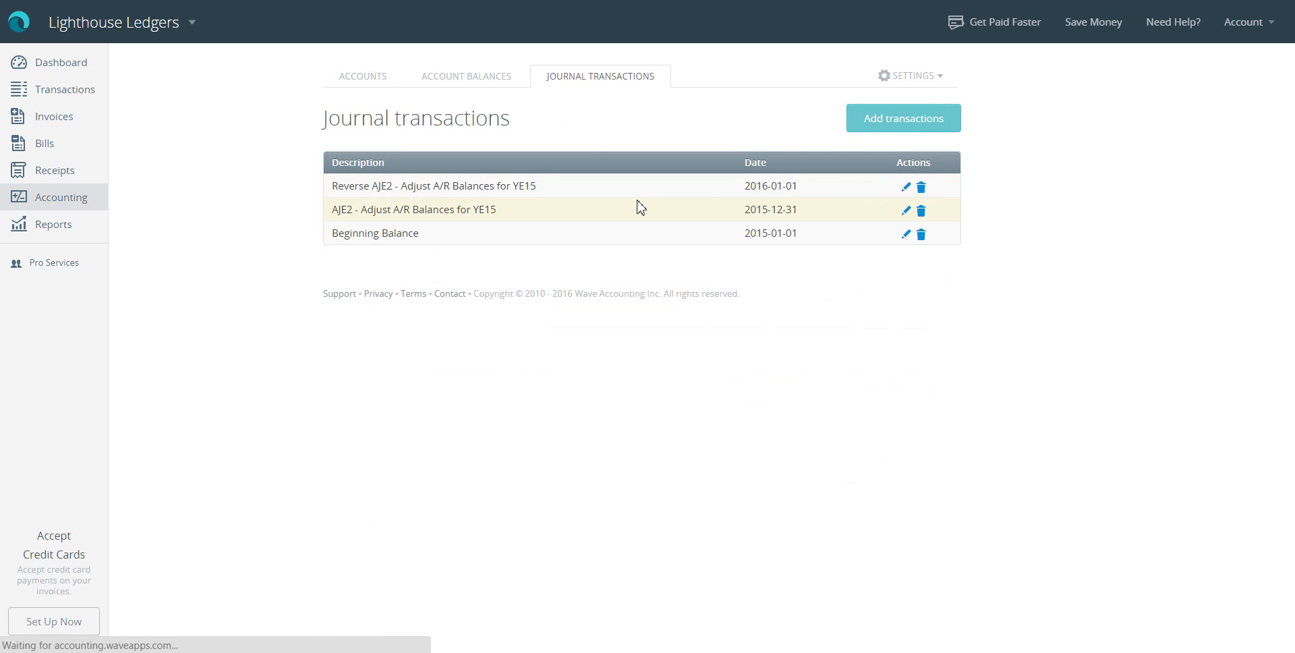
{"action": "left_click", "coordinate": [904, 117]}
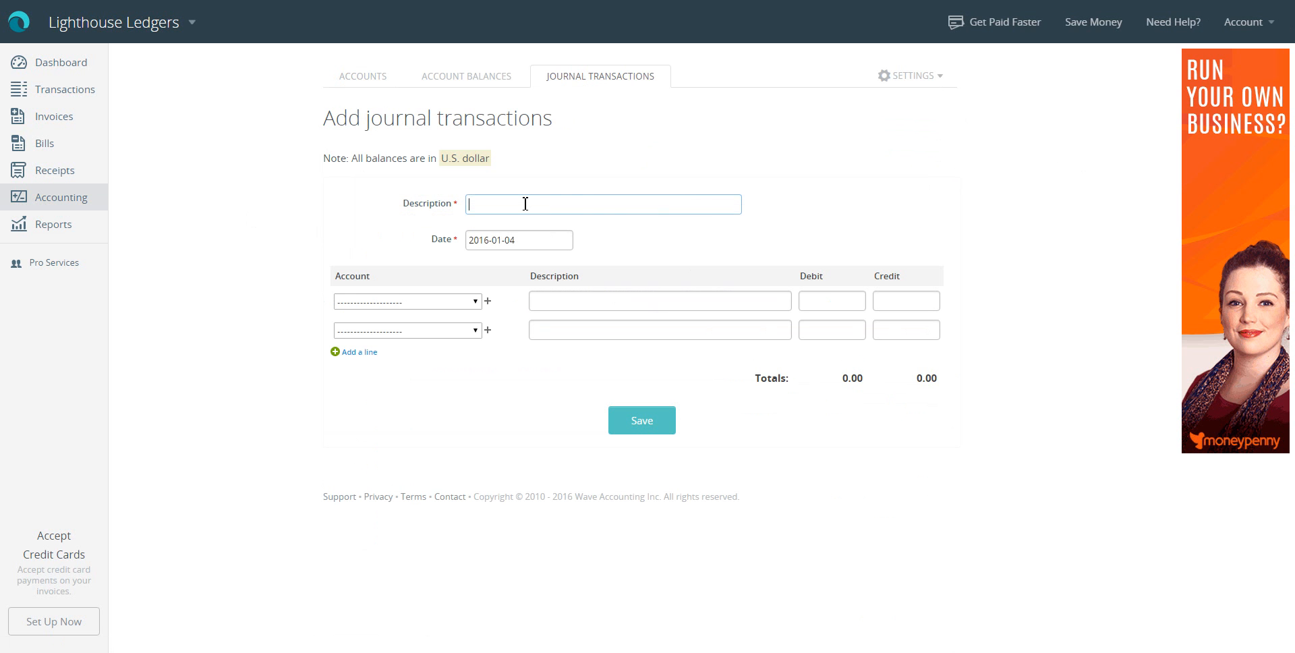
Describe the entry as 'AJE3 - Adjust A/P Balance for YE15' dated 2015-12-31
{"action": "type", "text": "AJE"}
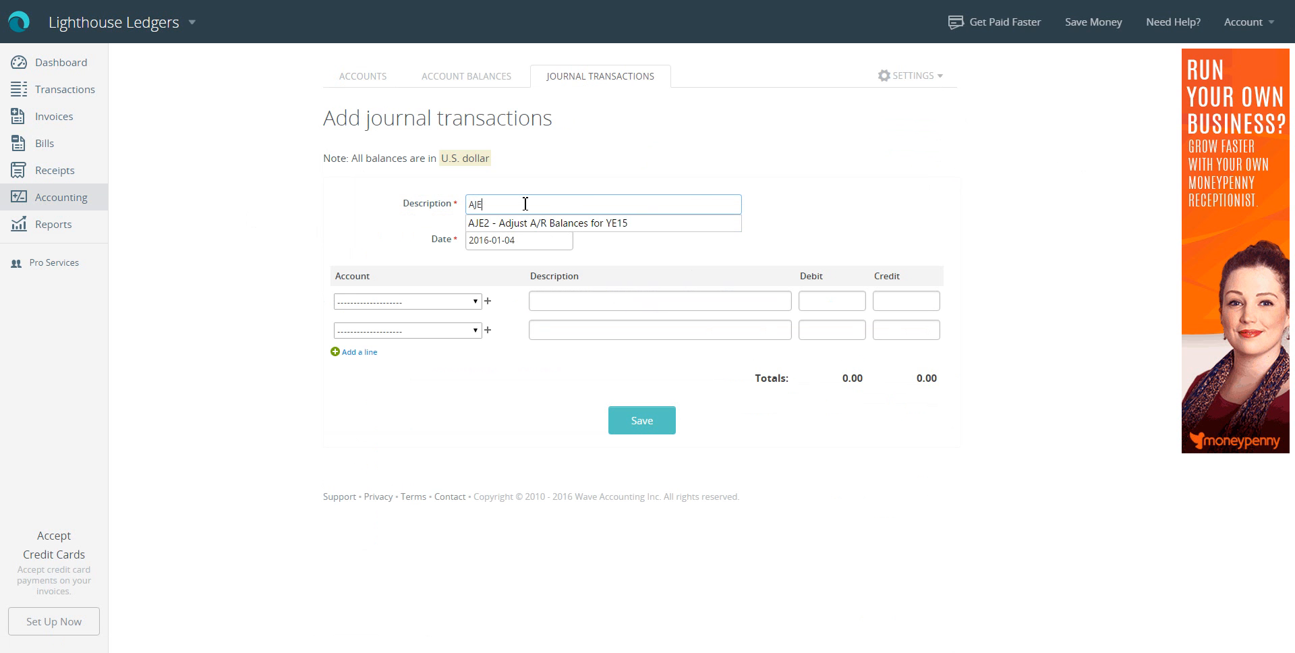
{"action": "type", "text": "AJE3 -"}
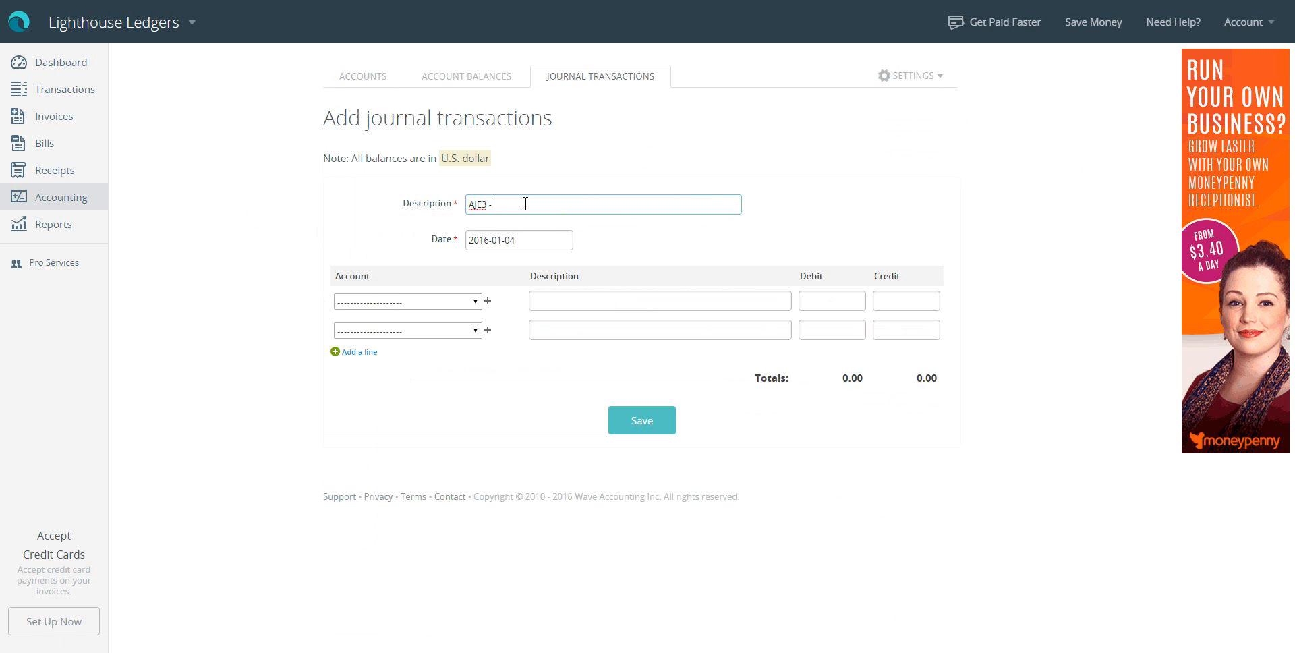
{"action": "type", "text": "Ad"}
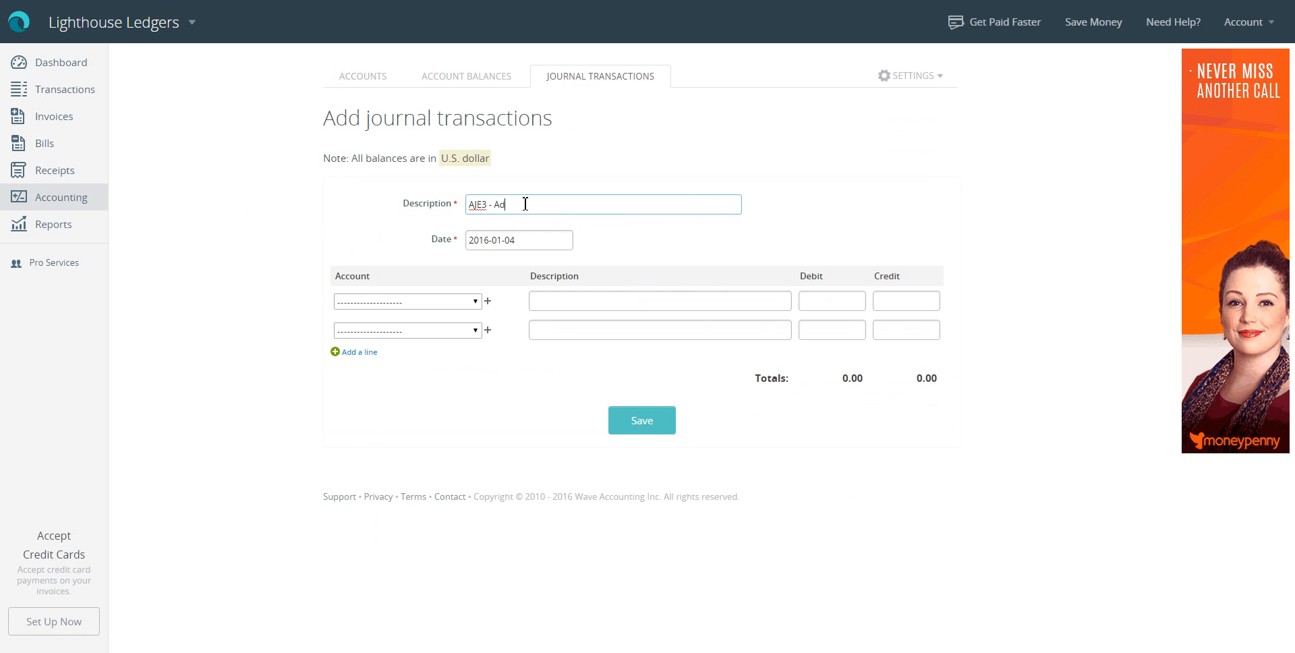
{"action": "type", "text": "just"}
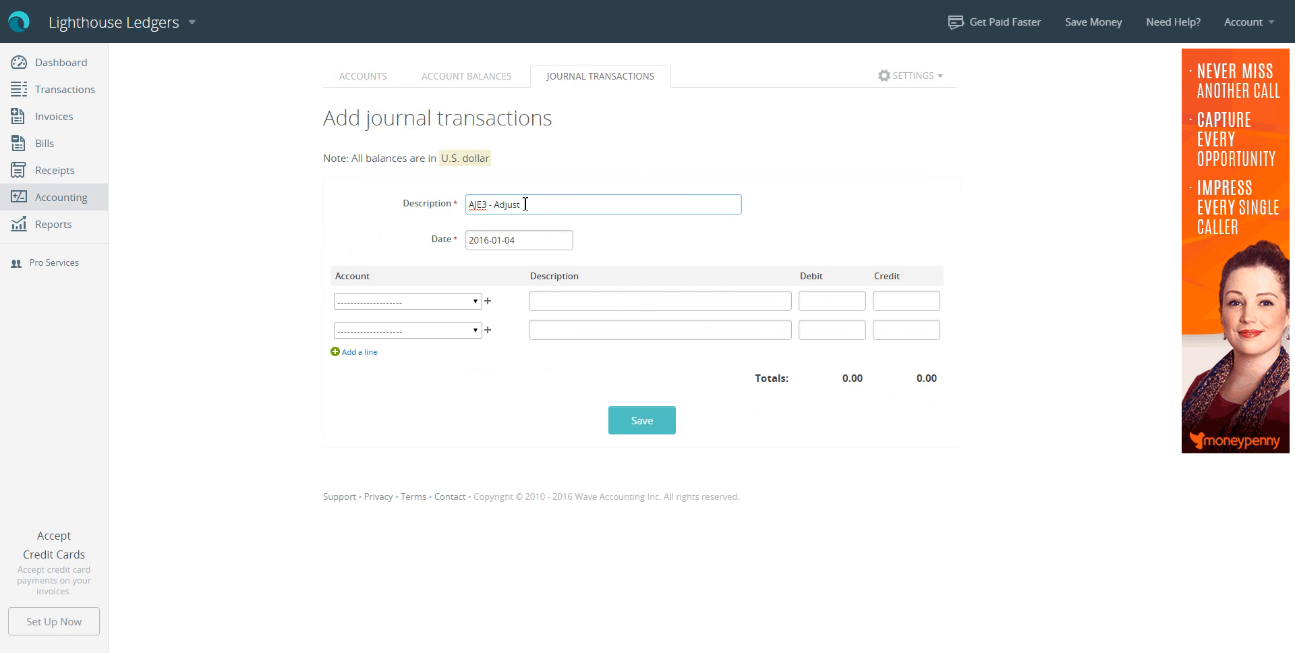
{"action": "type", "text": "A/P Balance for YE15"}
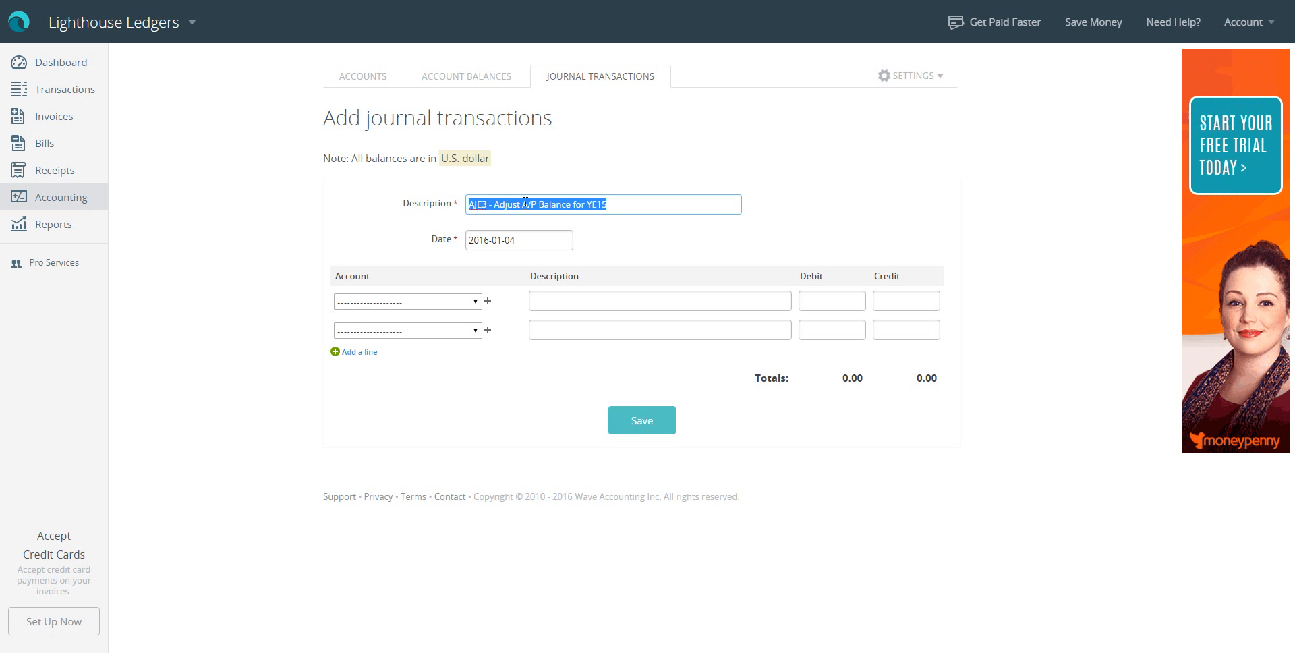
{"action": "left_click", "coordinate": [518, 239]}
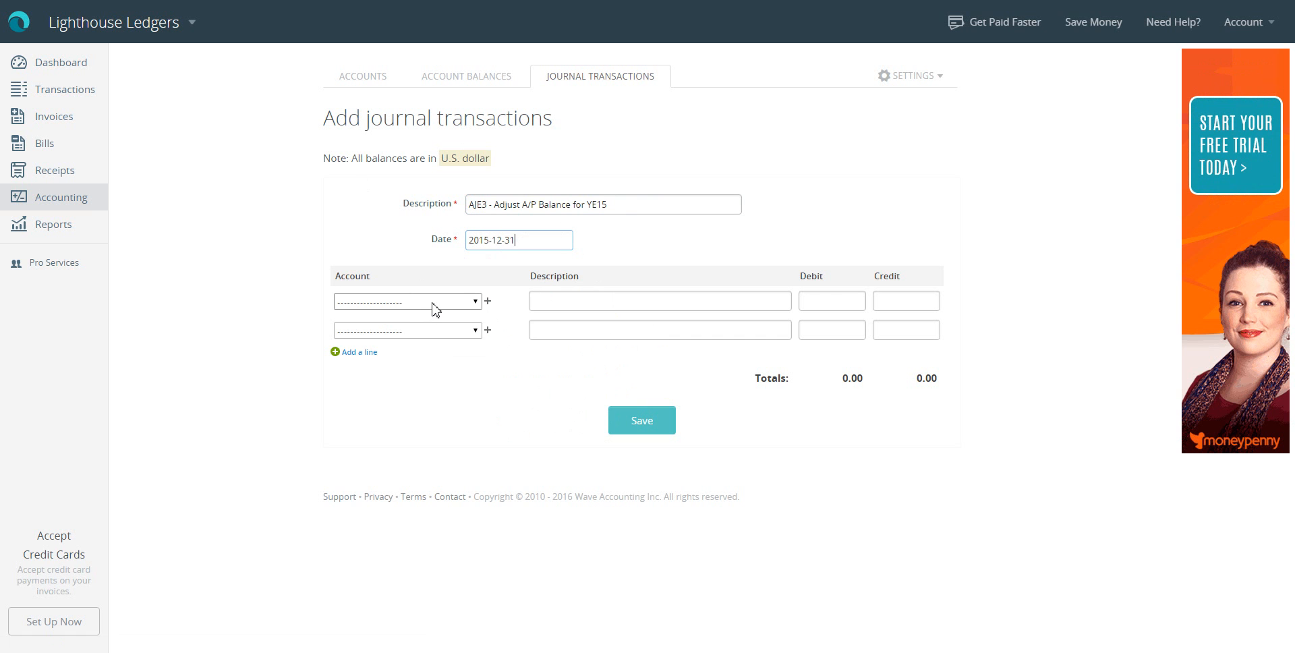
Debit Accounts Payable 6500 on the first line with the AJE3 description
{"action": "left_click", "coordinate": [406, 300]}
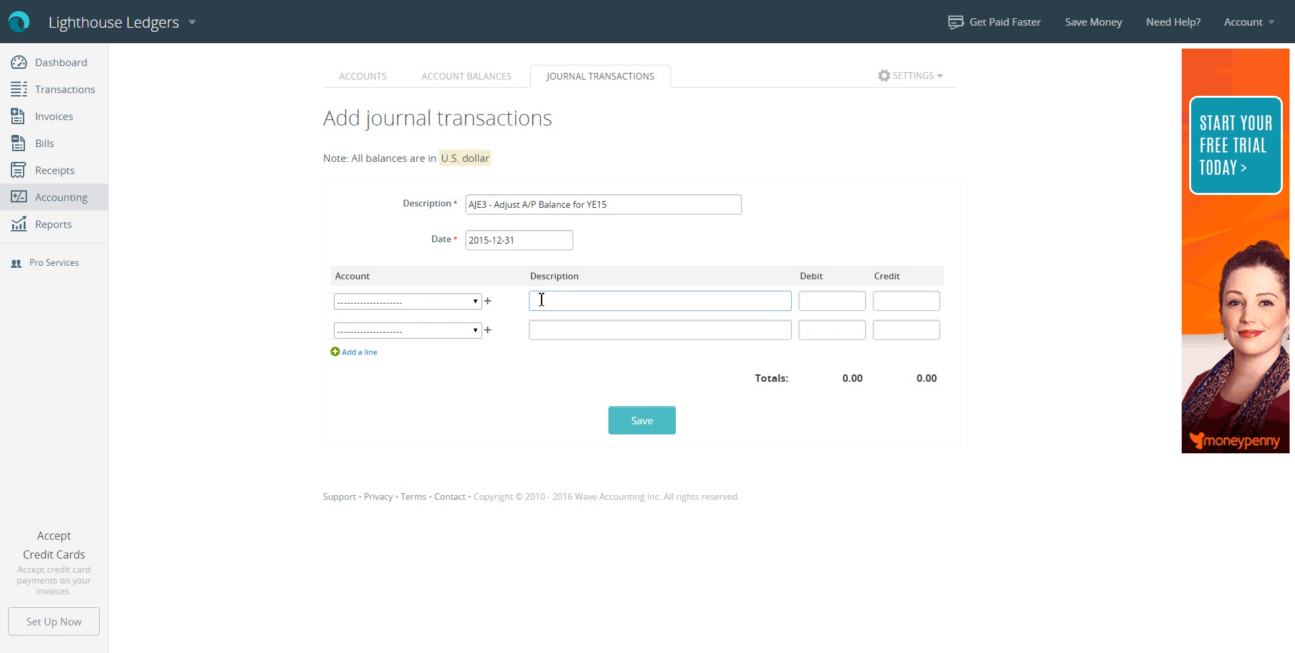
{"action": "left_click", "coordinate": [407, 301]}
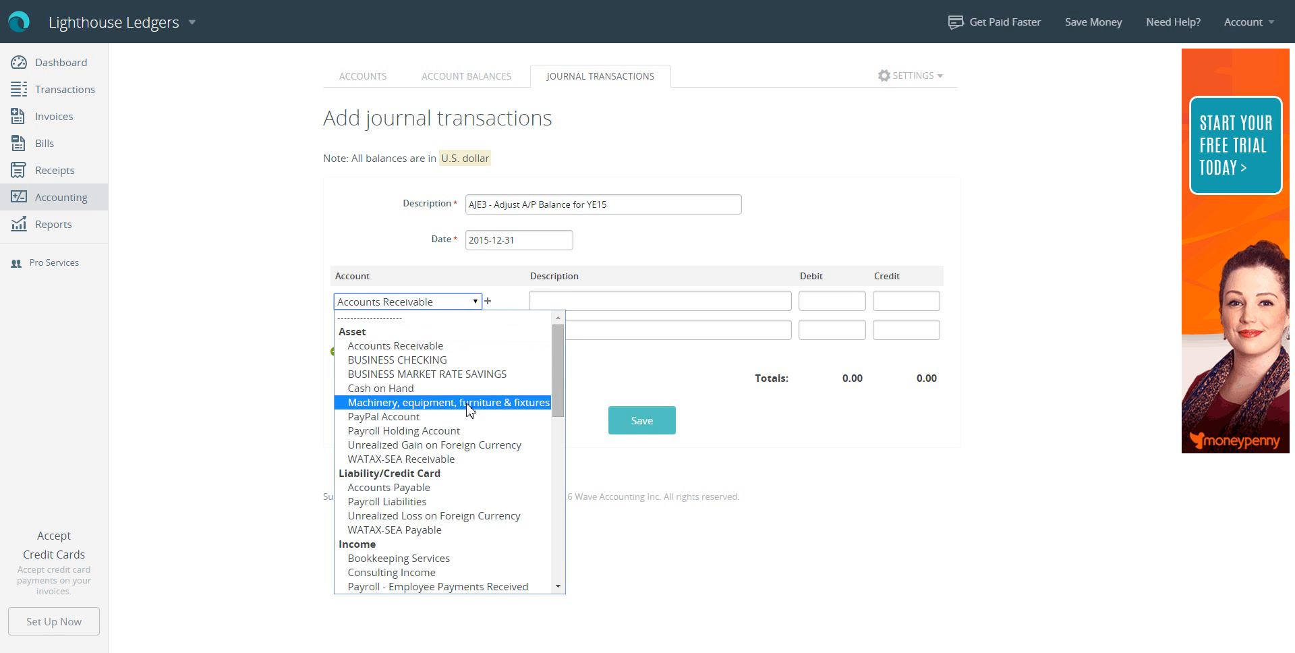
{"action": "scroll", "scroll_direction": "down", "scroll_amount": 3}
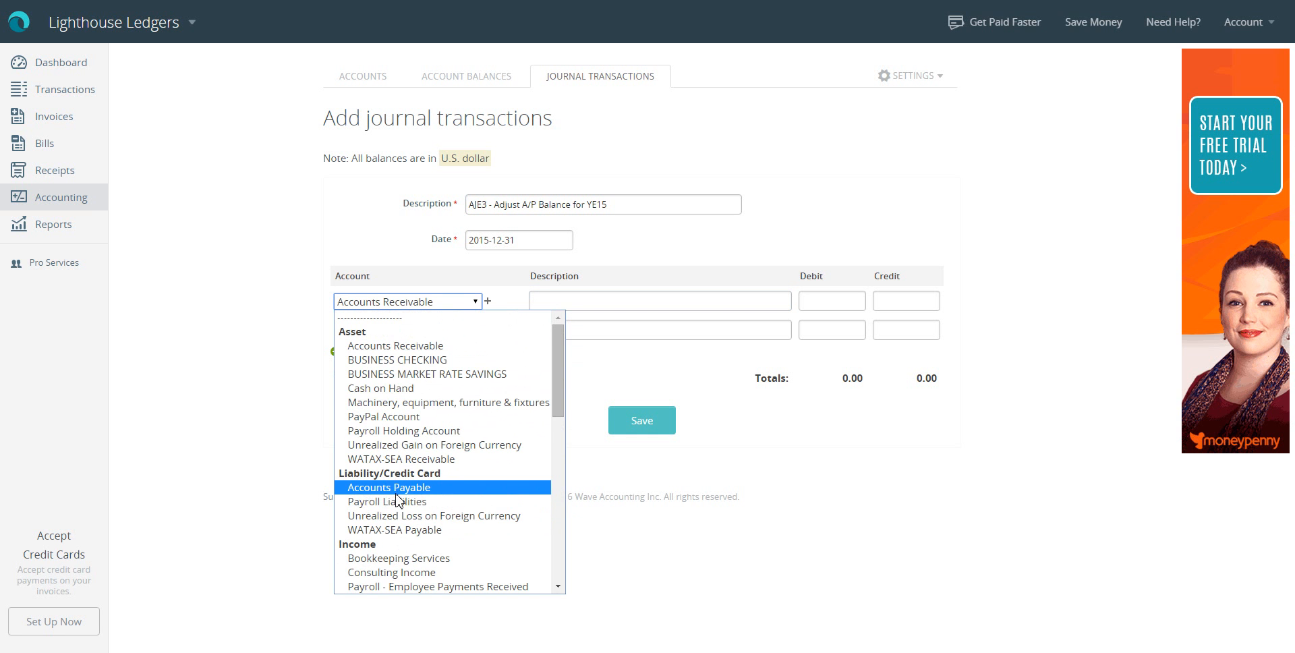
{"action": "left_click", "coordinate": [388, 487]}
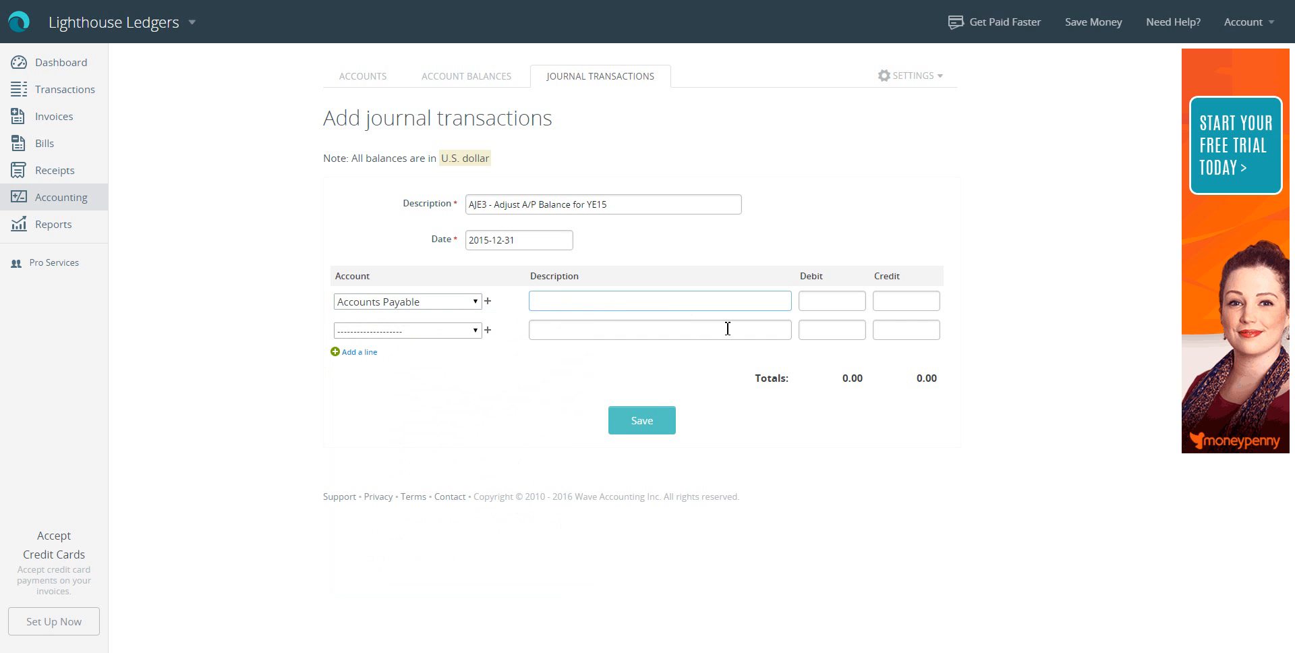
{"action": "type", "text": "AJE3 - Adjust A/P Balance for YE15"}
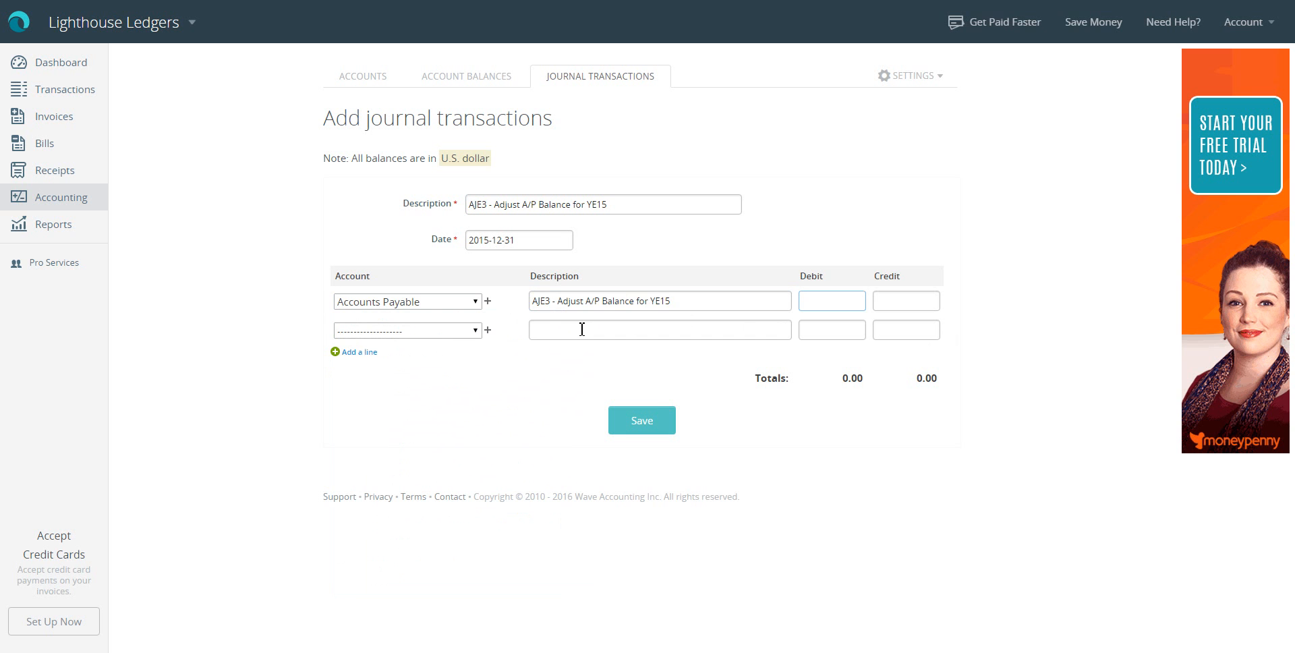
{"action": "left_click", "coordinate": [831, 300]}
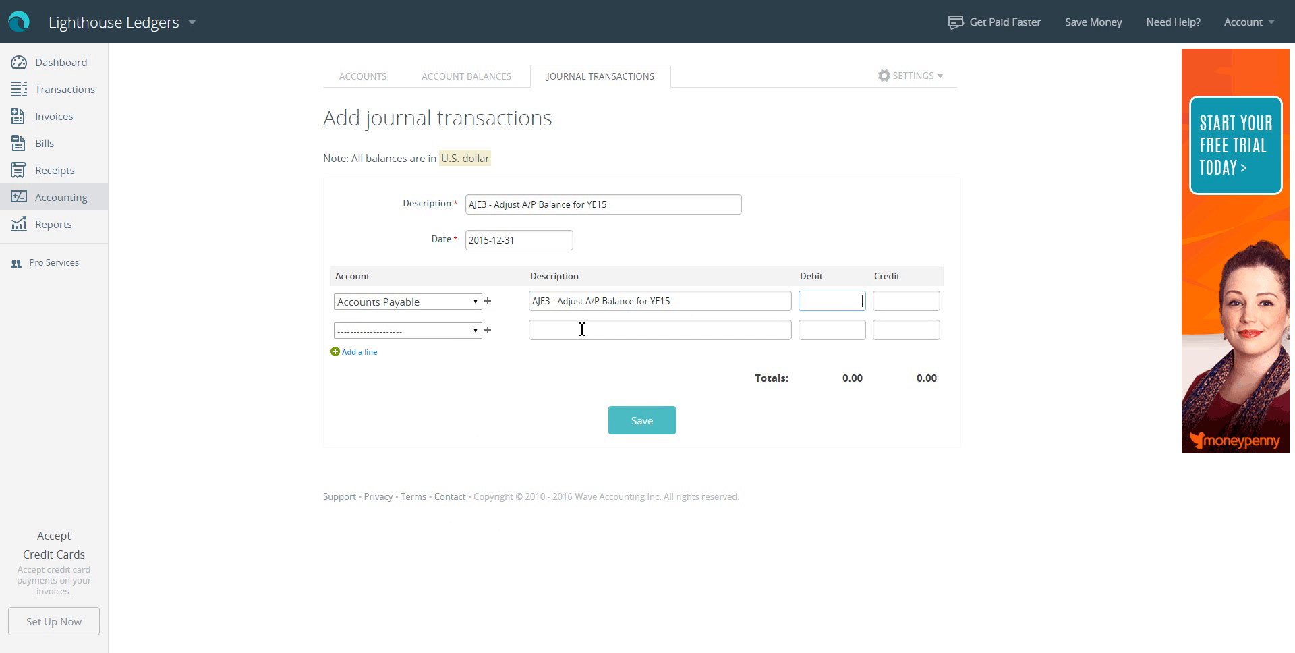
{"action": "type", "text": "6500"}
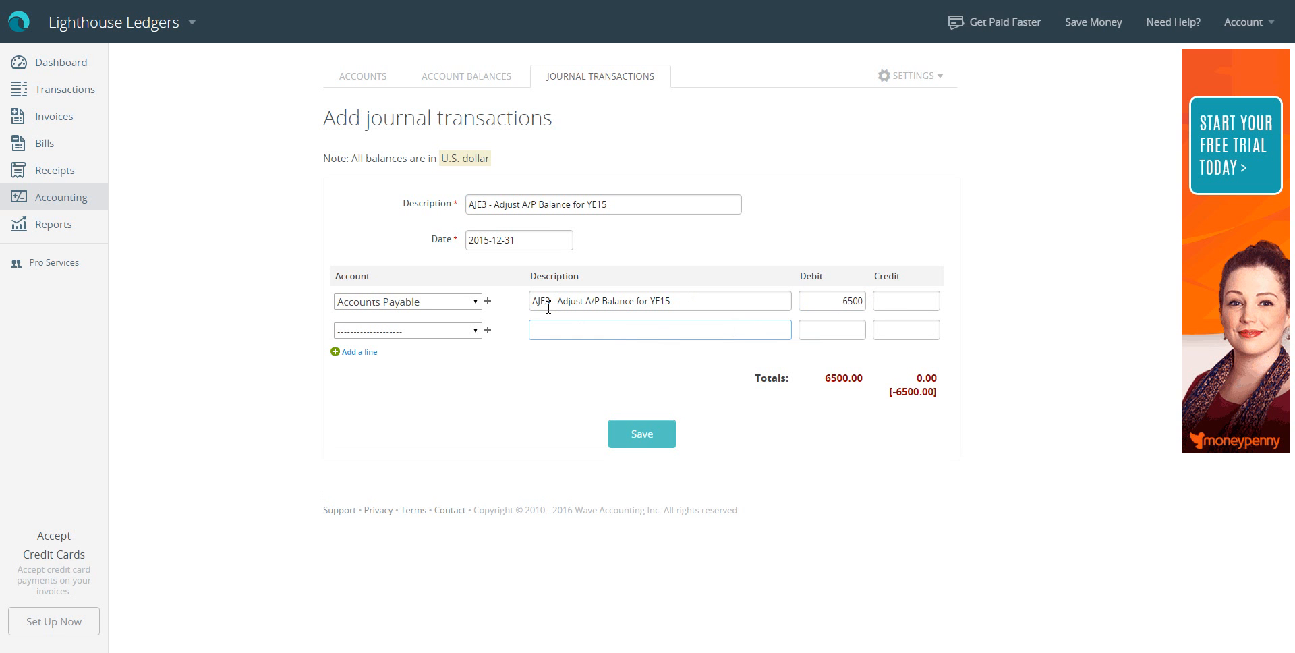
Credit Legal & Professional Fees 3000 on the second line
{"action": "left_click", "coordinate": [658, 329]}
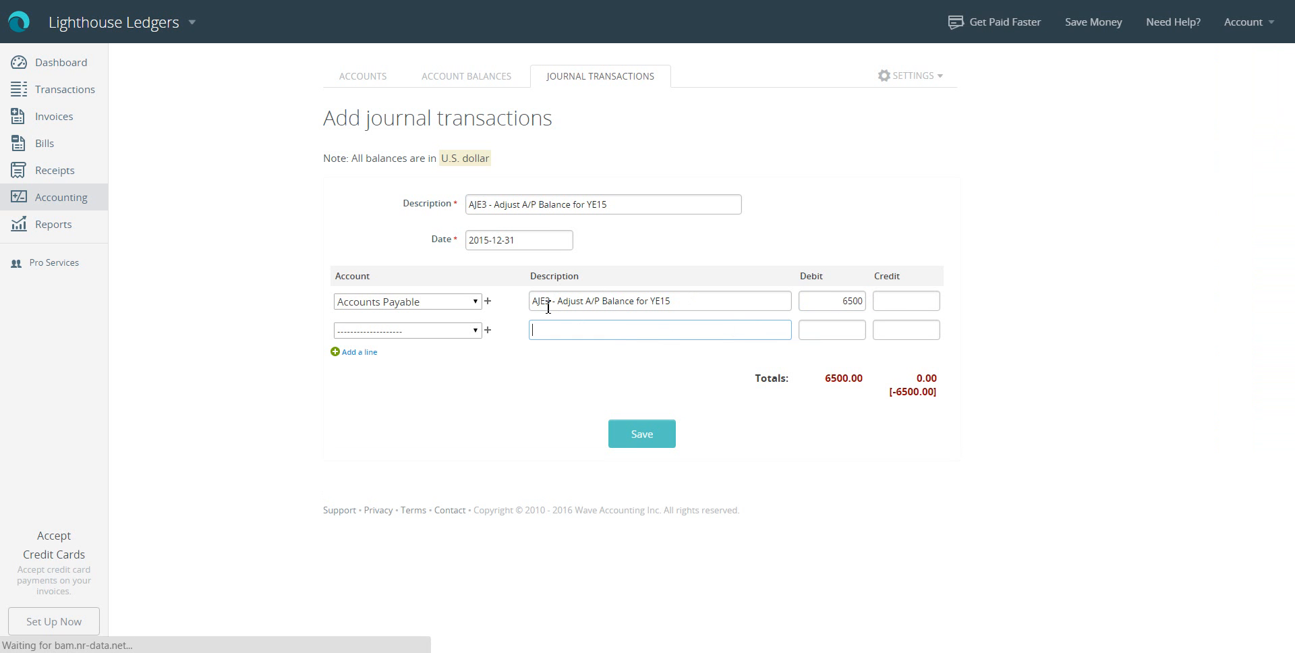
{"action": "mouse_move", "coordinate": [454, 352]}
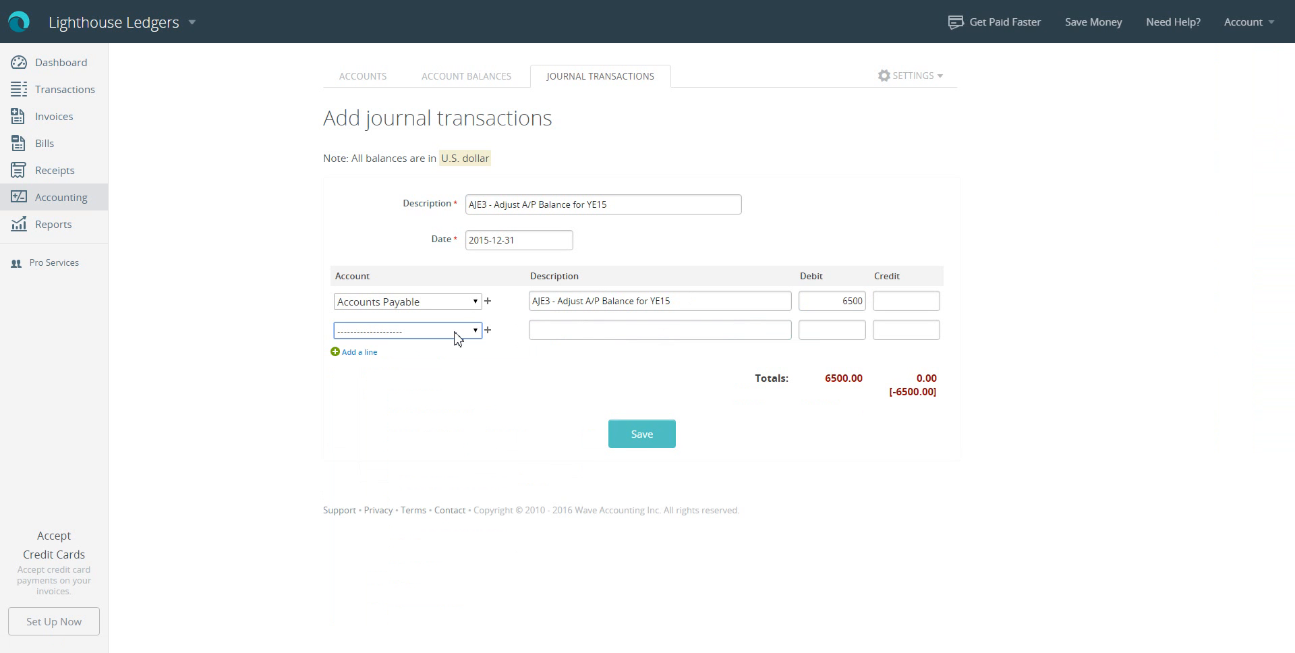
{"action": "left_click", "coordinate": [408, 330]}
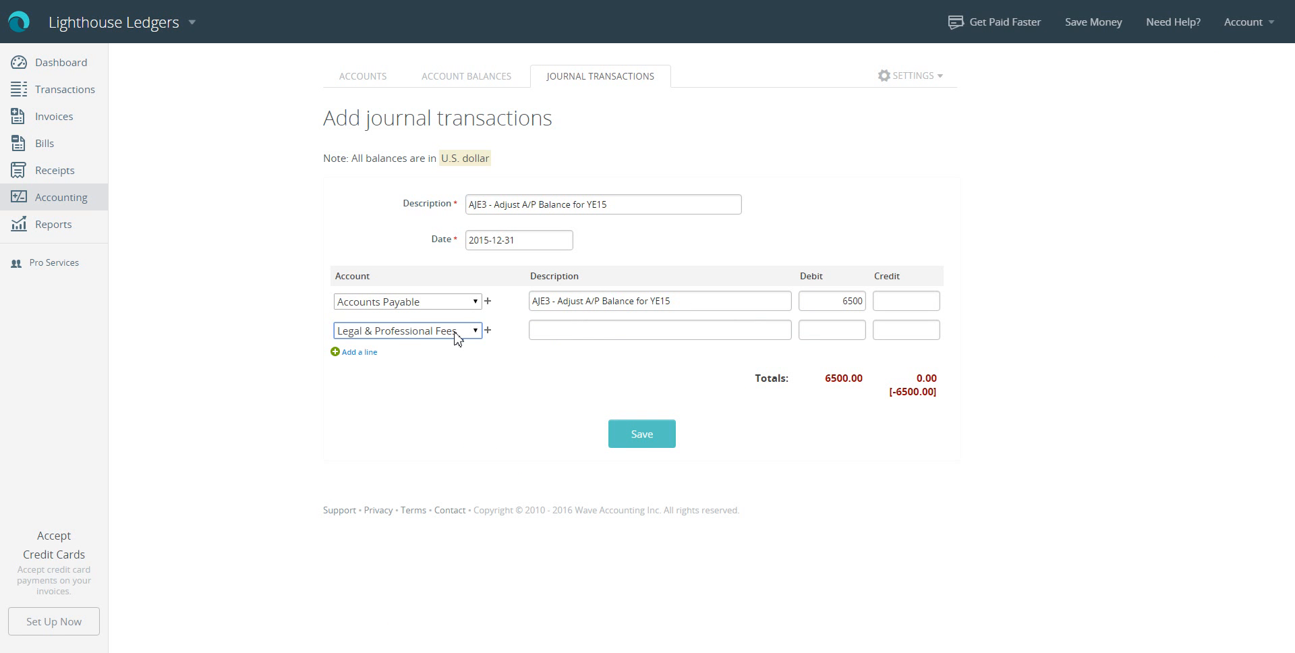
{"action": "left_click", "coordinate": [659, 330]}
{"action": "type", "text": "3"}
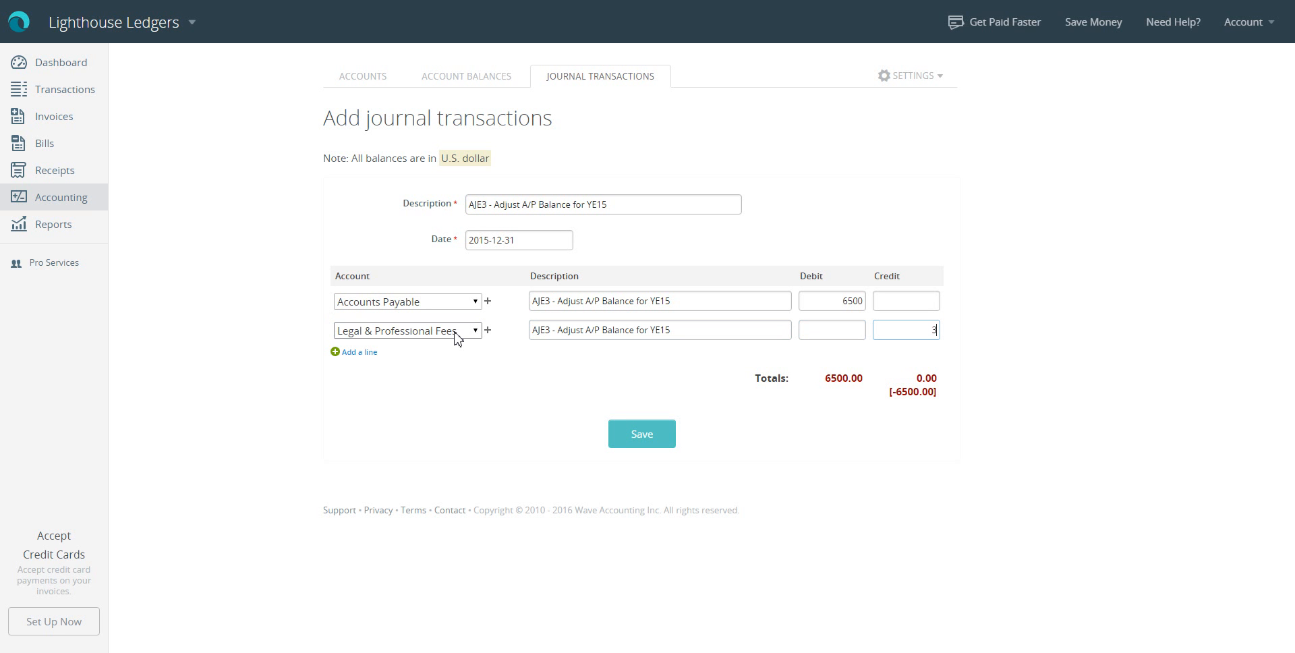
{"action": "type", "text": "000"}
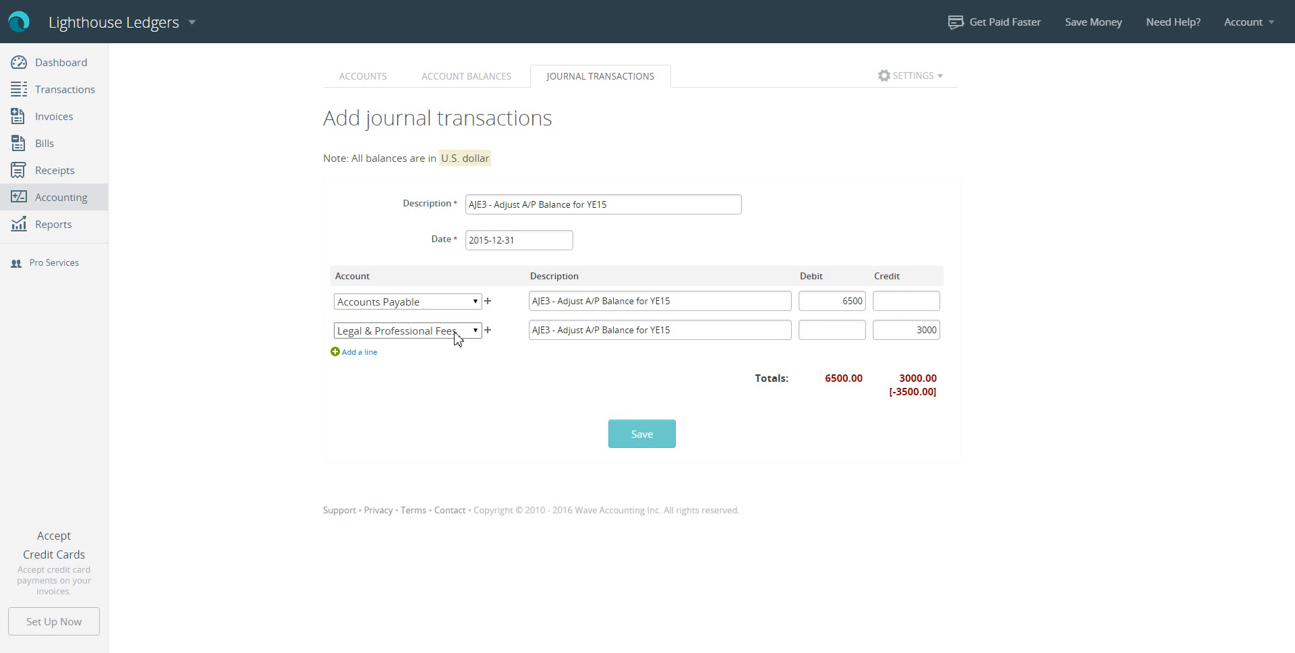
{"action": "mouse_move", "coordinate": [351, 357]}
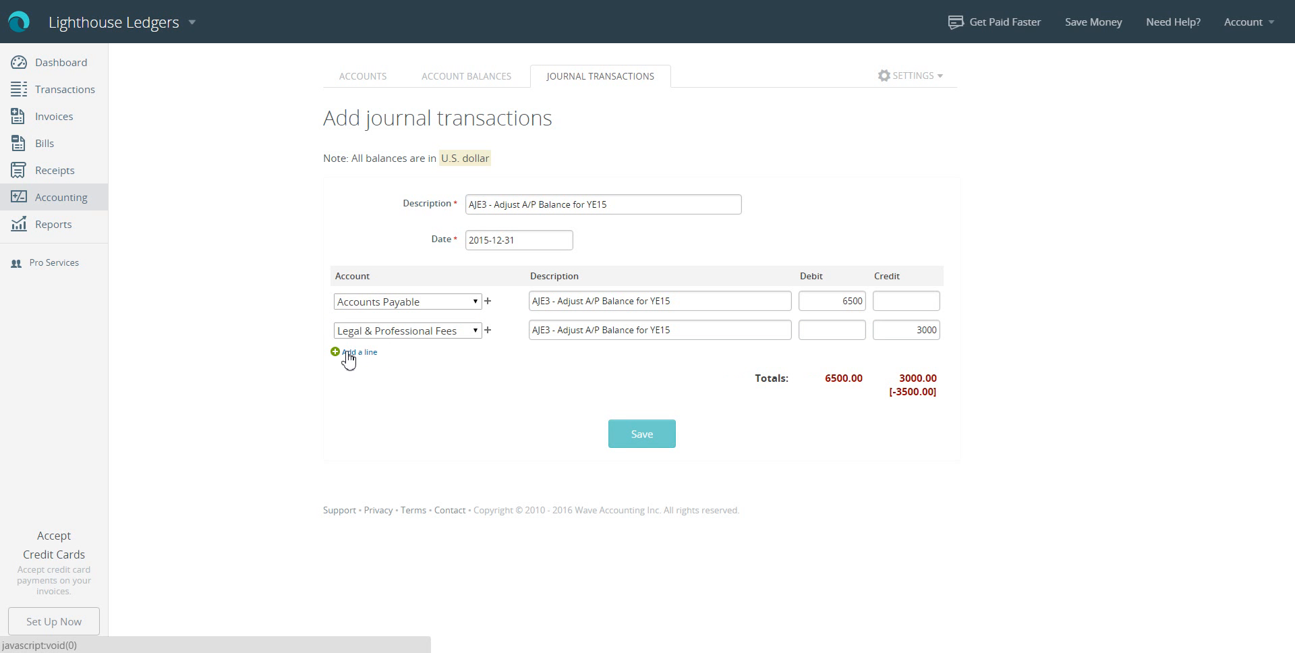
Add a third line crediting Rent Expense 3500 so the entry balances at 6500
{"action": "left_click", "coordinate": [353, 352]}
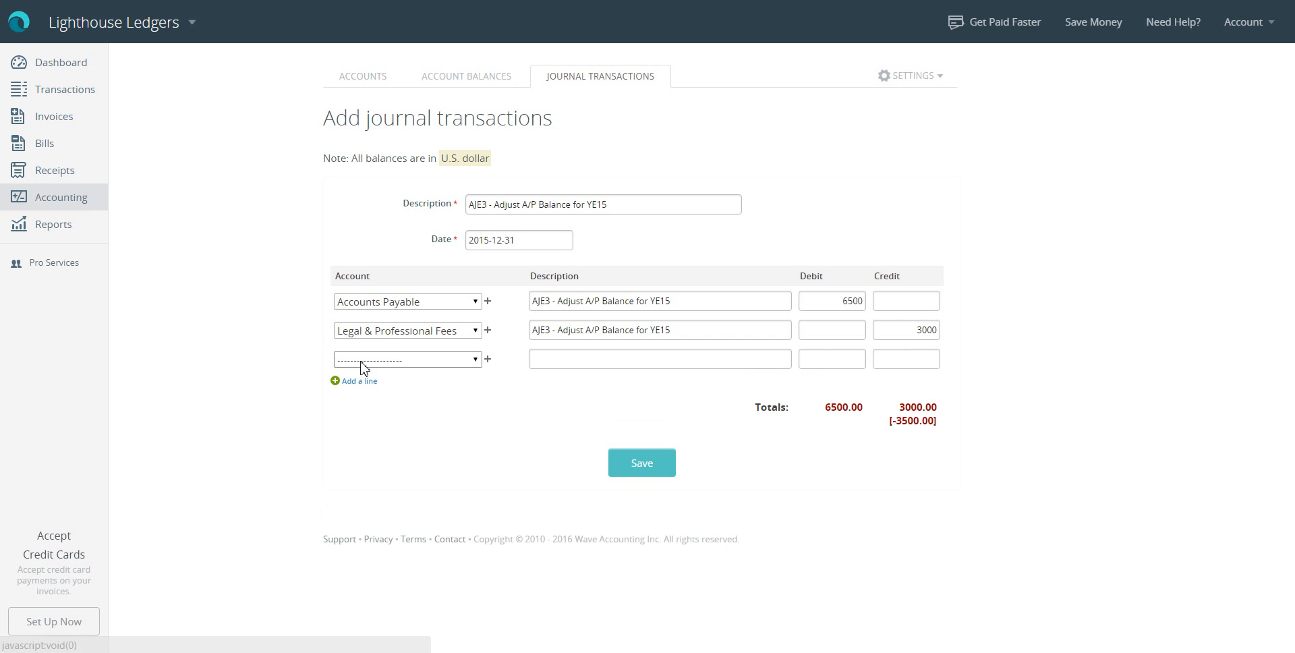
{"action": "mouse_move", "coordinate": [462, 368]}
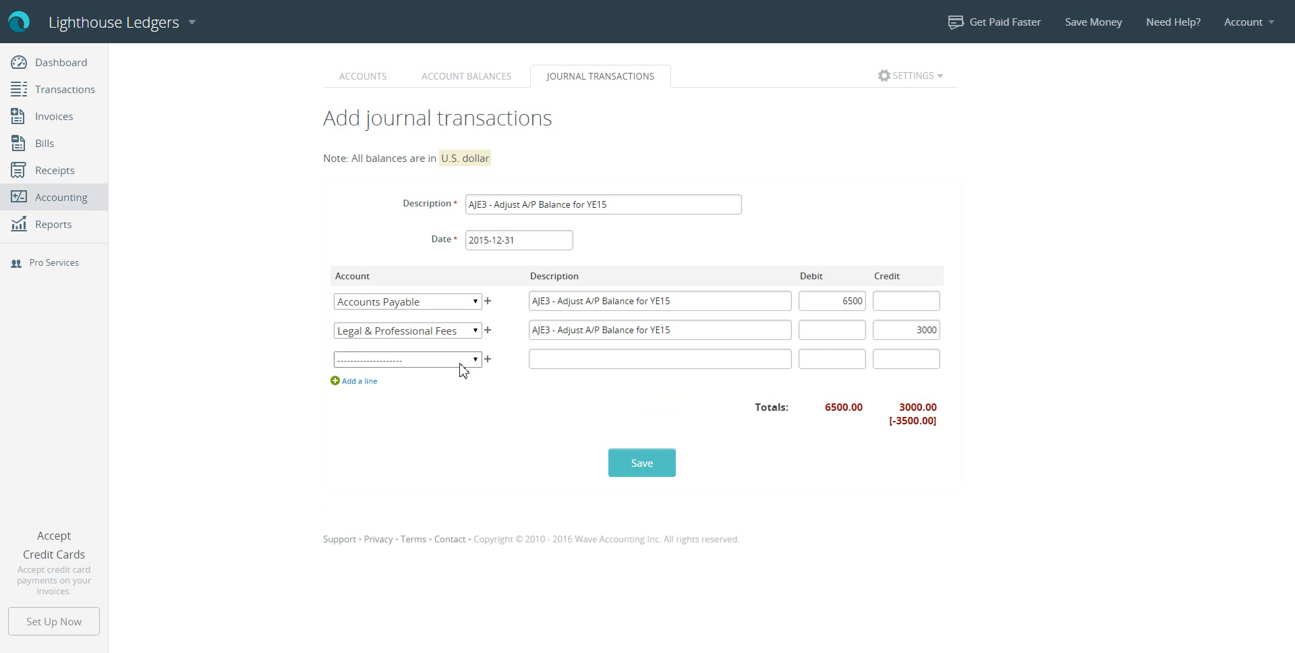
{"action": "left_click", "coordinate": [405, 359]}
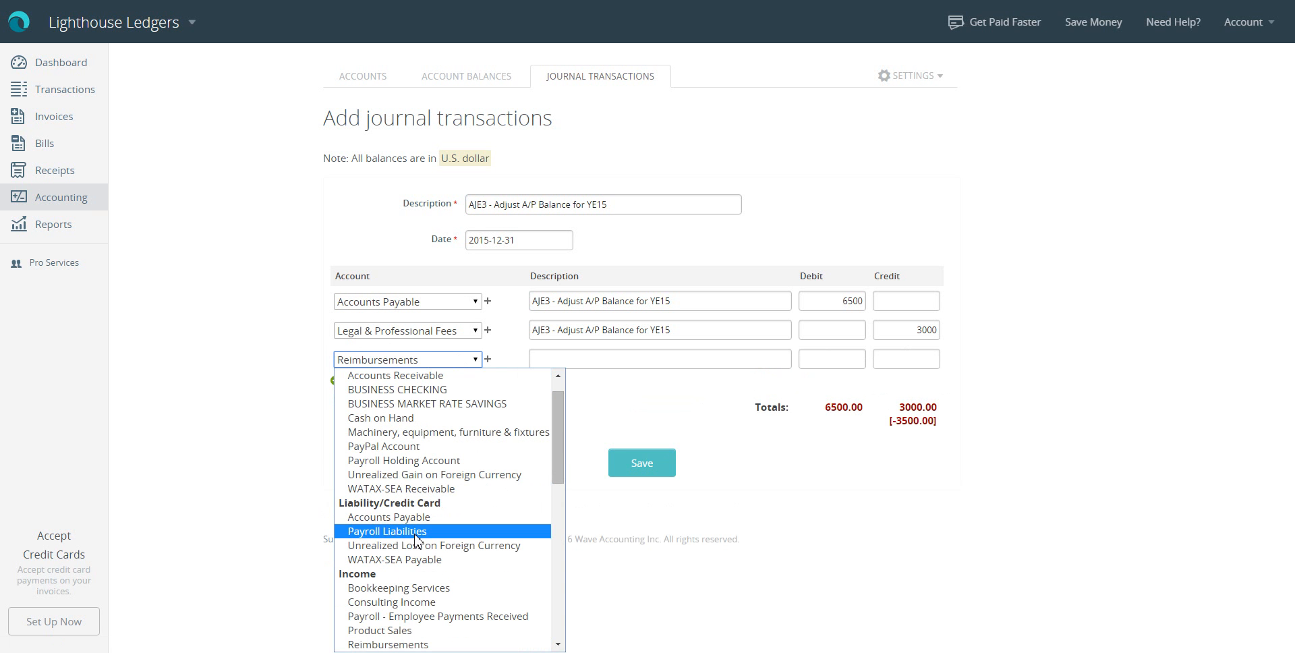
{"action": "mouse_move", "coordinate": [394, 375]}
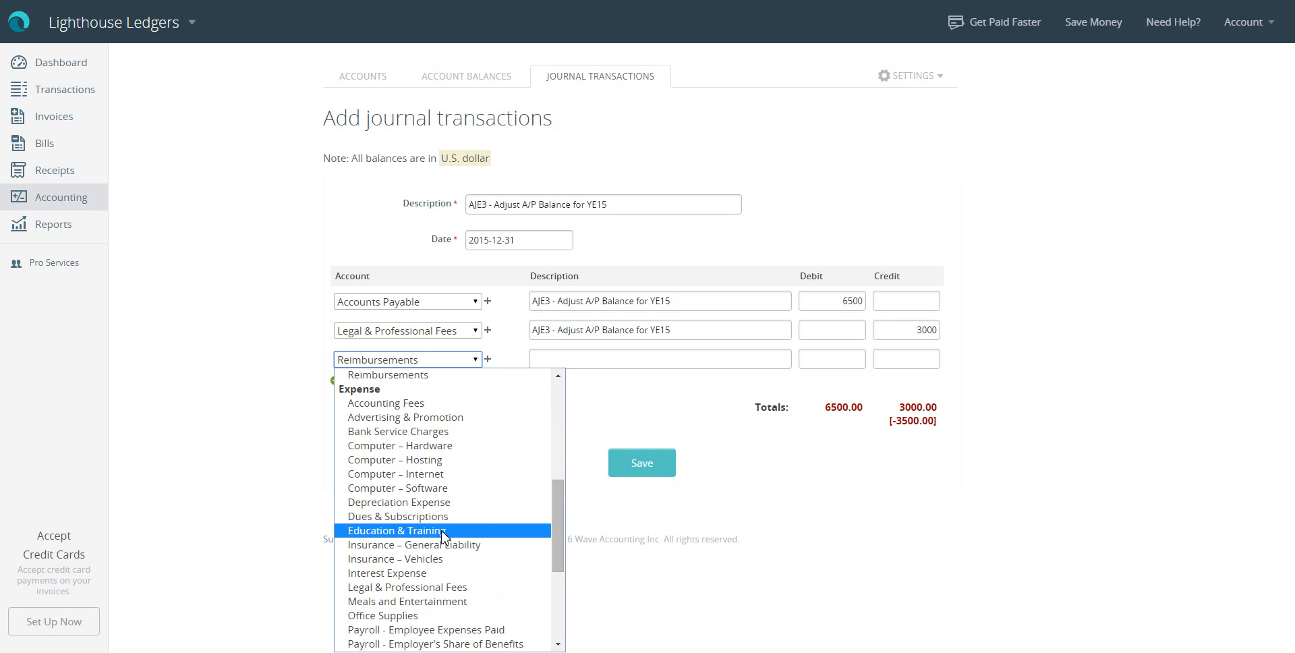
{"action": "scroll", "scroll_direction": "down", "scroll_amount": 3}
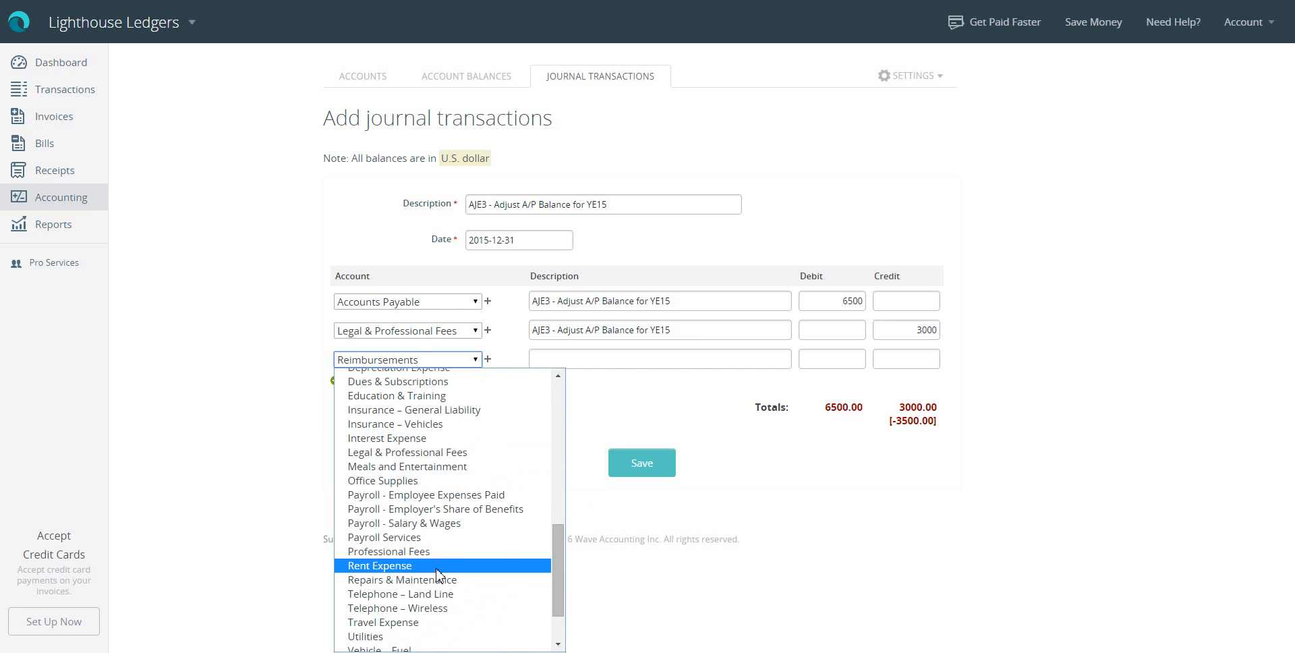
{"action": "left_click", "coordinate": [379, 565]}
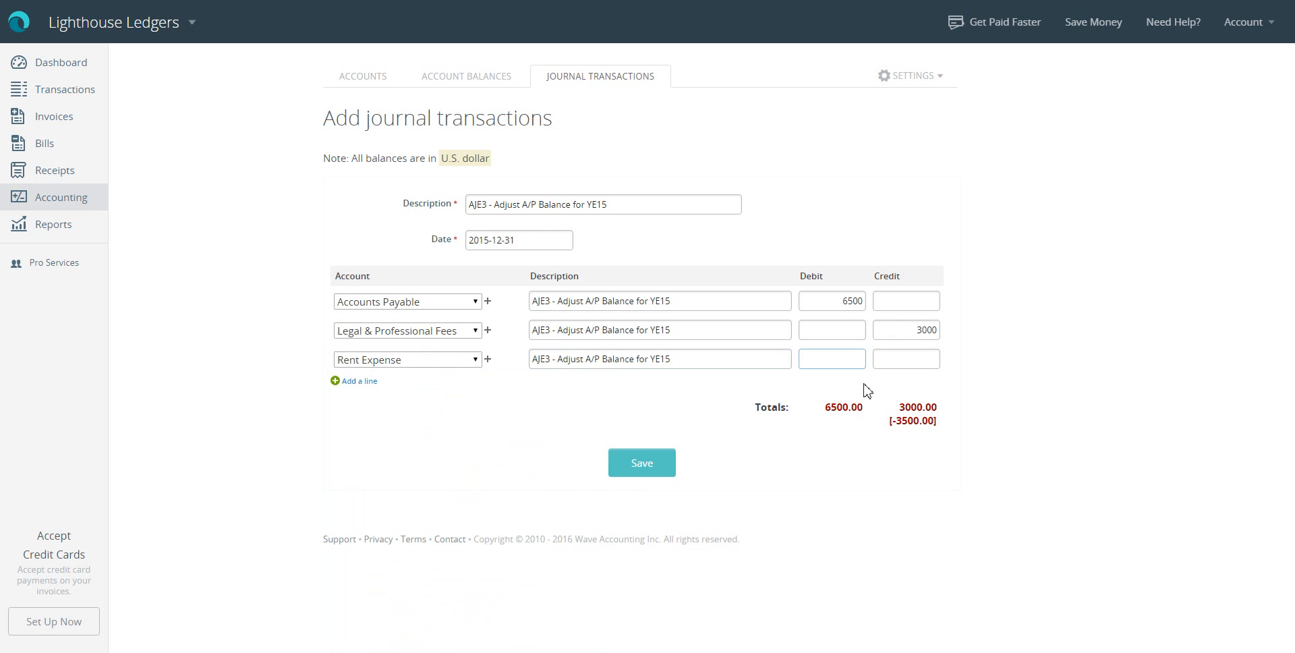
{"action": "type", "text": "3500"}
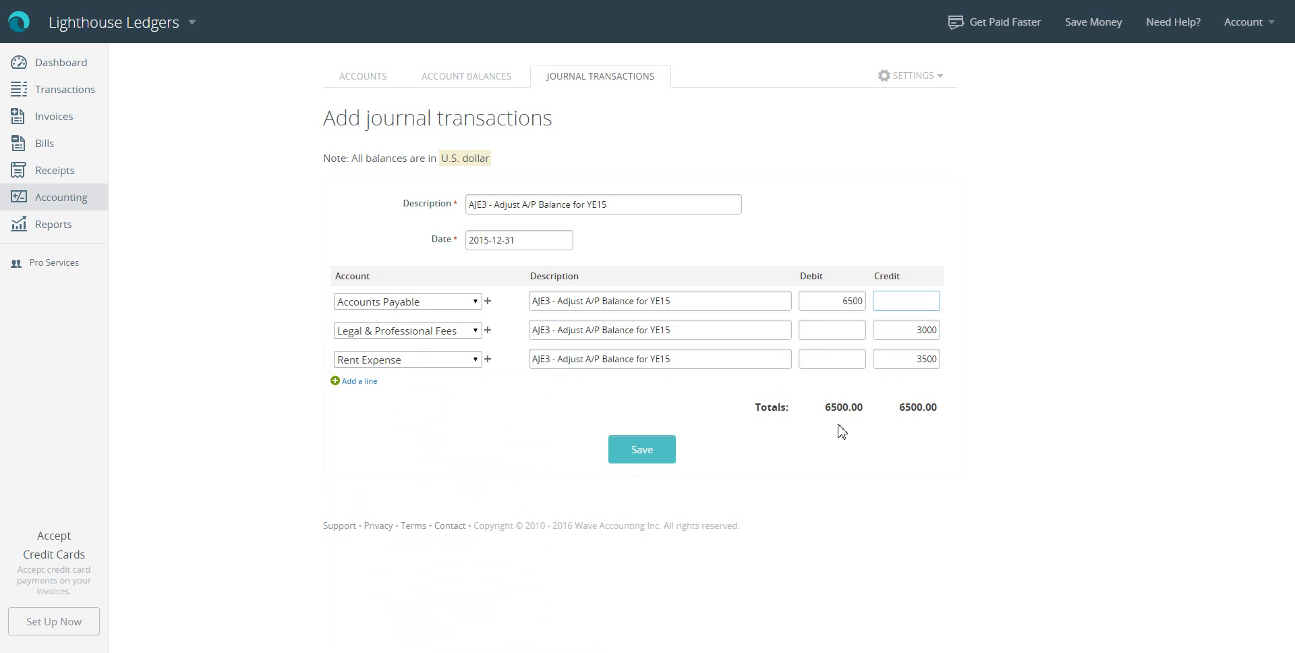
{"action": "mouse_move", "coordinate": [820, 412]}
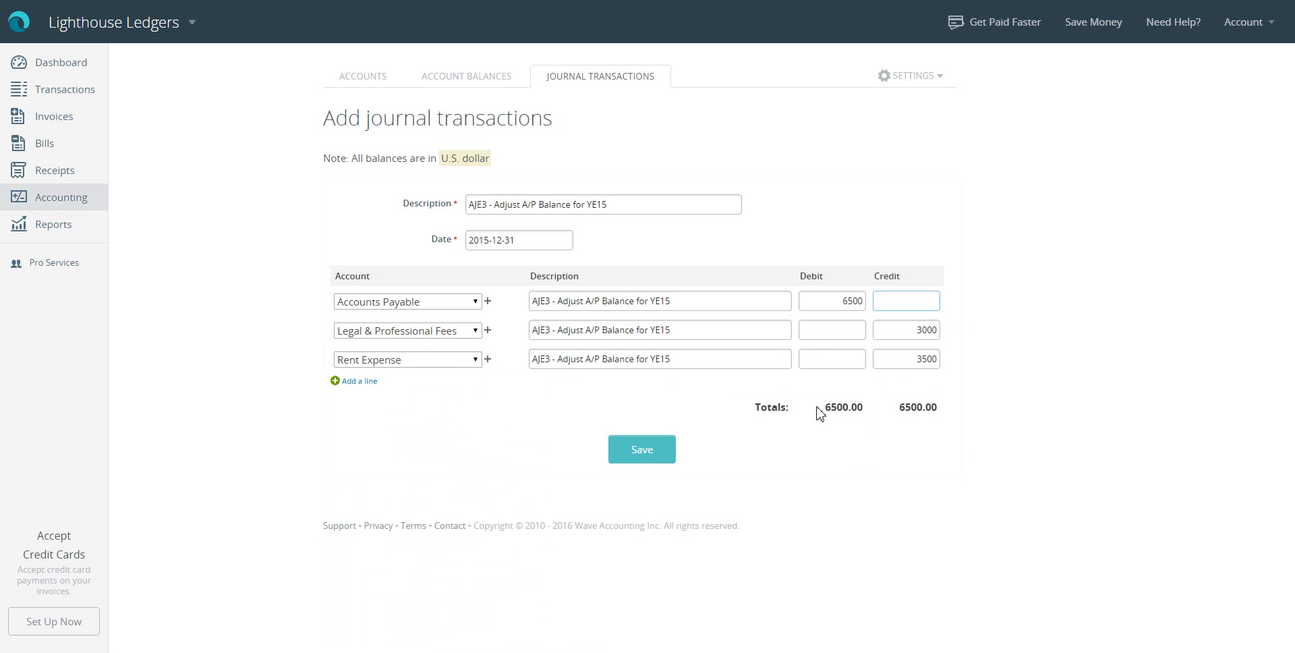
{"action": "mouse_move", "coordinate": [923, 422]}
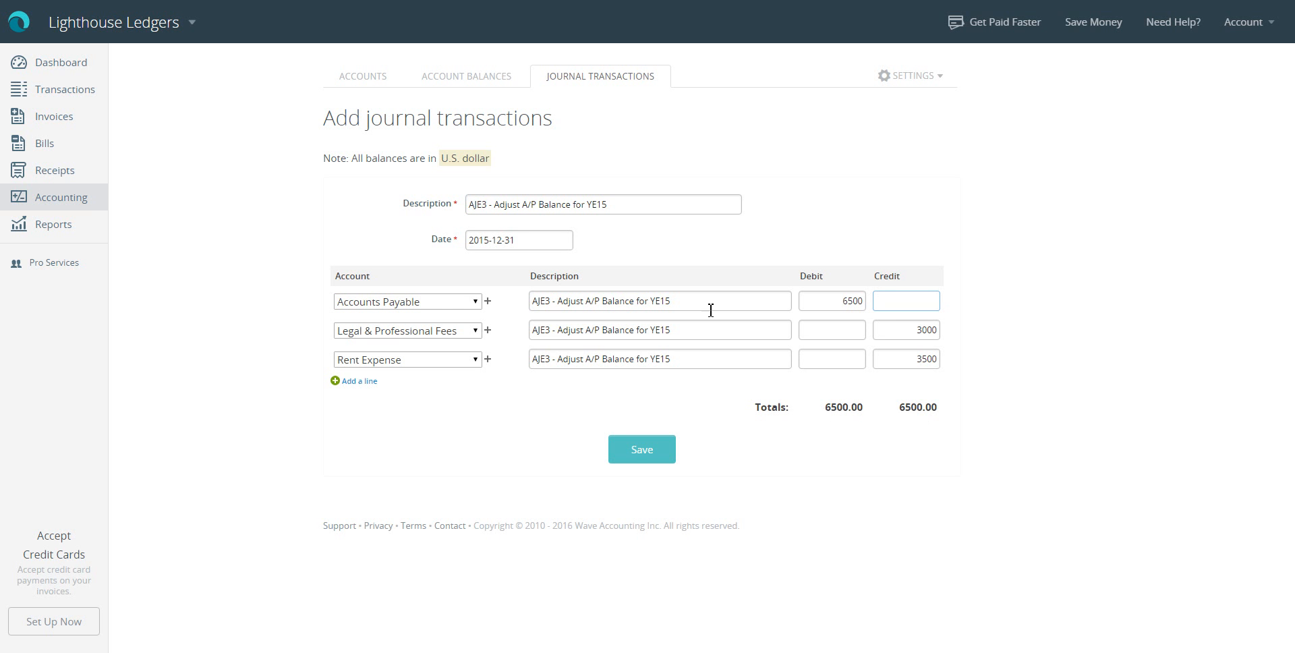
Save the balanced AJE3 entry to the journal list
{"action": "left_click", "coordinate": [637, 204]}
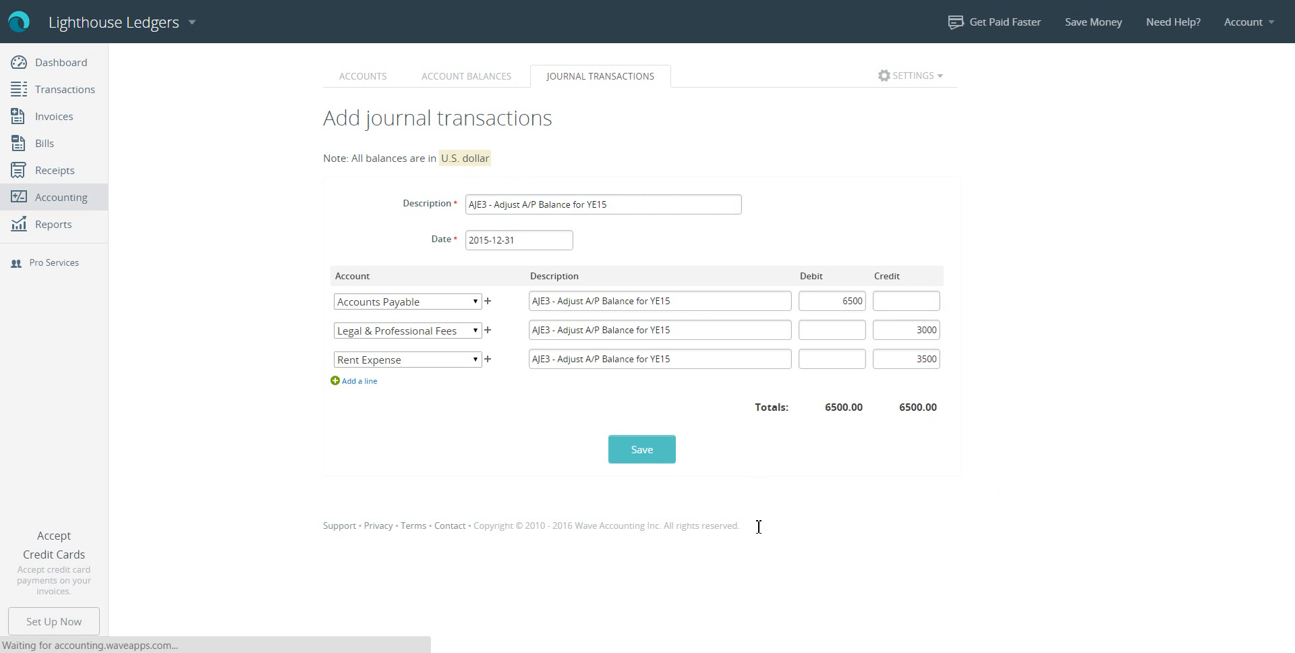
{"action": "left_click", "coordinate": [642, 449]}
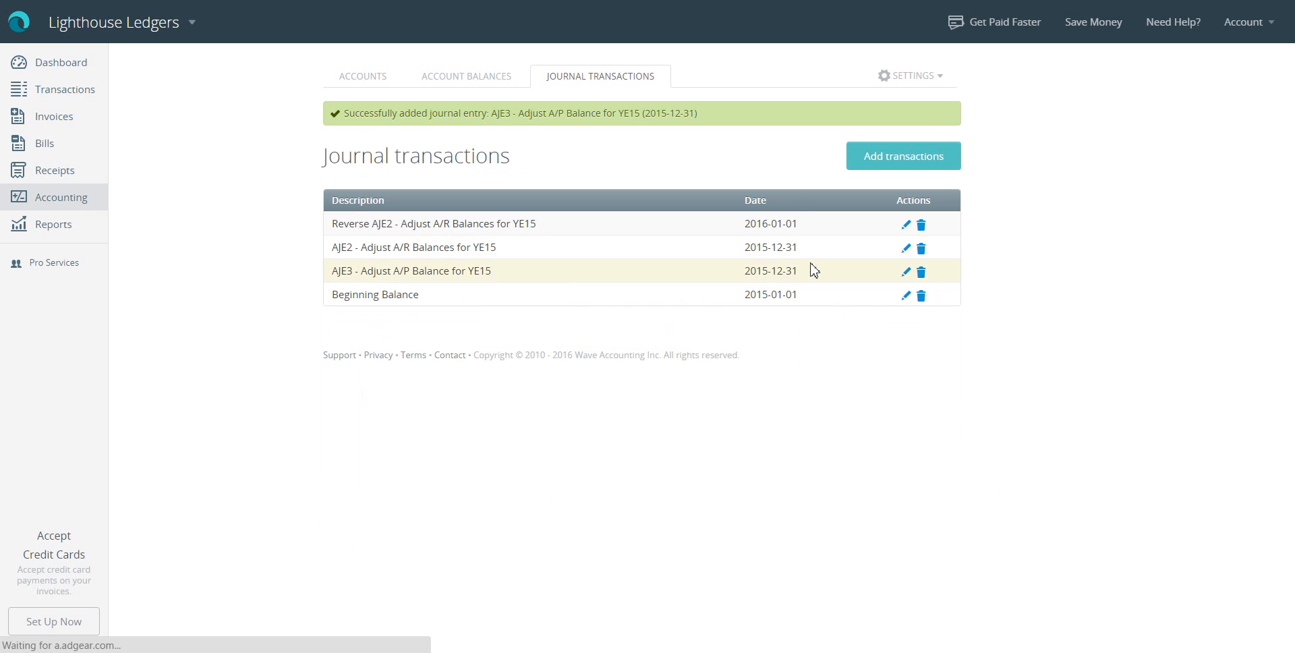
{"action": "mouse_move", "coordinate": [1039, 221]}
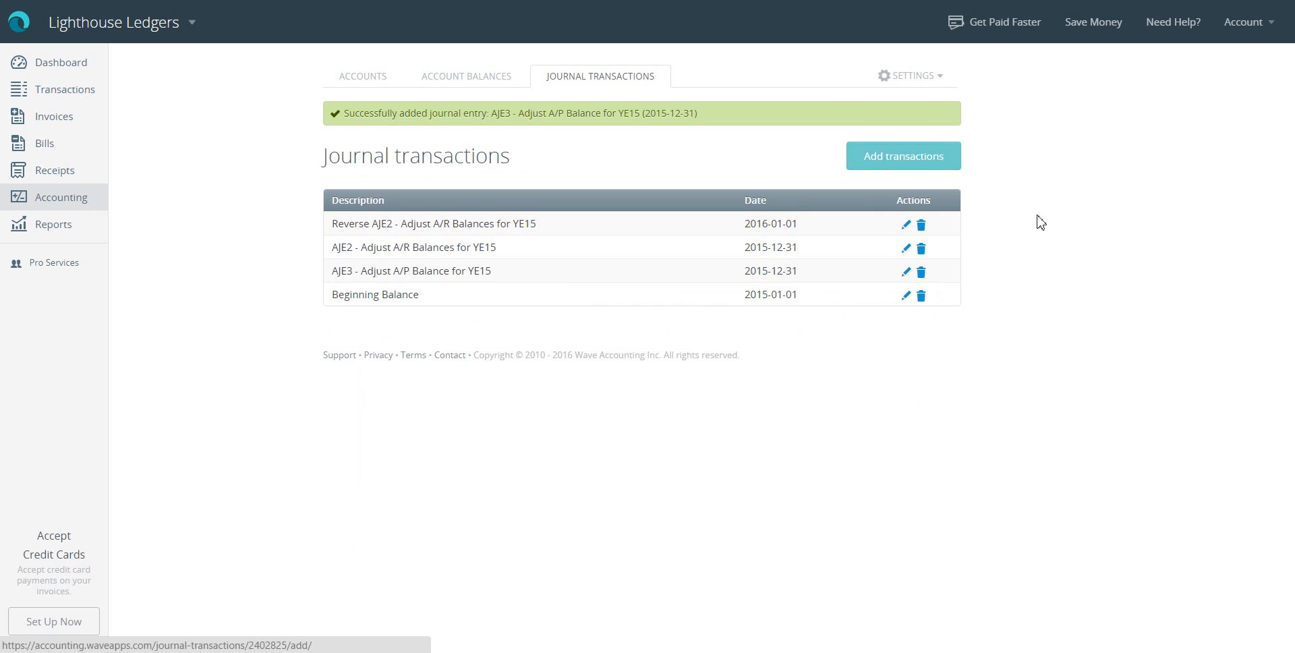
Create a new entry 'Reverse AJE3 - Adjust A/P Balance for YE15' dated 2016-01-01
{"action": "left_click", "coordinate": [904, 156]}
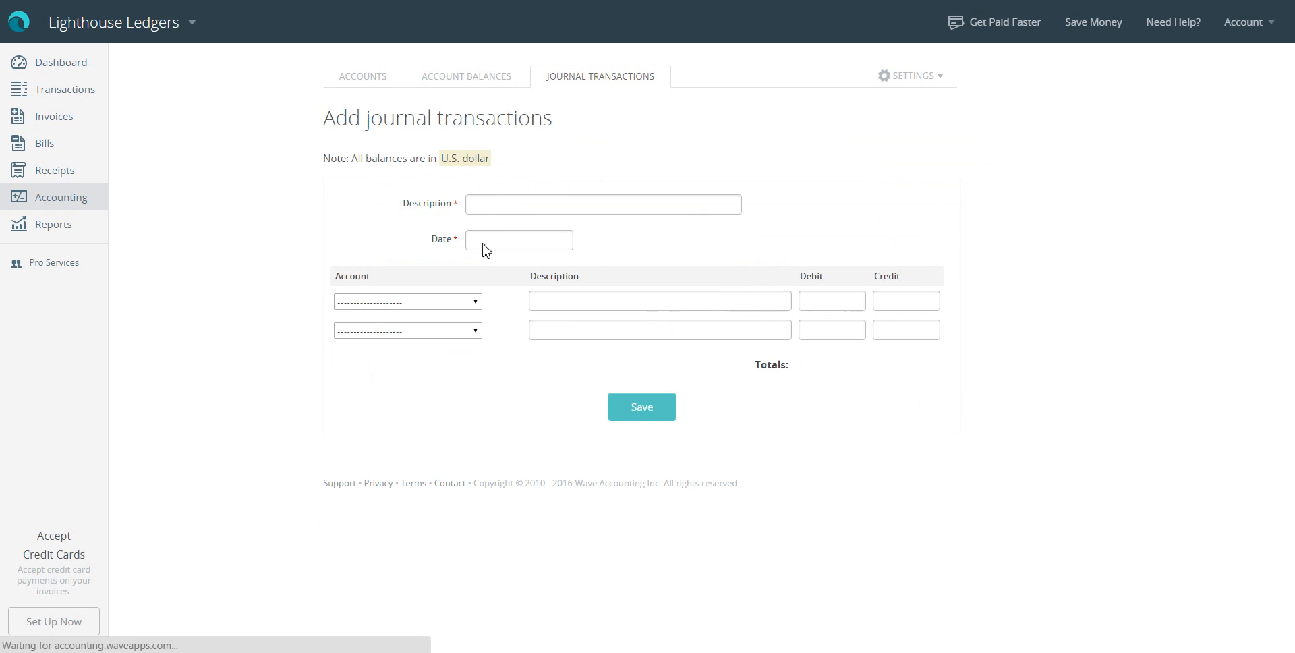
{"action": "left_click", "coordinate": [603, 204]}
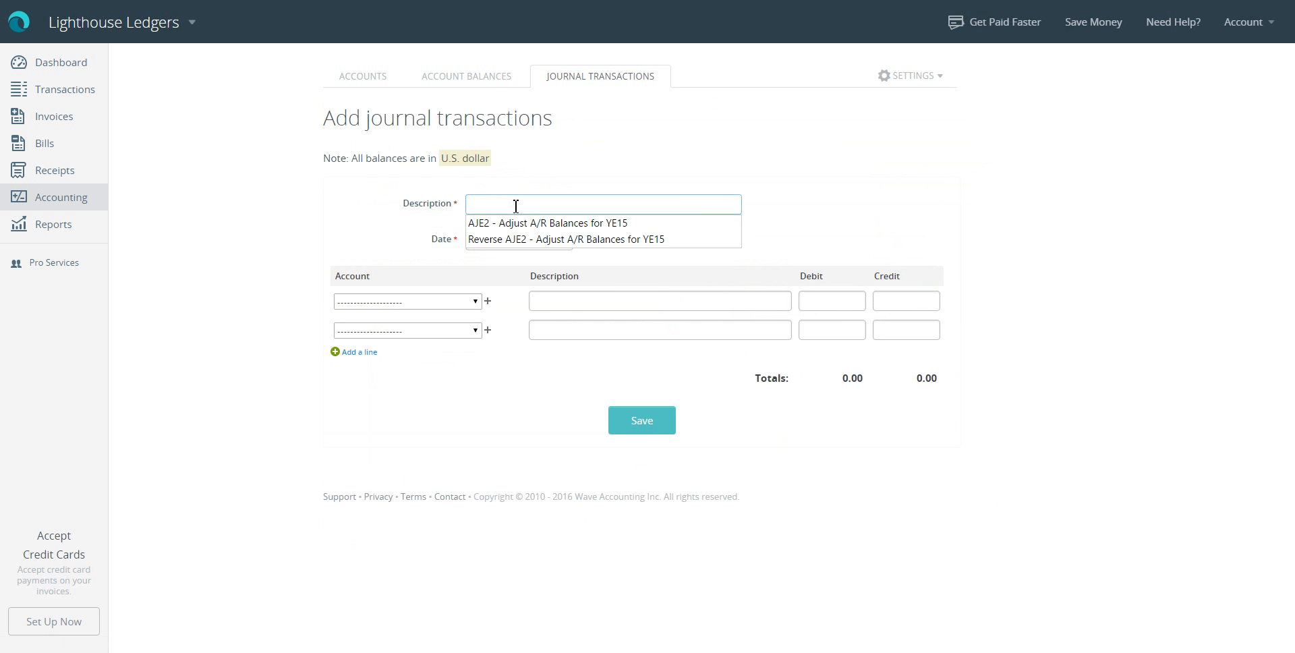
{"action": "type", "text": "Reverse"}
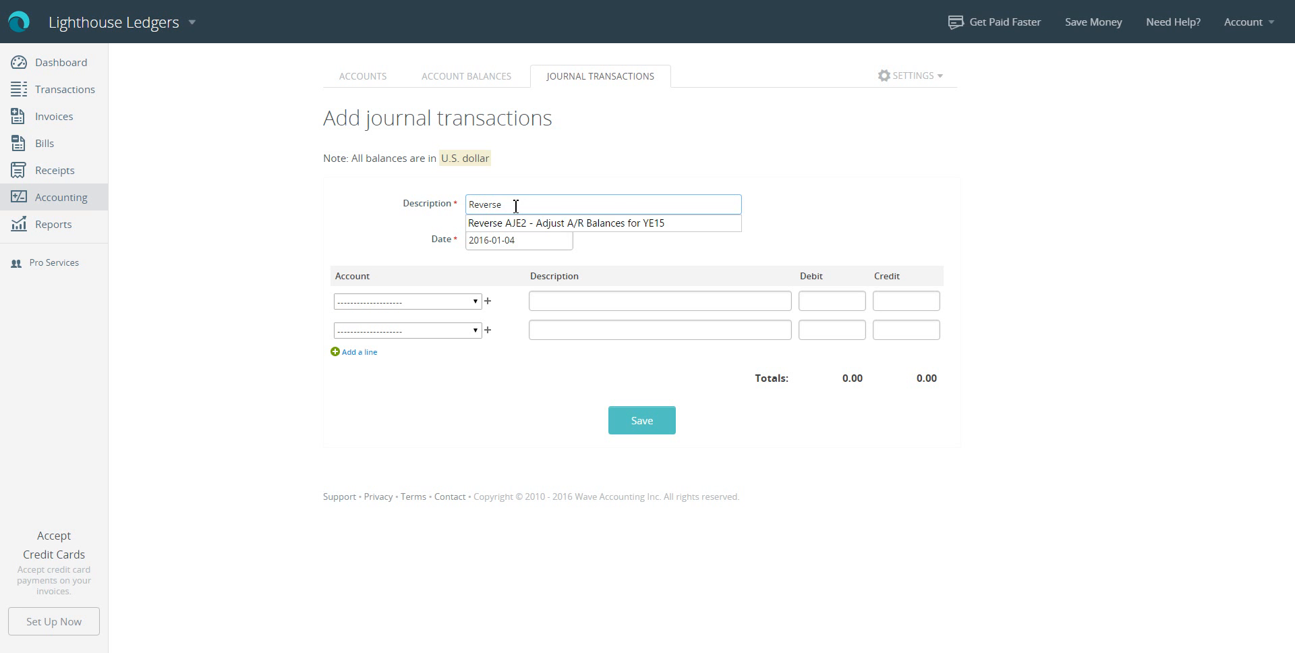
{"action": "left_click", "coordinate": [518, 240]}
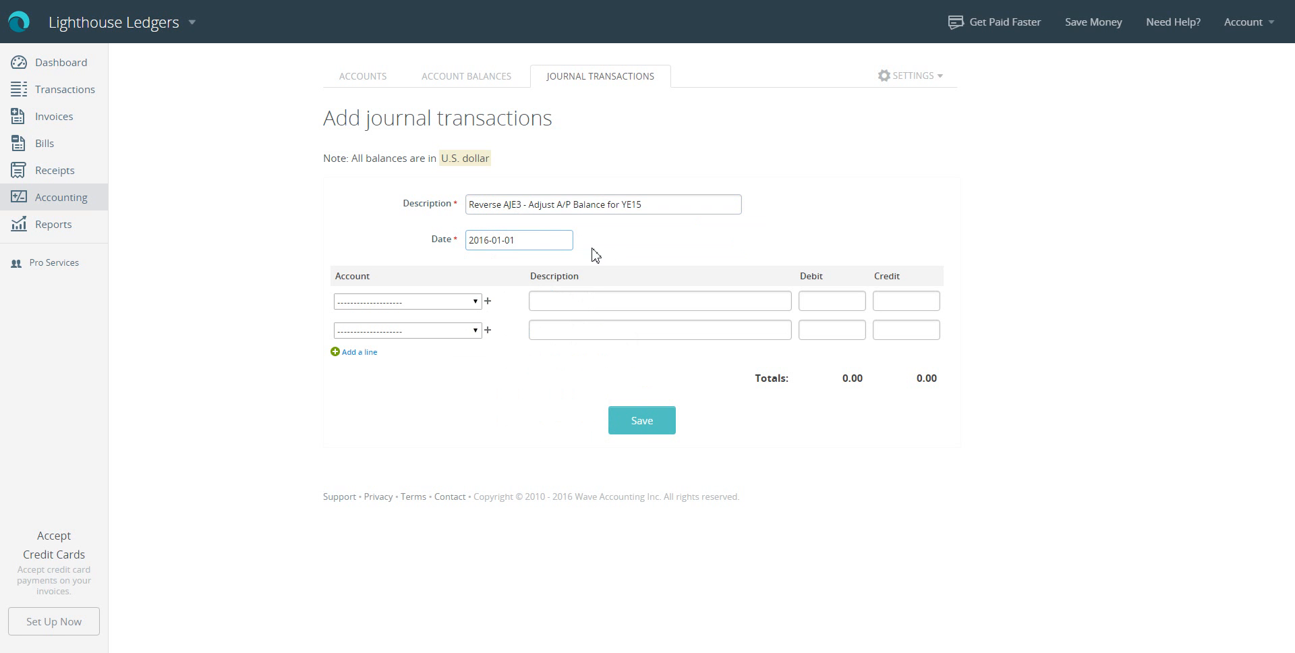
Credit Accounts Payable 6500 on the reversal's first line
{"action": "left_click", "coordinate": [406, 301]}
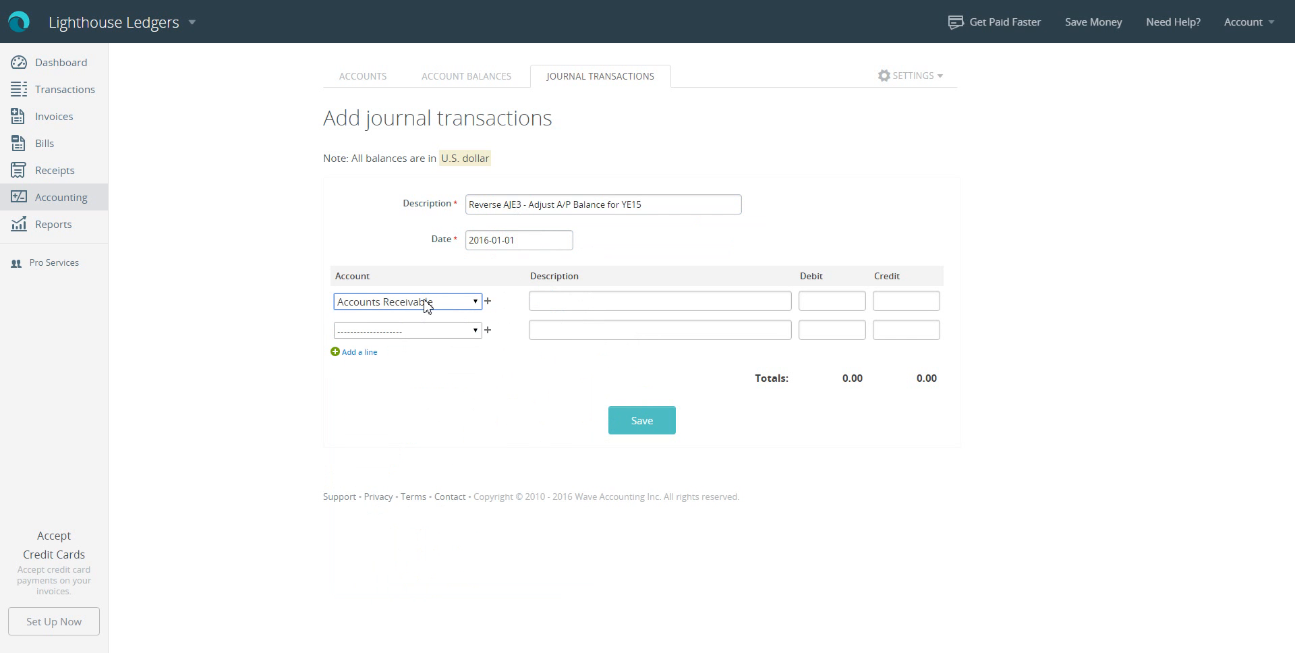
{"action": "left_click", "coordinate": [407, 301]}
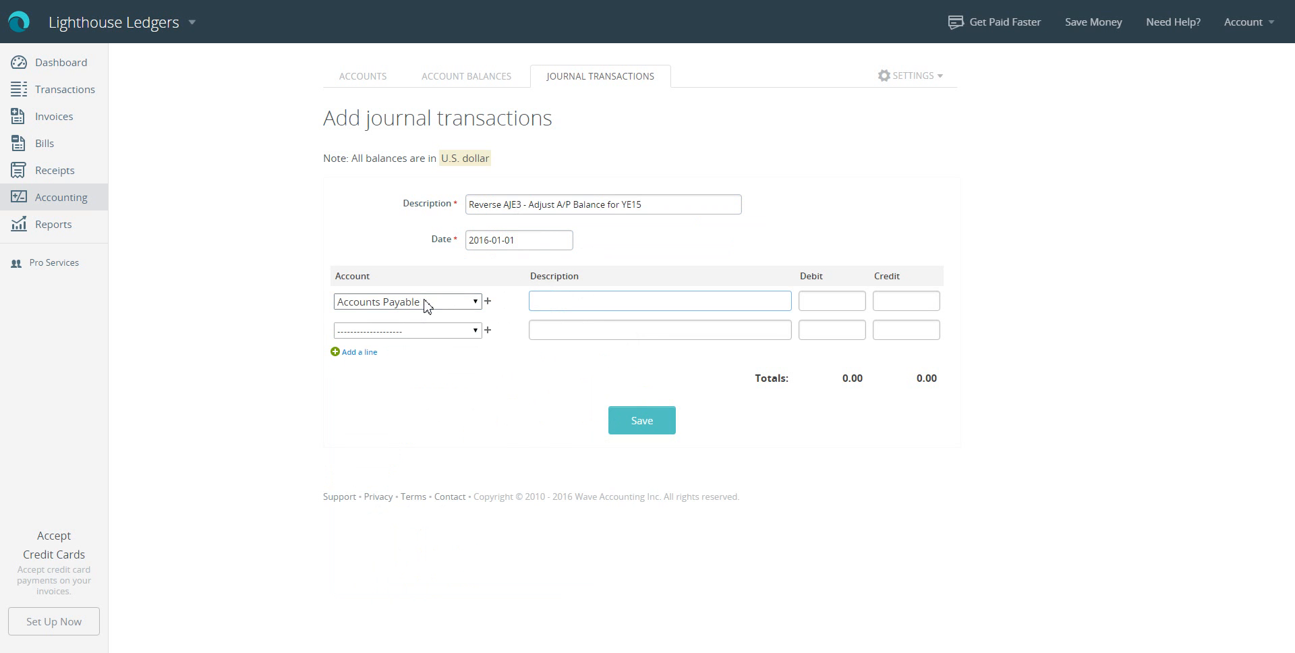
{"action": "mouse_move", "coordinate": [484, 204]}
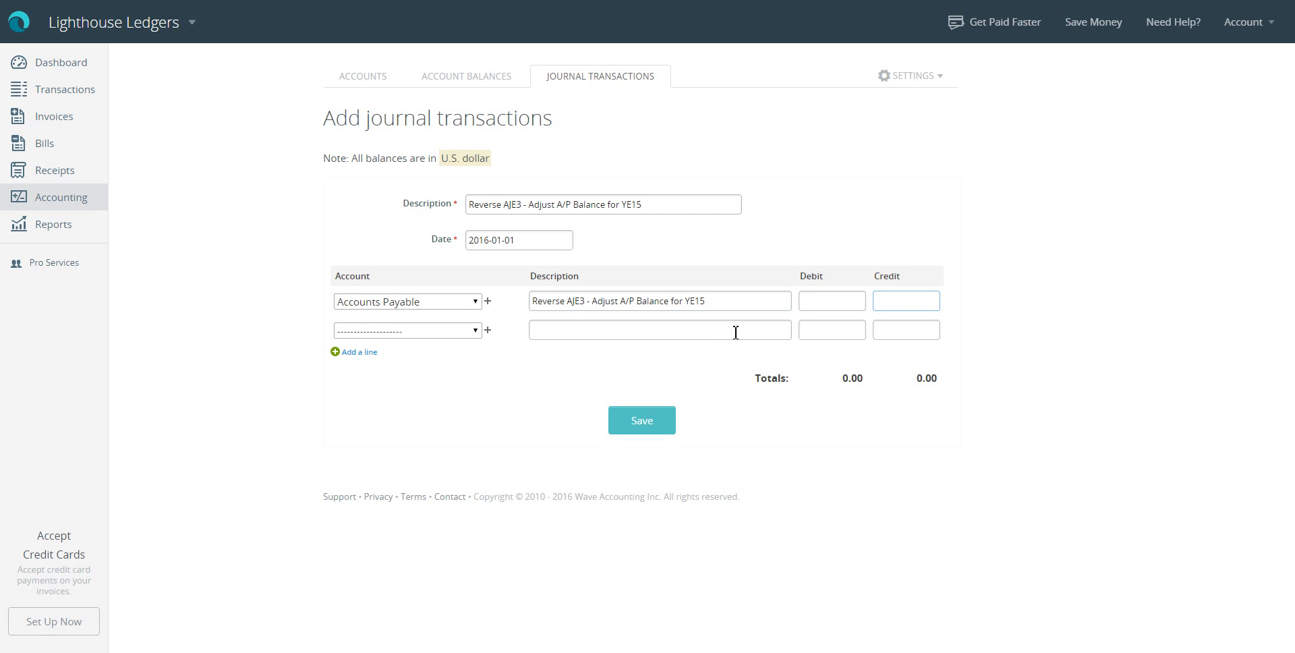
{"action": "type", "text": "6500"}
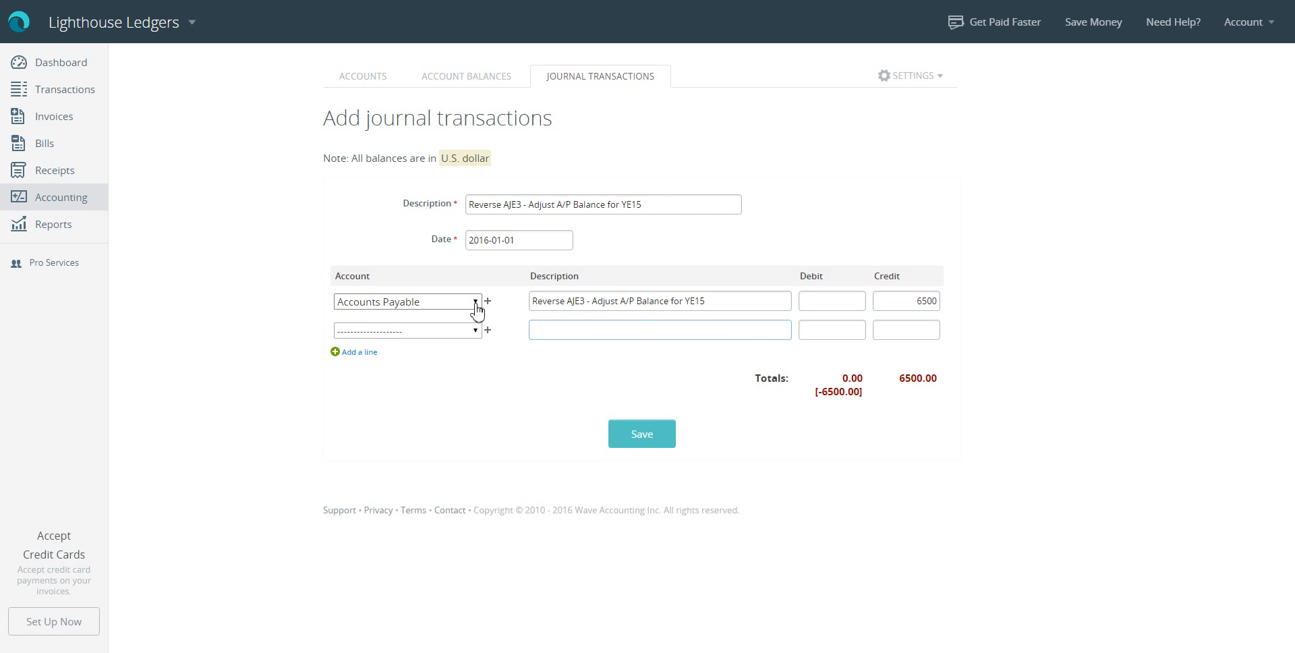
Debit Legal & Professional Fees 3000 on the second line with the reversal description
{"action": "left_click", "coordinate": [406, 329]}
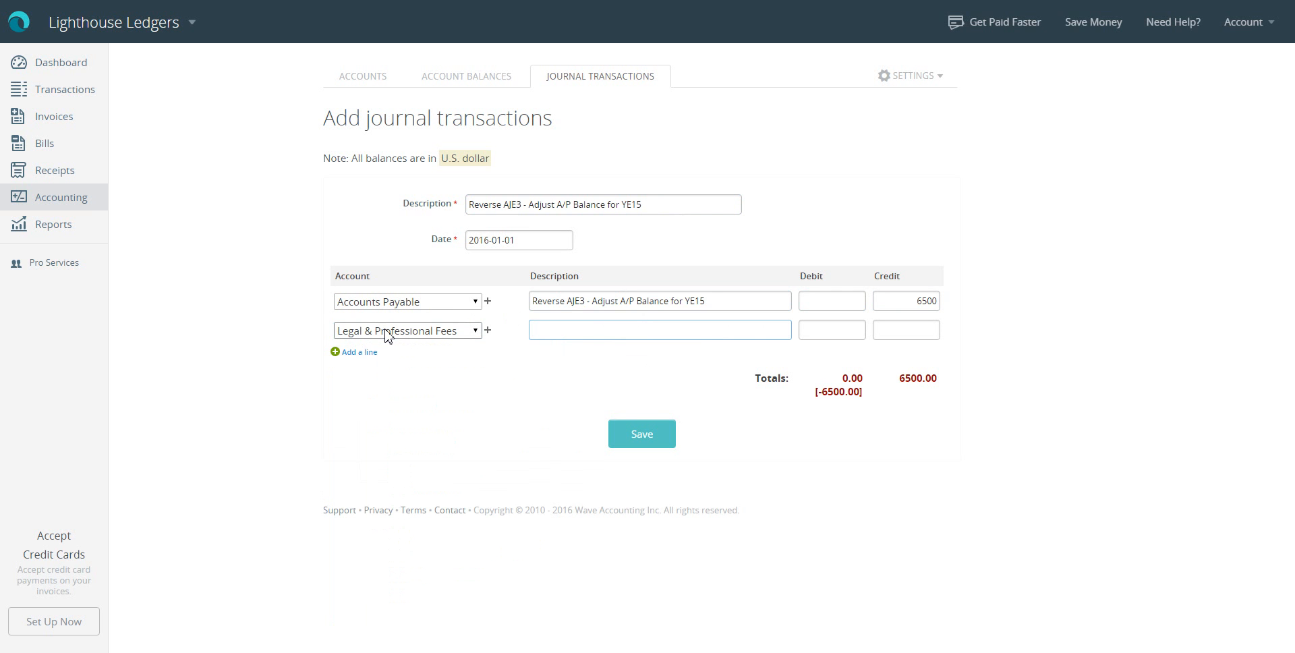
{"action": "type", "text": "Reverse AJE3 - Adjust A/P Balance for YE15"}
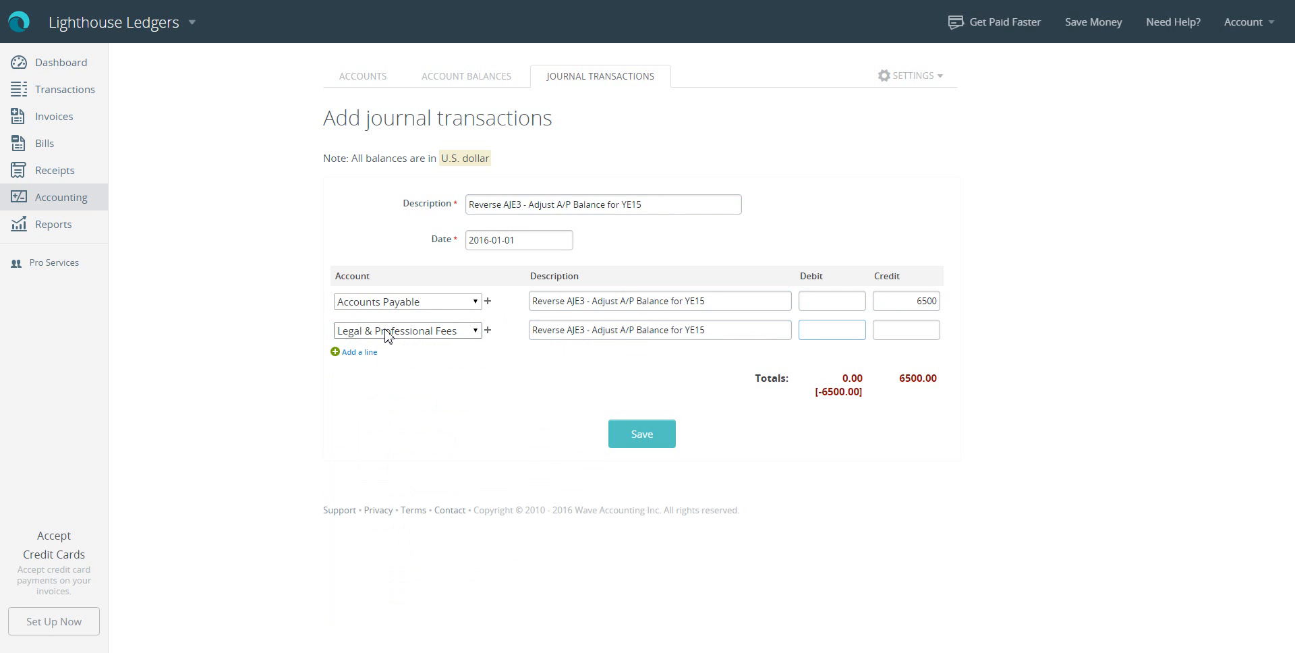
{"action": "type", "text": "3000"}
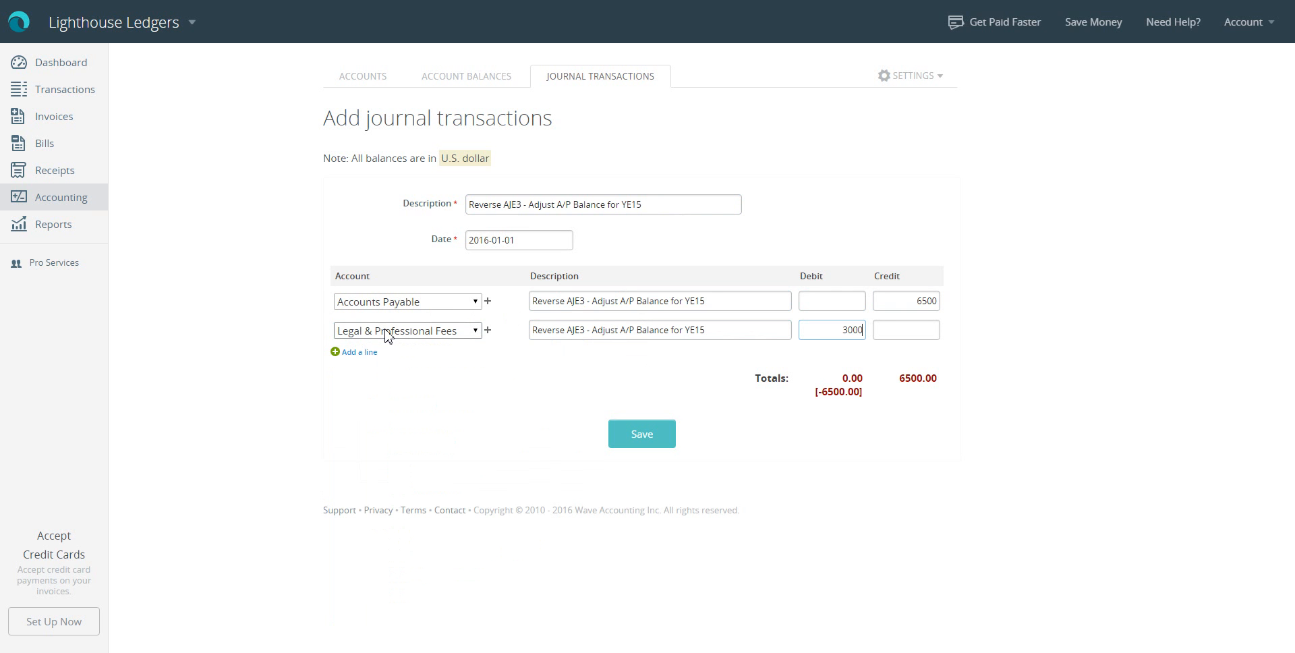
Add a third line debiting Rent Expense 3500 so the reversal balances at 6500
{"action": "left_click", "coordinate": [359, 351]}
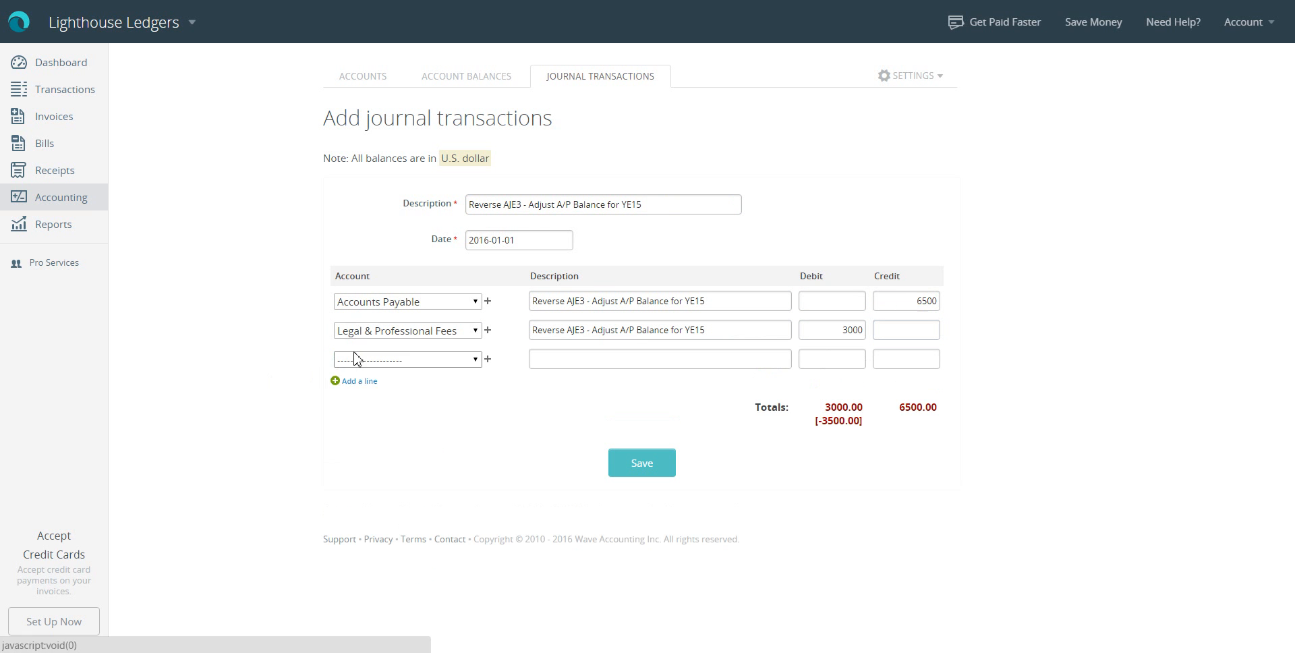
{"action": "left_click", "coordinate": [407, 359]}
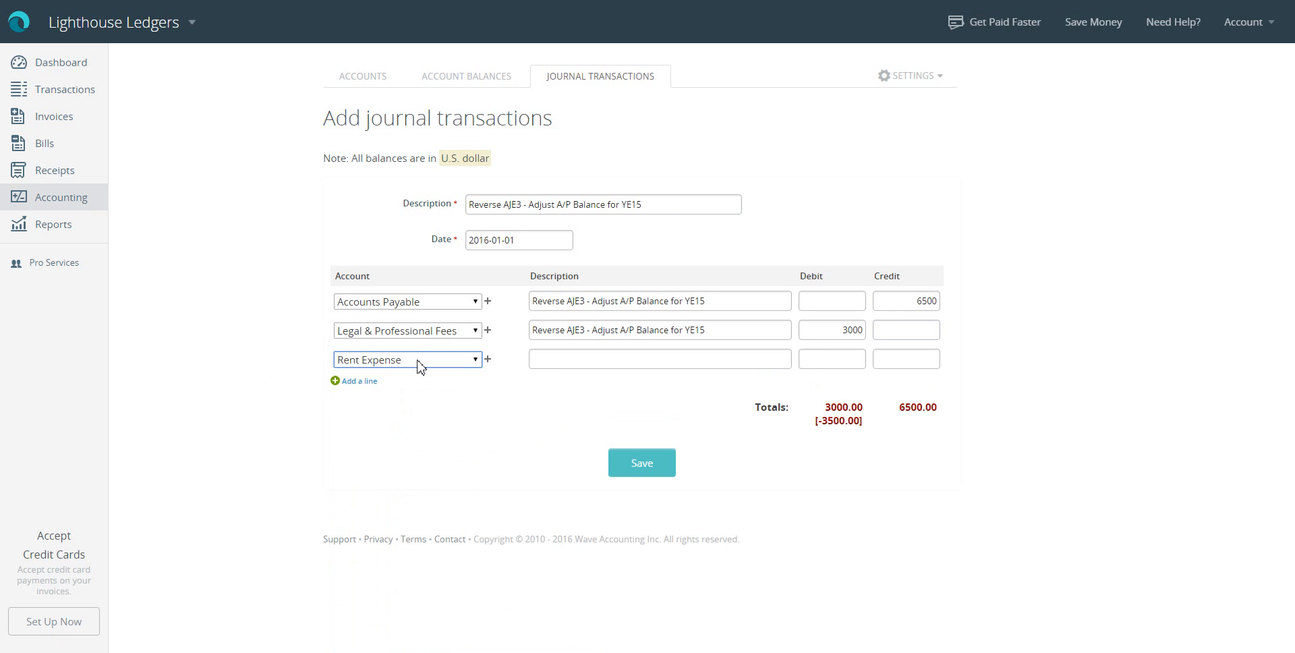
{"action": "left_click", "coordinate": [660, 359]}
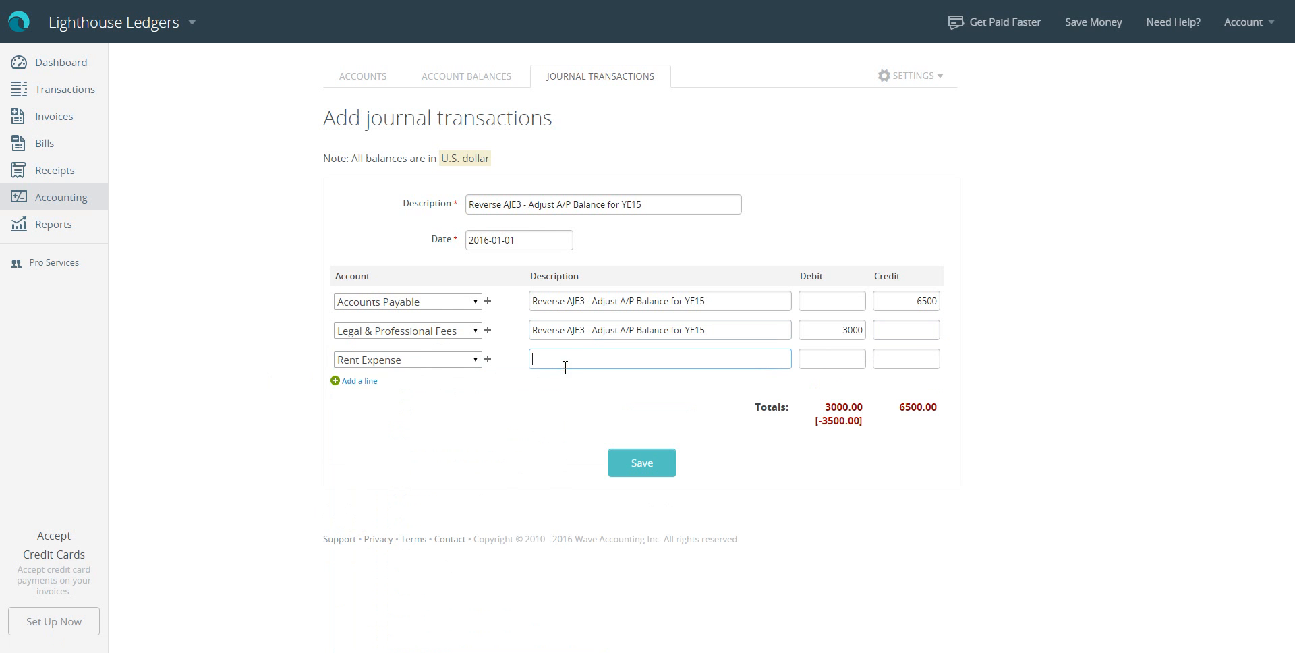
{"action": "type", "text": "Reverse AJE3 - Adjust A/P Balance for YE15"}
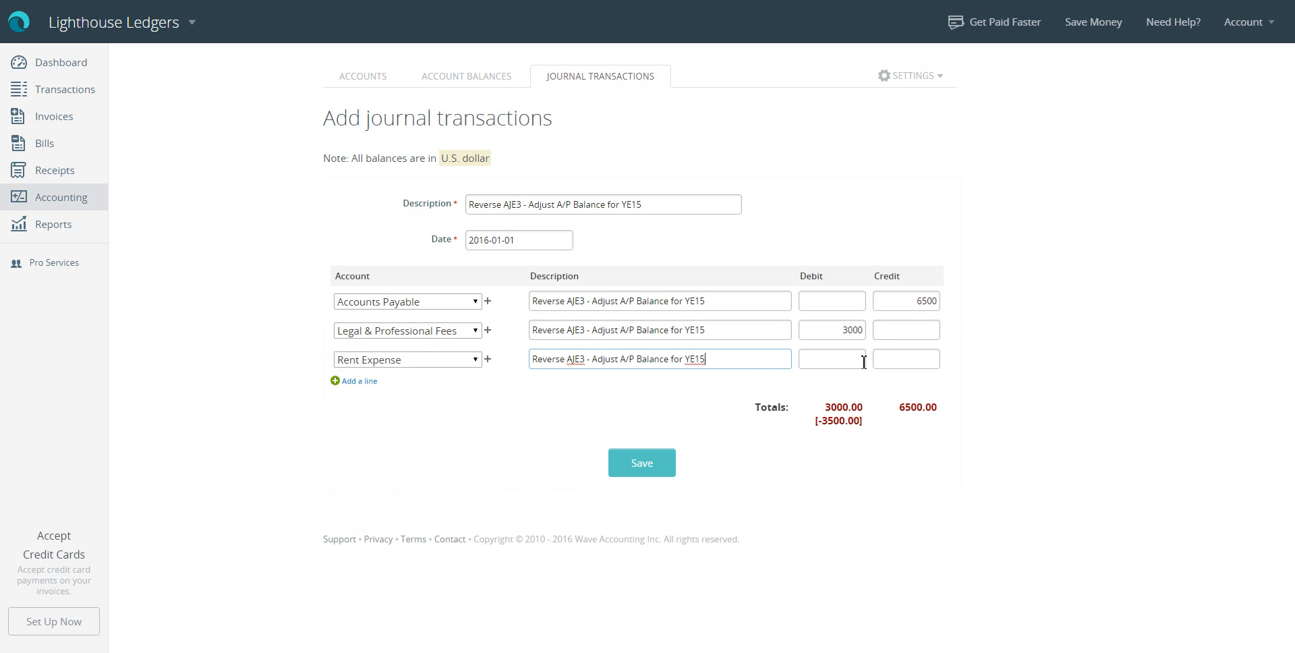
{"action": "type", "text": "3500"}
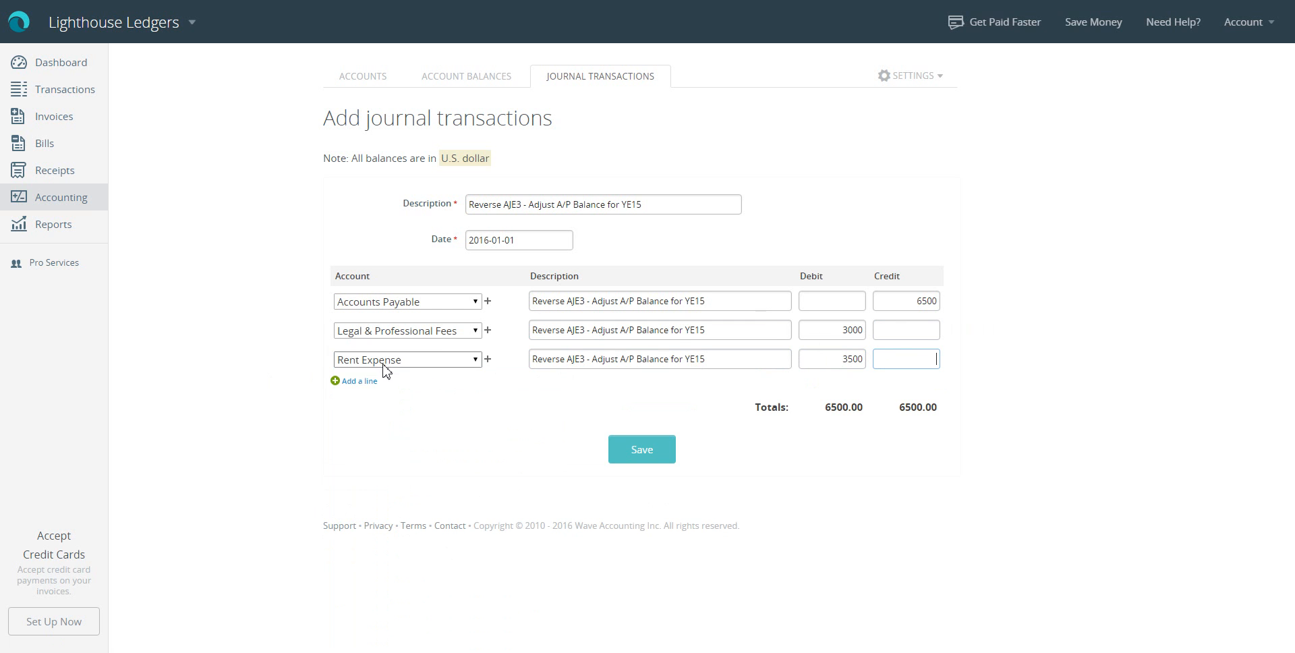
{"action": "mouse_move", "coordinate": [580, 255]}
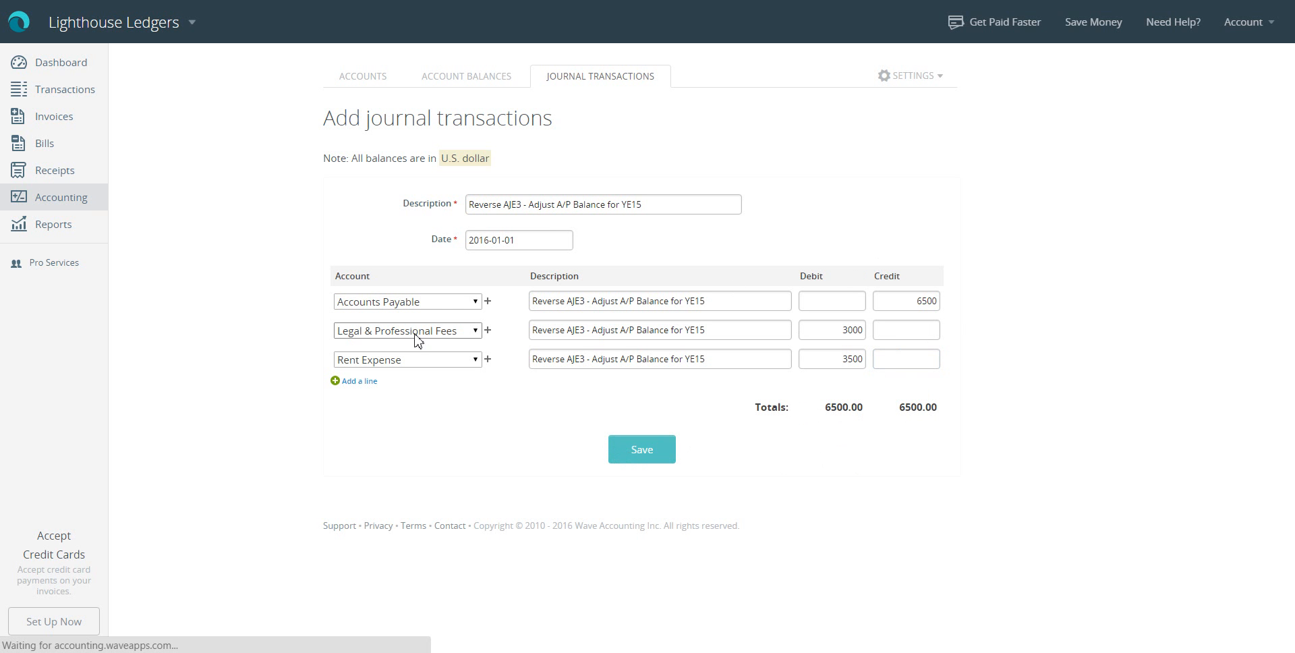
Save the AJE3 reversal so it tops the journal transactions list
{"action": "left_click", "coordinate": [642, 450]}
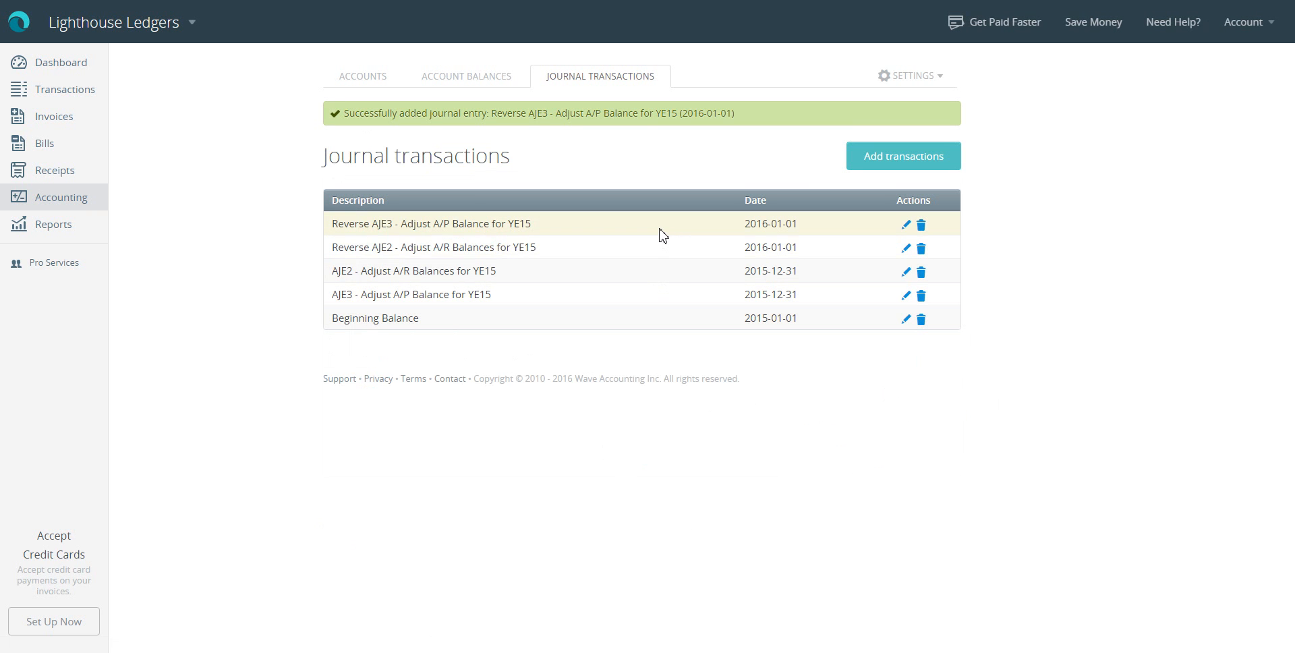
{"action": "mouse_move", "coordinate": [651, 295]}
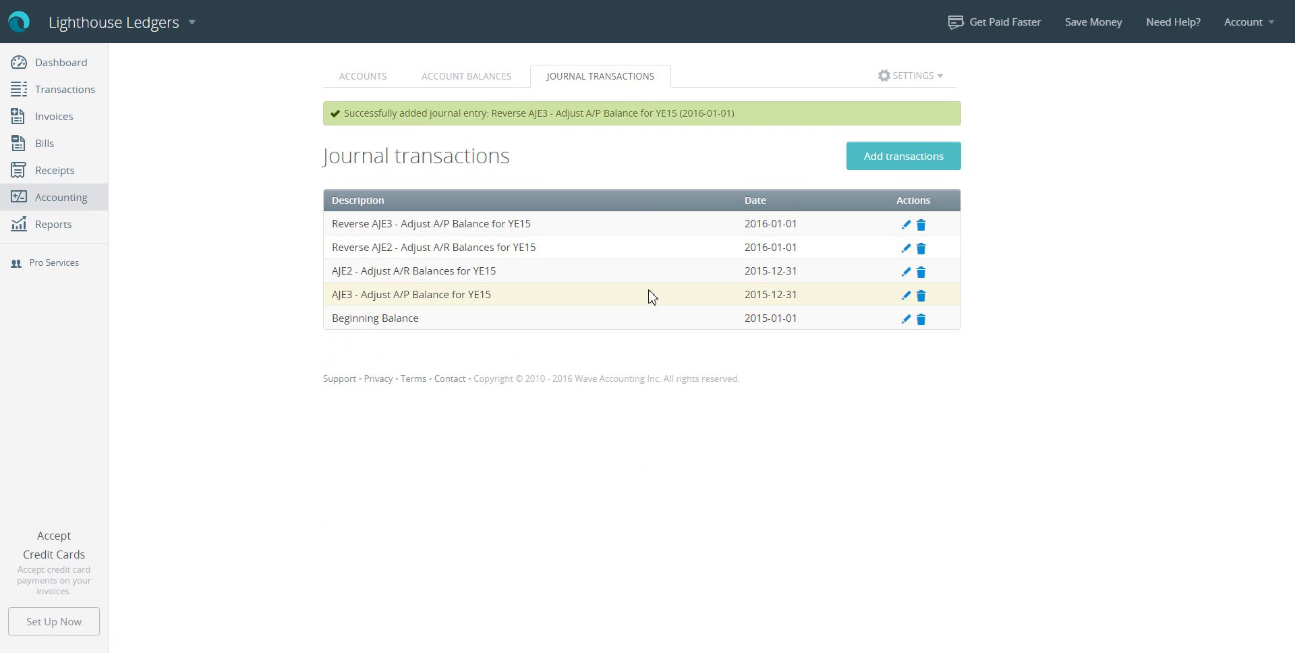